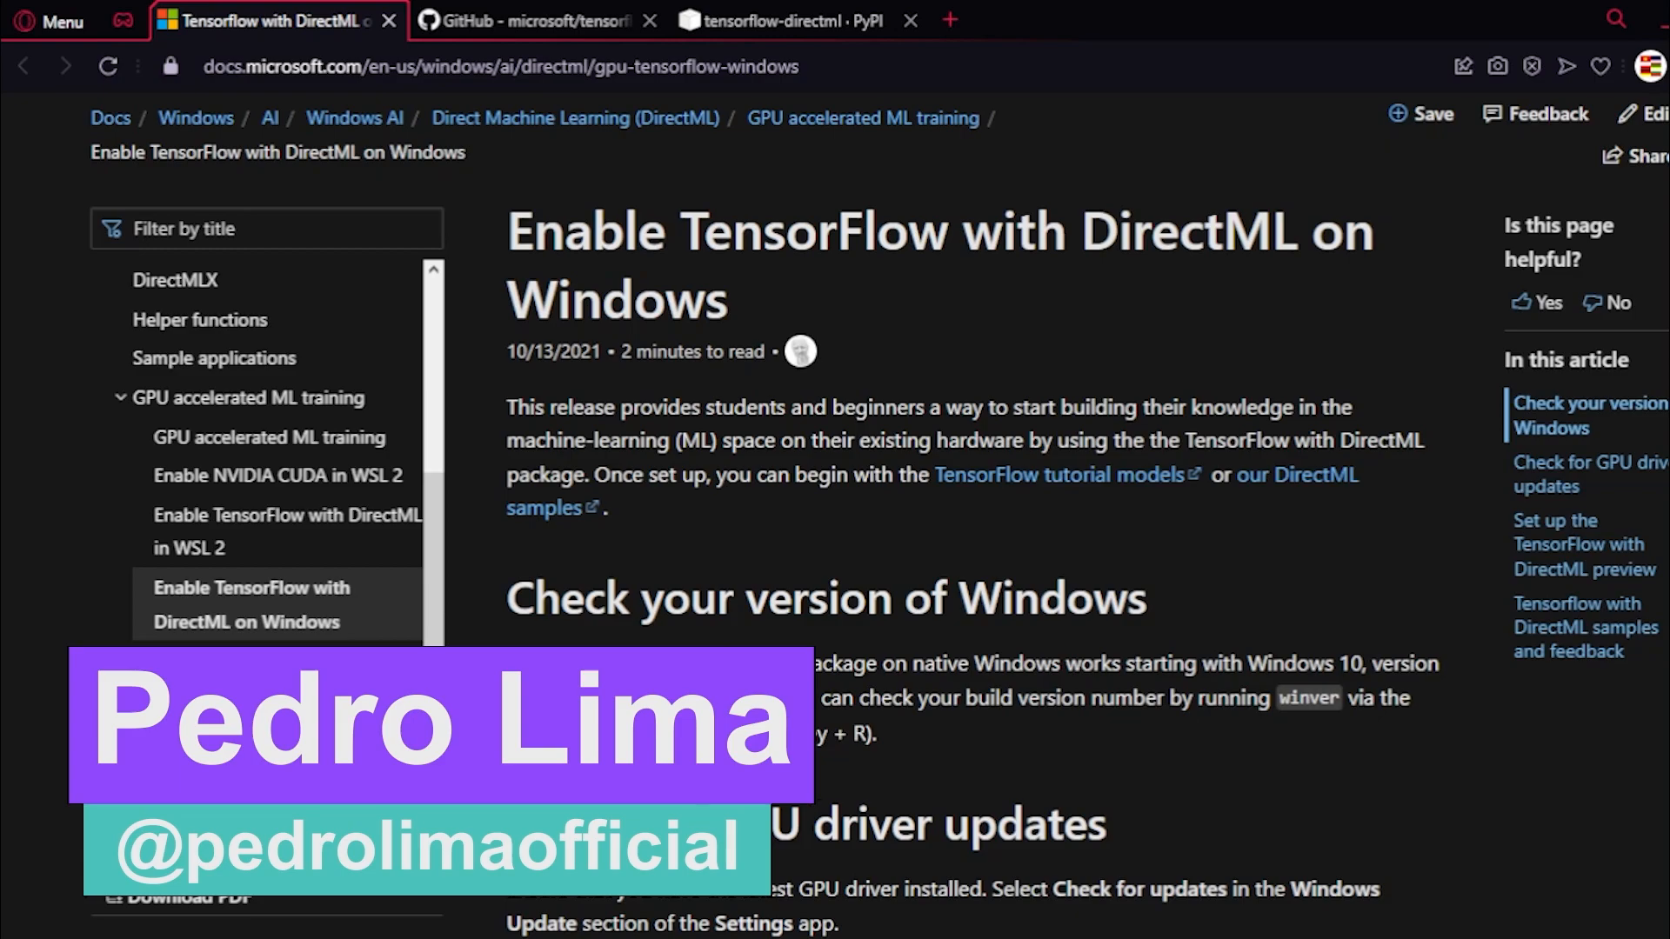
Step: Scroll through the Docs article, then switch to the microsoft/tensorflow-directml GitHub repository
scroll(down, 3)
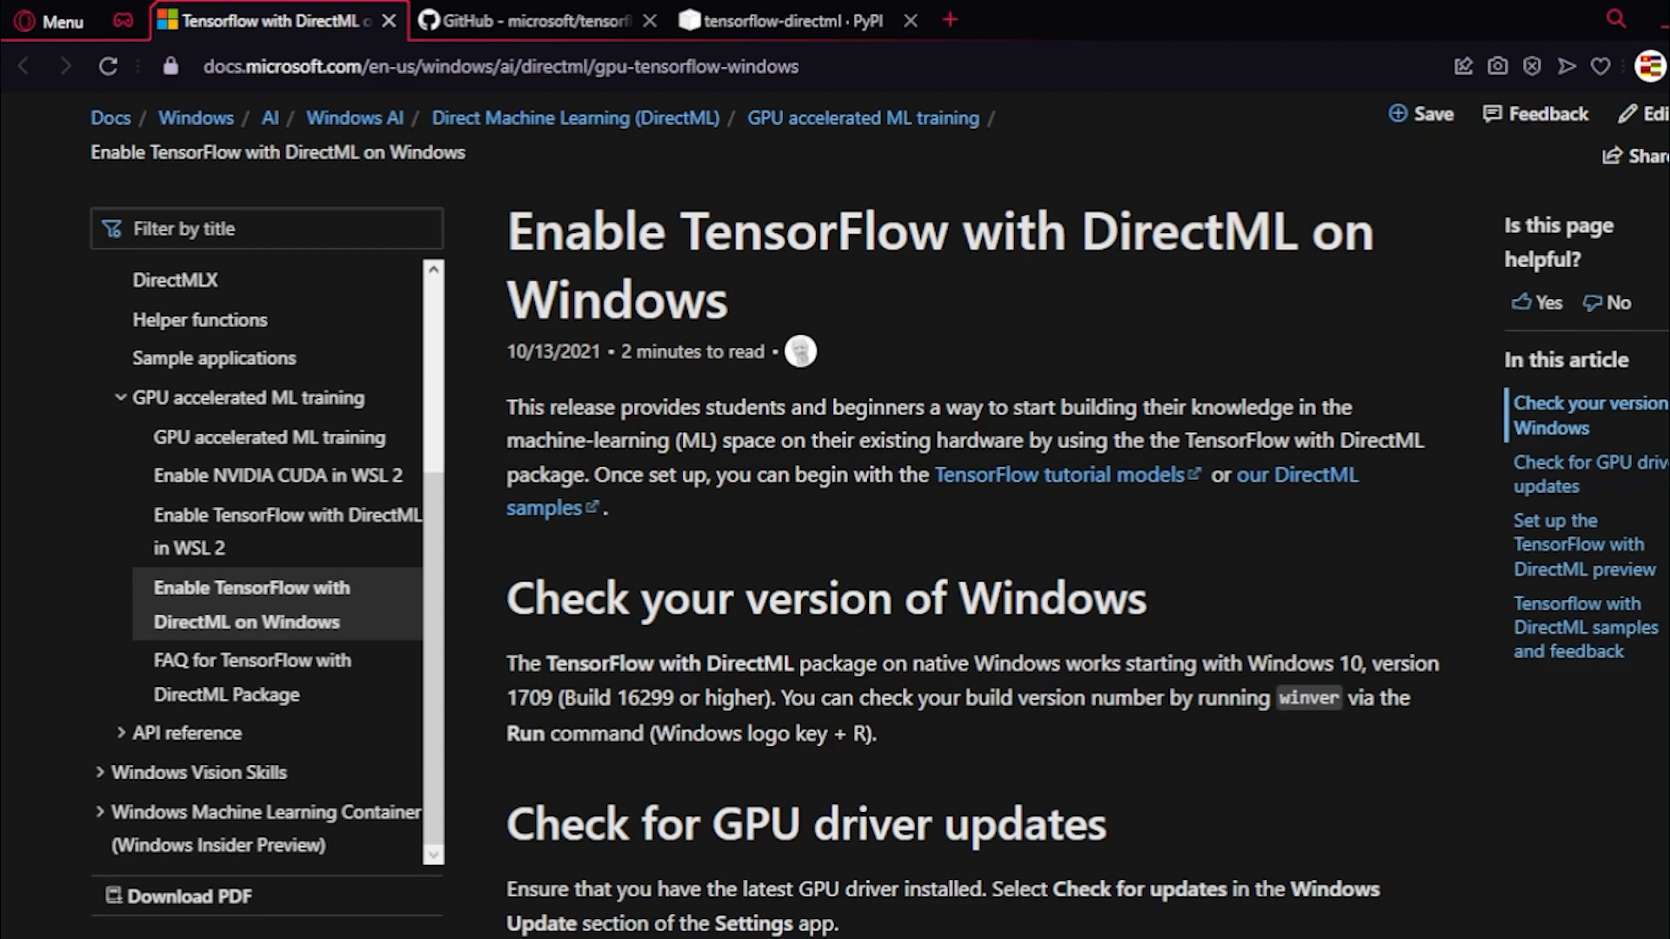
mouse_move(1443, 313)
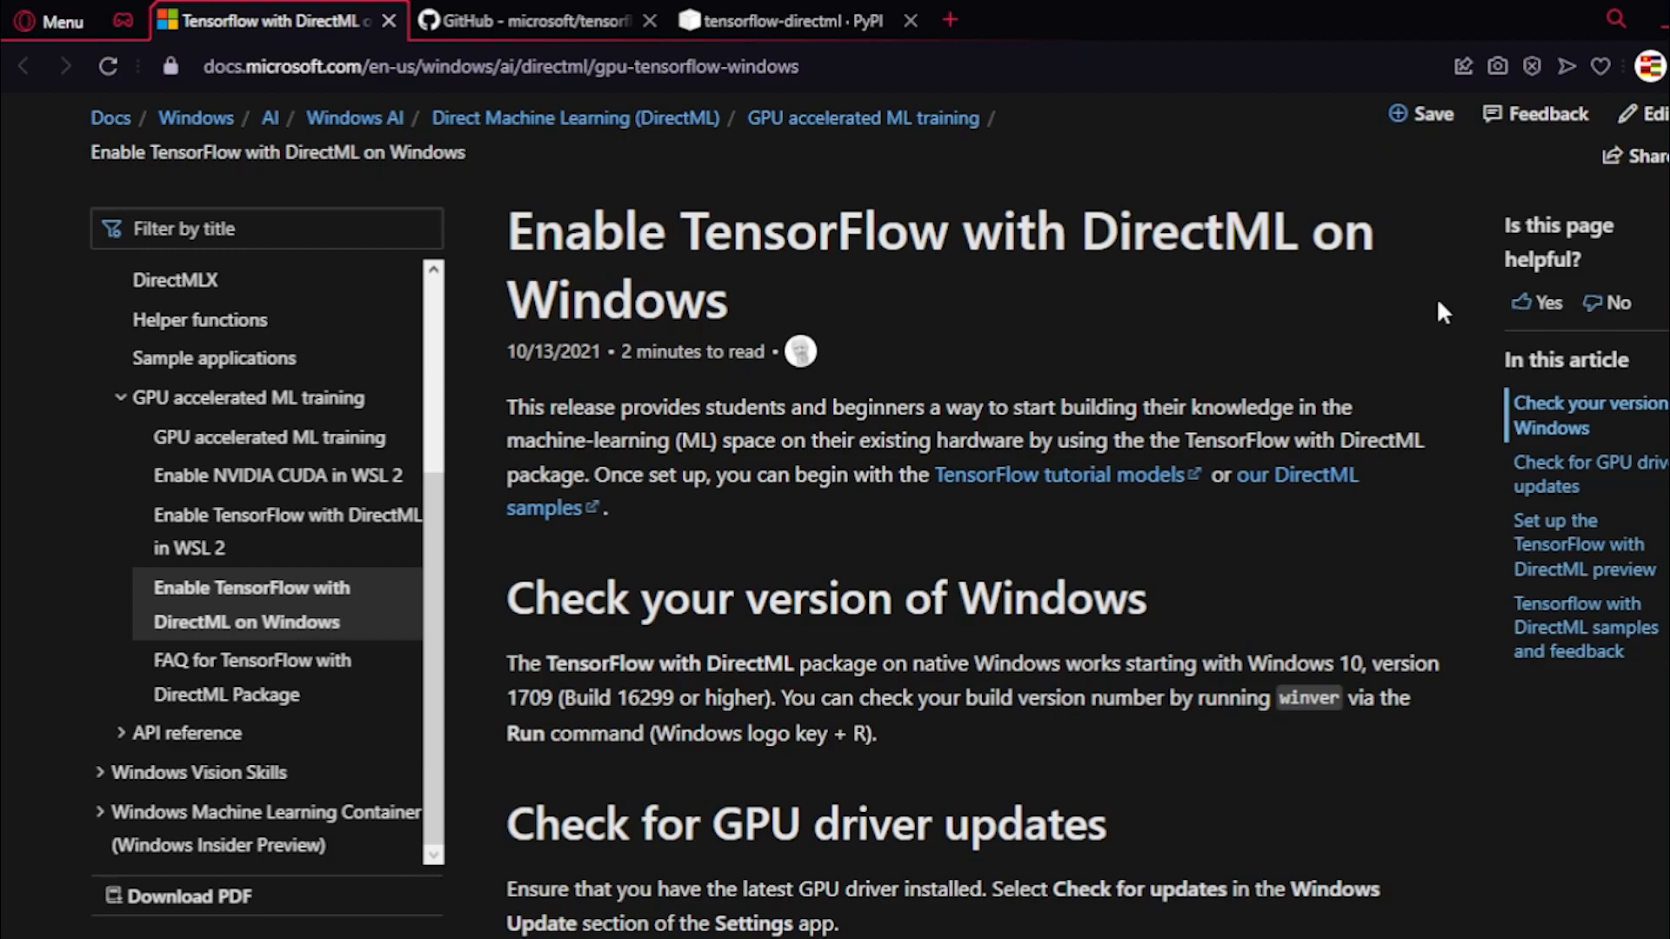
mouse_move(986, 386)
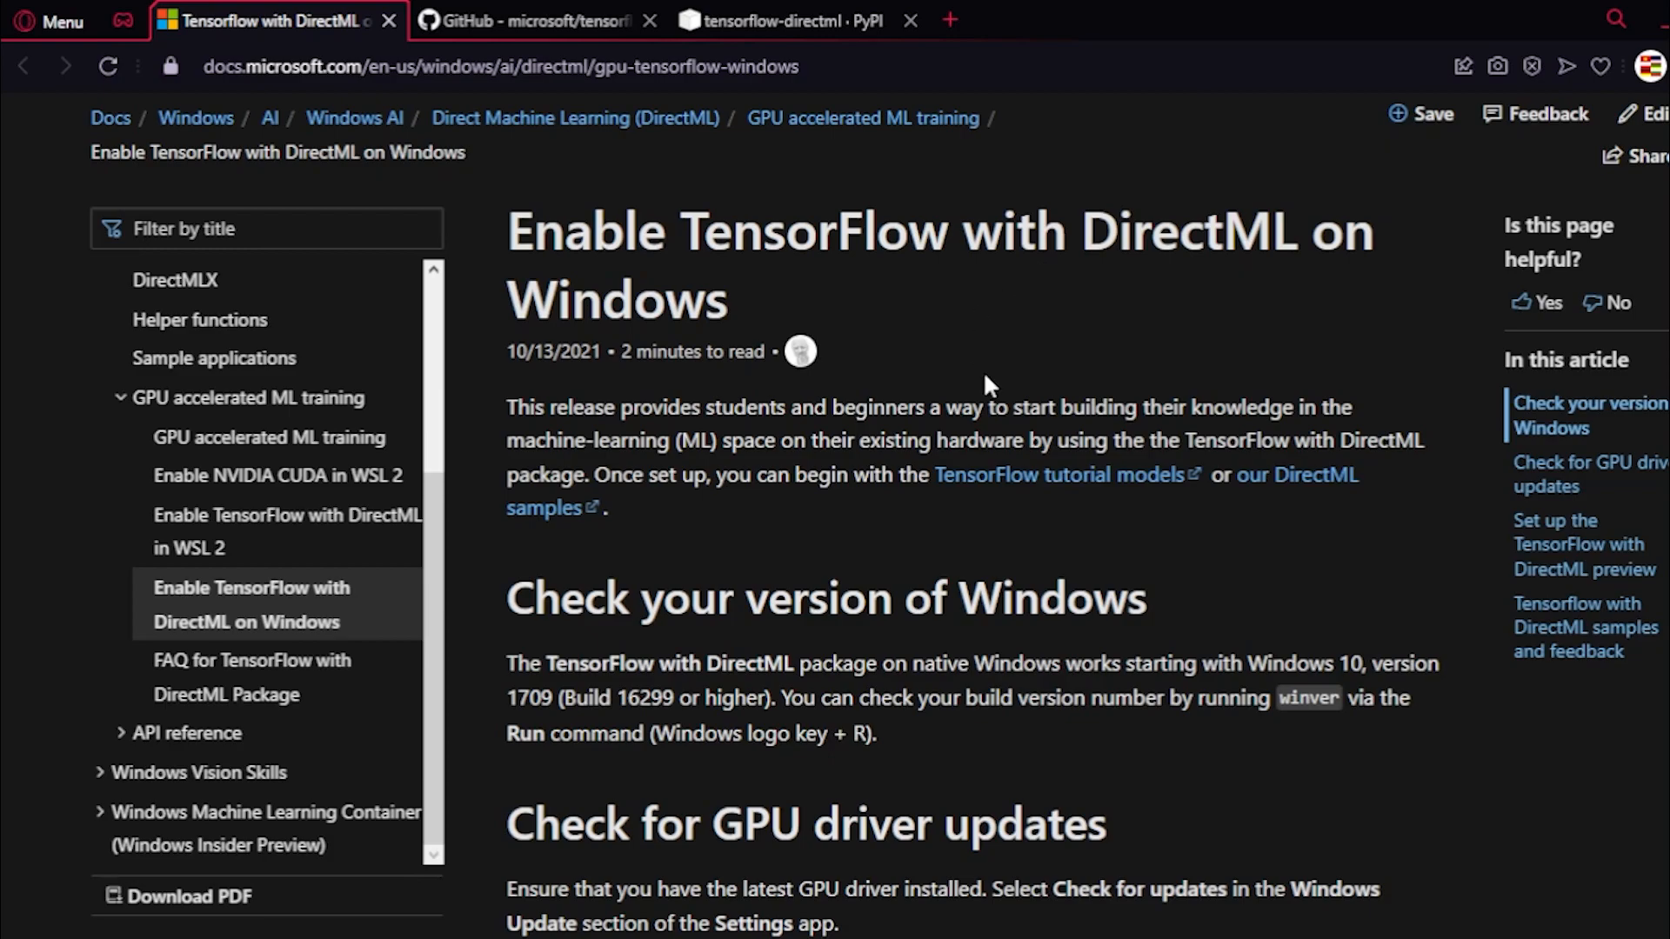
mouse_move(1172, 194)
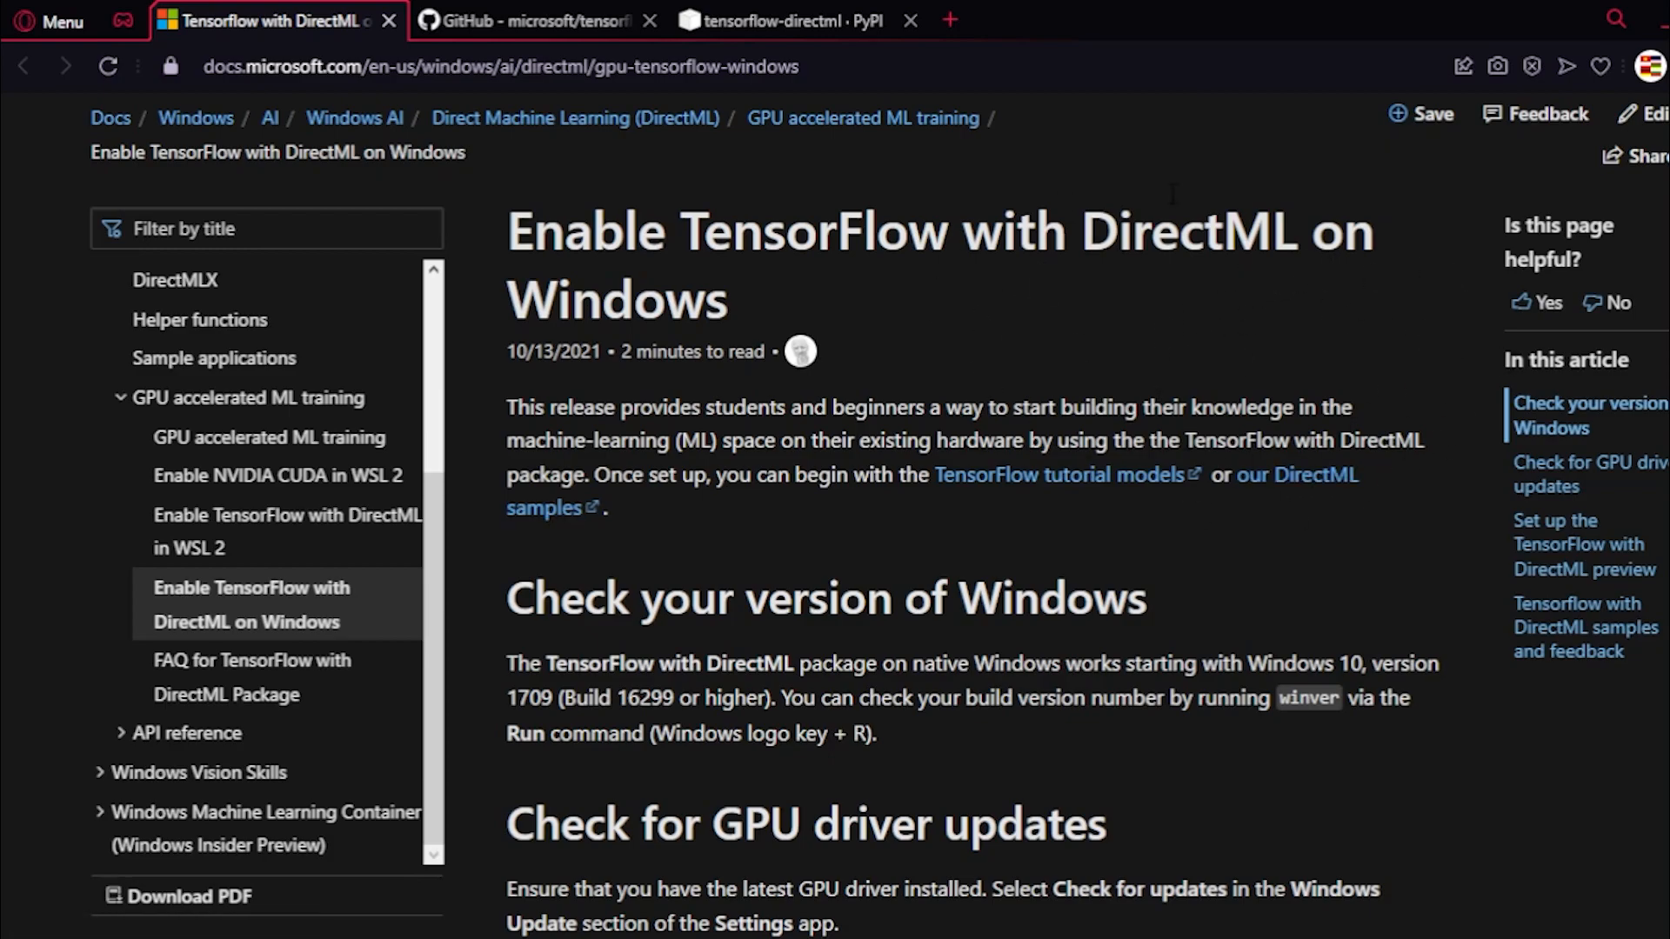
scroll(down, 3)
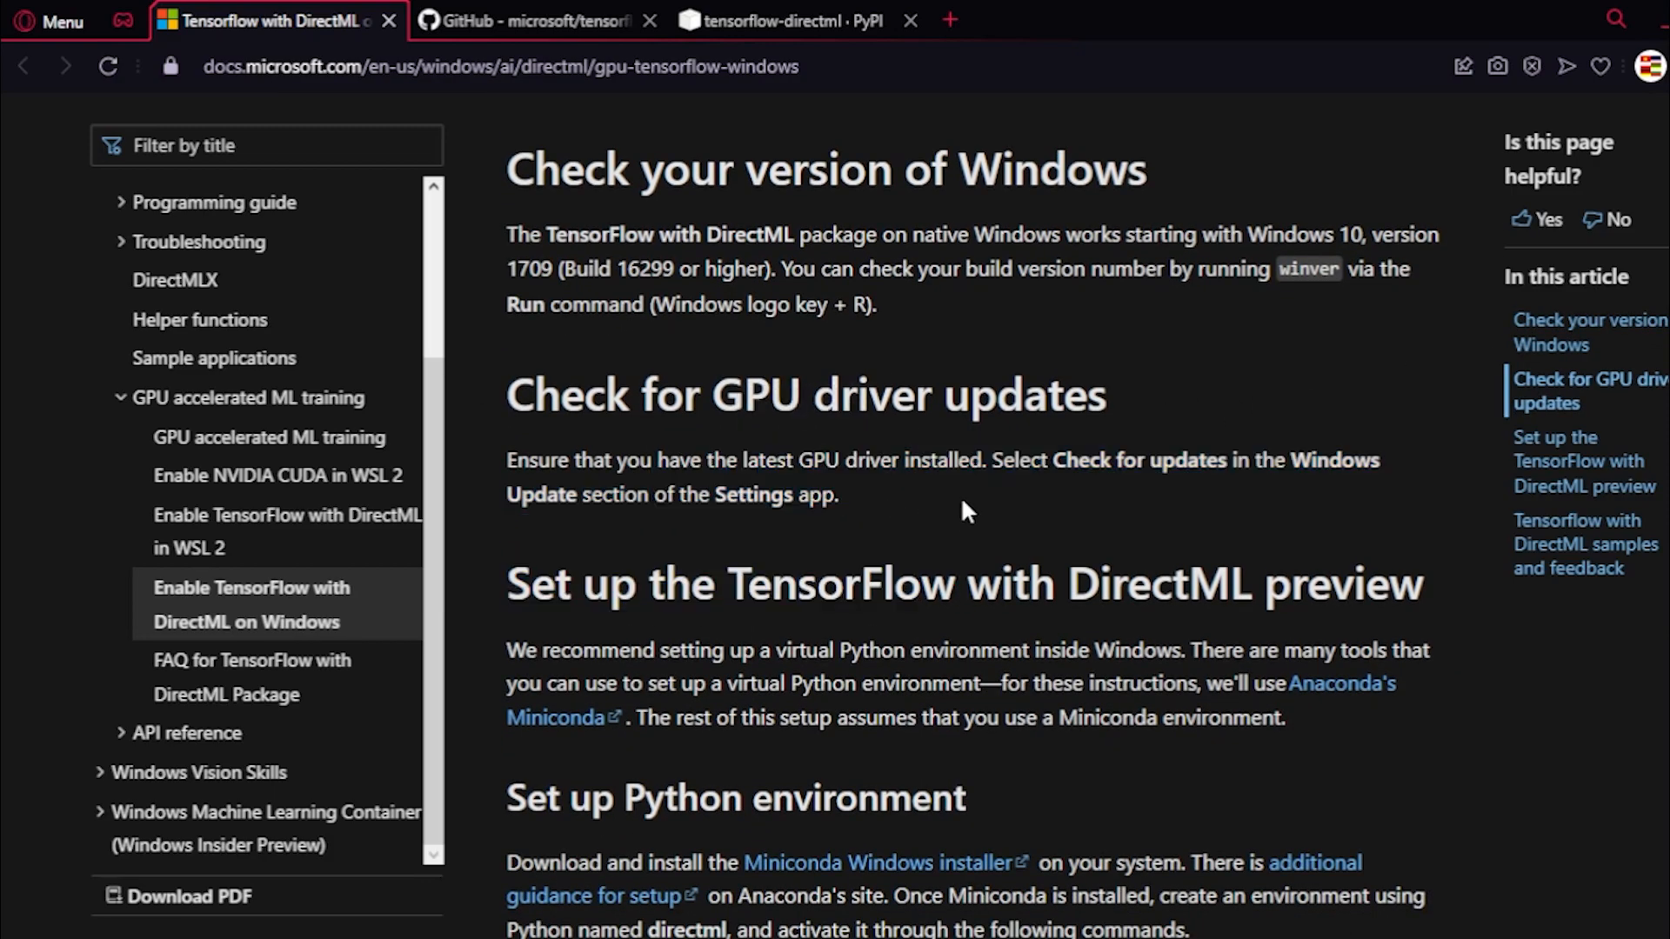
mouse_move(1349, 346)
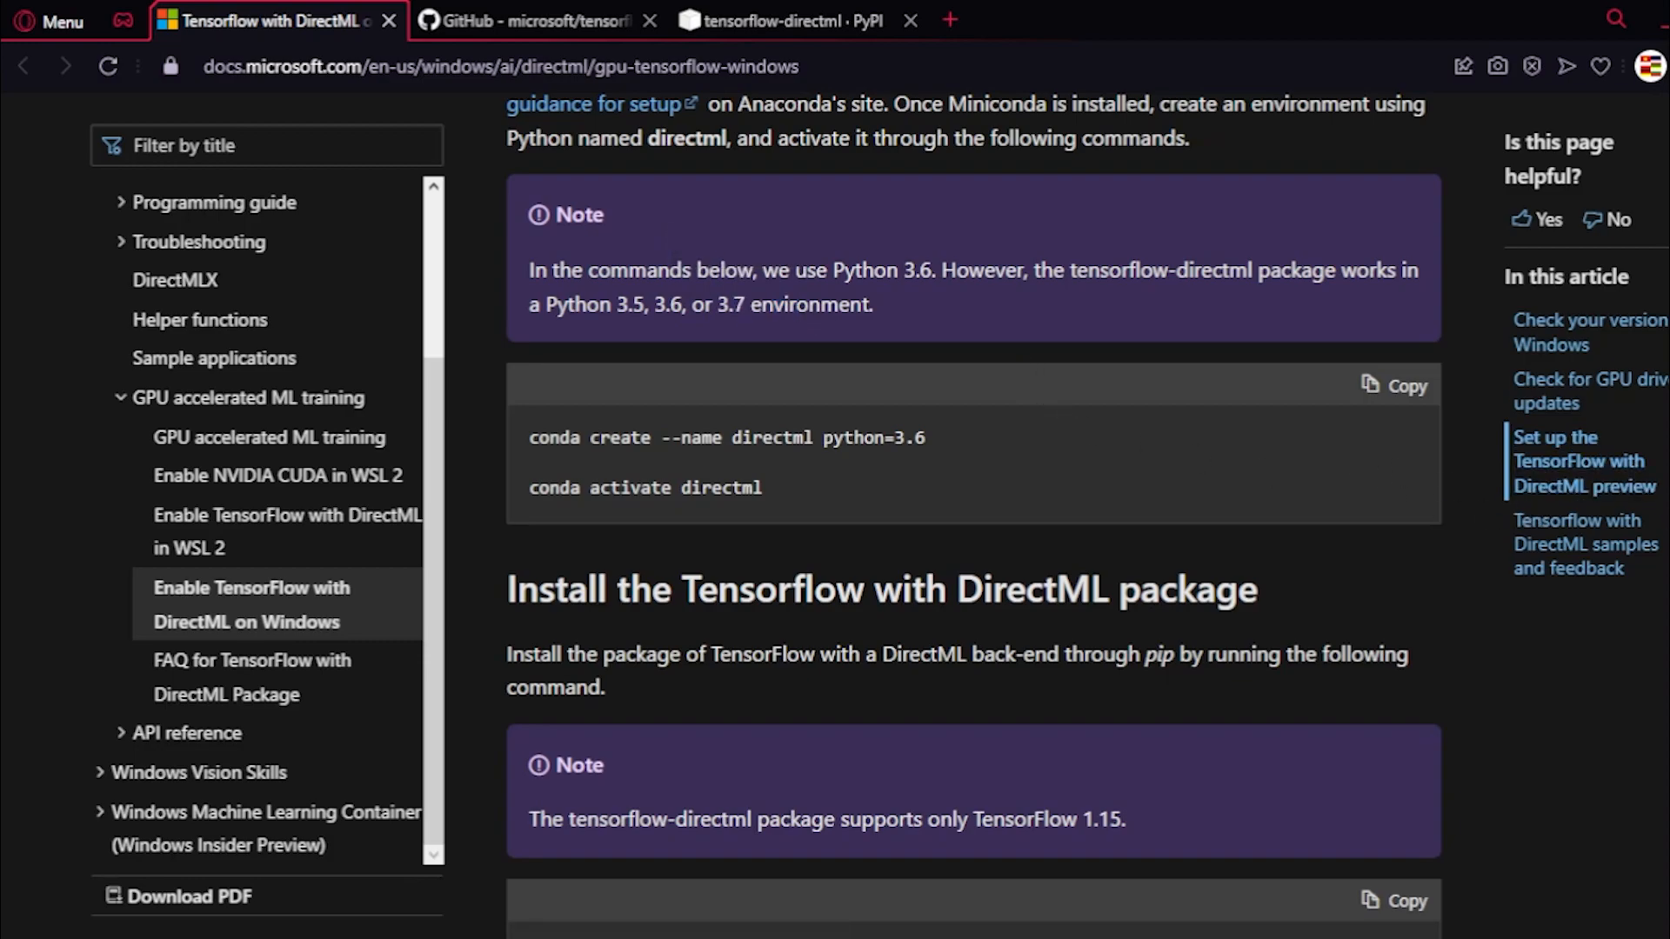
scroll(down, 3)
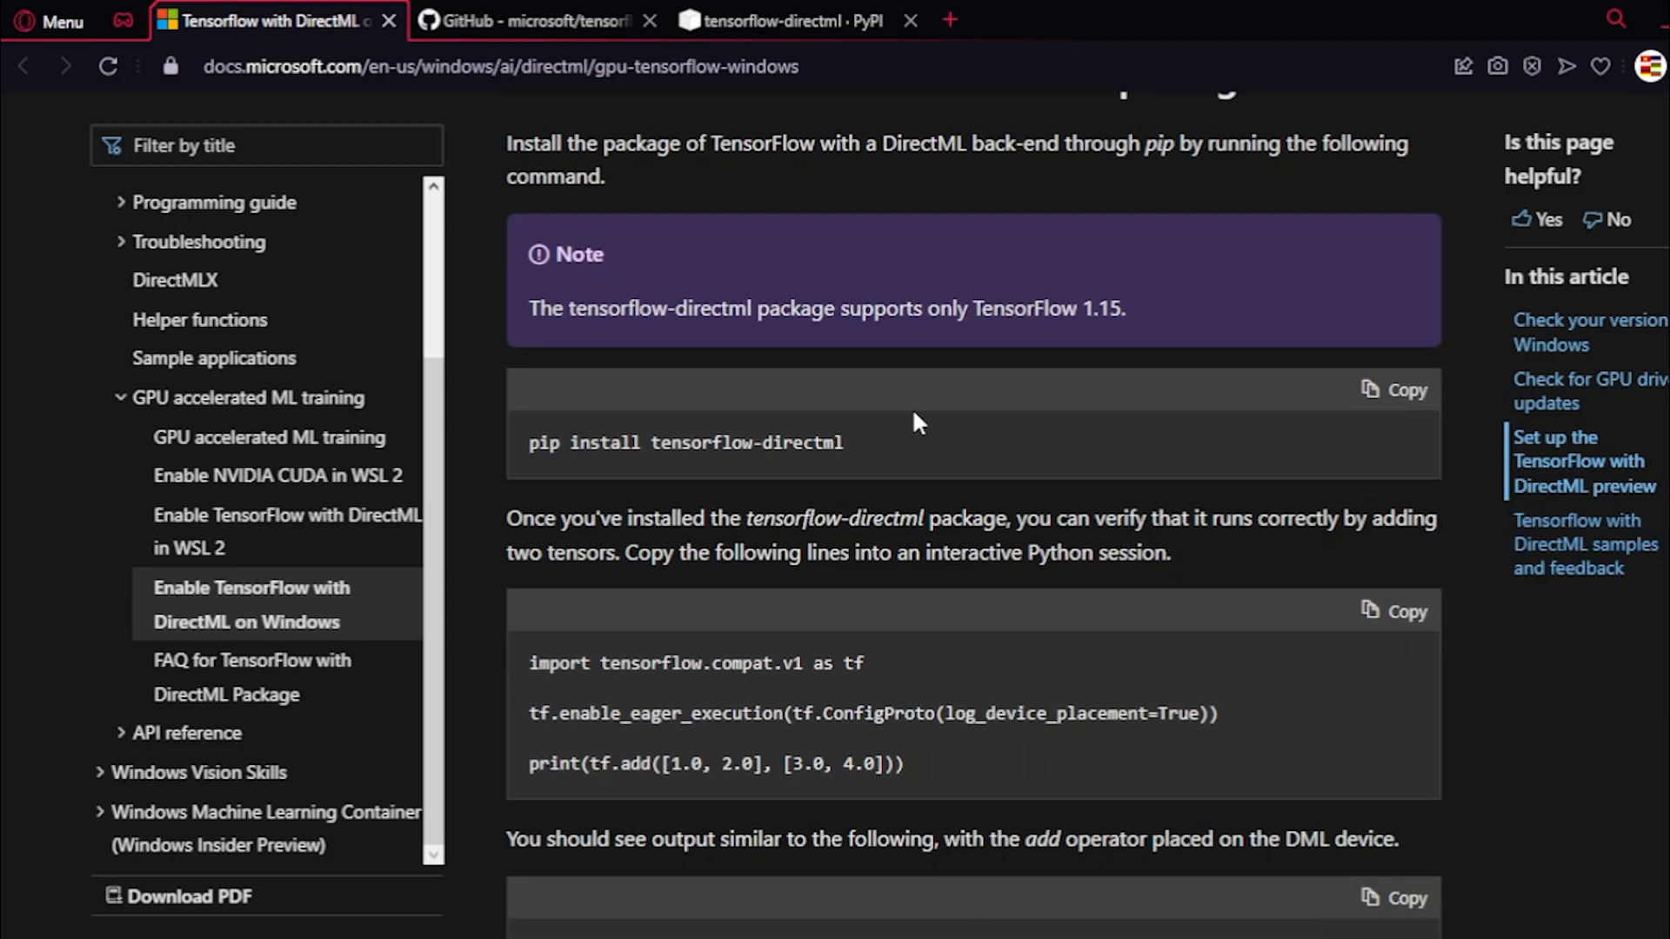
mouse_move(859, 357)
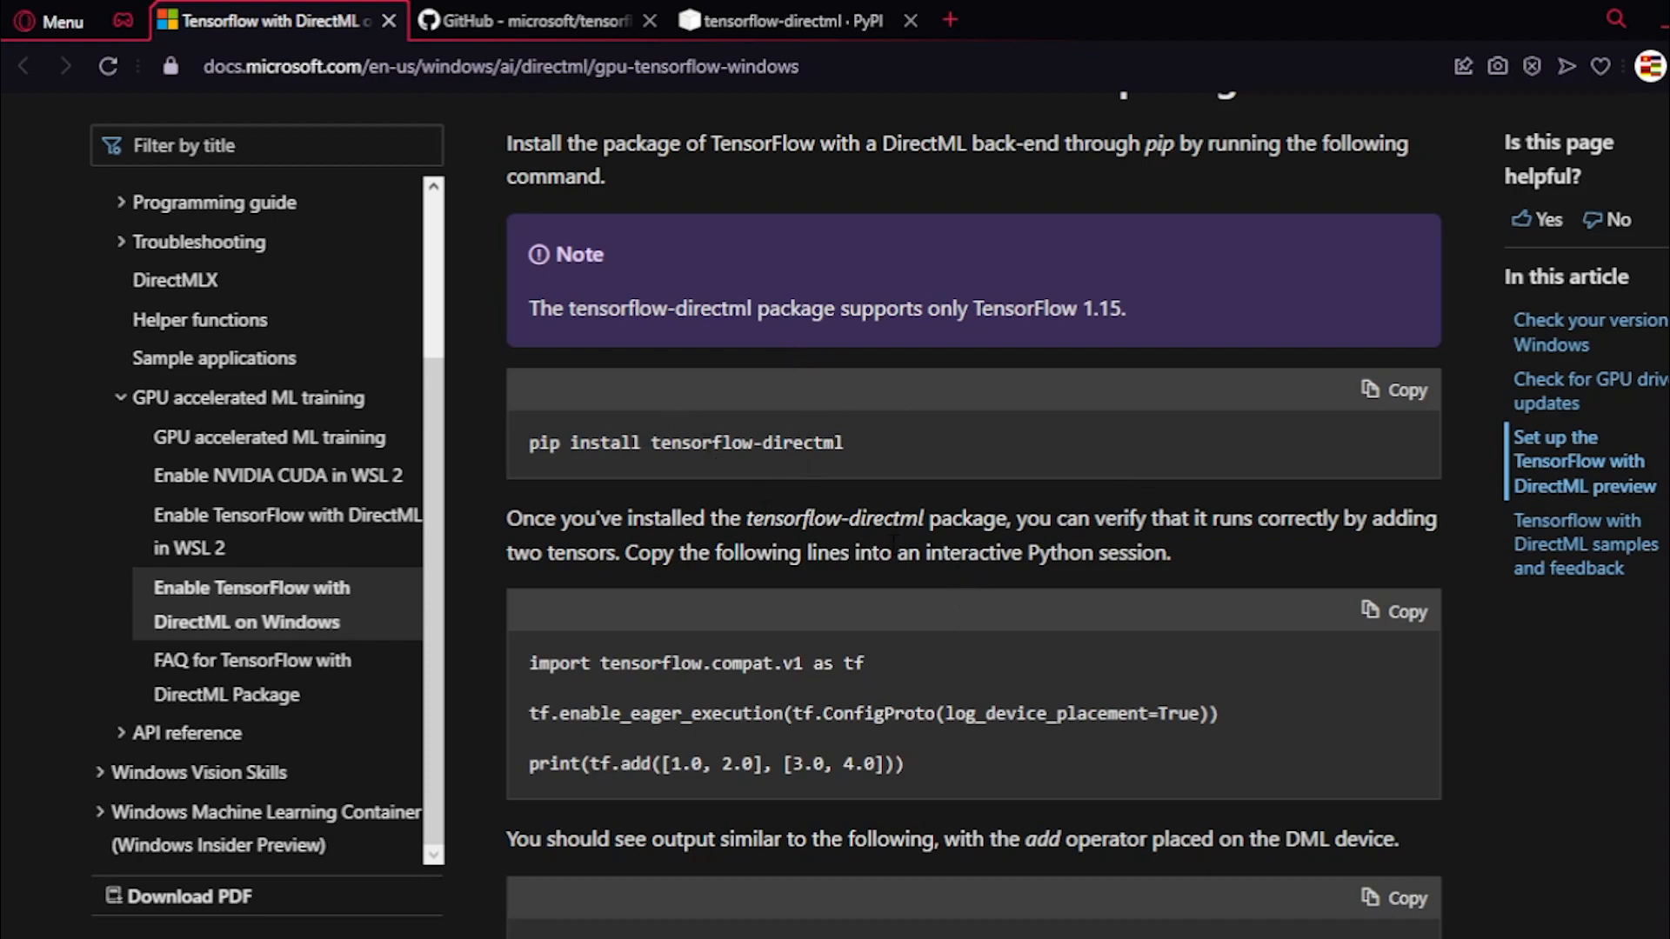
mouse_move(1020, 376)
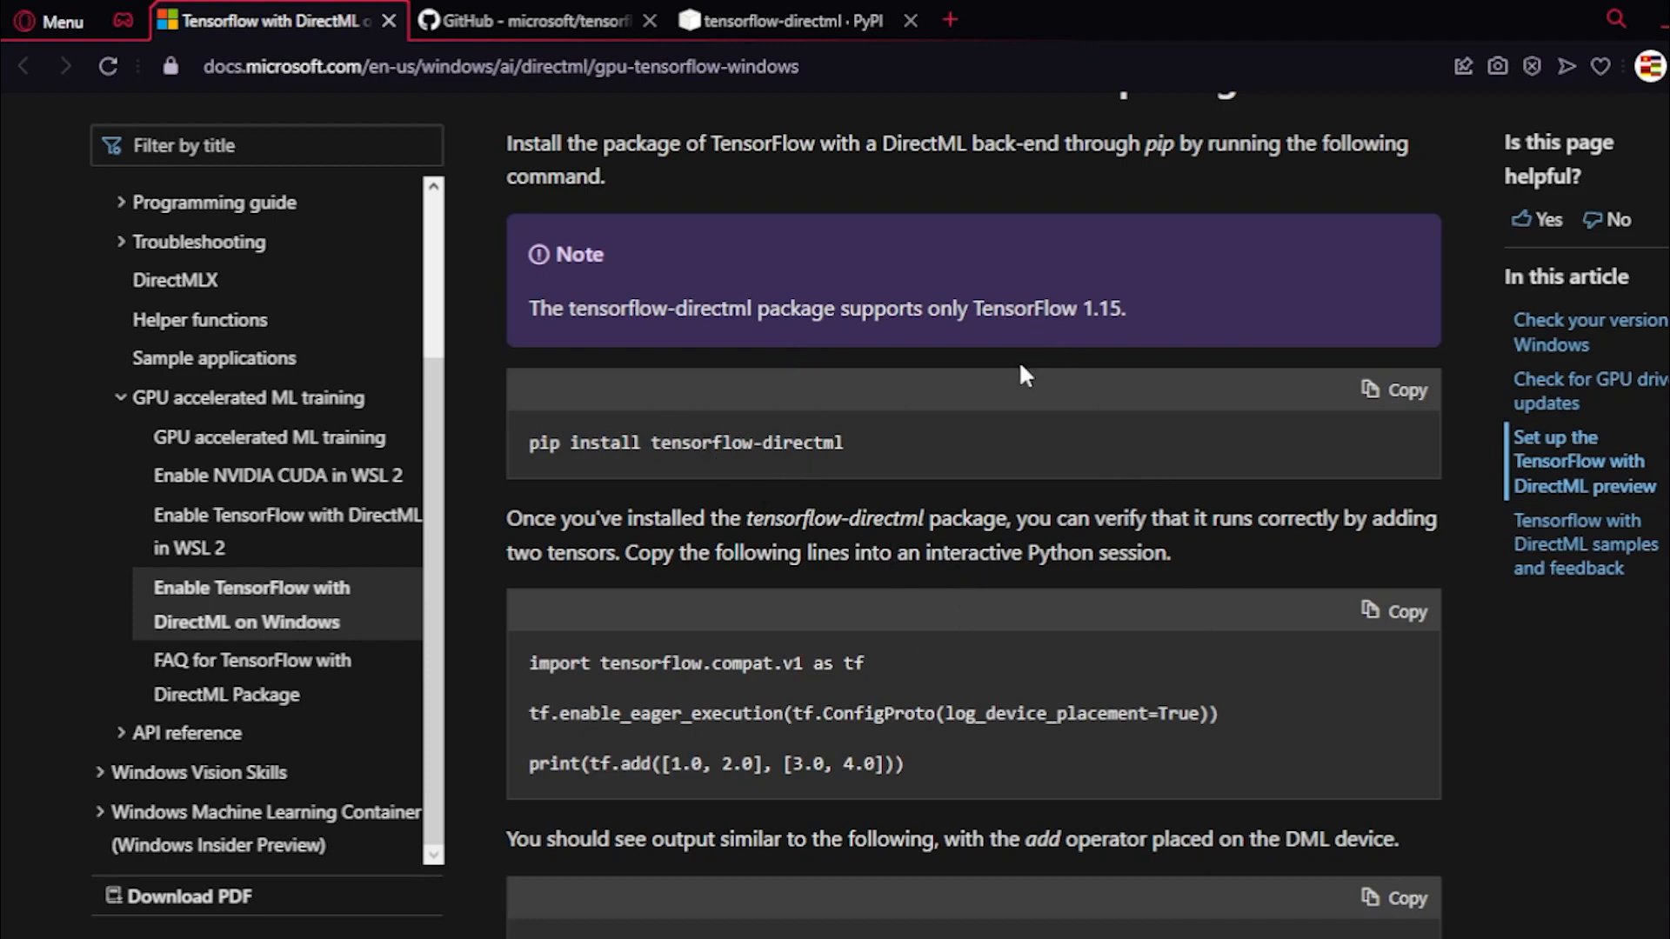
mouse_move(1040, 492)
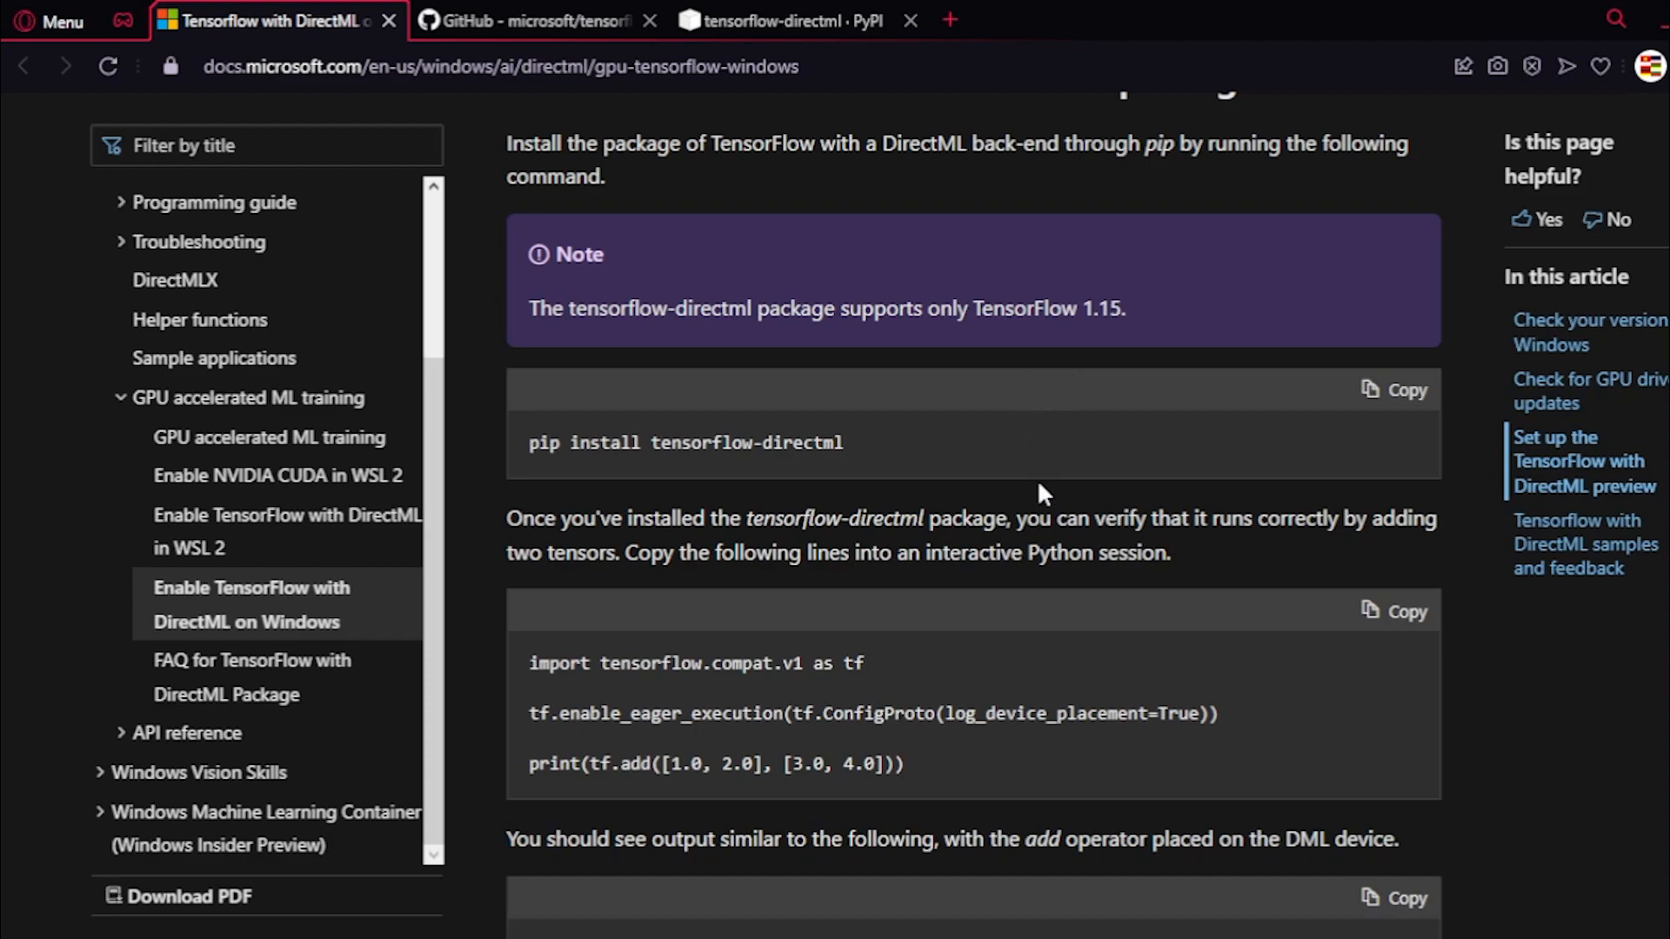
double_click(543, 444)
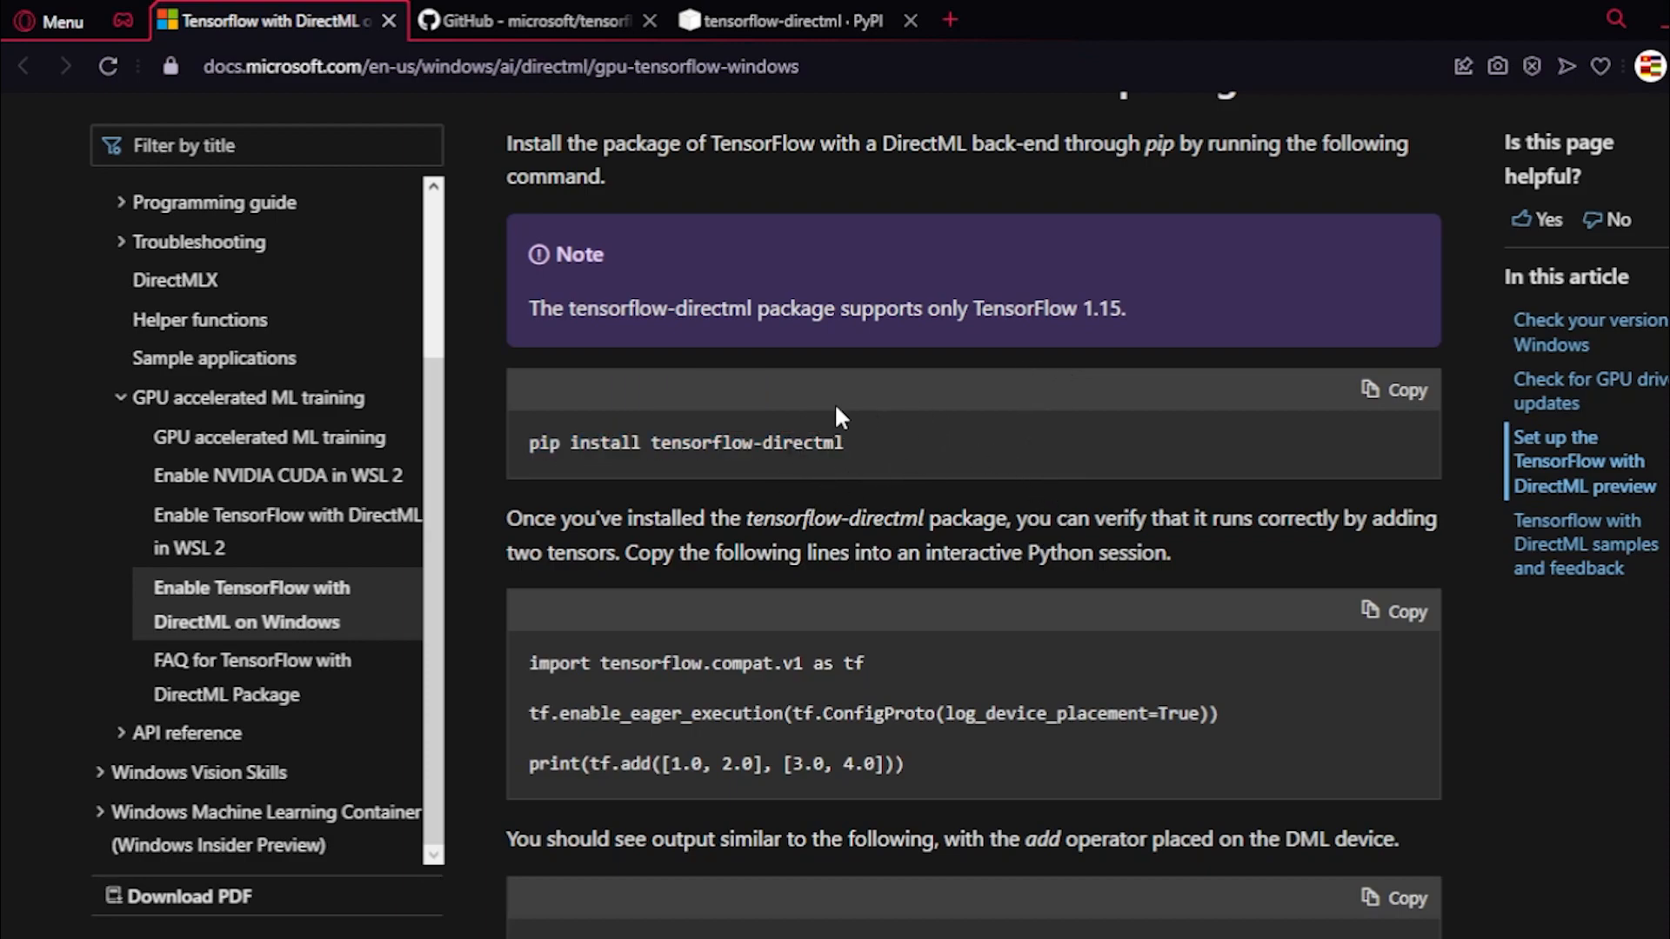
mouse_move(1277, 435)
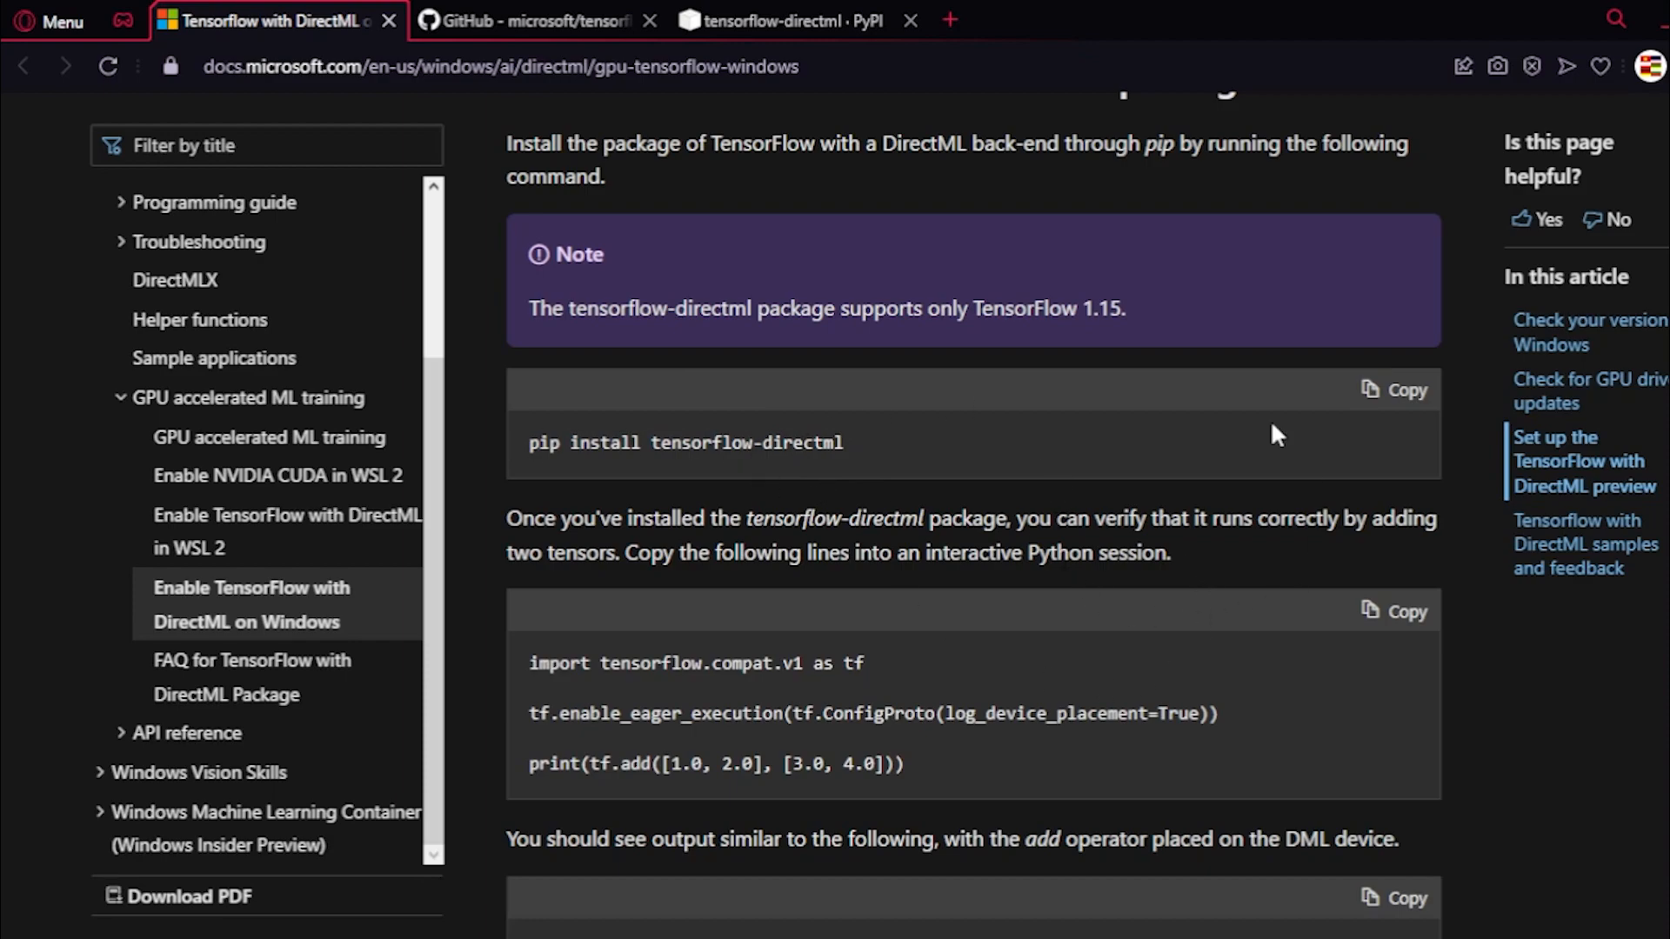
mouse_move(1458, 567)
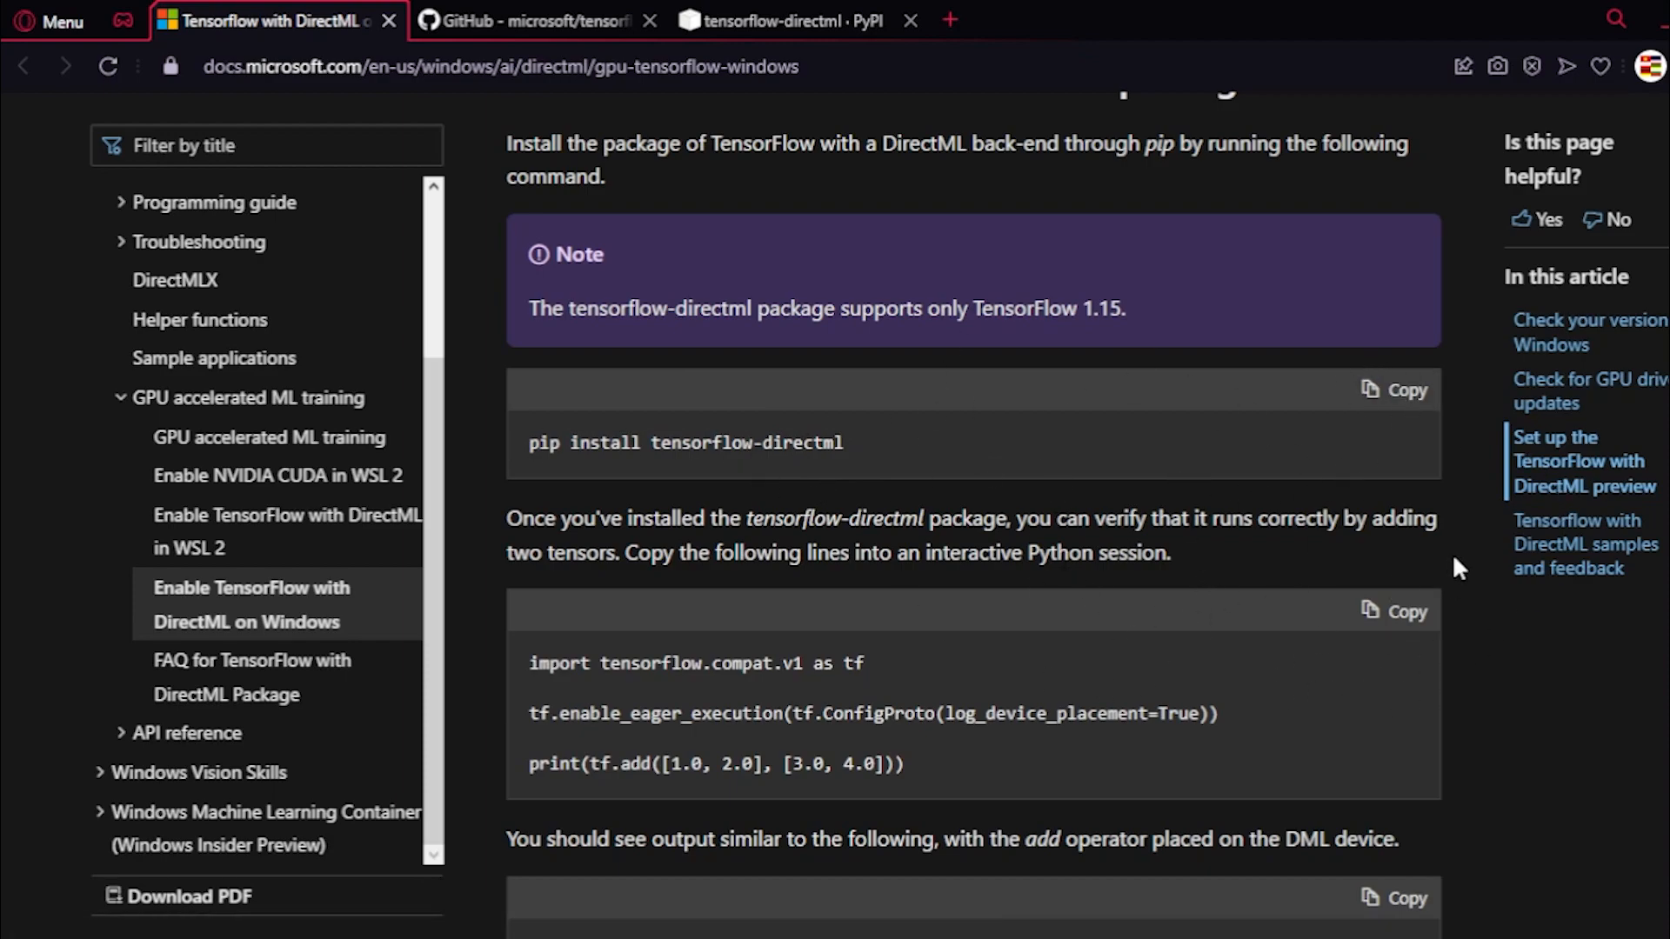
mouse_move(1339, 501)
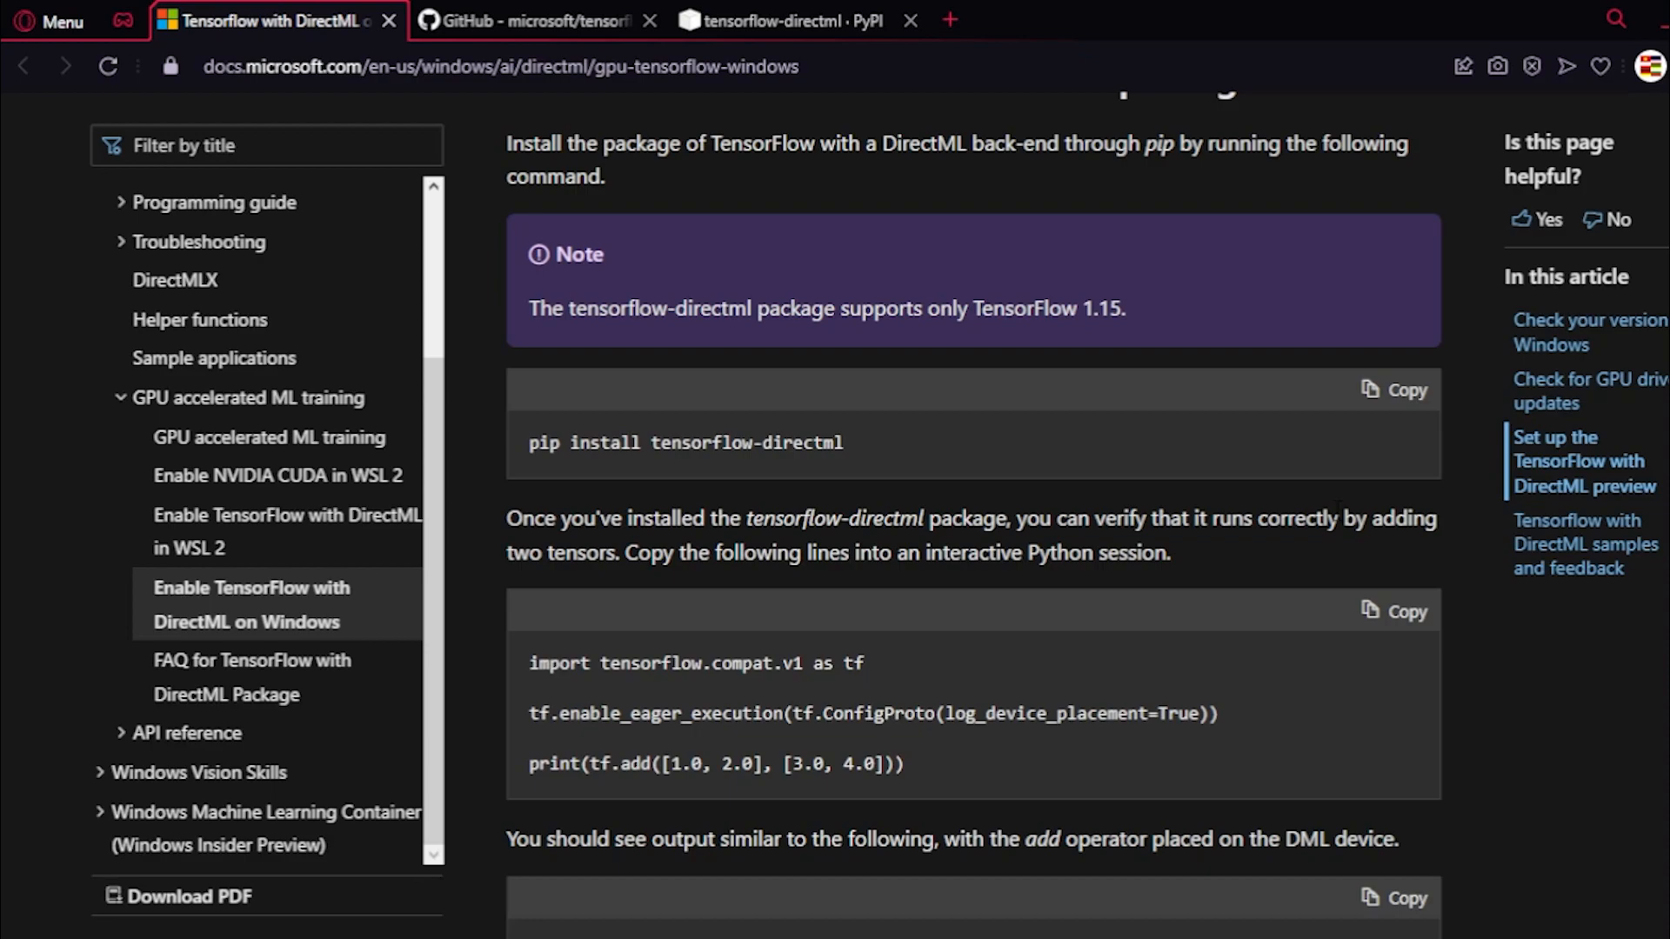
mouse_move(1483, 623)
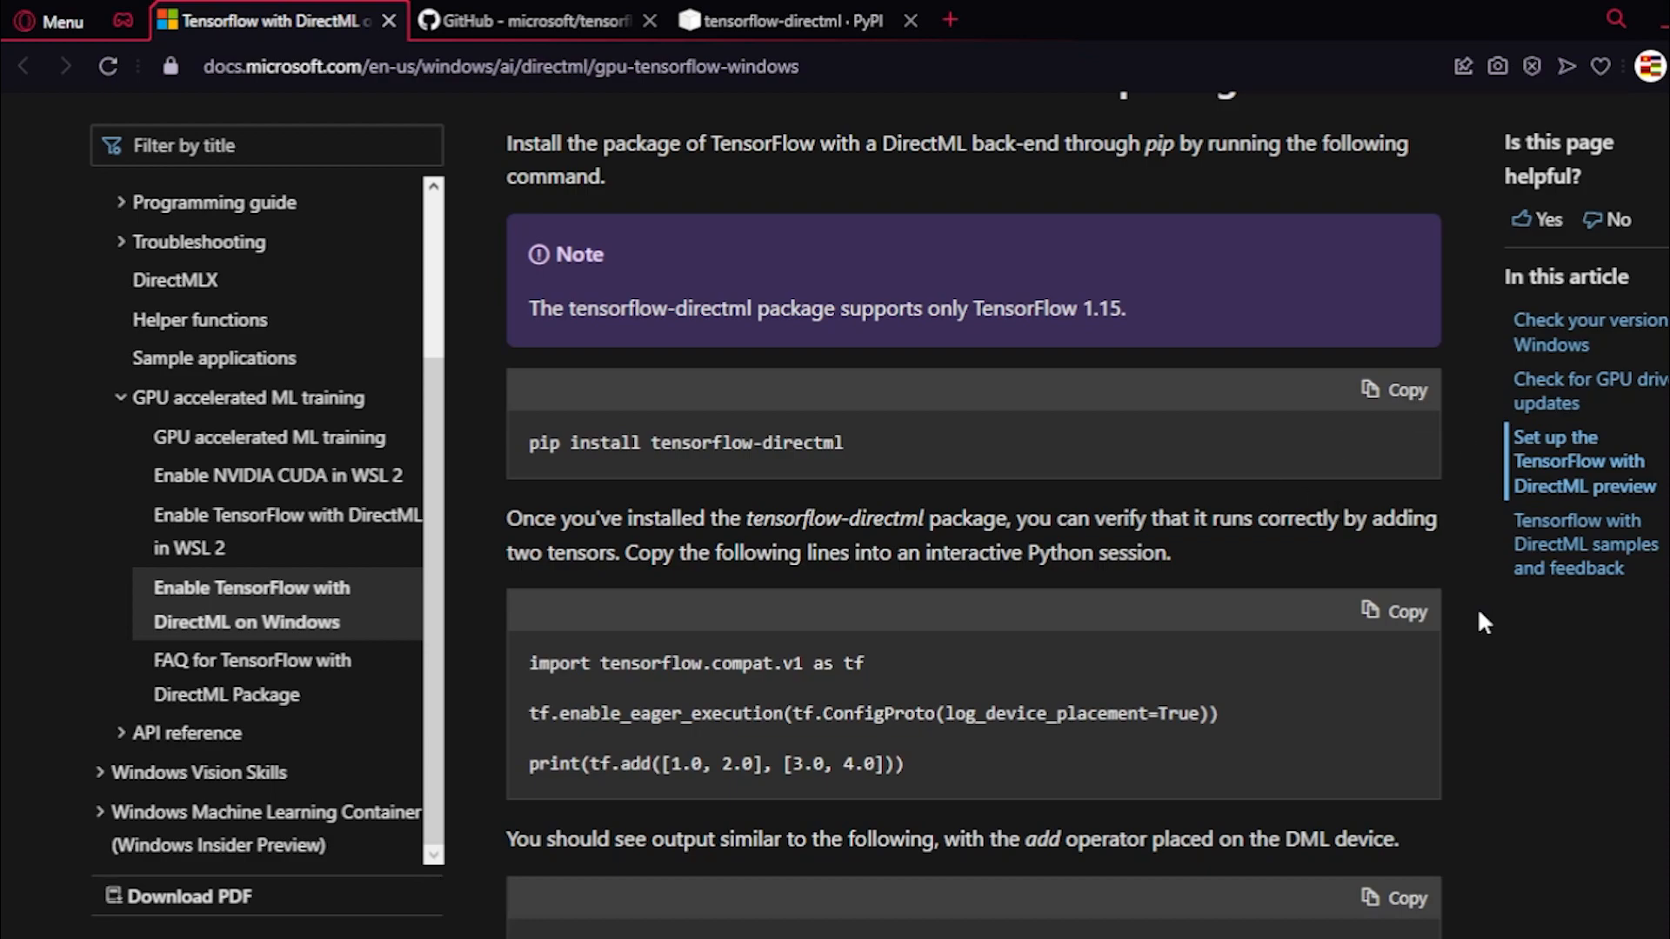
mouse_move(1505, 634)
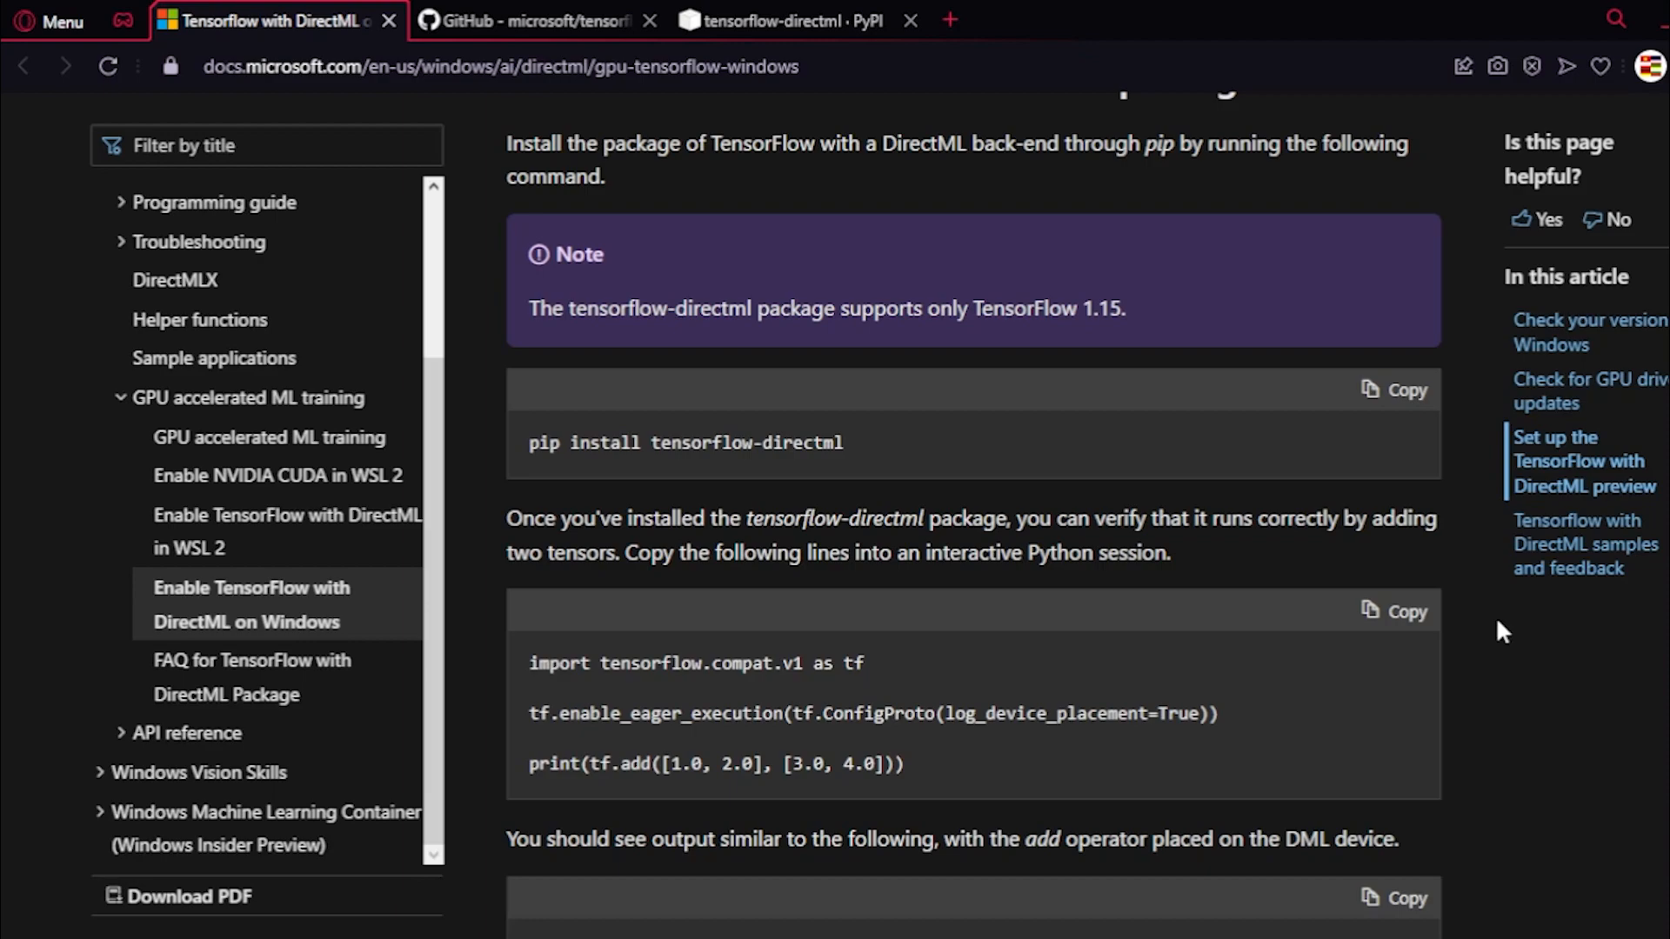
mouse_move(1479, 701)
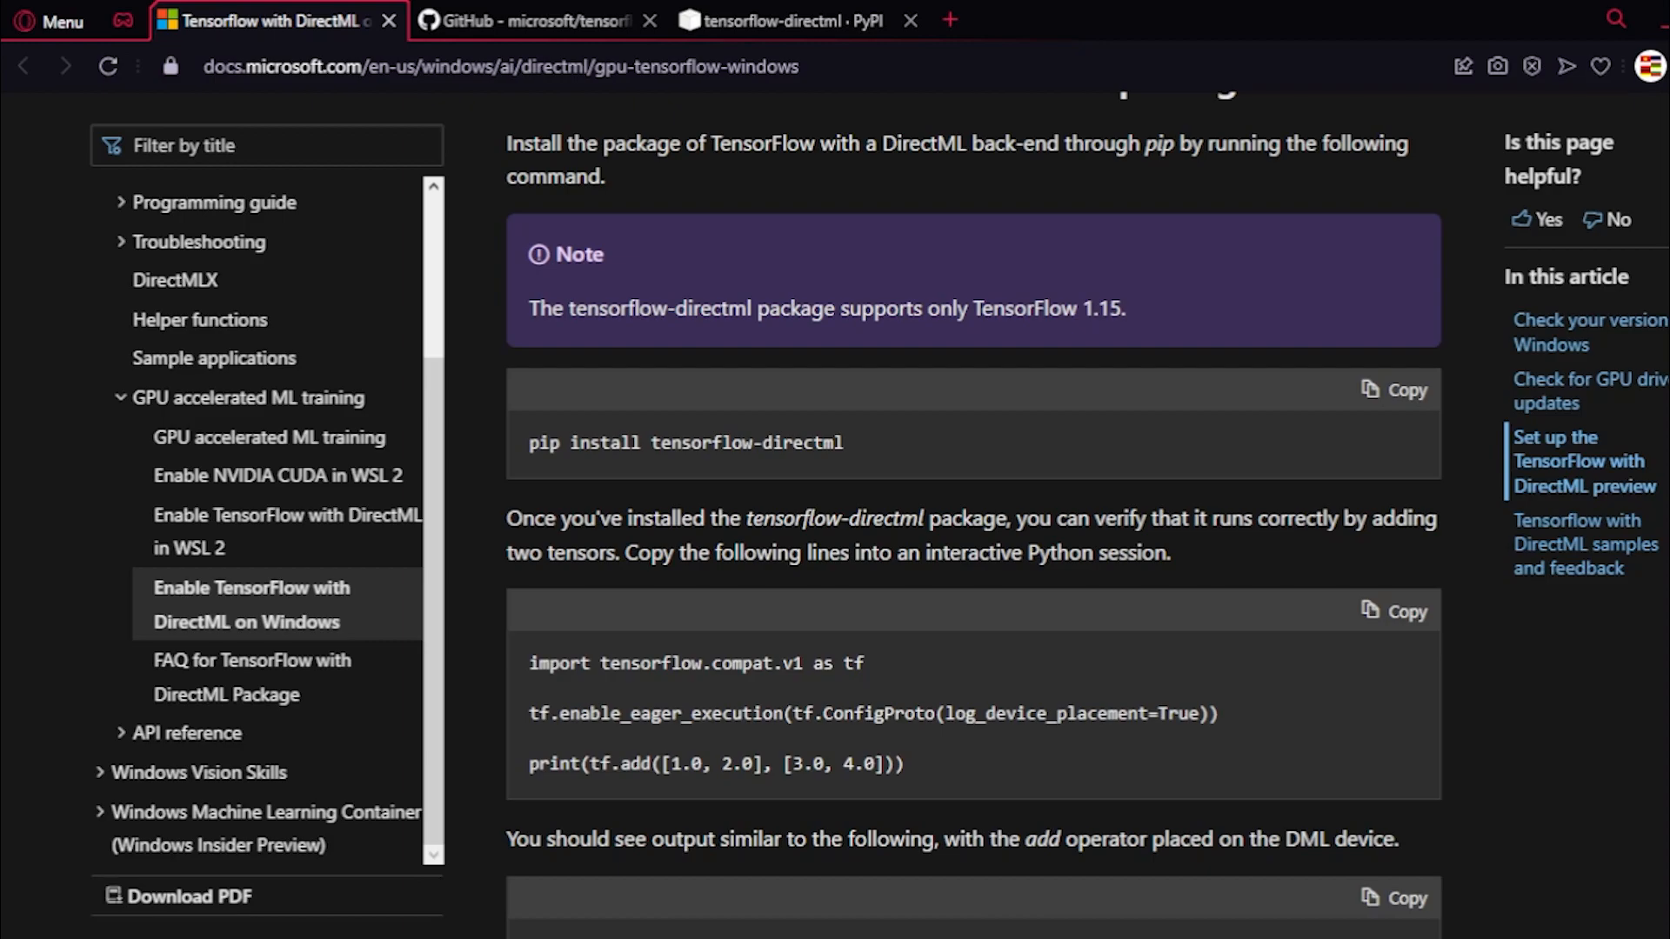
scroll(down, 3)
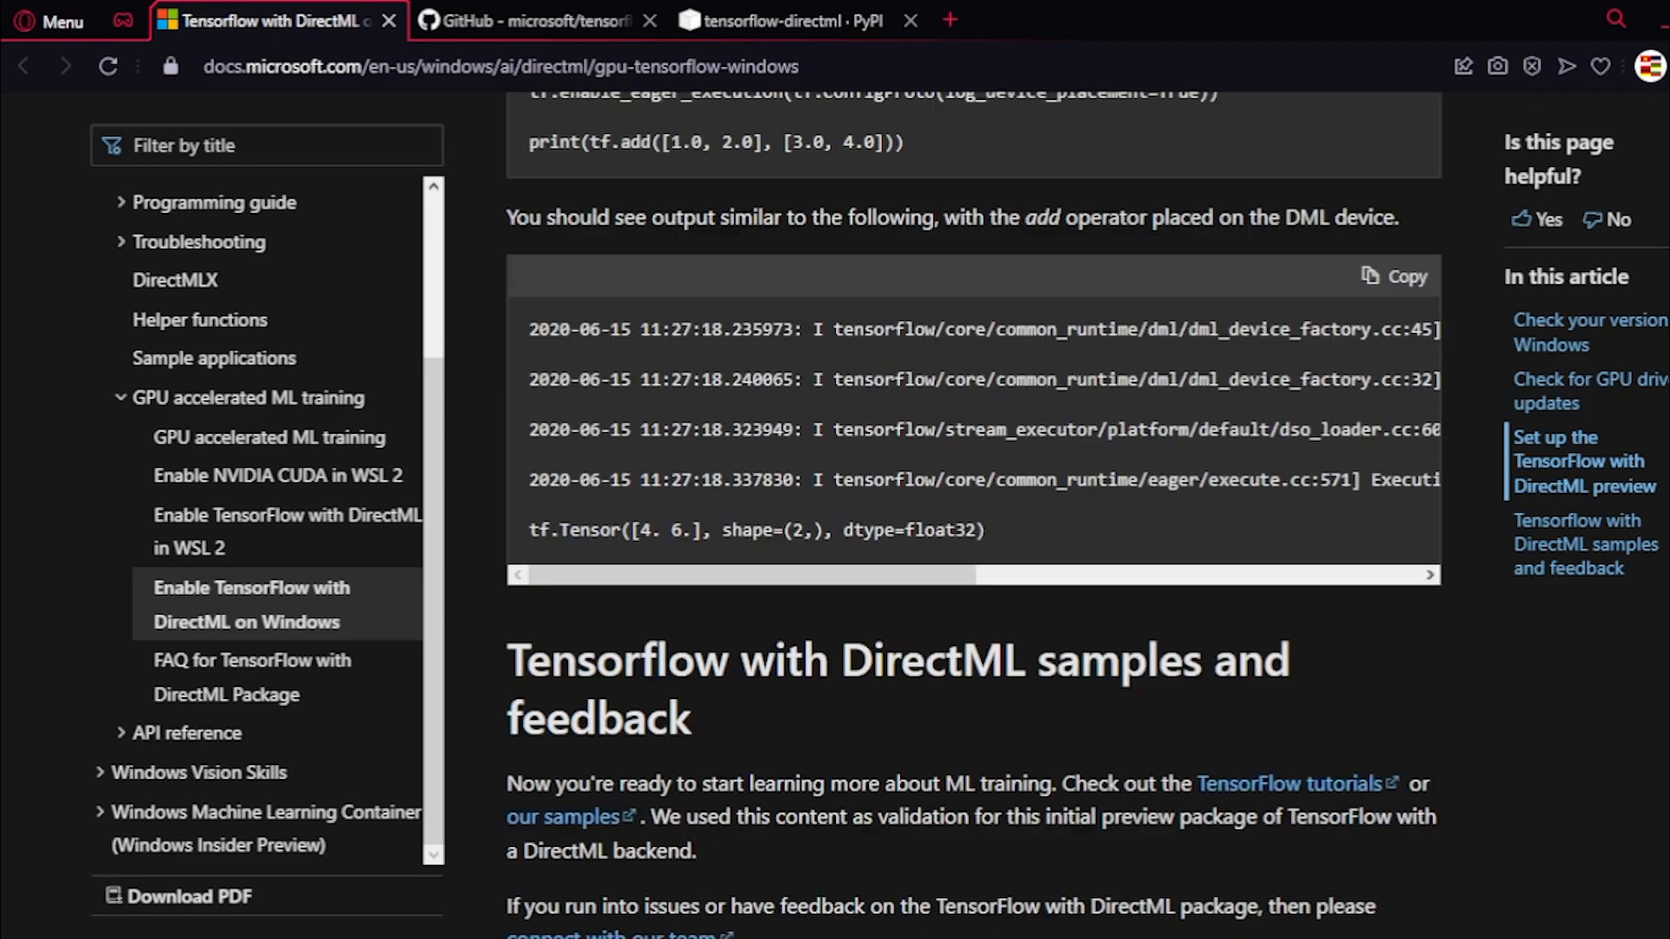
scroll(up, 3)
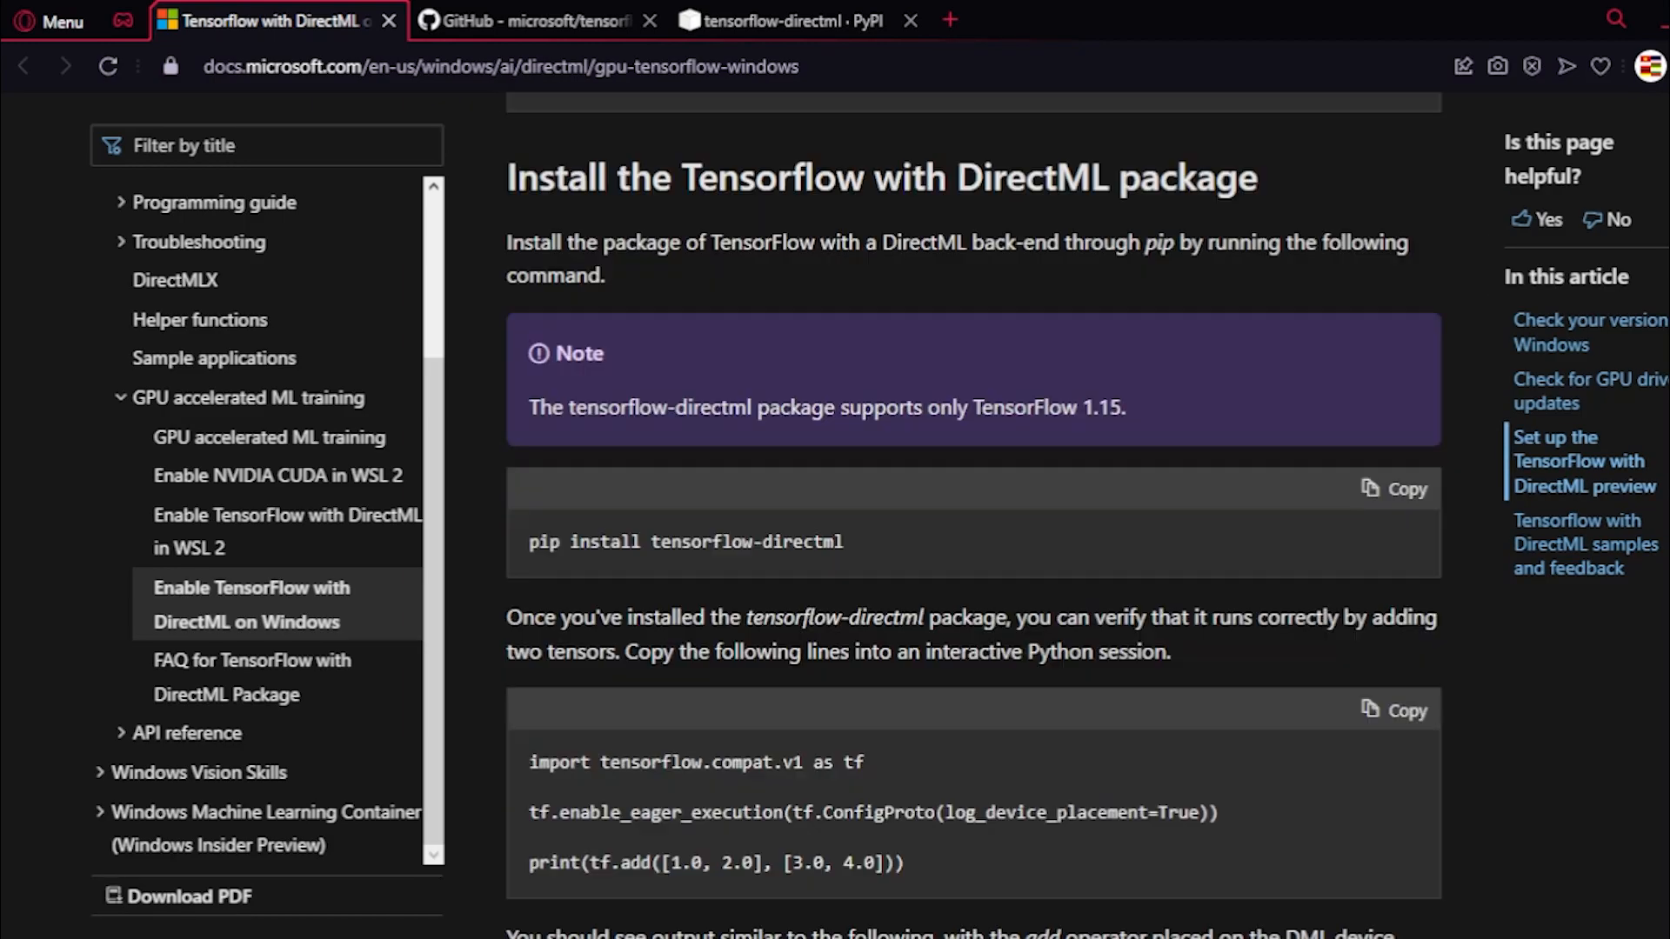
click(539, 21)
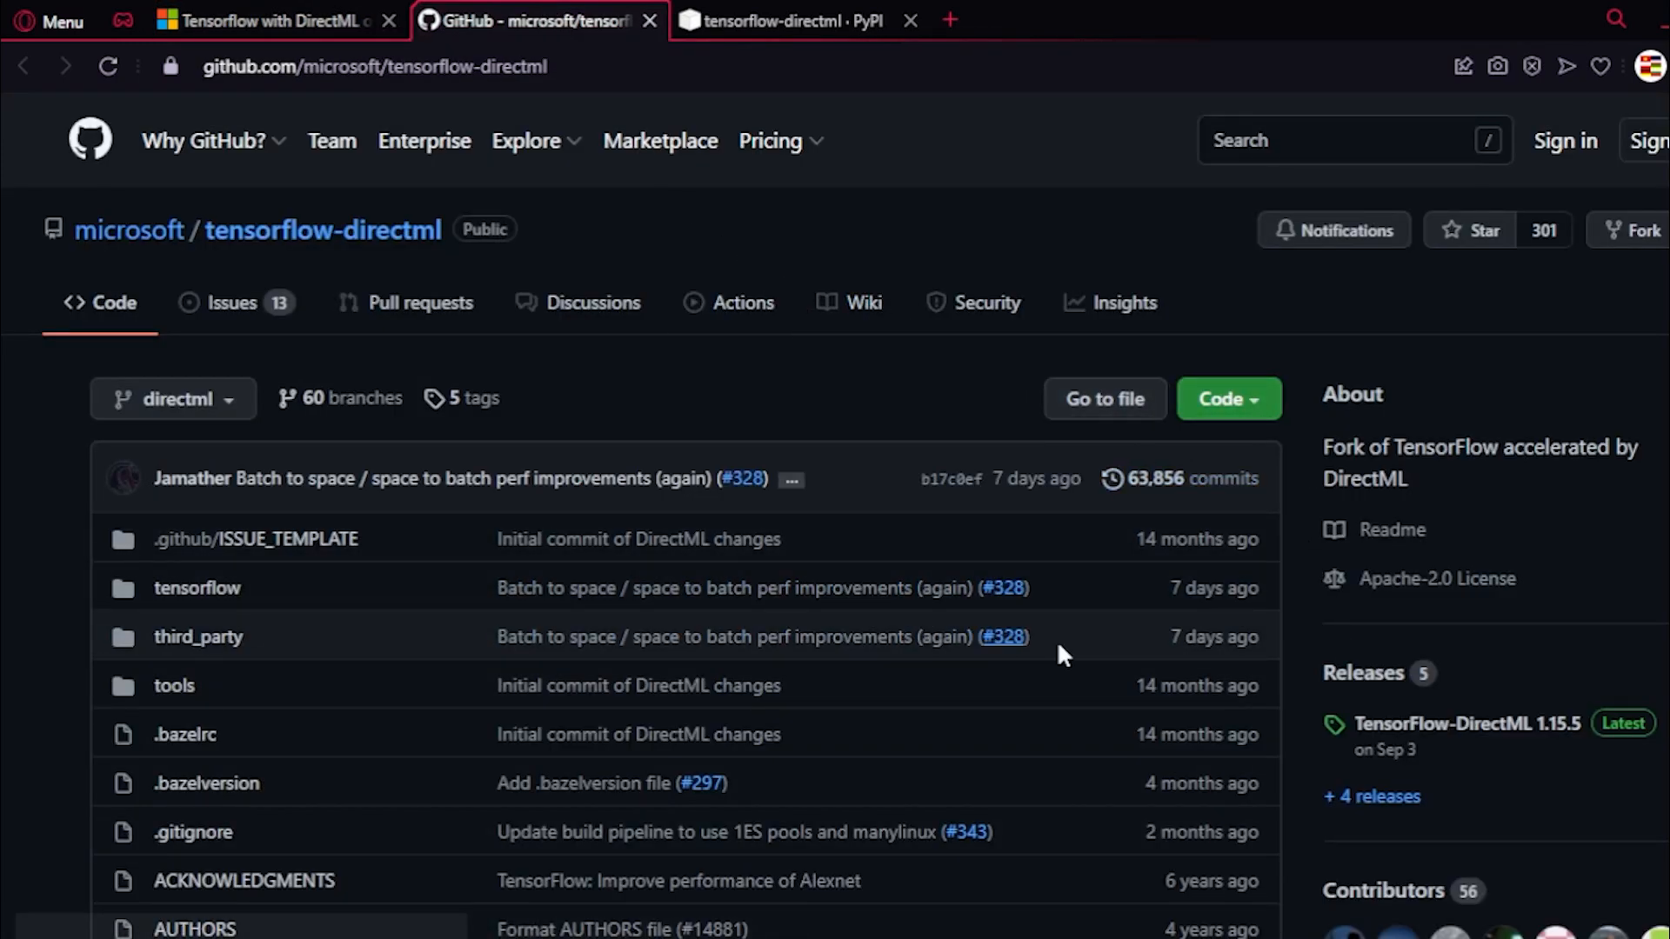
Step: Scroll the README to System Requirements and highlight the Intel HD Graphics GPU entry
scroll(down, 3)
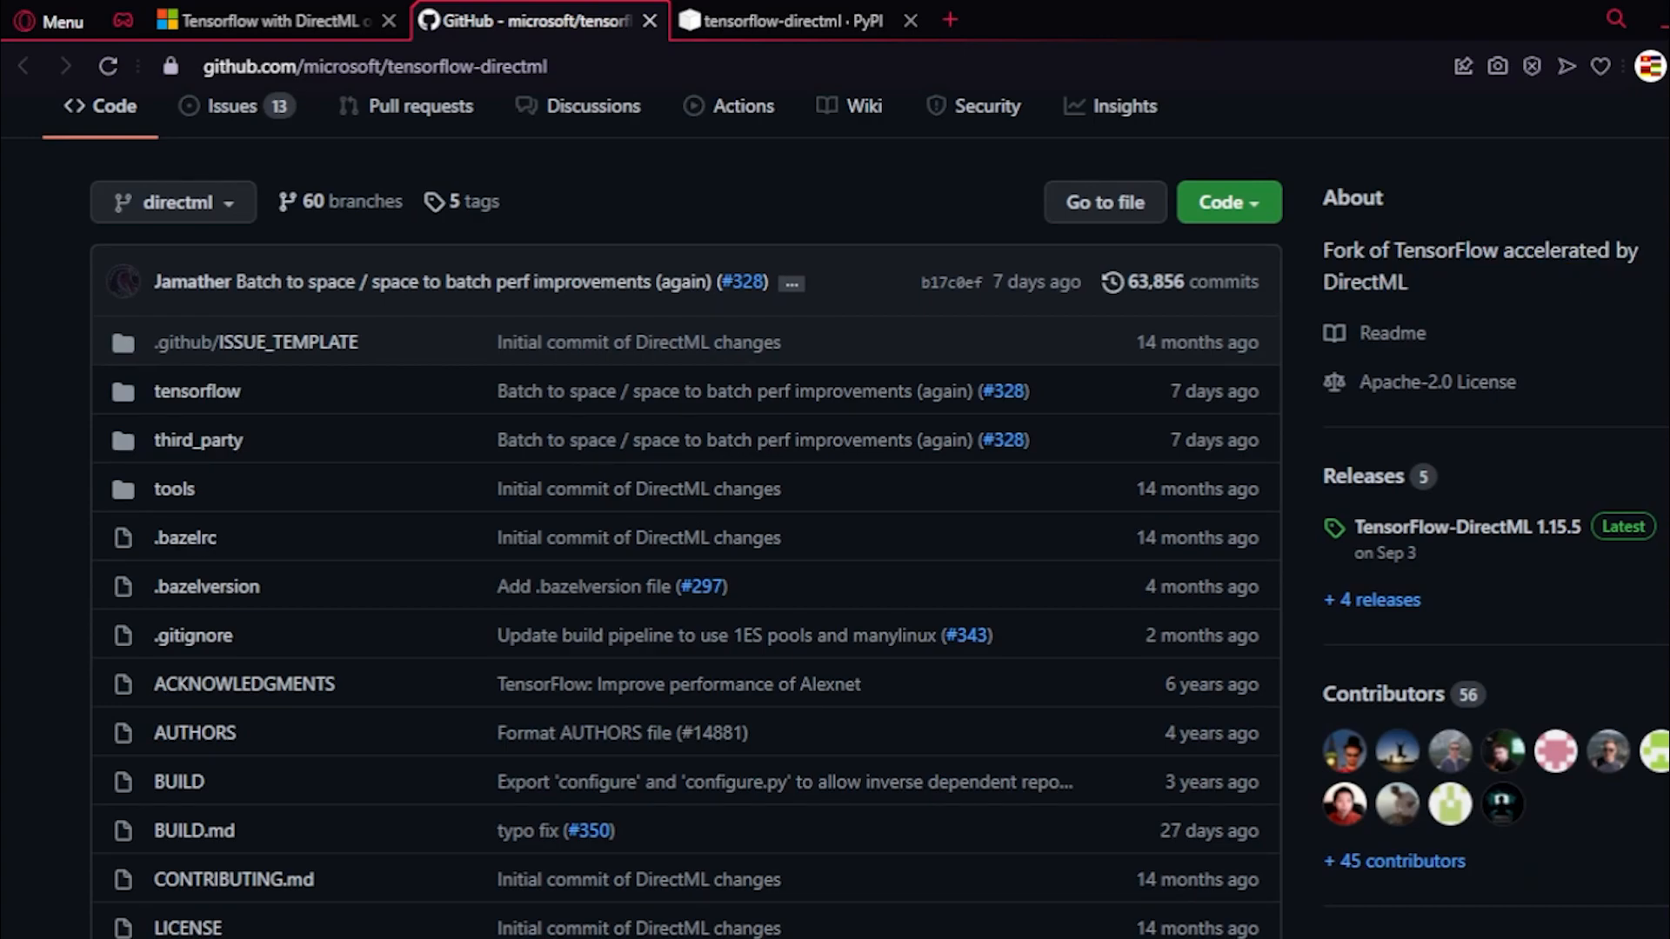
scroll(down, 3)
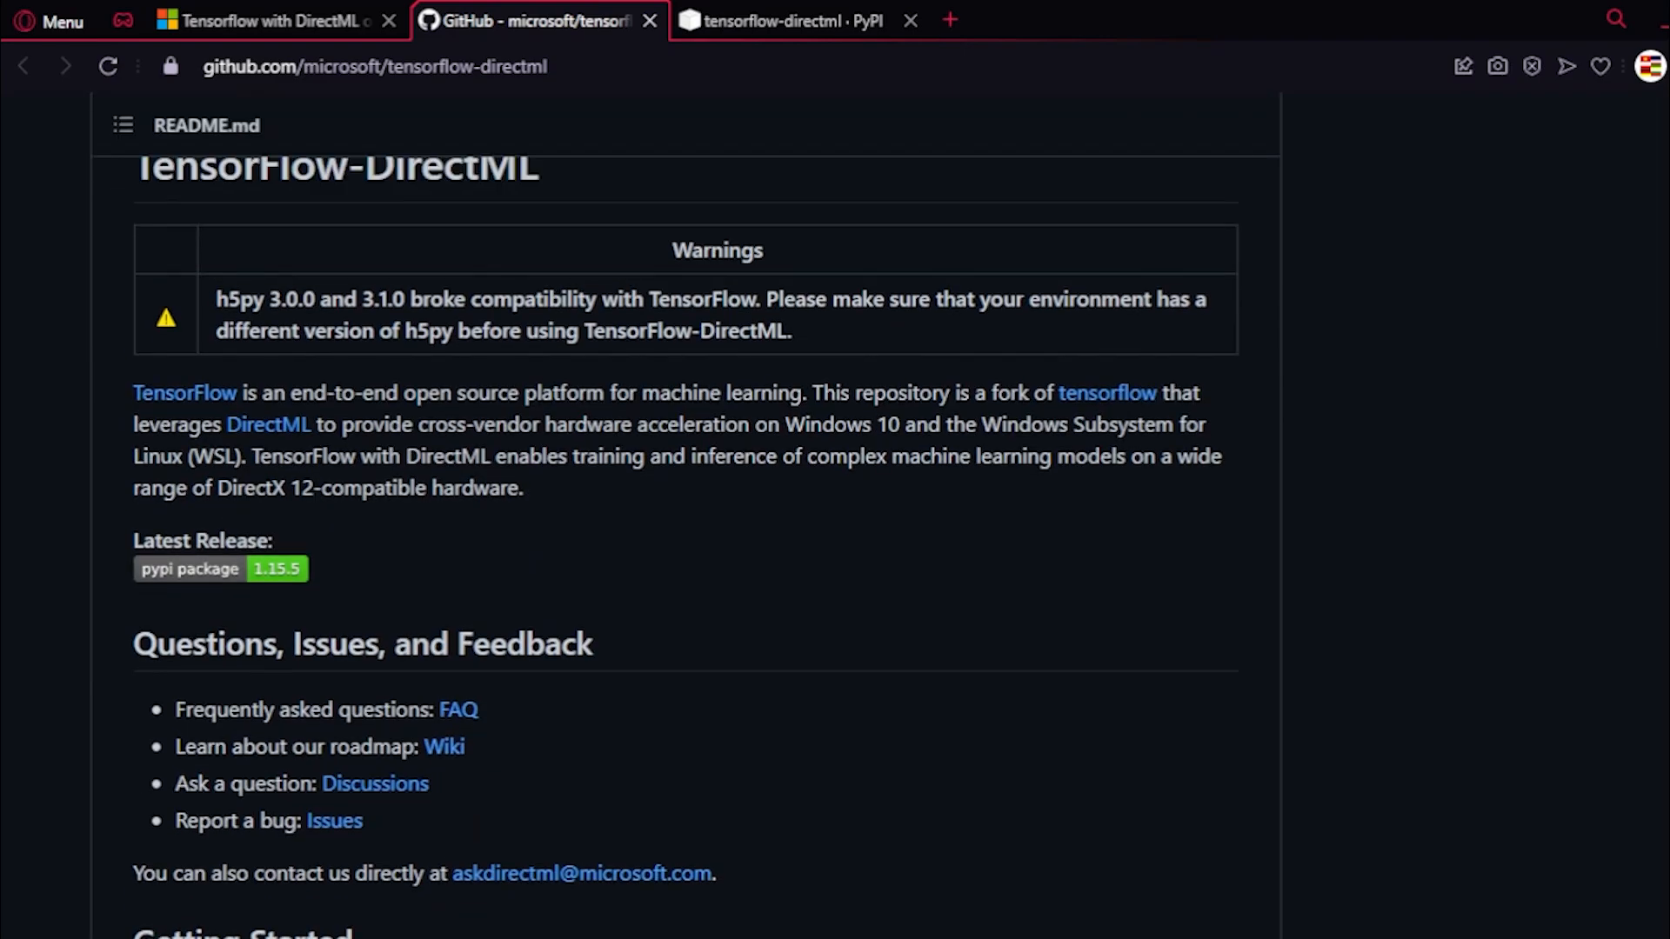
scroll(down, 3)
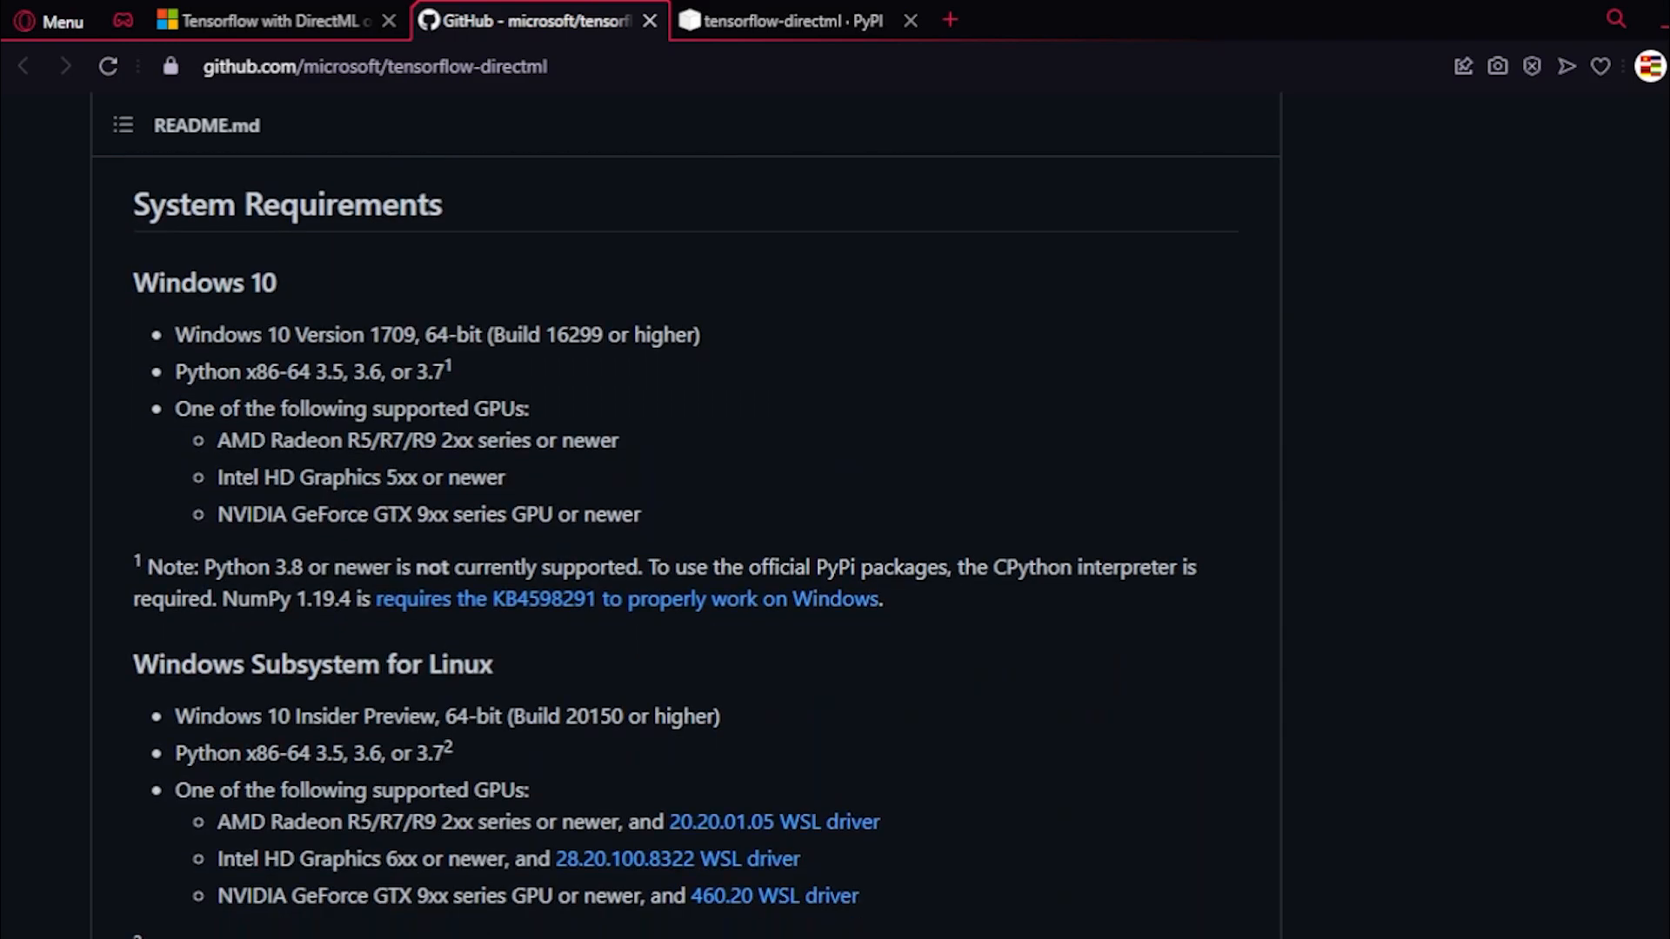
scroll(down, 3)
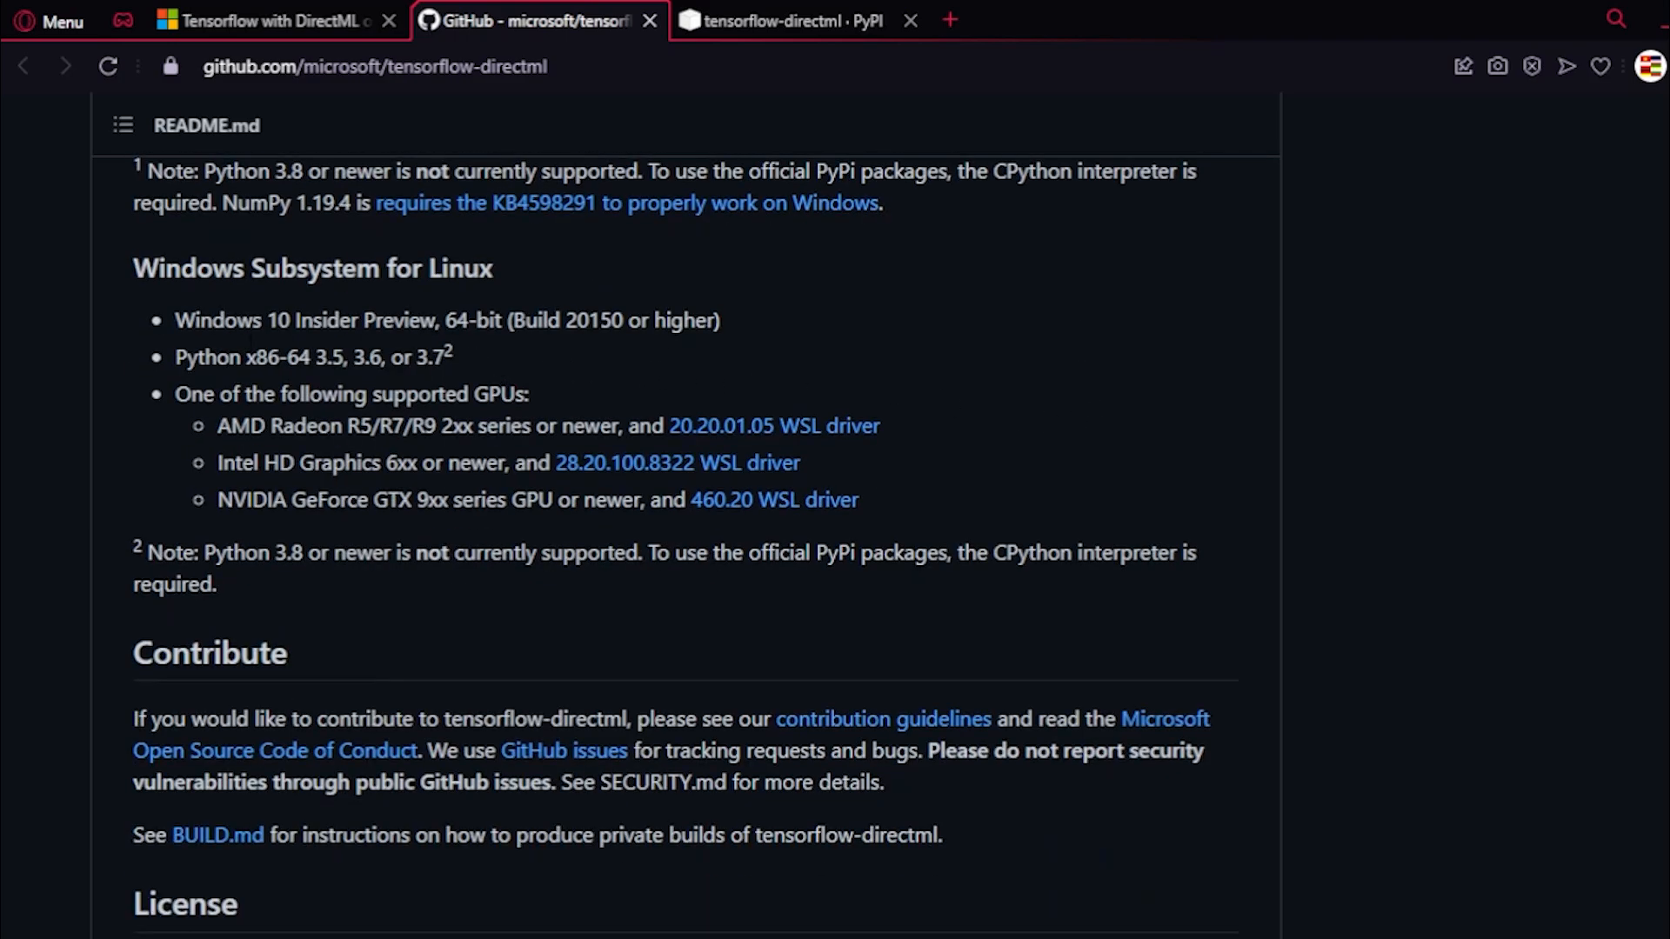
drag(175, 320, 566, 320)
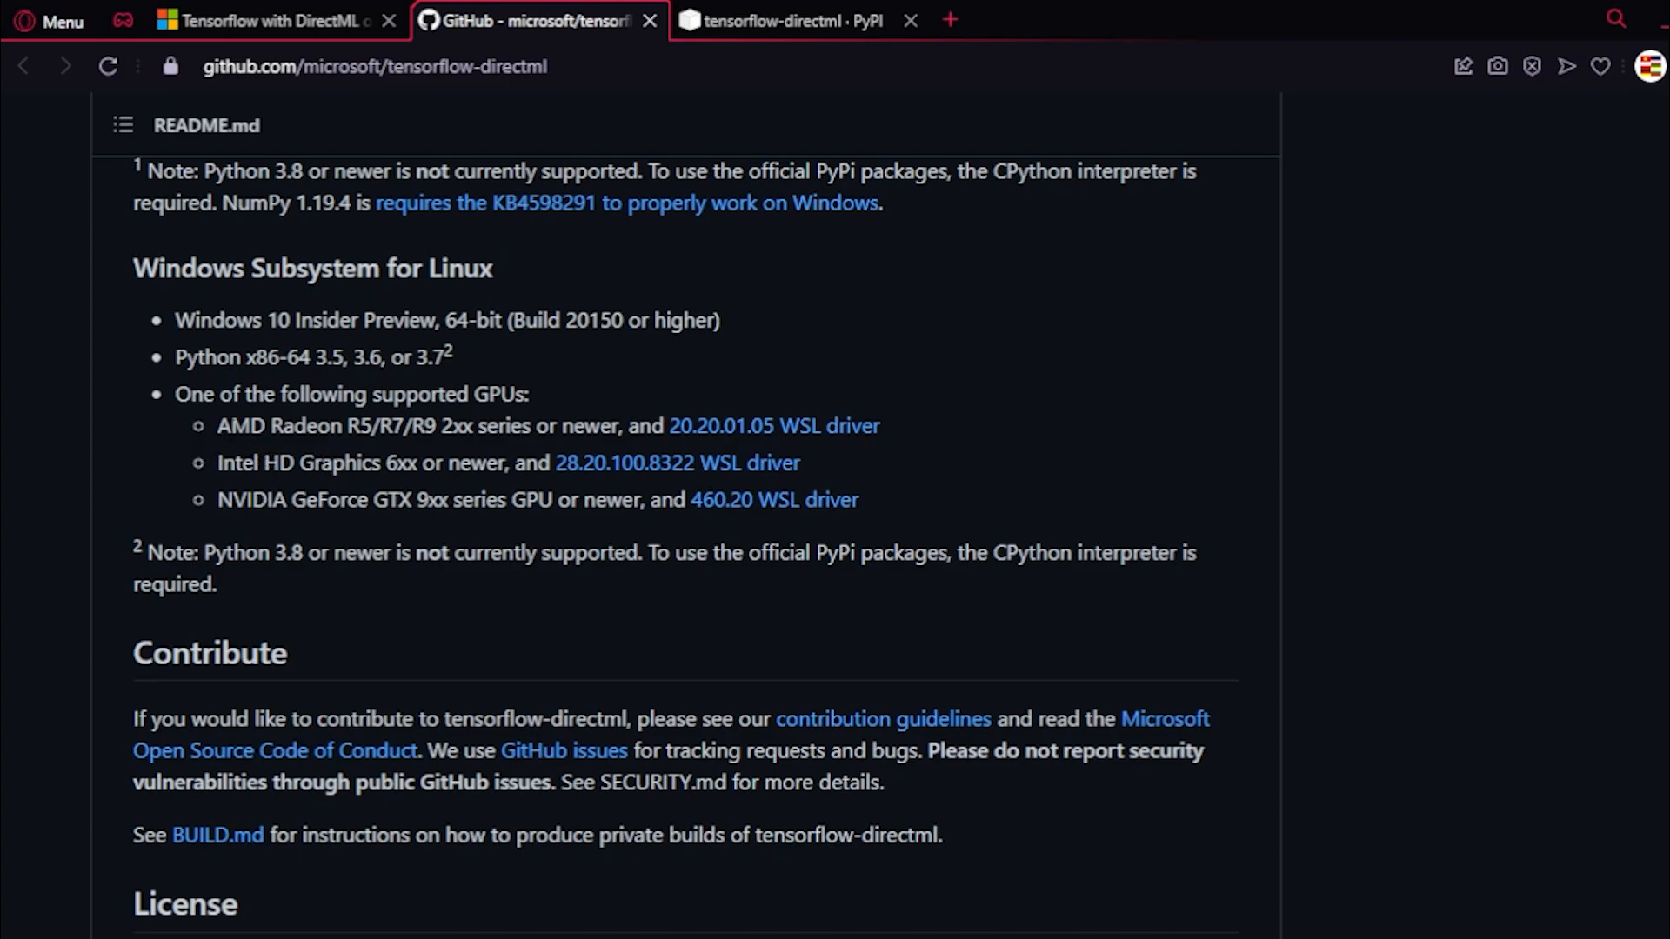
drag(216, 424, 584, 425)
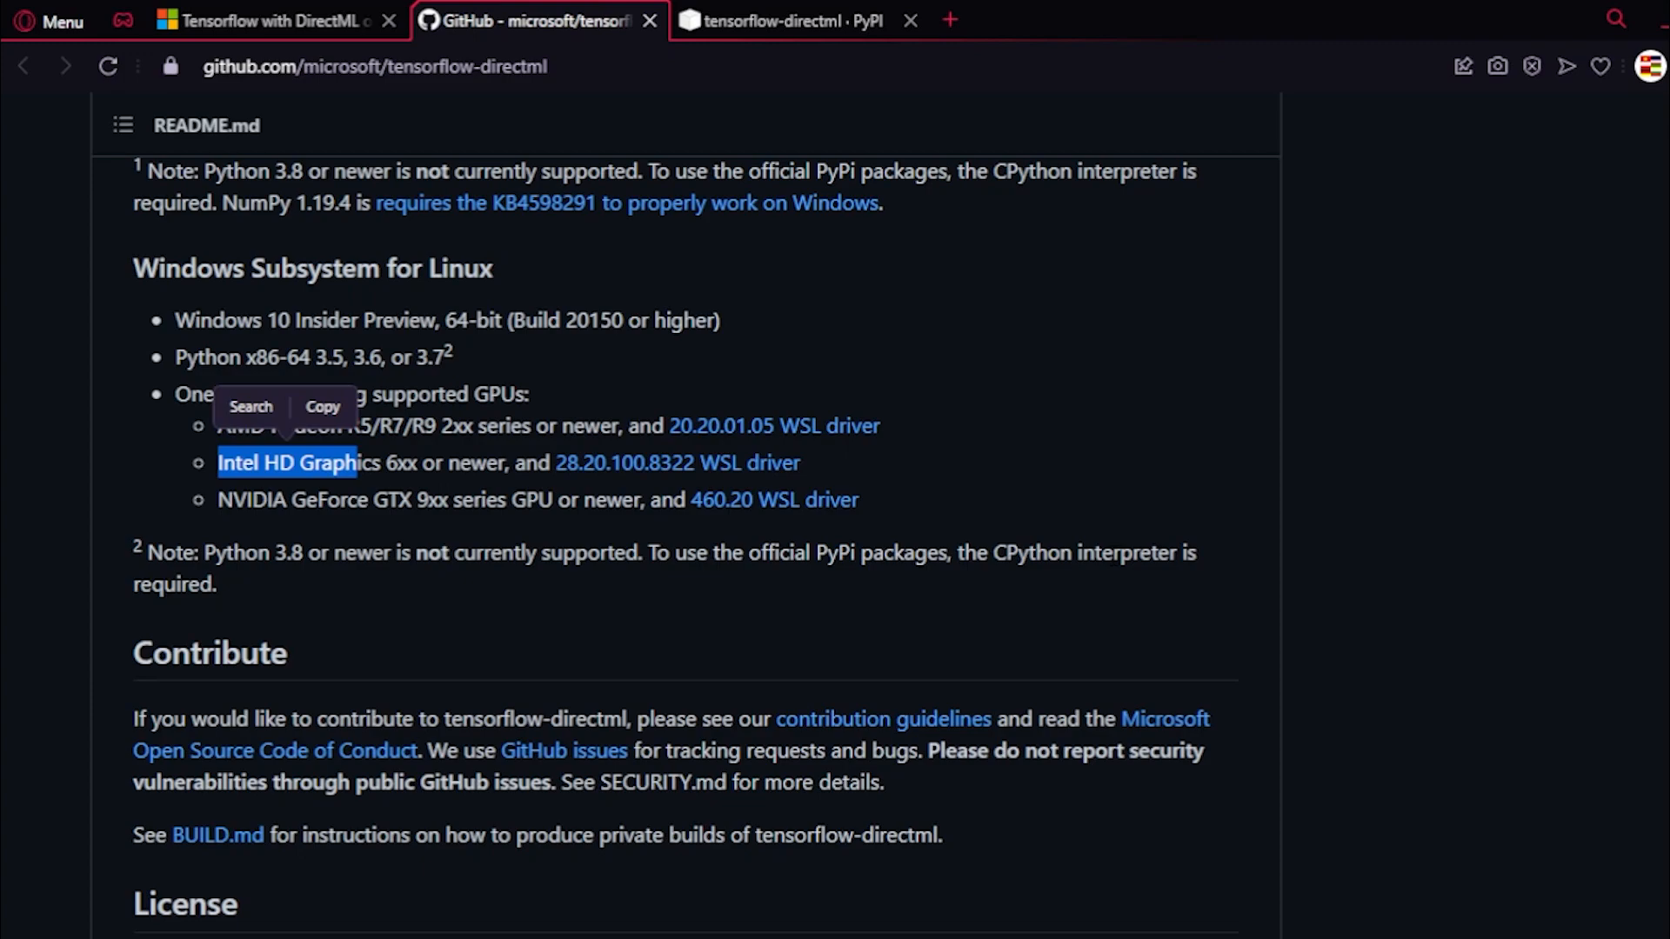
mouse_move(918, 599)
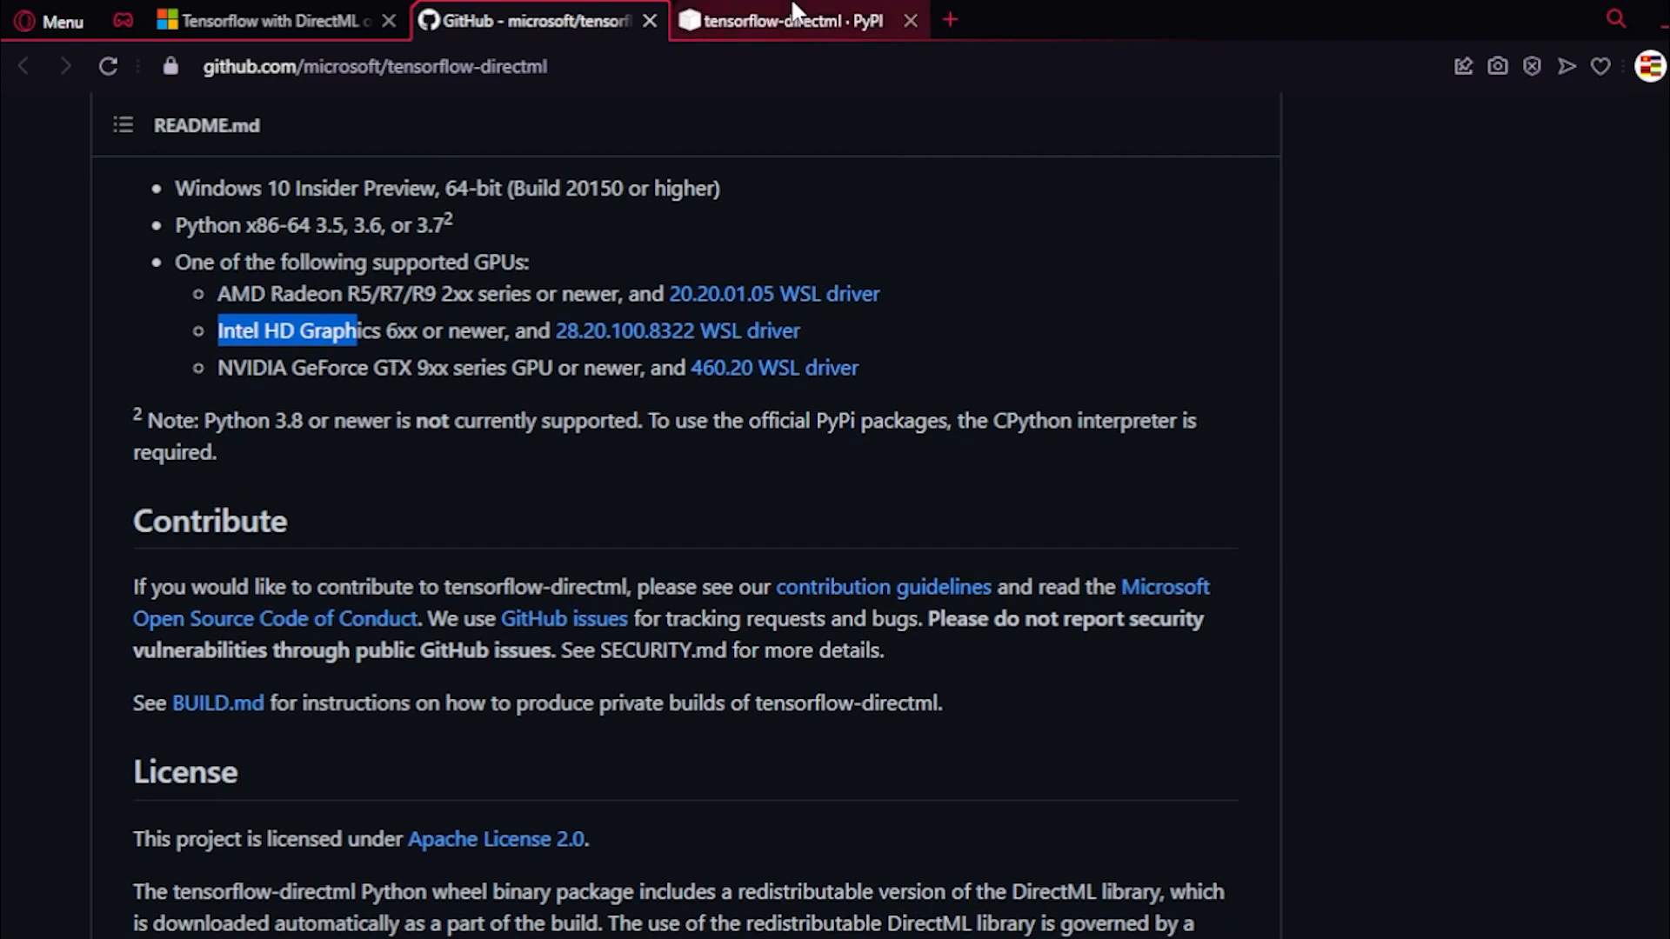
Step: Switch to the tensorflow-directml 1.15.5 package page on PyPI
click(793, 23)
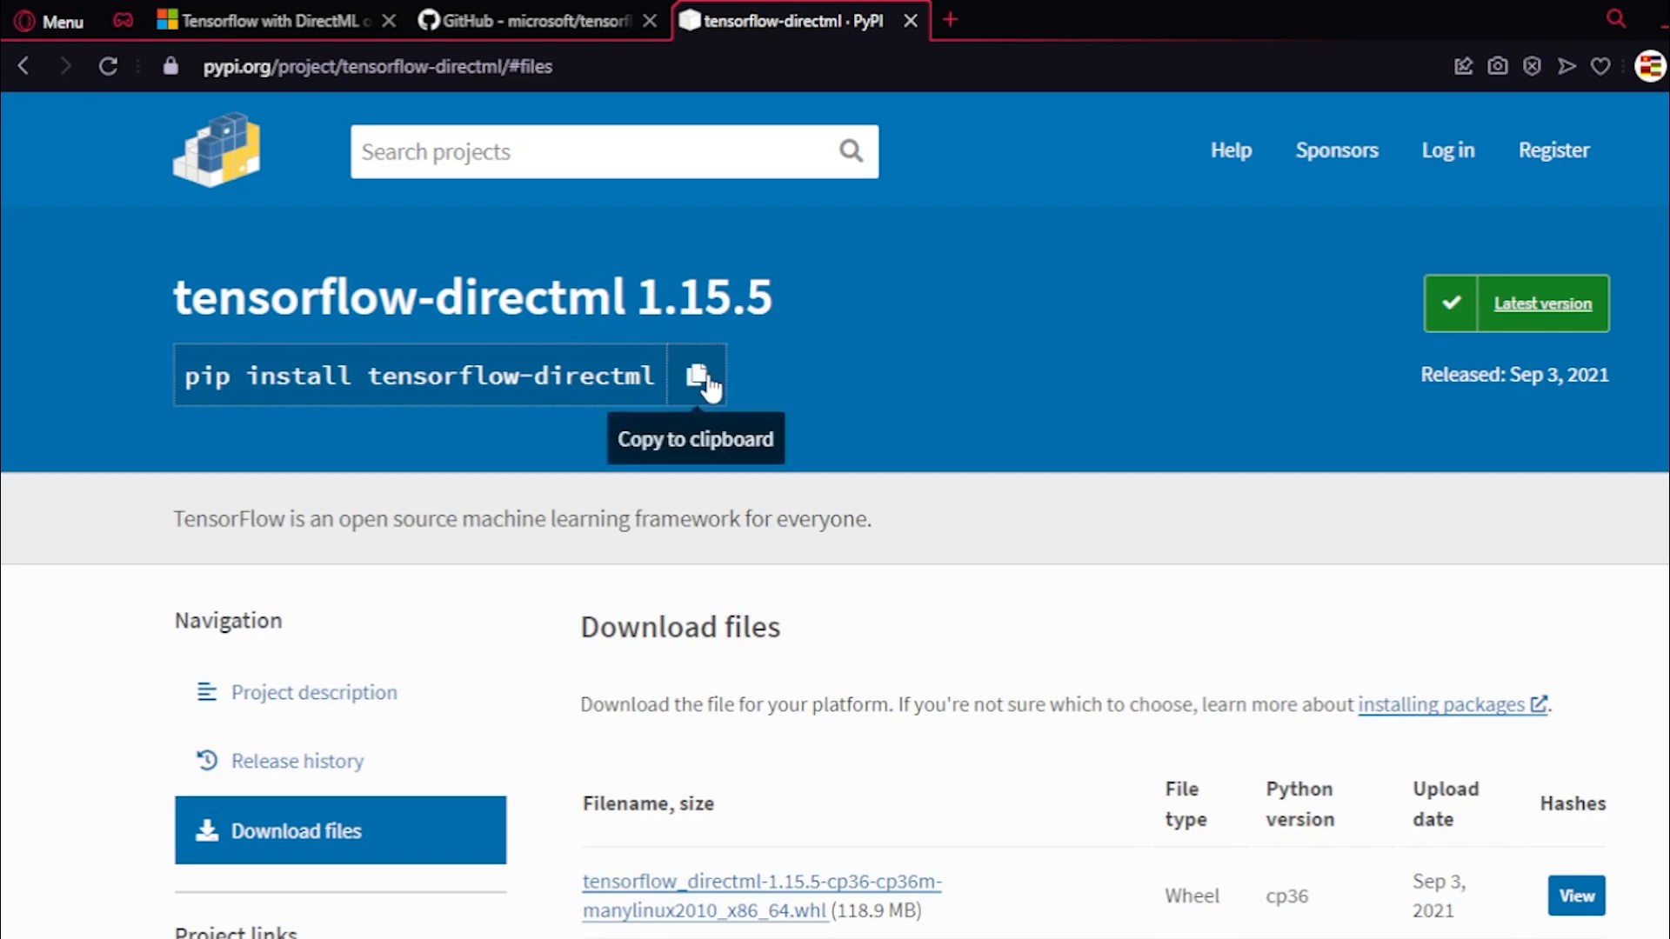
mouse_move(983, 356)
text(cmd)
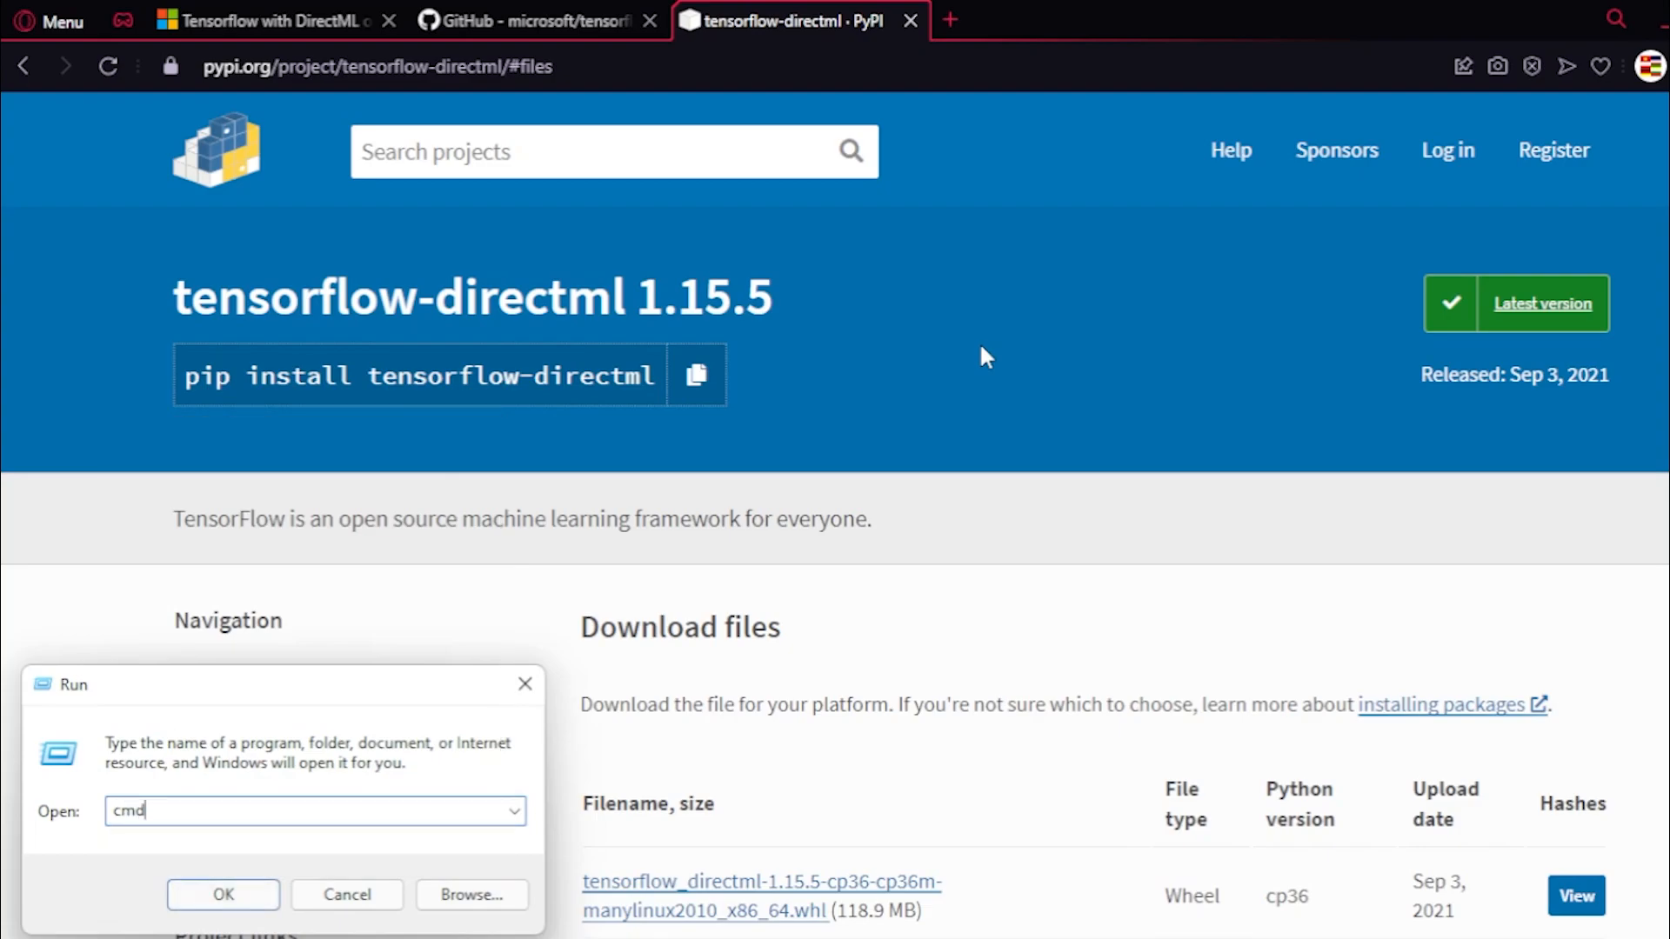
Step: Launch Command Prompt and run 'pip install tensorflow-directml'
click(222, 919)
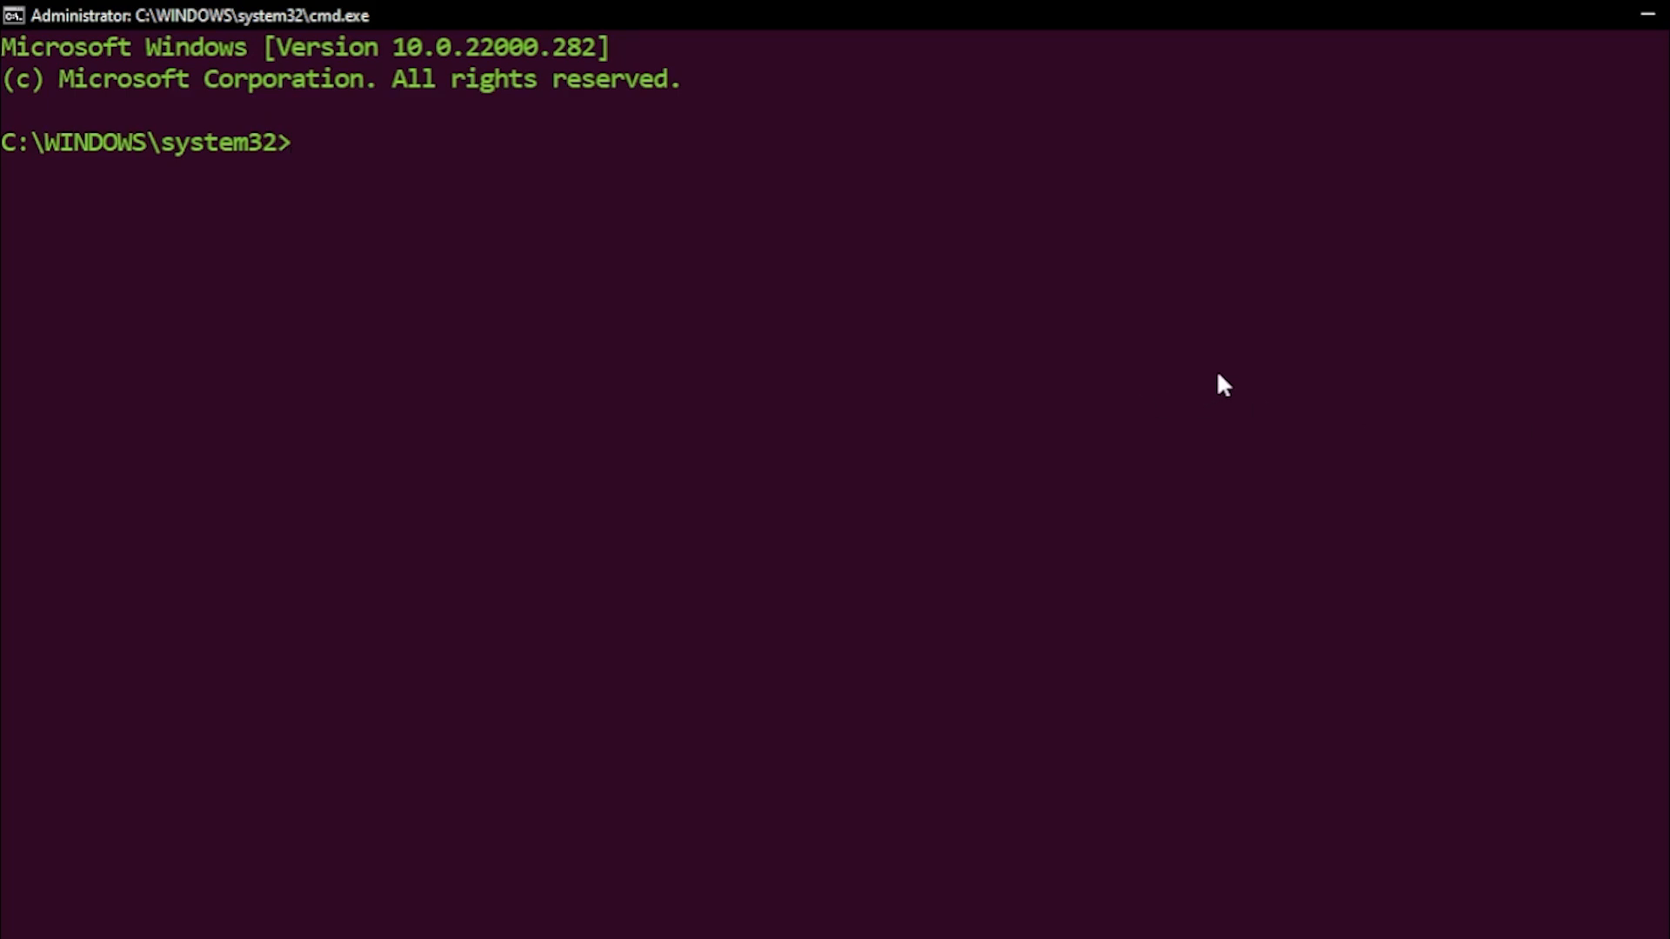
mouse_move(1274, 310)
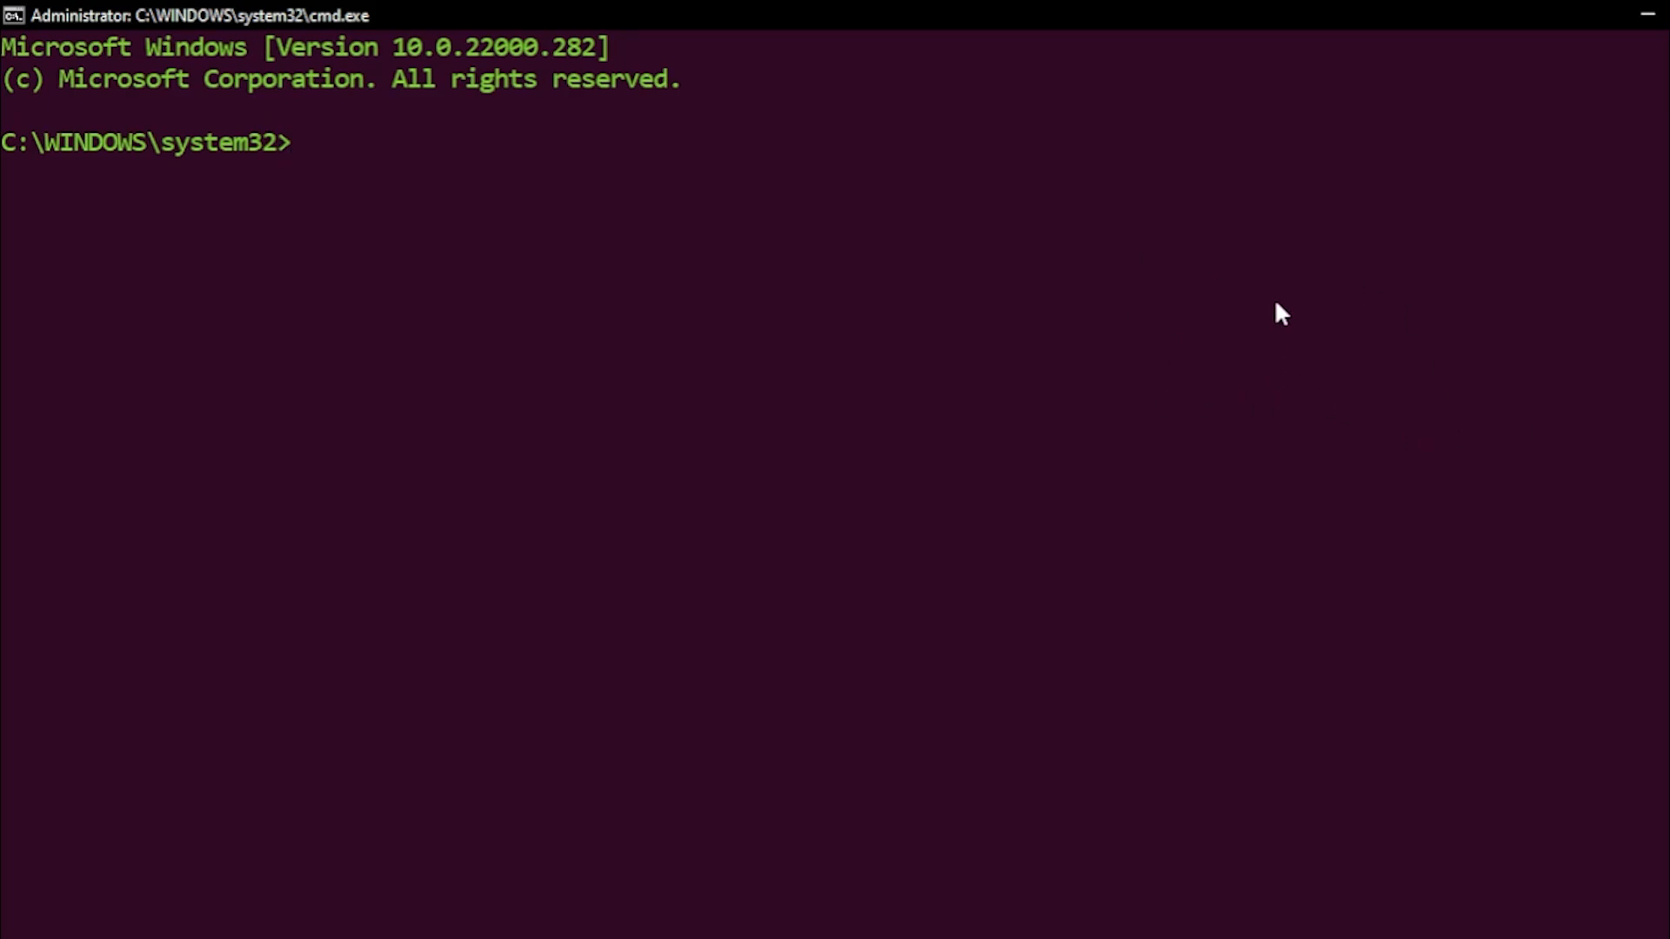
mouse_move(1256, 355)
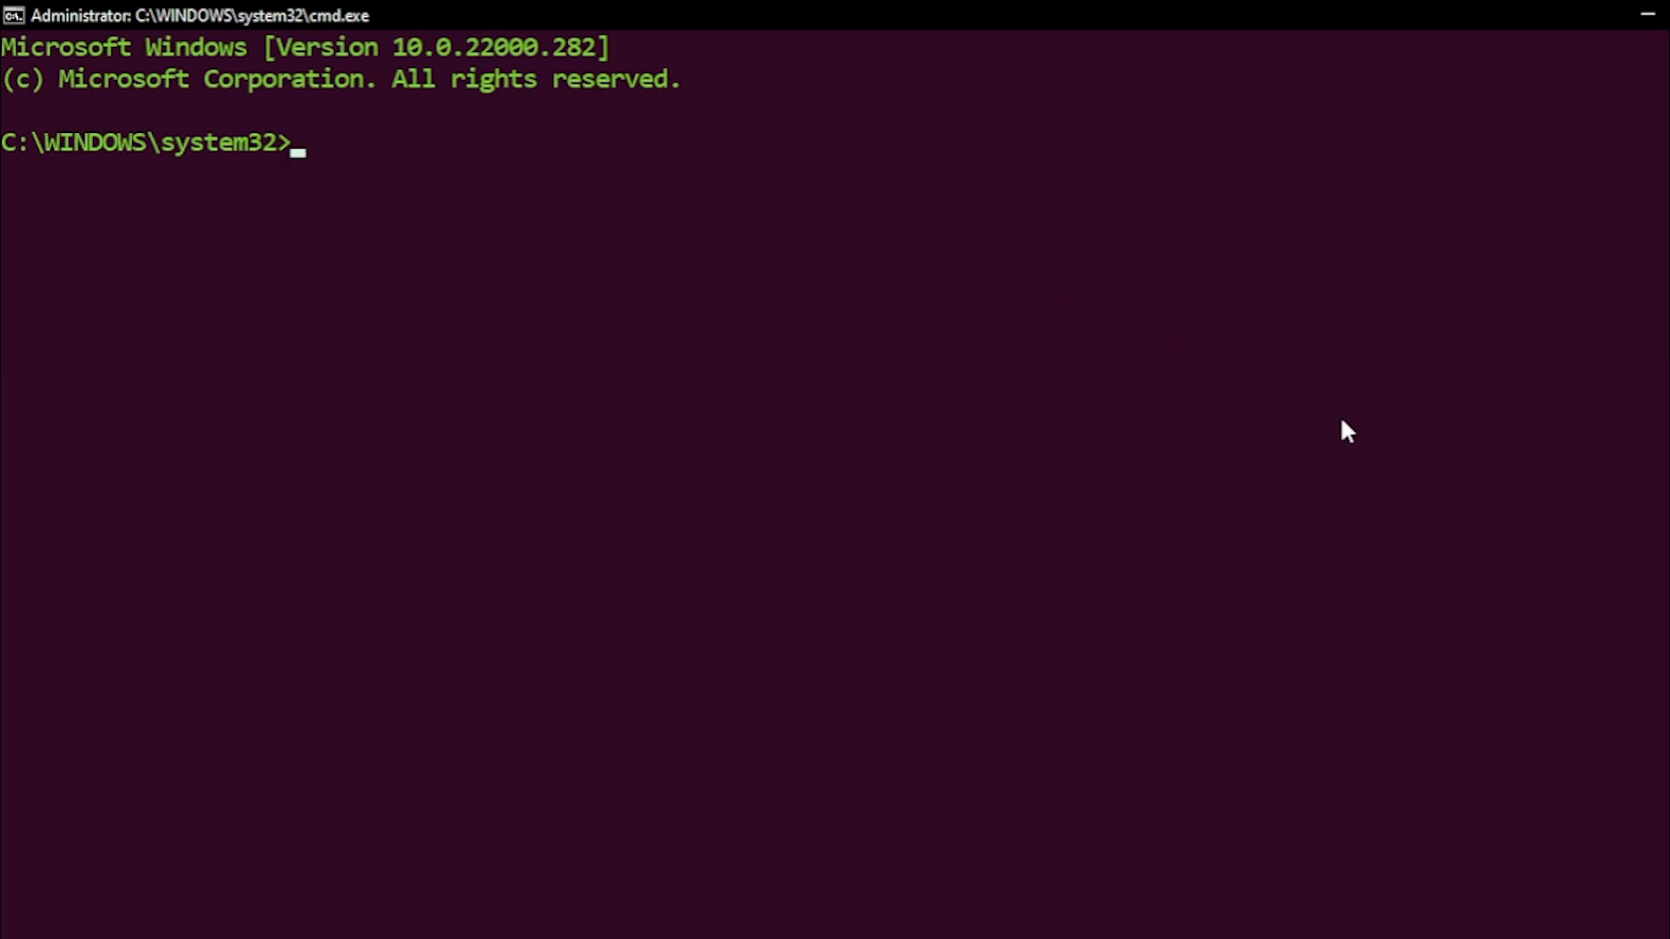
mouse_move(1324, 421)
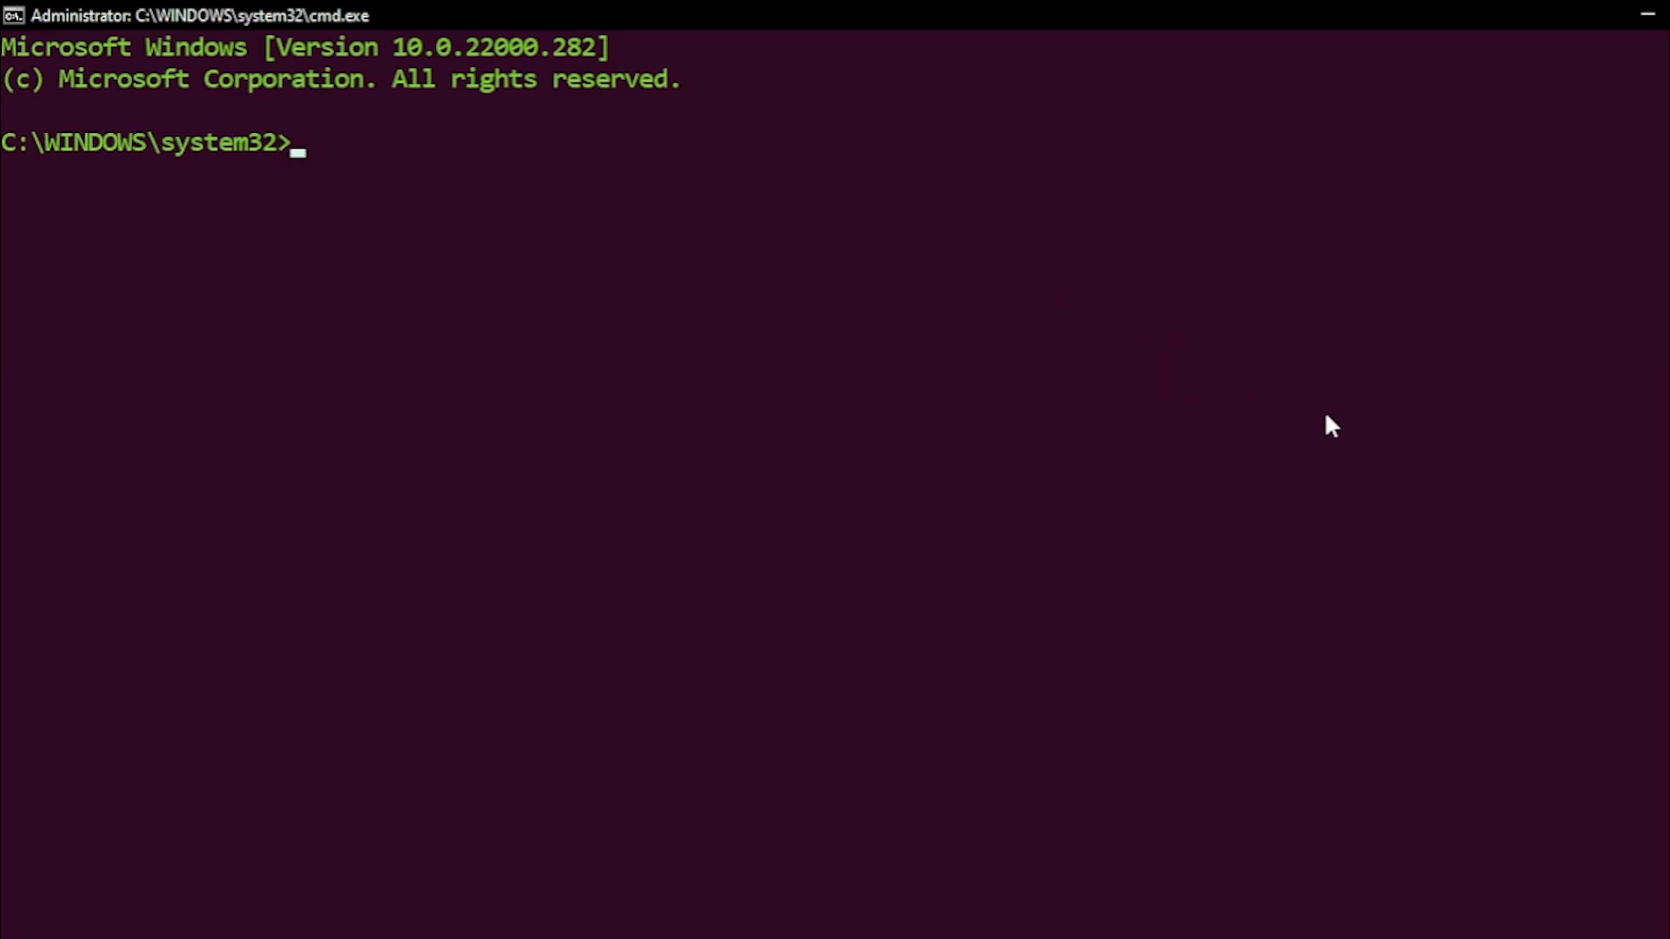
mouse_move(1087, 428)
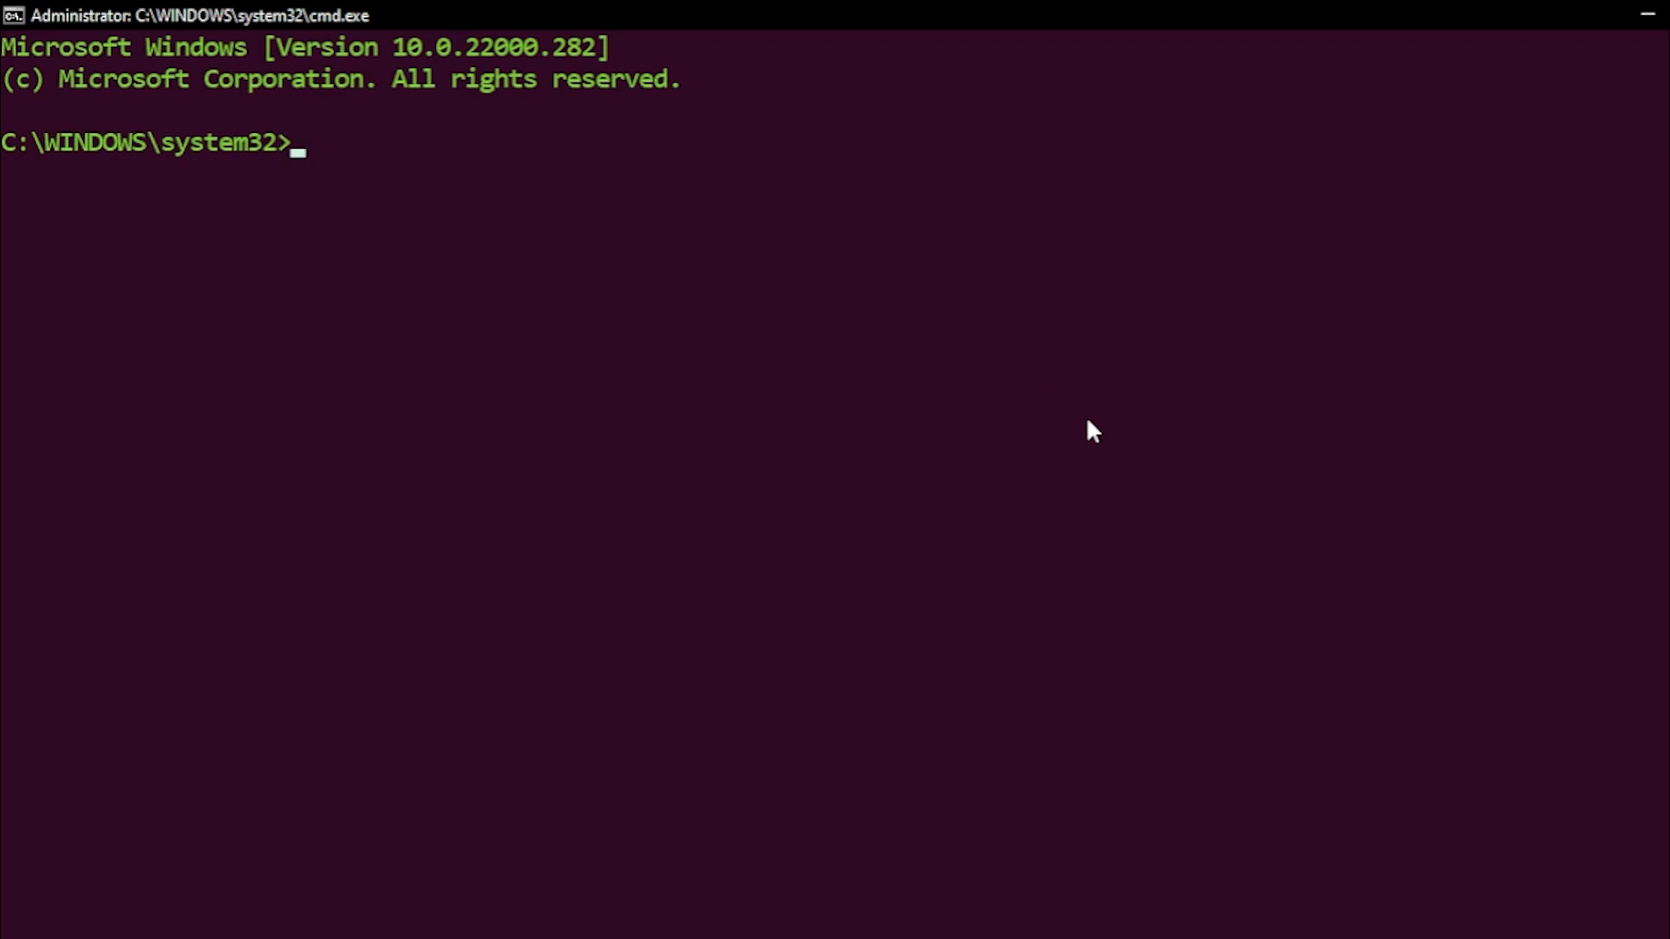
text(pip install tensorflow-directml)
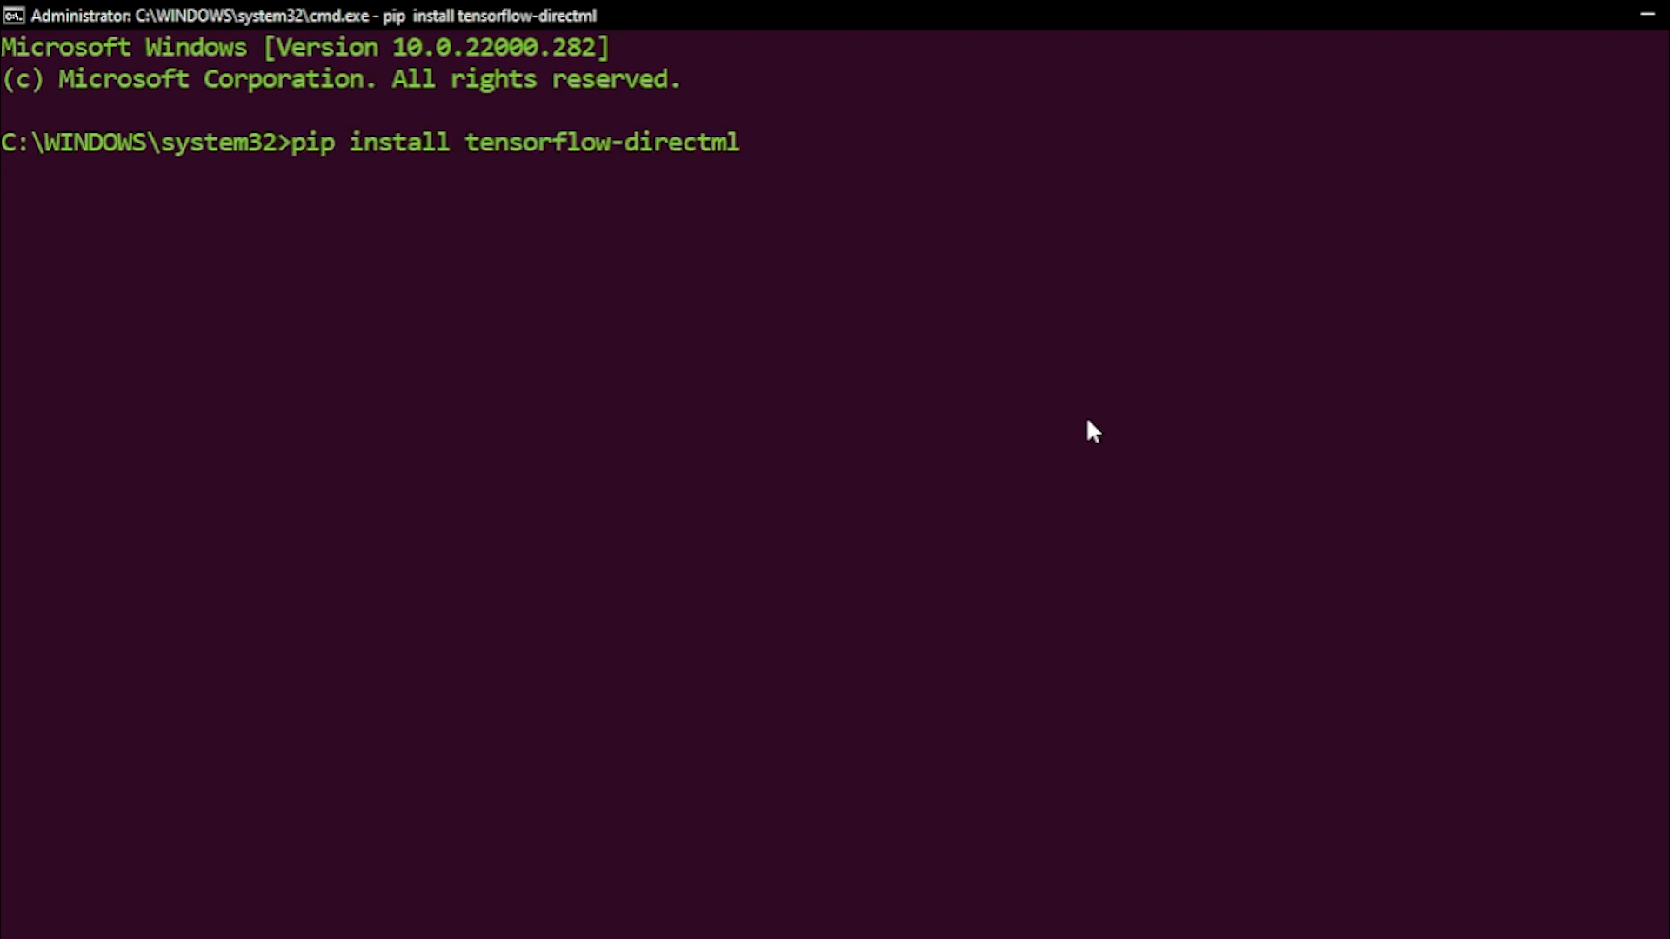
key(Enter)
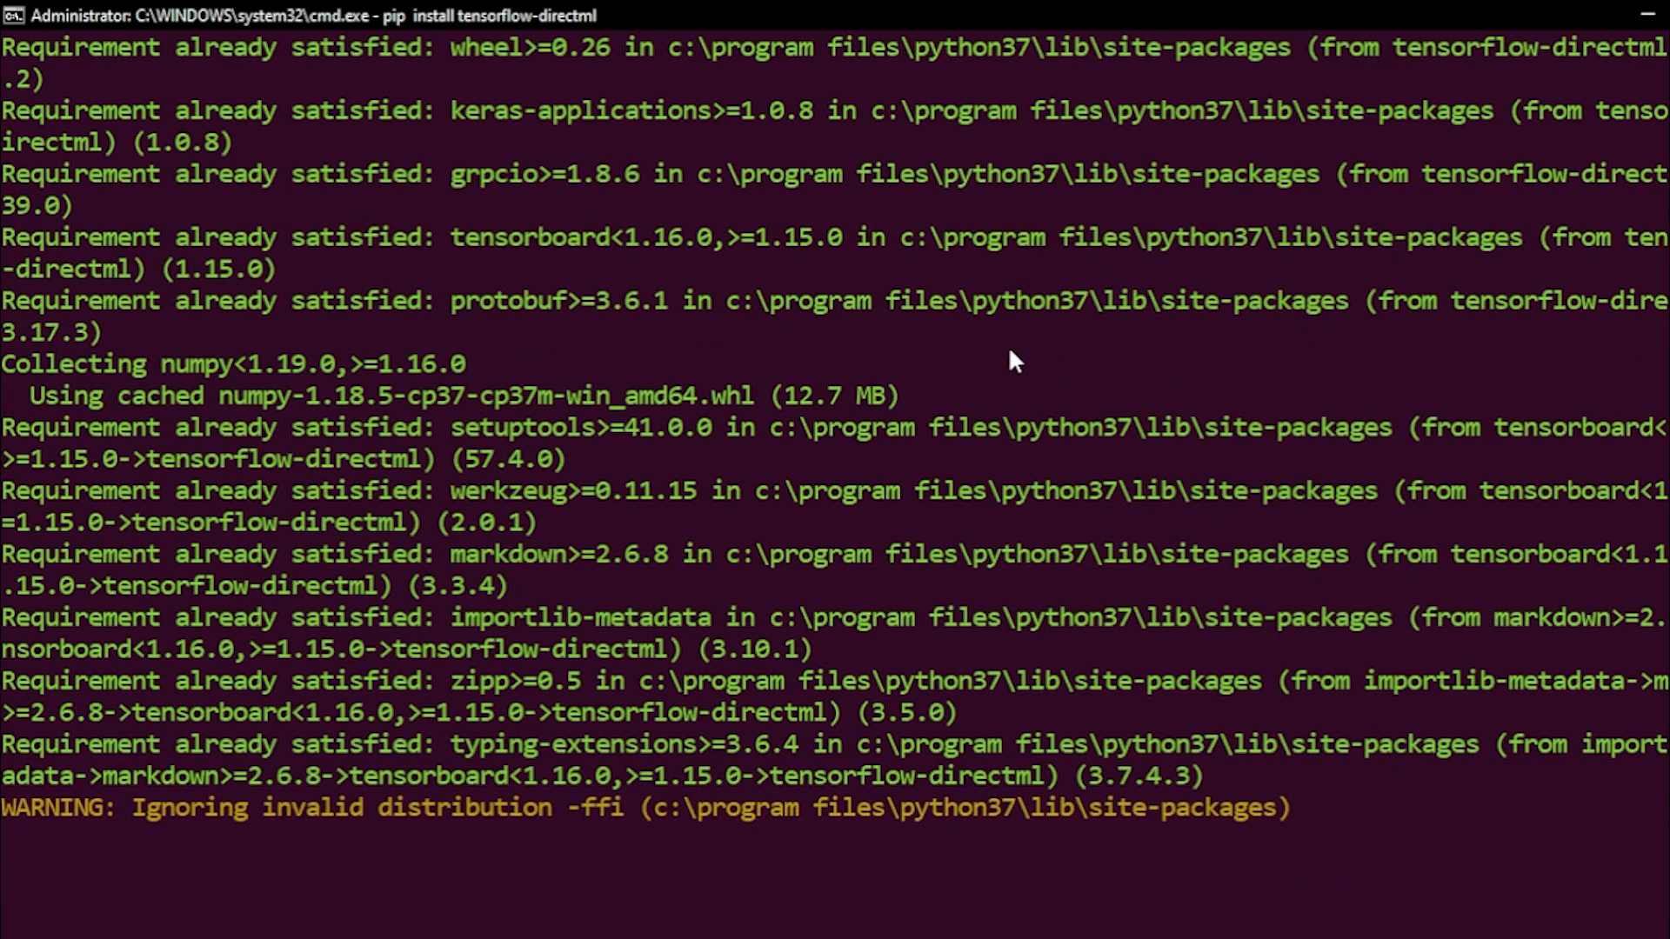
scroll(down, 3)
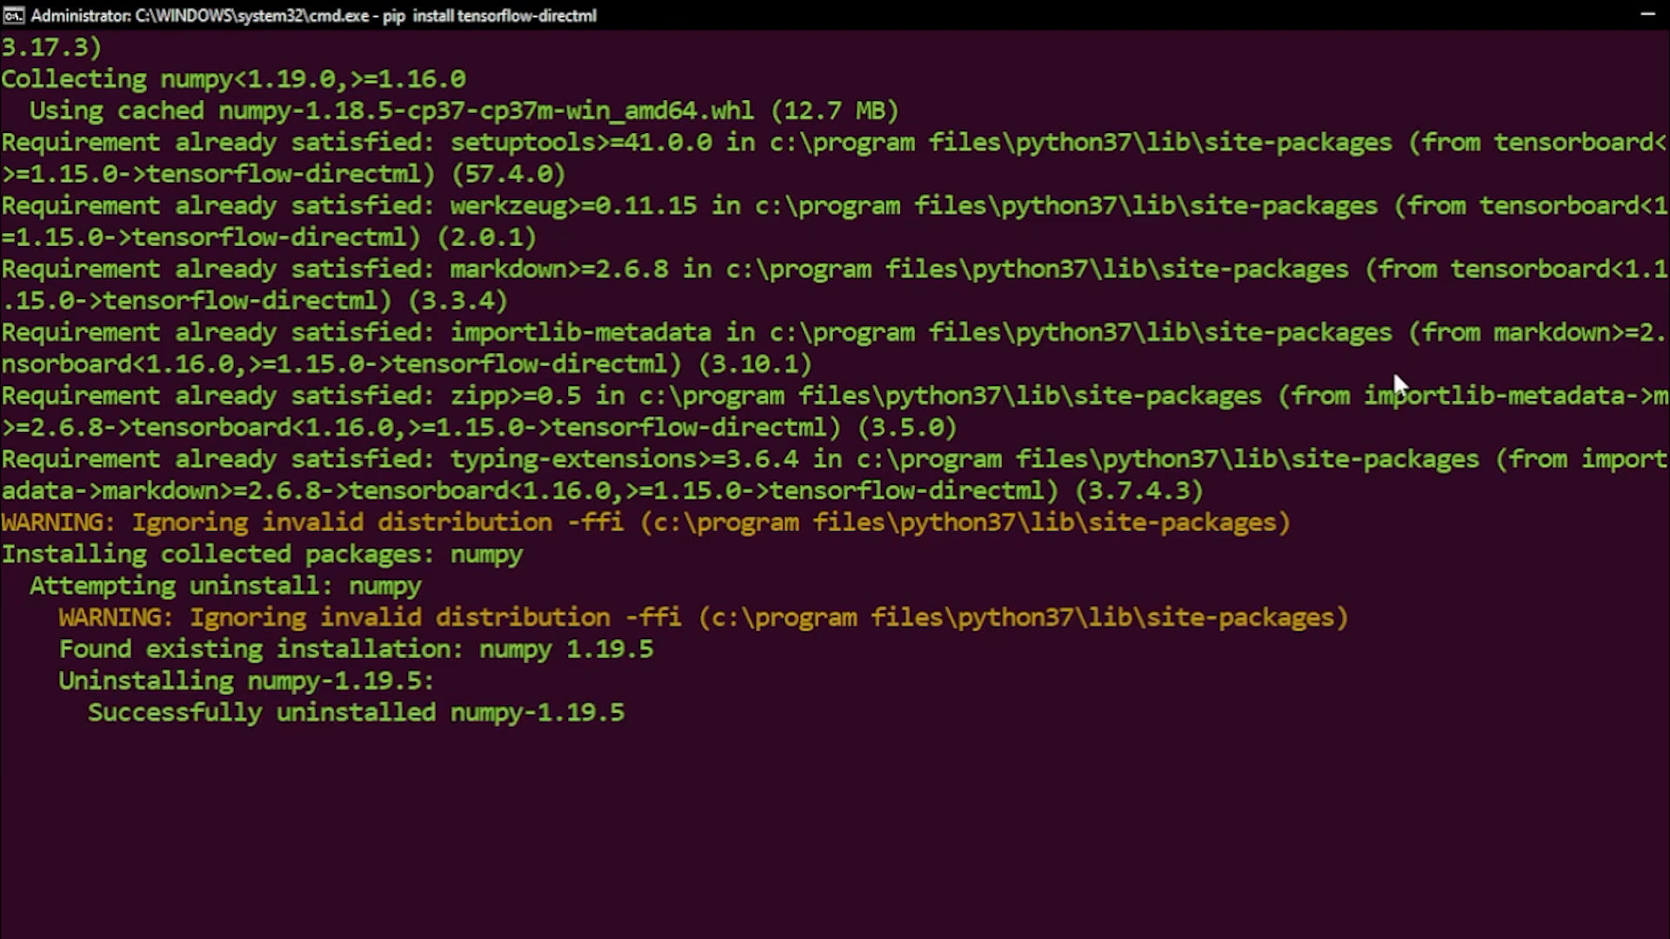
mouse_move(1376, 379)
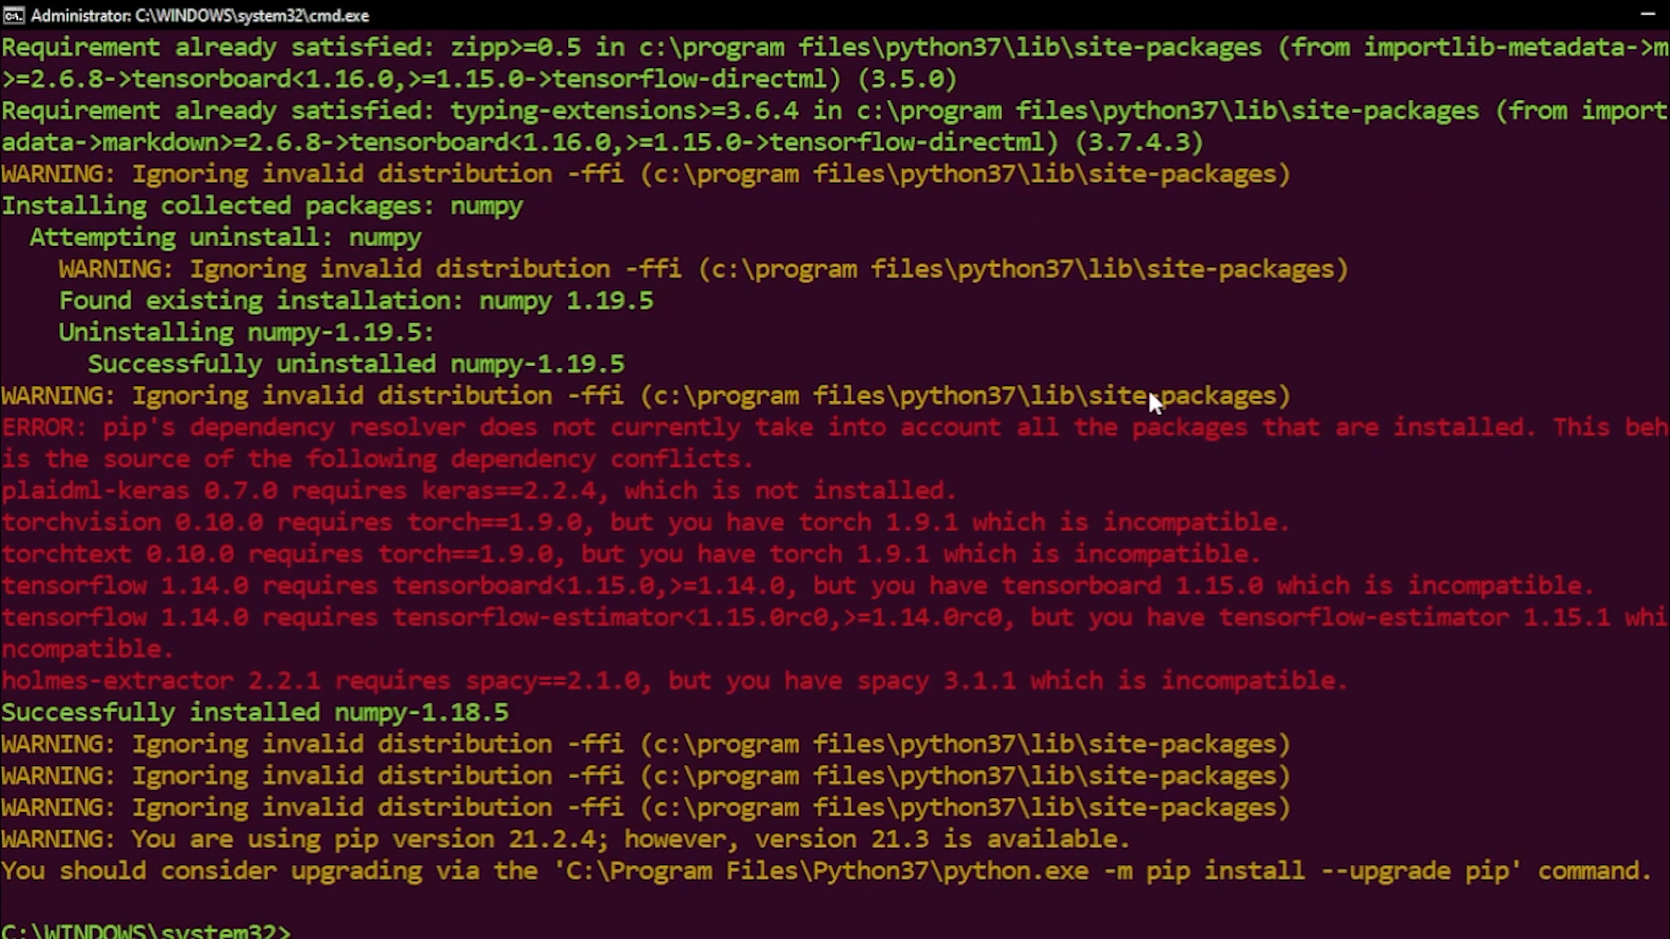
mouse_move(1367, 636)
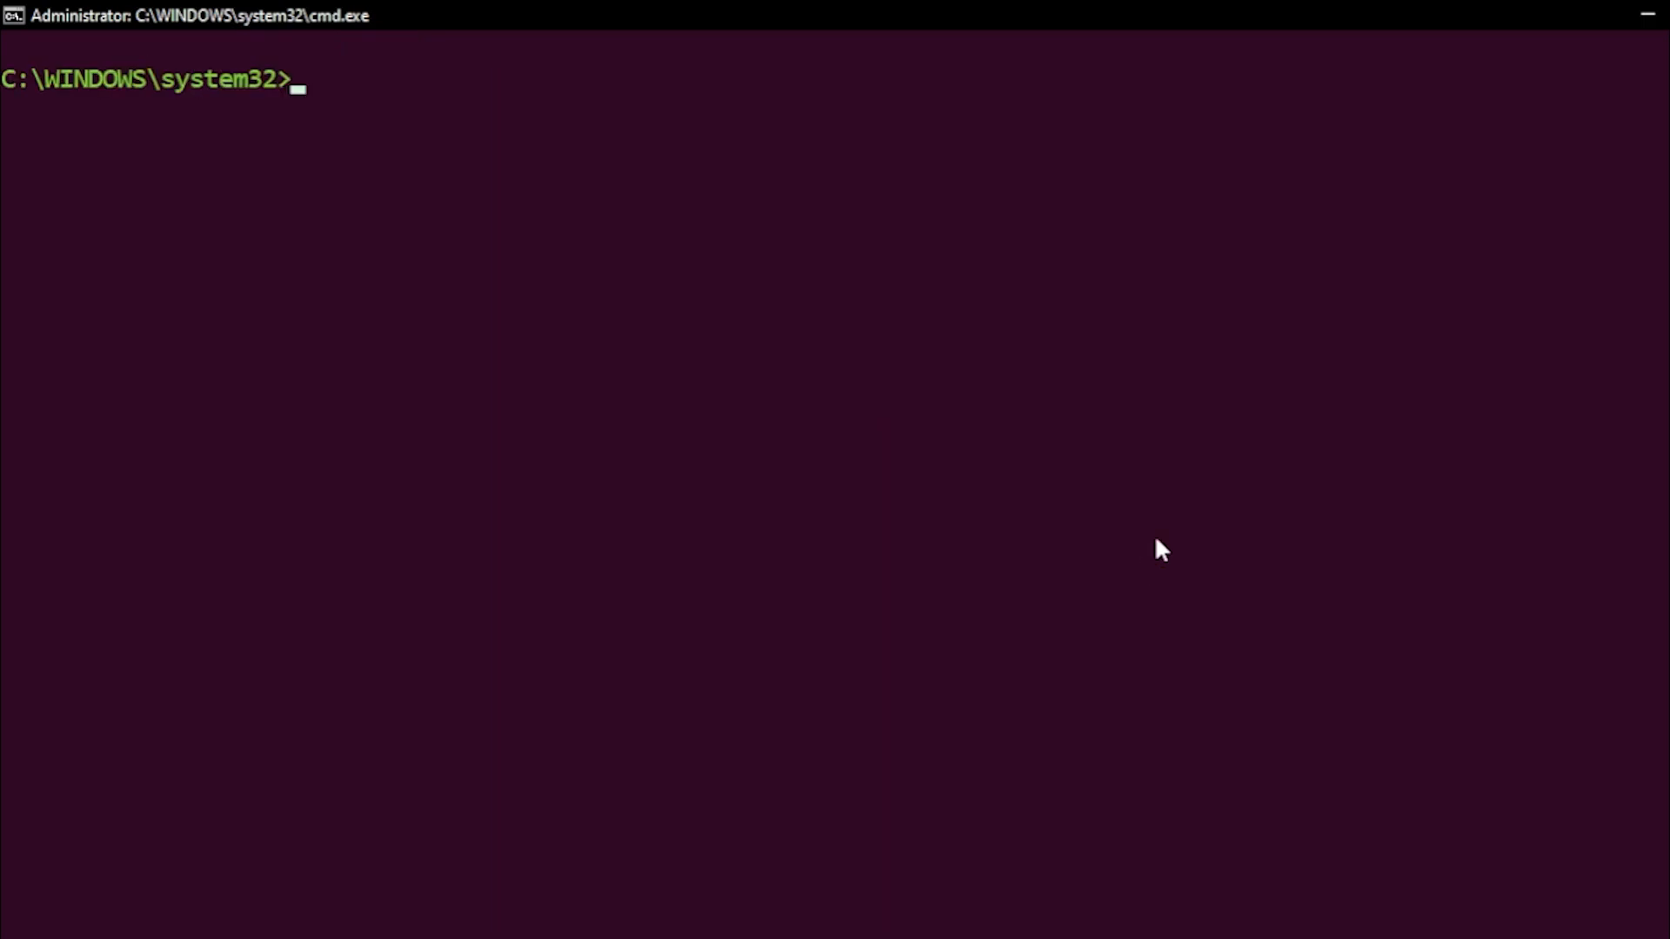
mouse_move(721, 581)
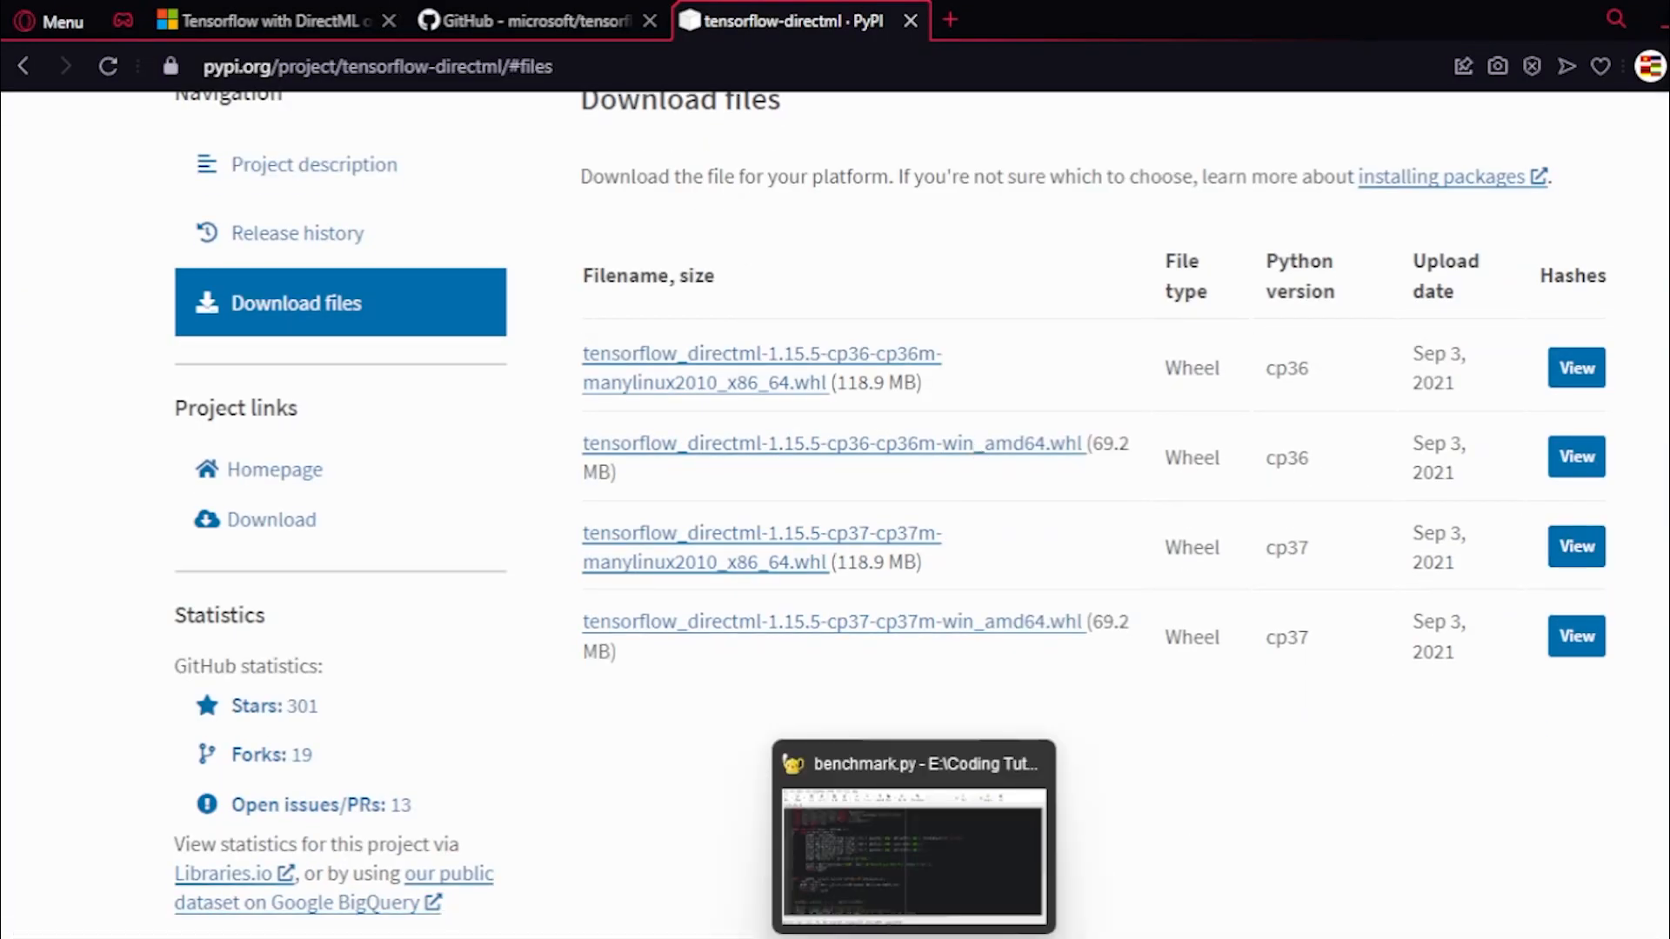
Step: Bring benchmark.py forward in Geany and scroll through its conv_model and run functions
click(912, 763)
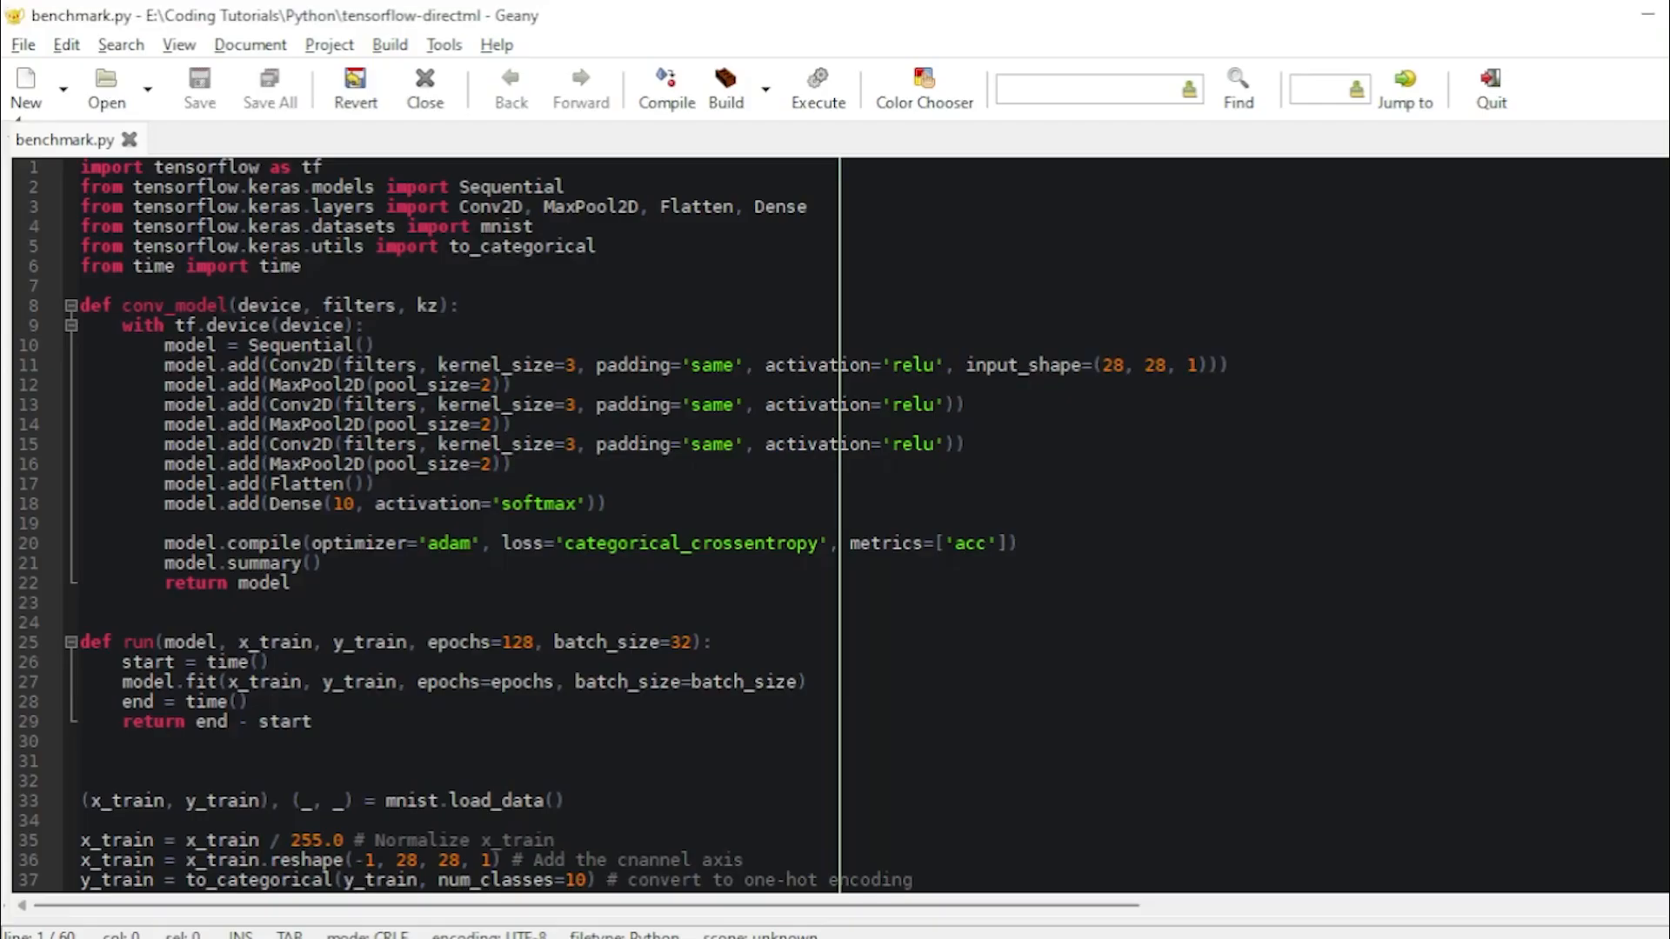
click(491, 425)
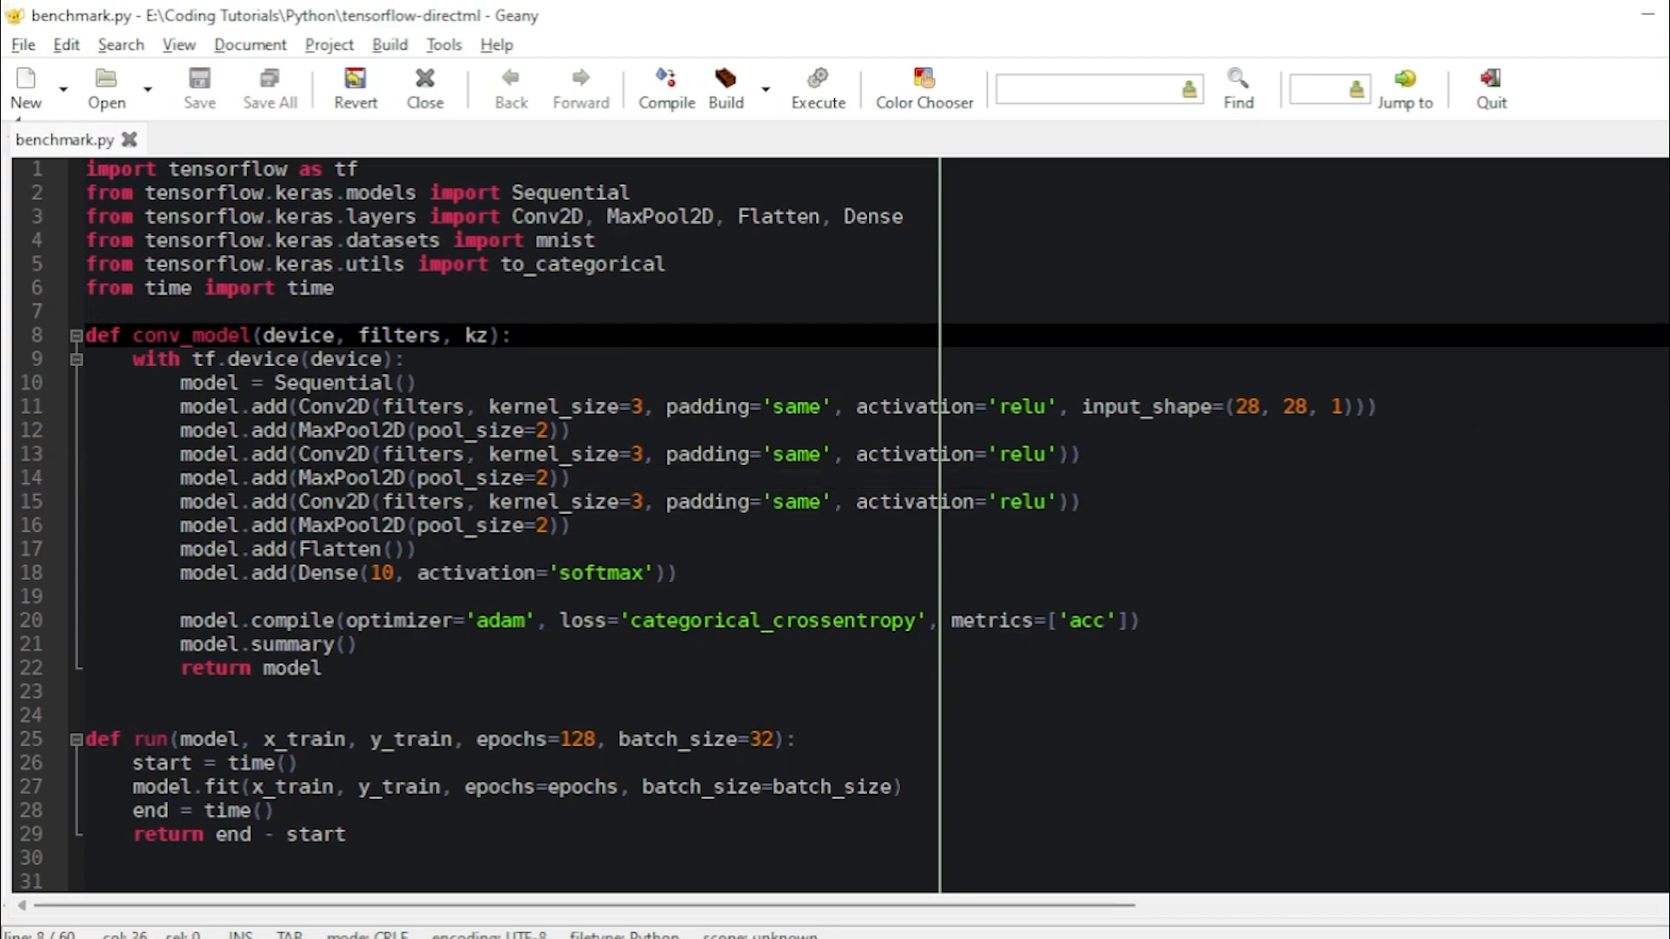
scroll(down, 3)
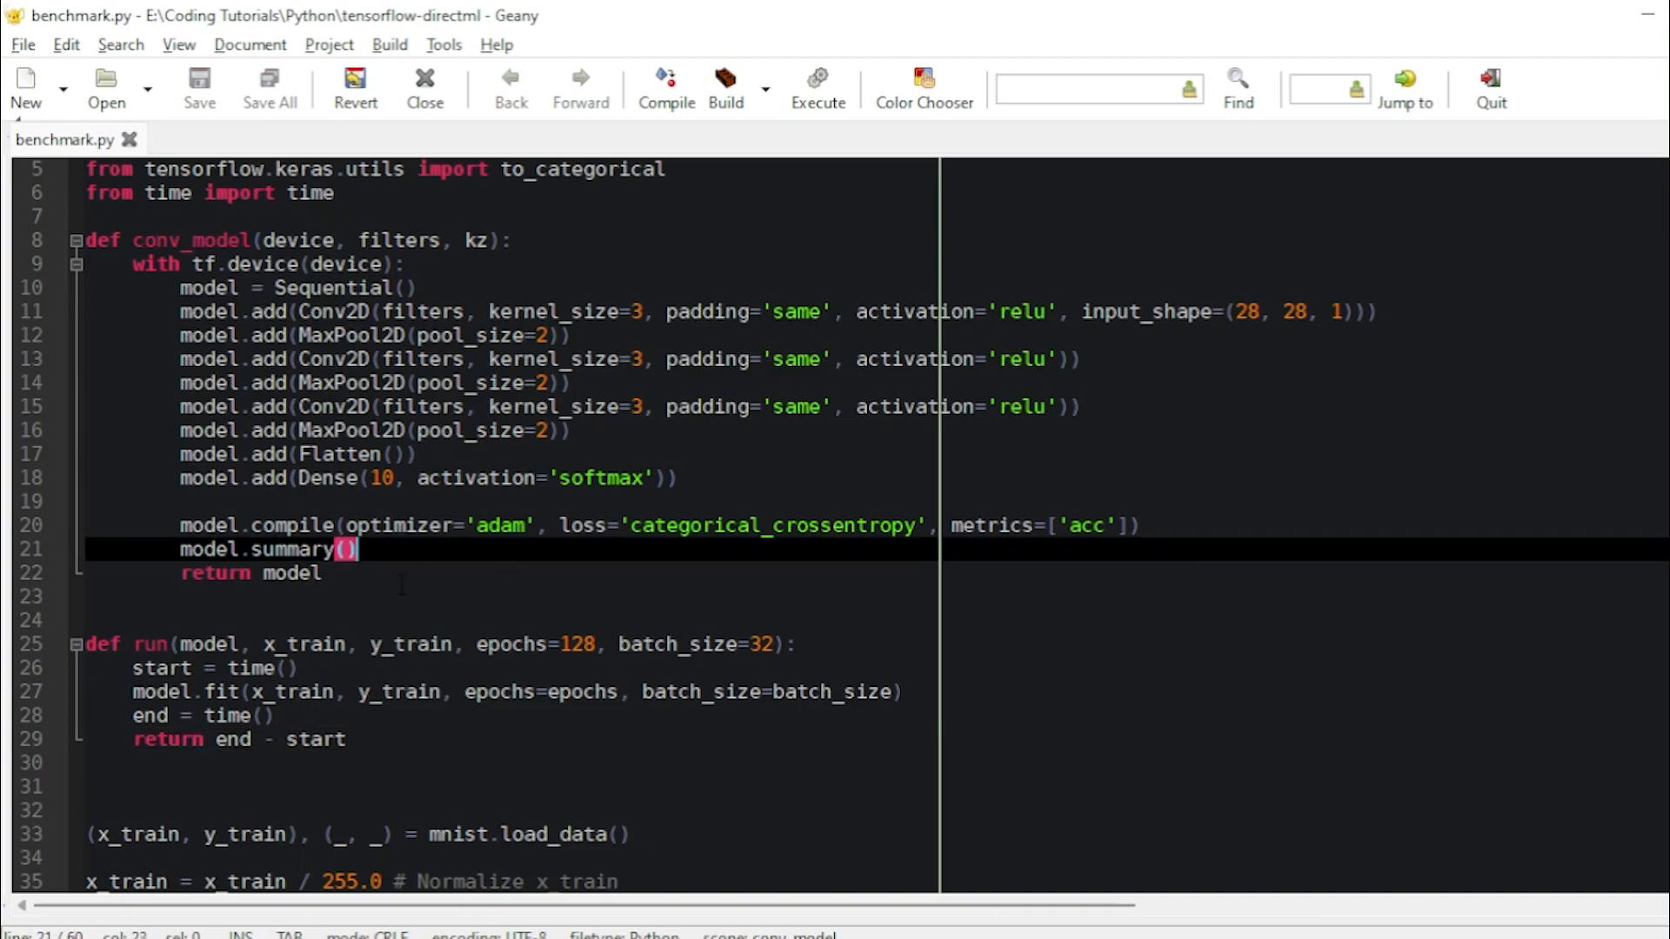
click(320, 574)
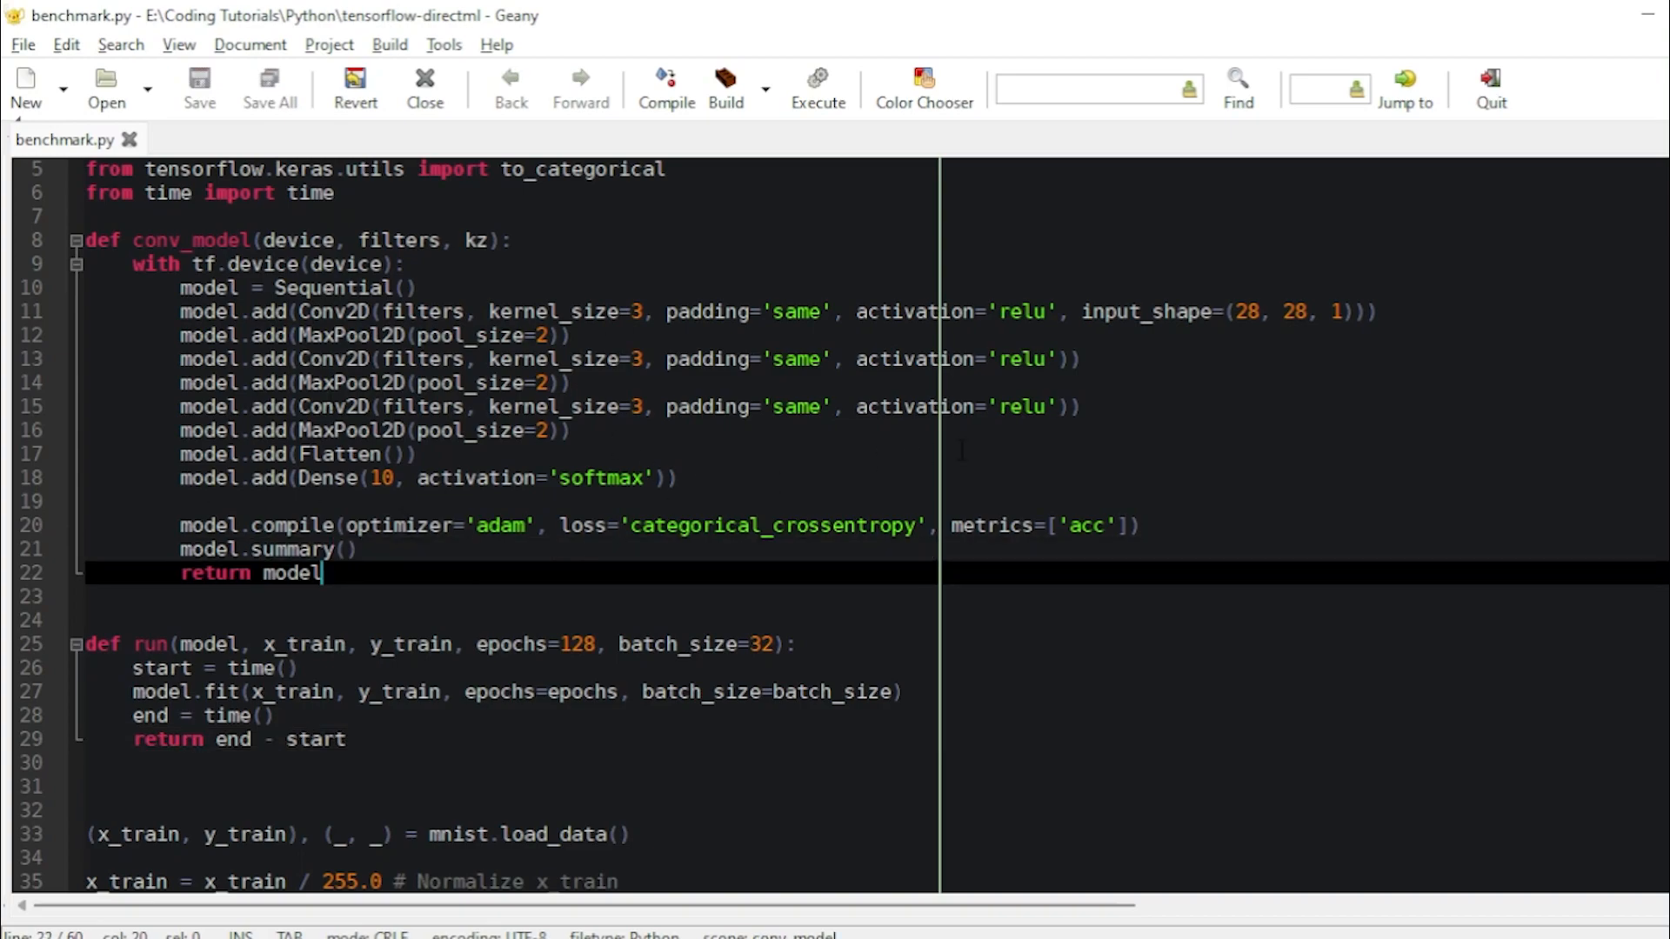
scroll(down, 3)
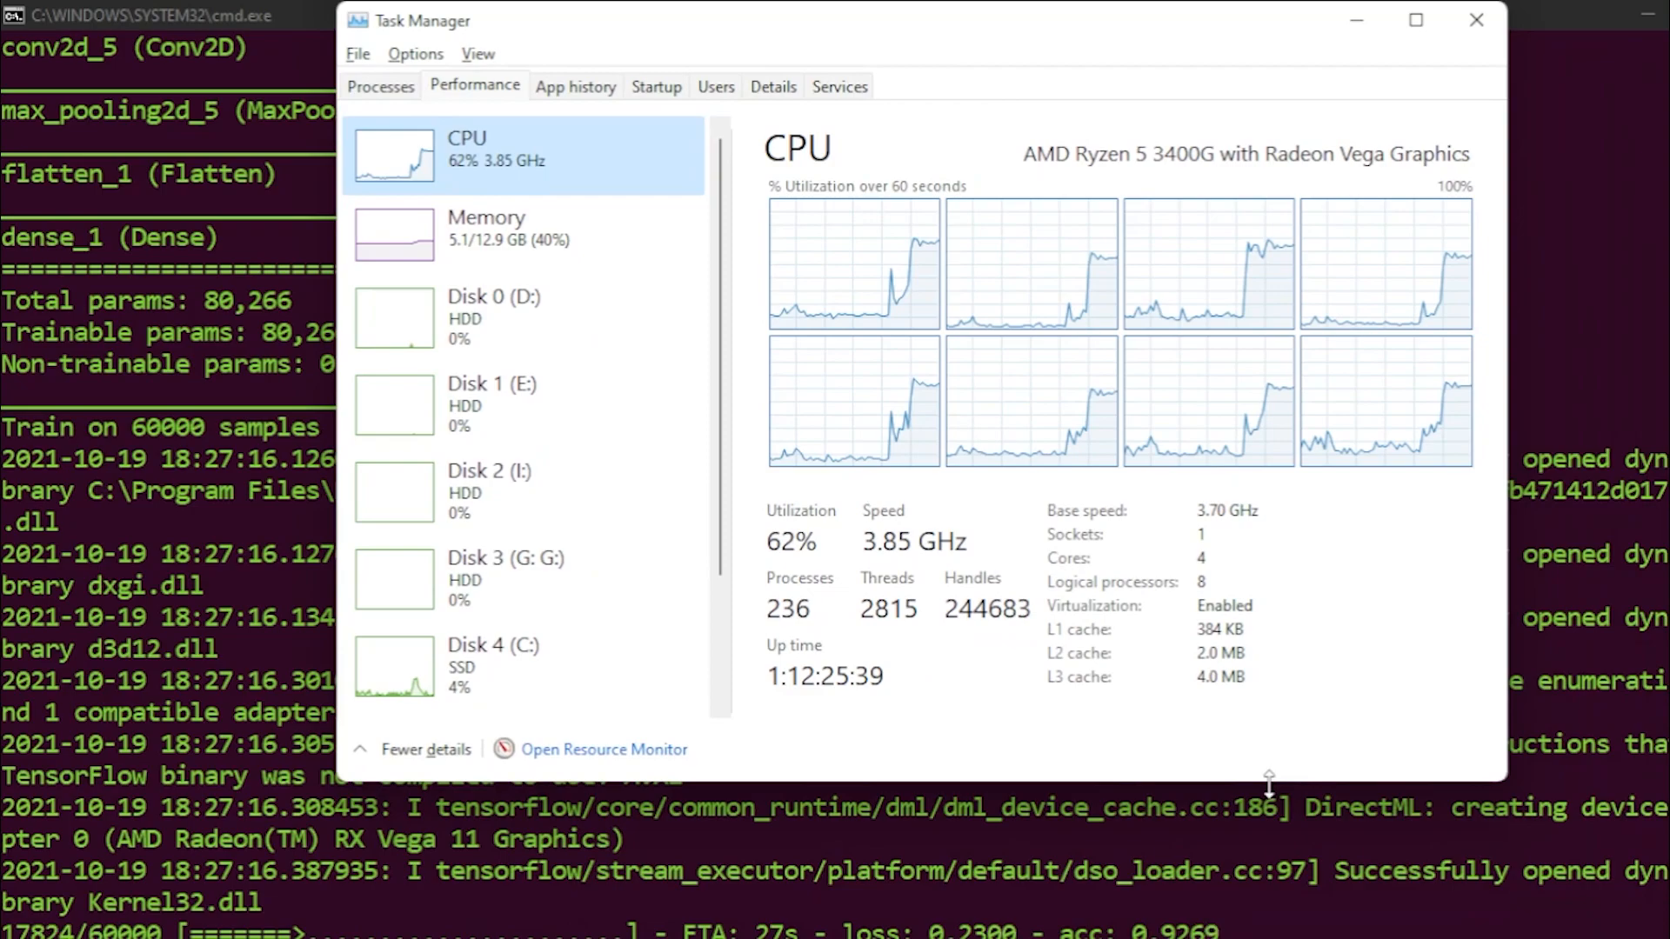
Step: Select GPU 0 in Task Manager's Performance list to show its utilization graphs
scroll(down, 3)
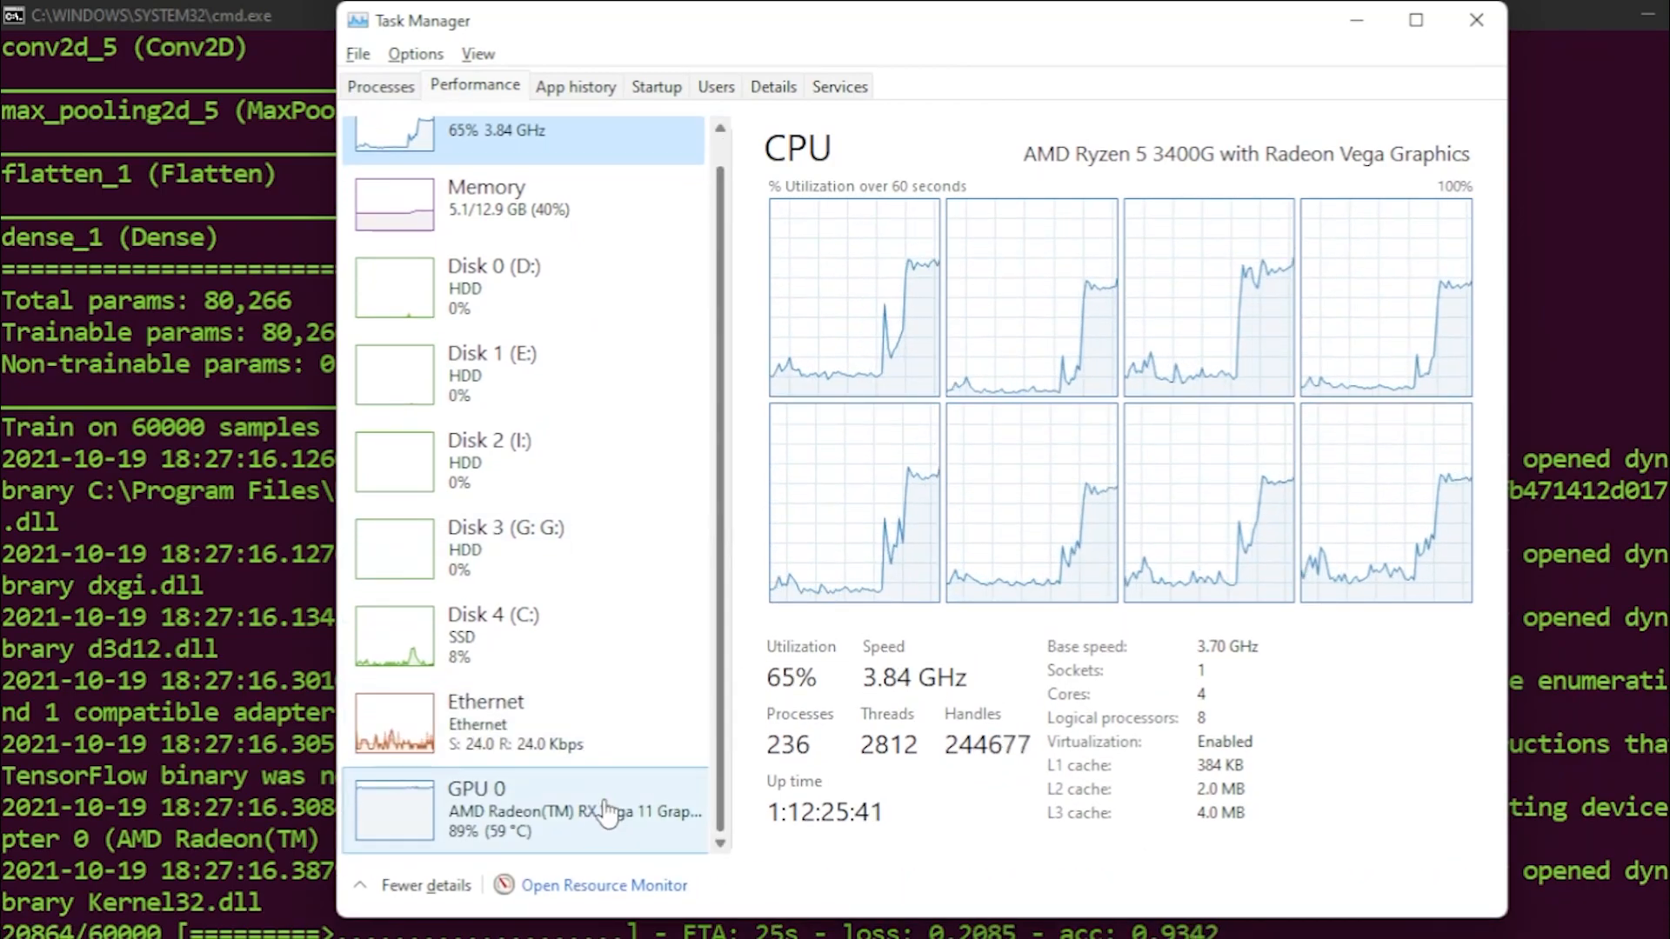
click(522, 811)
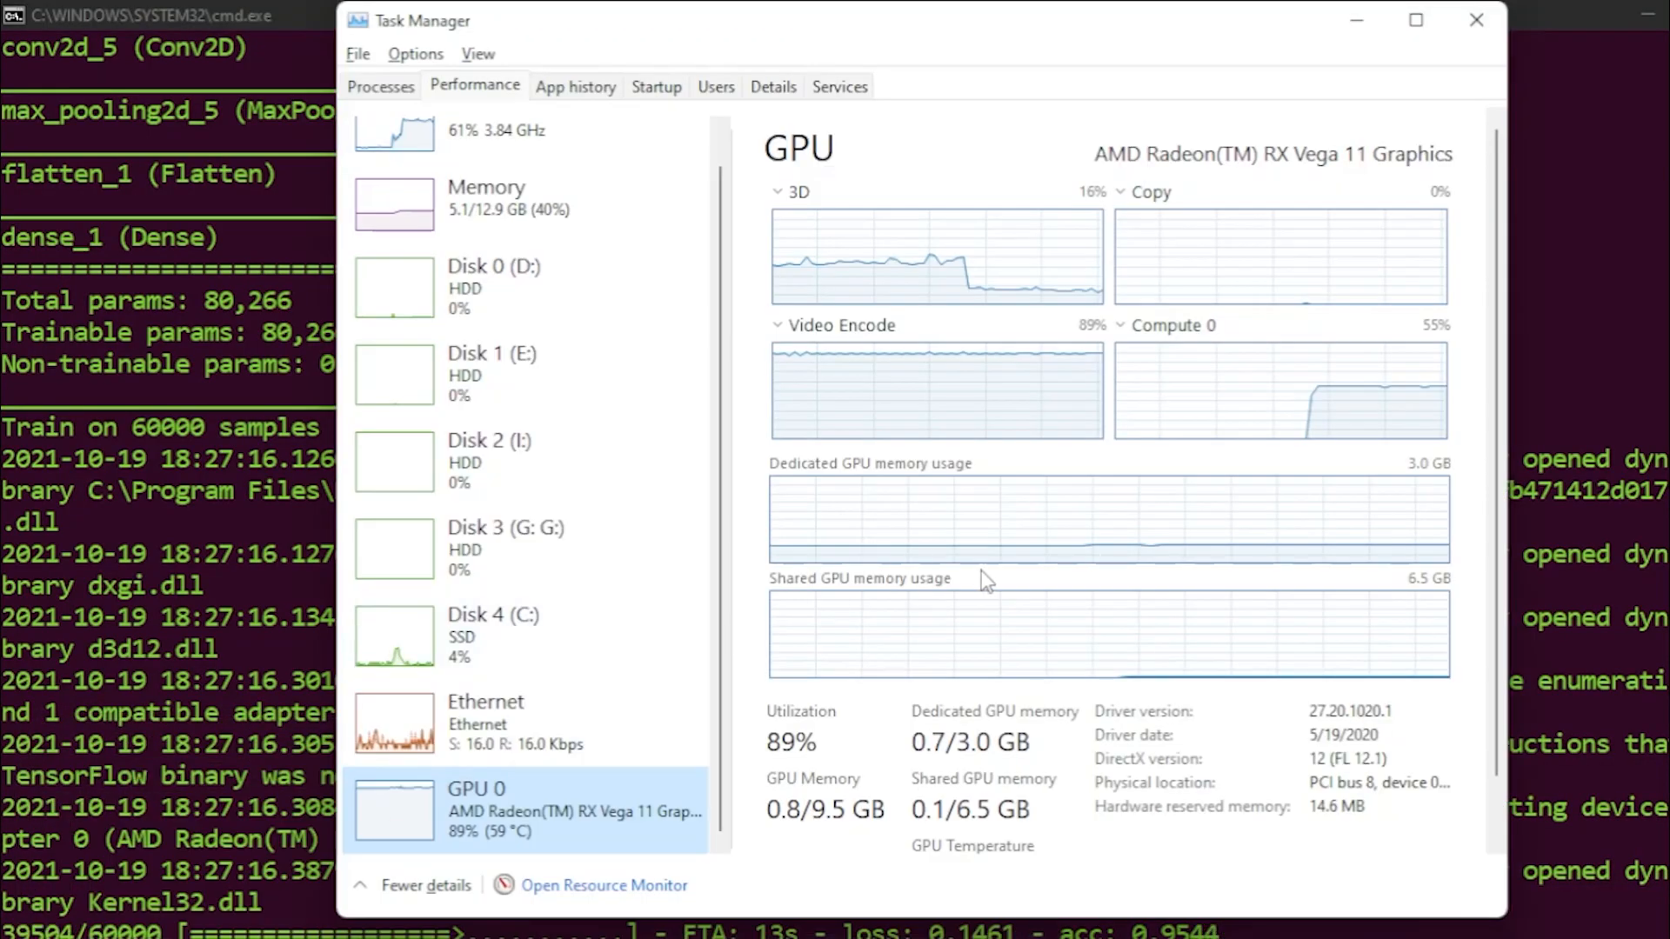
mouse_move(1374, 403)
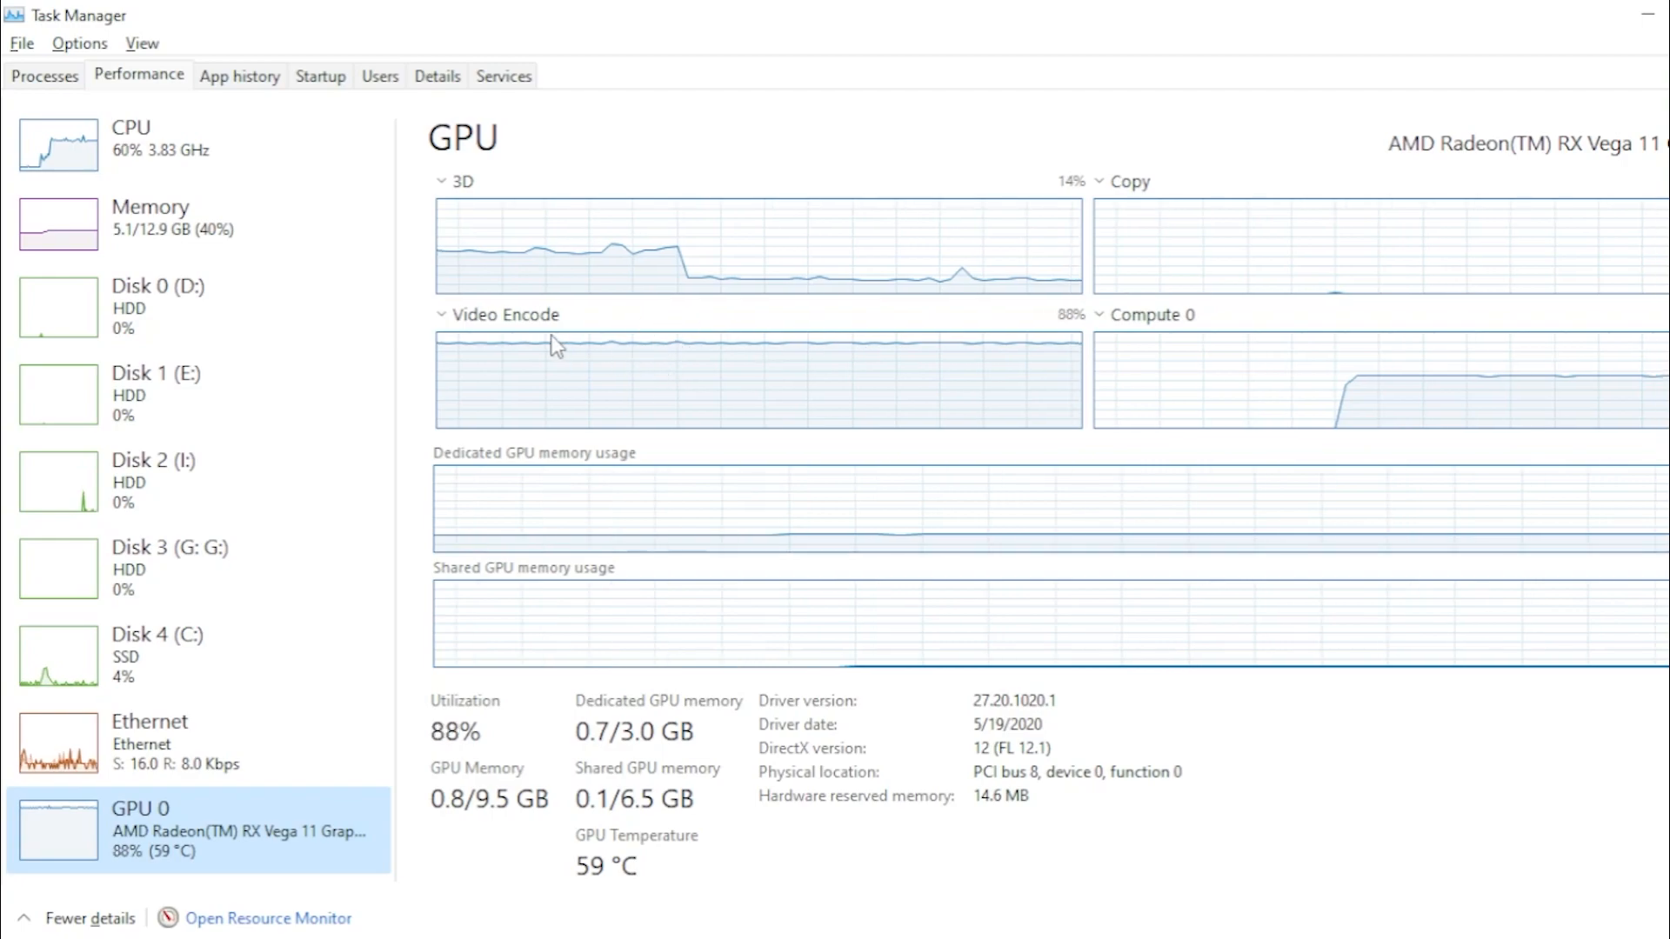
mouse_move(1510, 397)
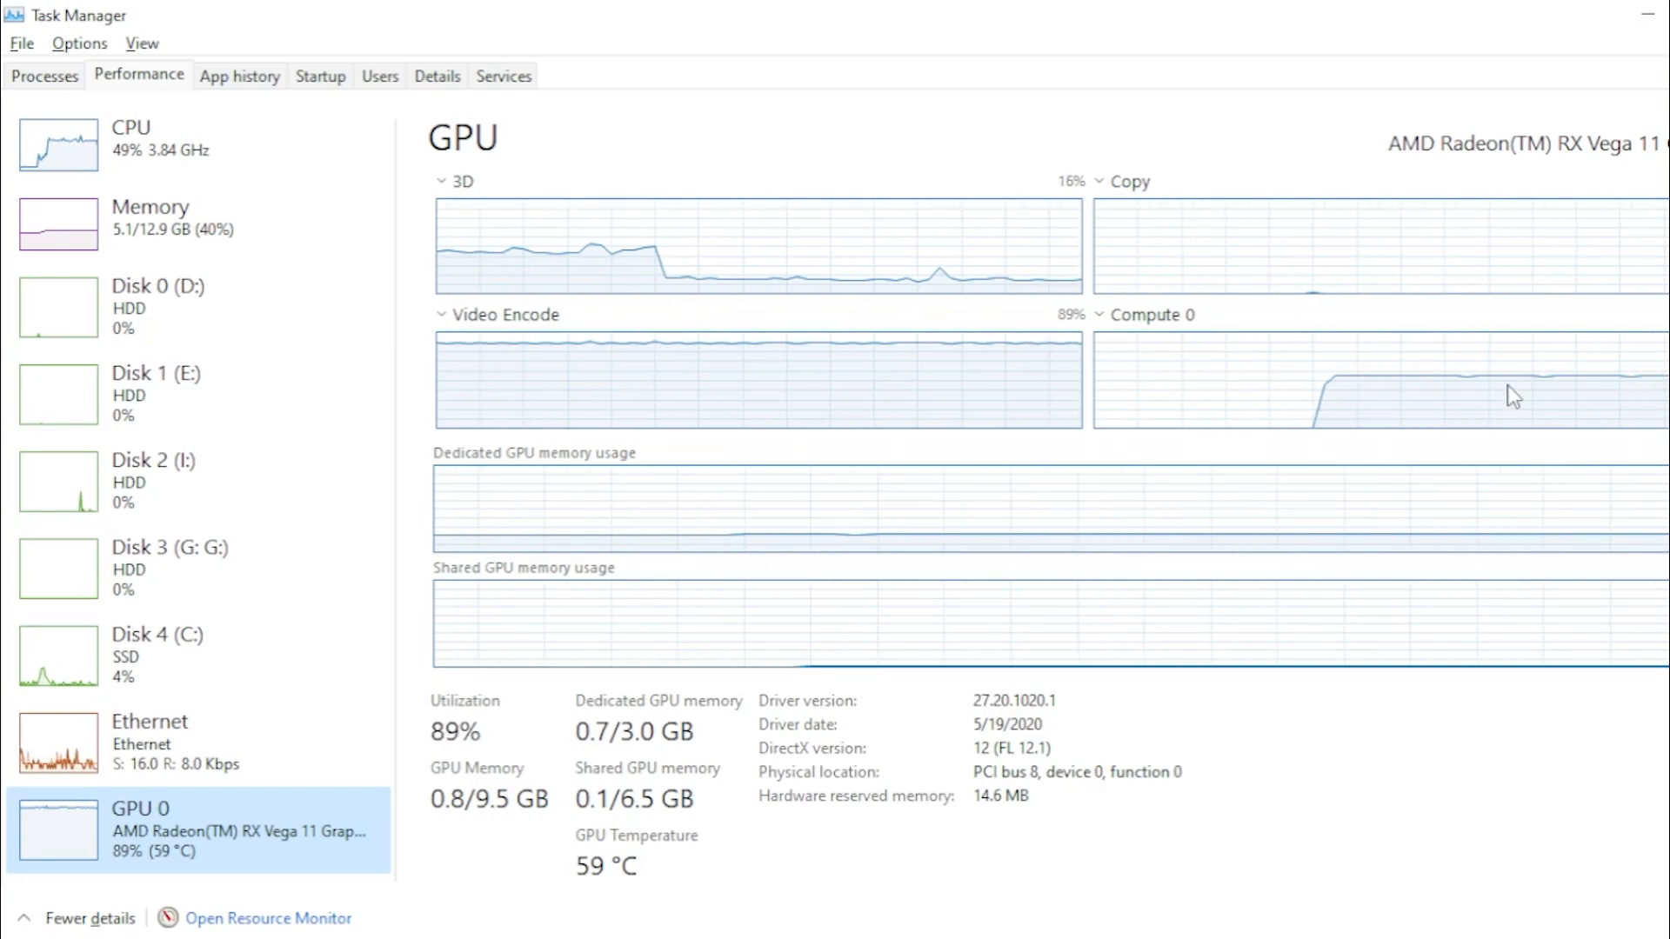
mouse_move(1623, 431)
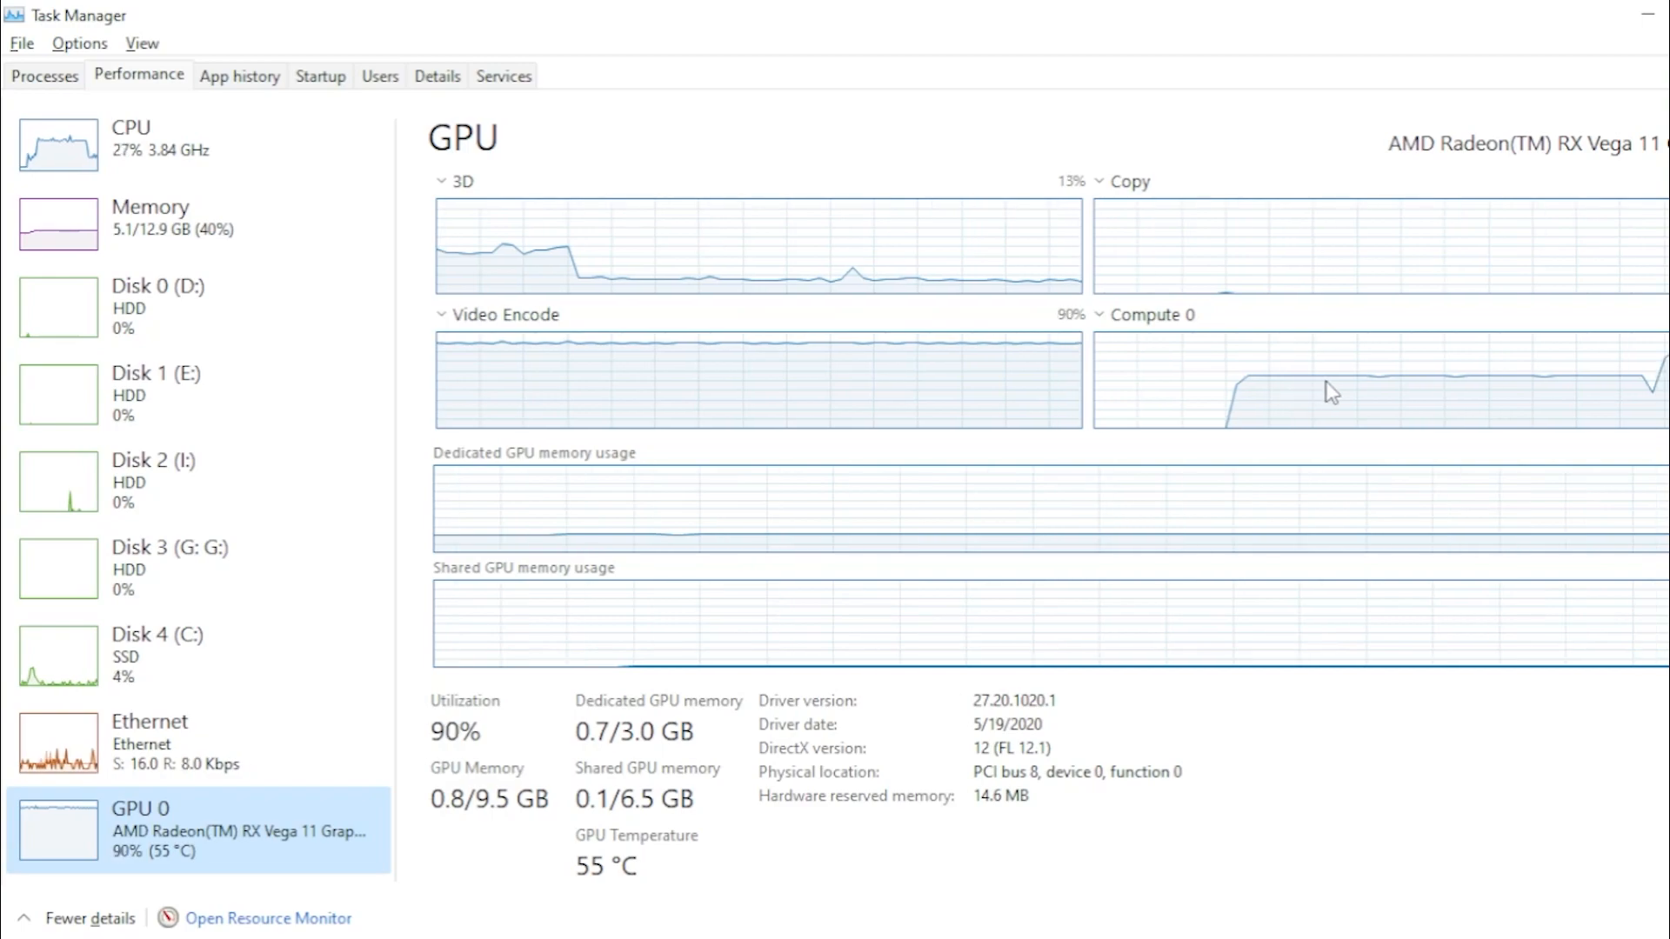
mouse_move(1284, 386)
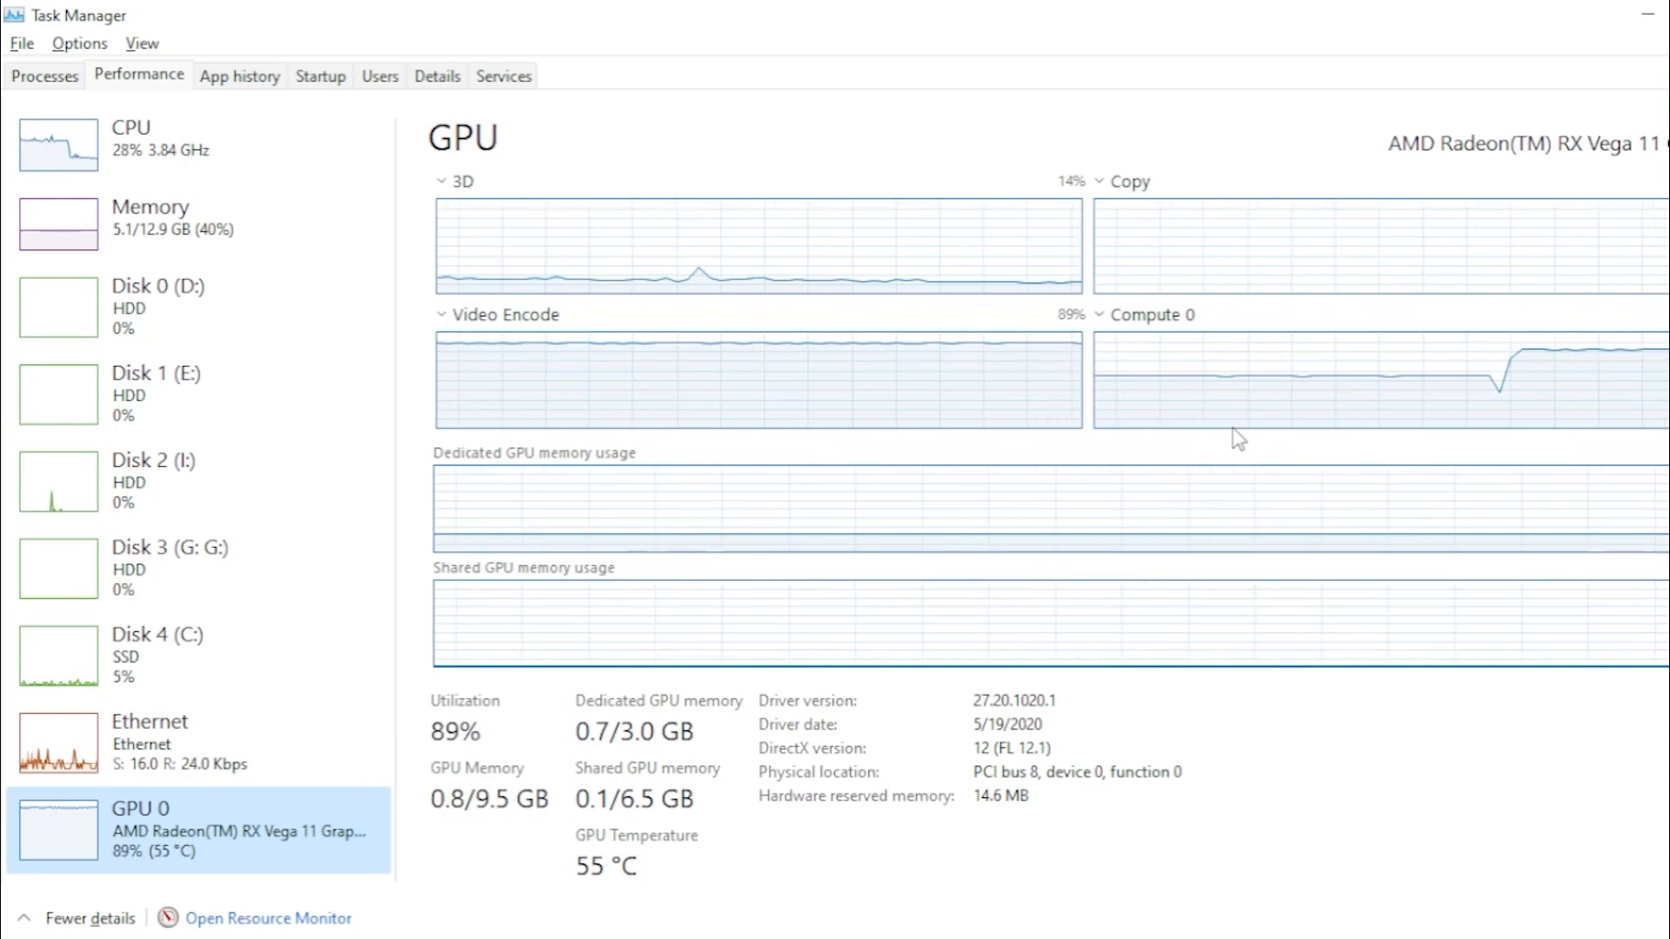
mouse_move(1185, 279)
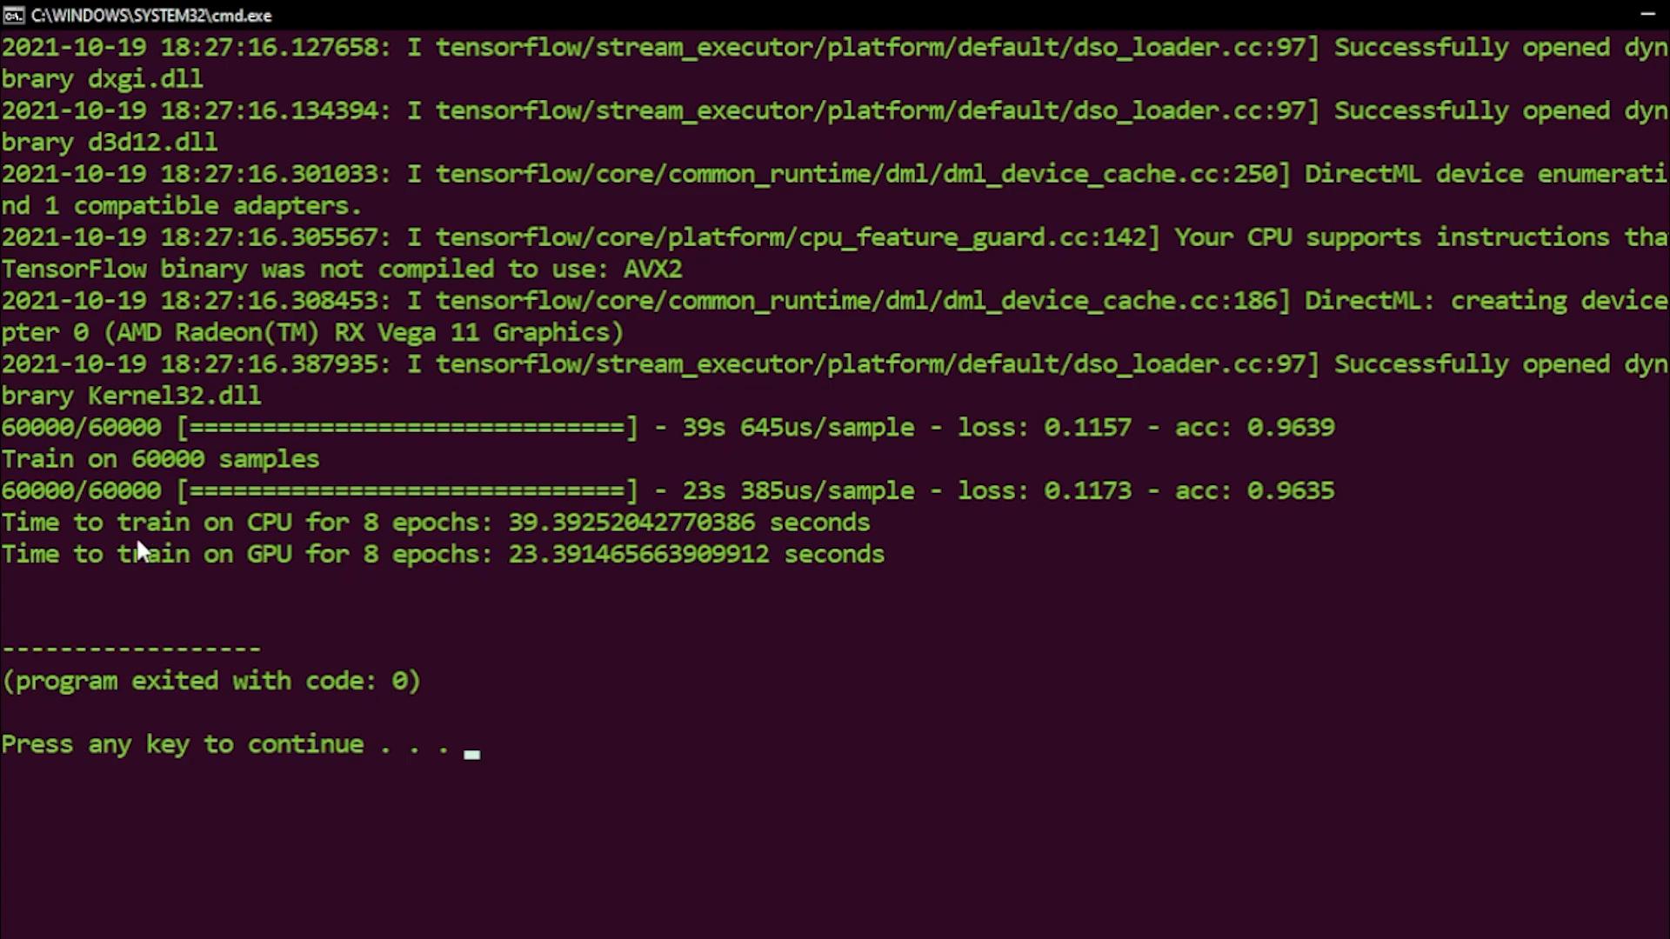
mouse_move(447, 571)
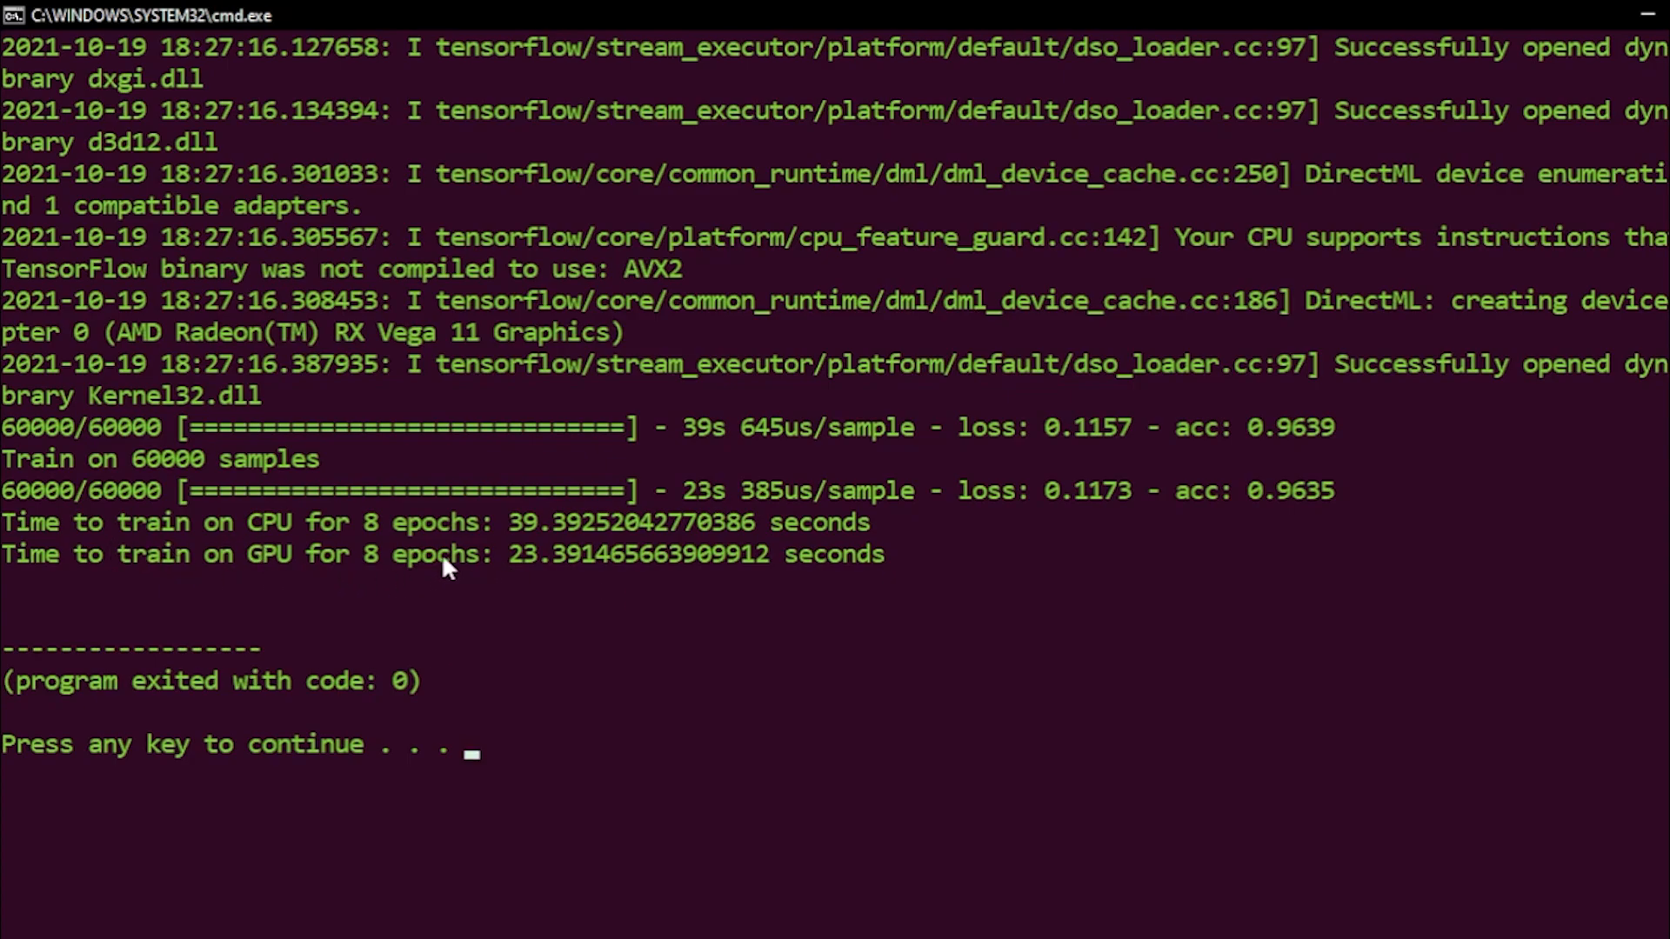
mouse_move(170, 549)
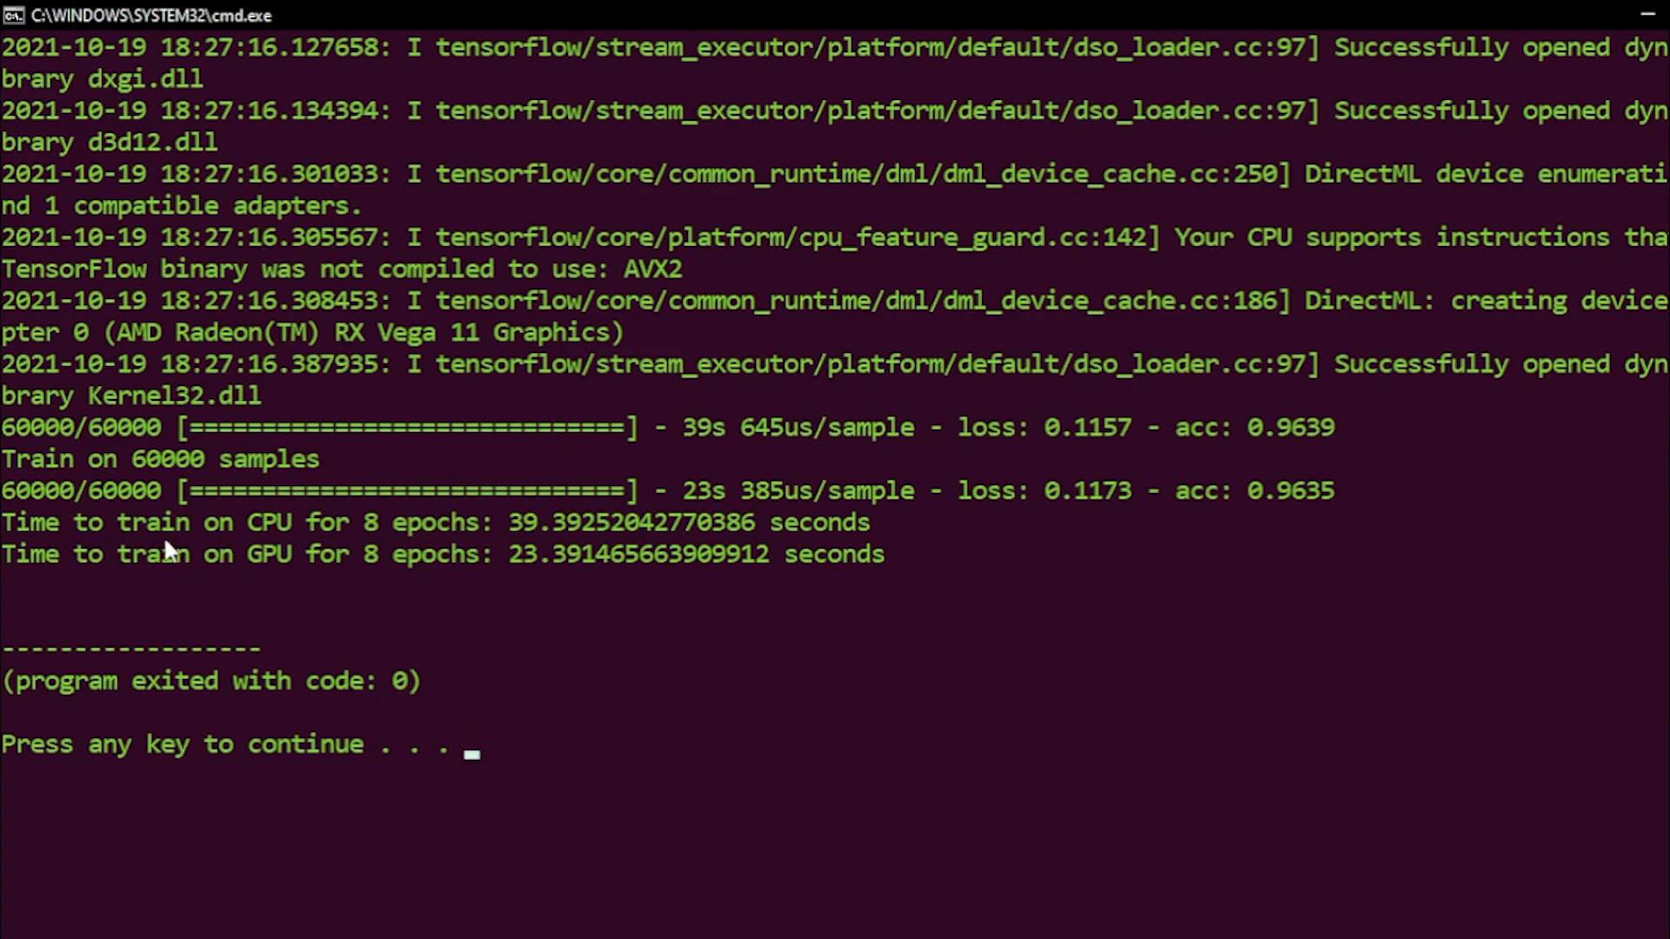
mouse_move(1597, 87)
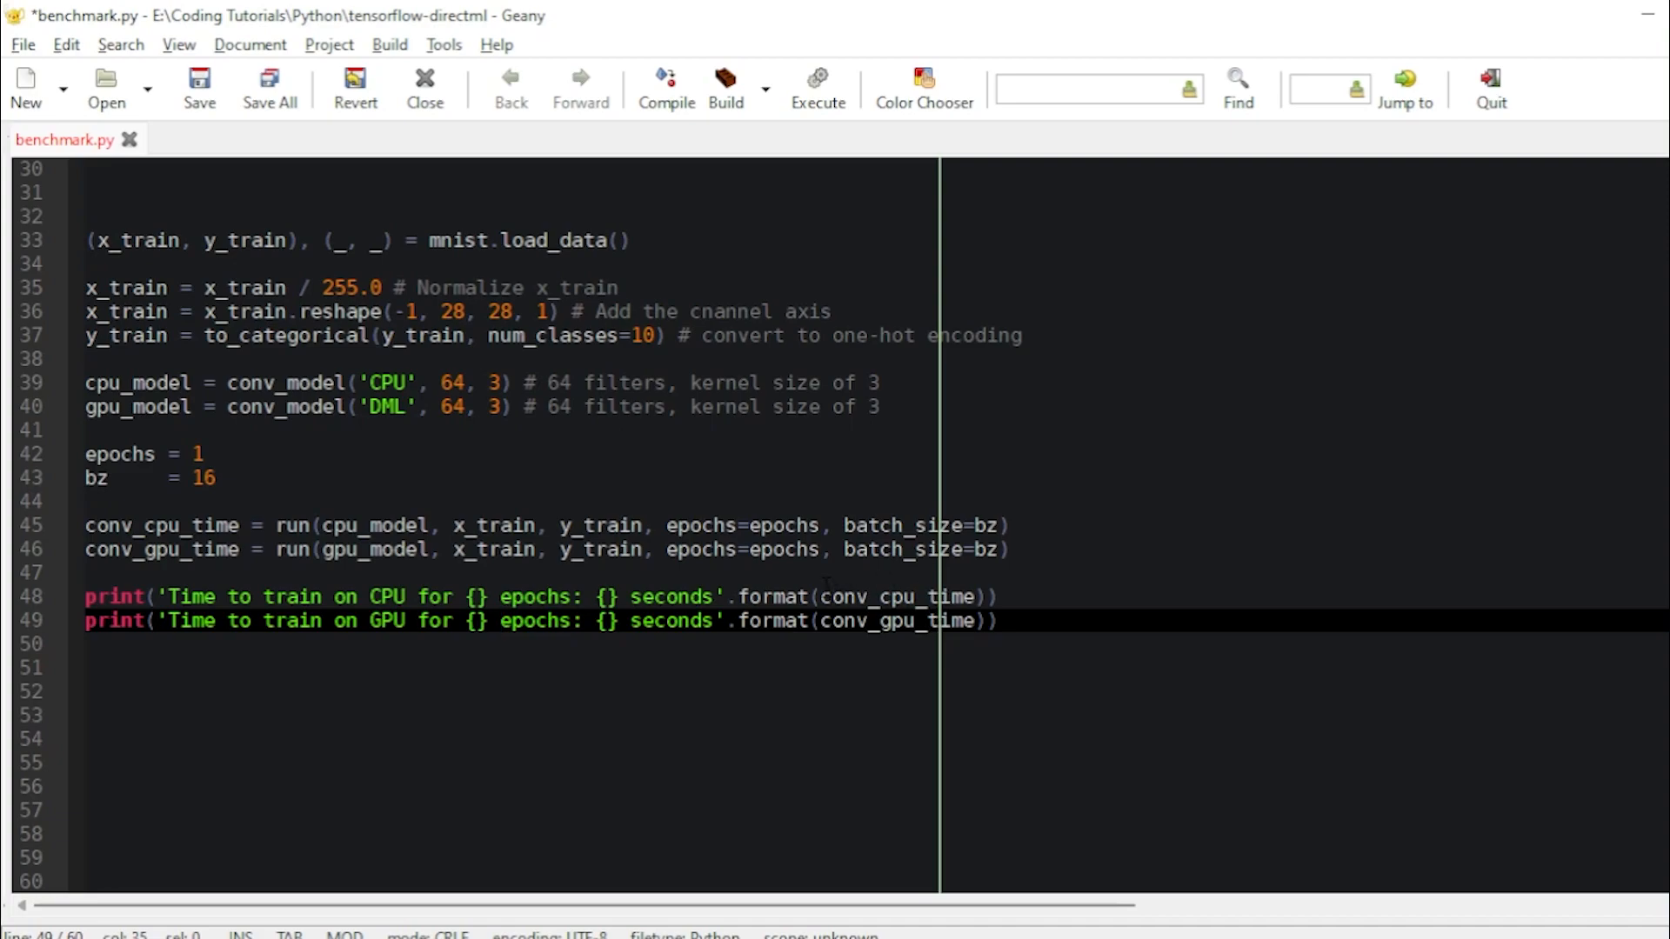
Step: Add 'epochs,' to both timing print .format() calls, set epochs to 8 and bz to 64
text(epochs,)
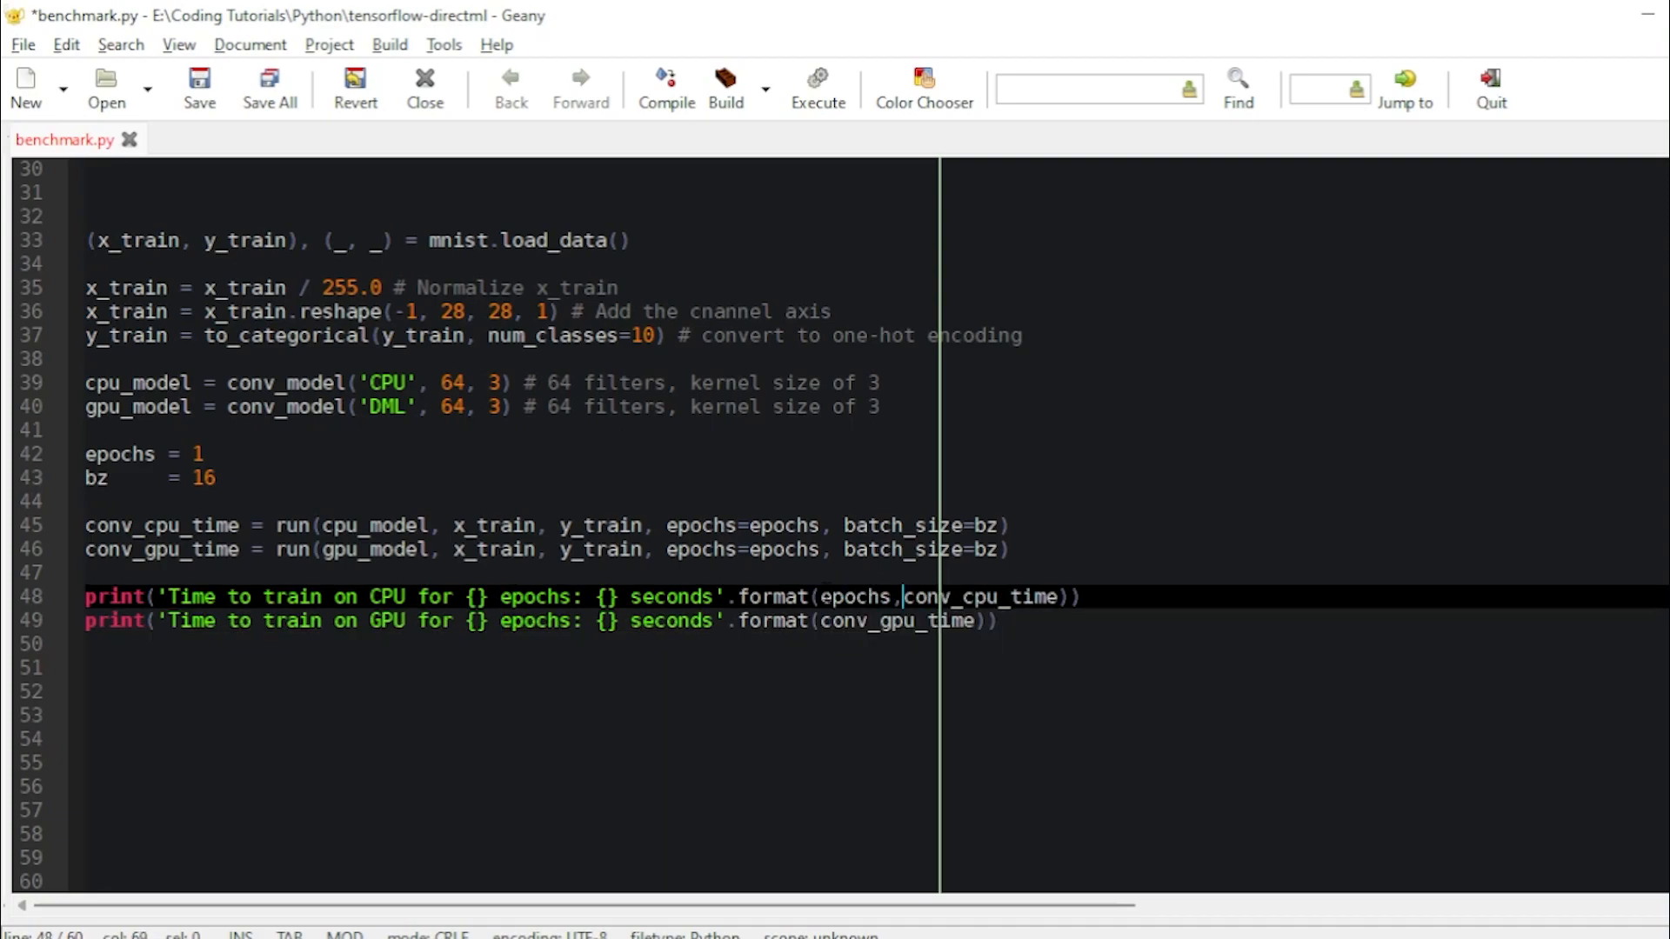
click(832, 621)
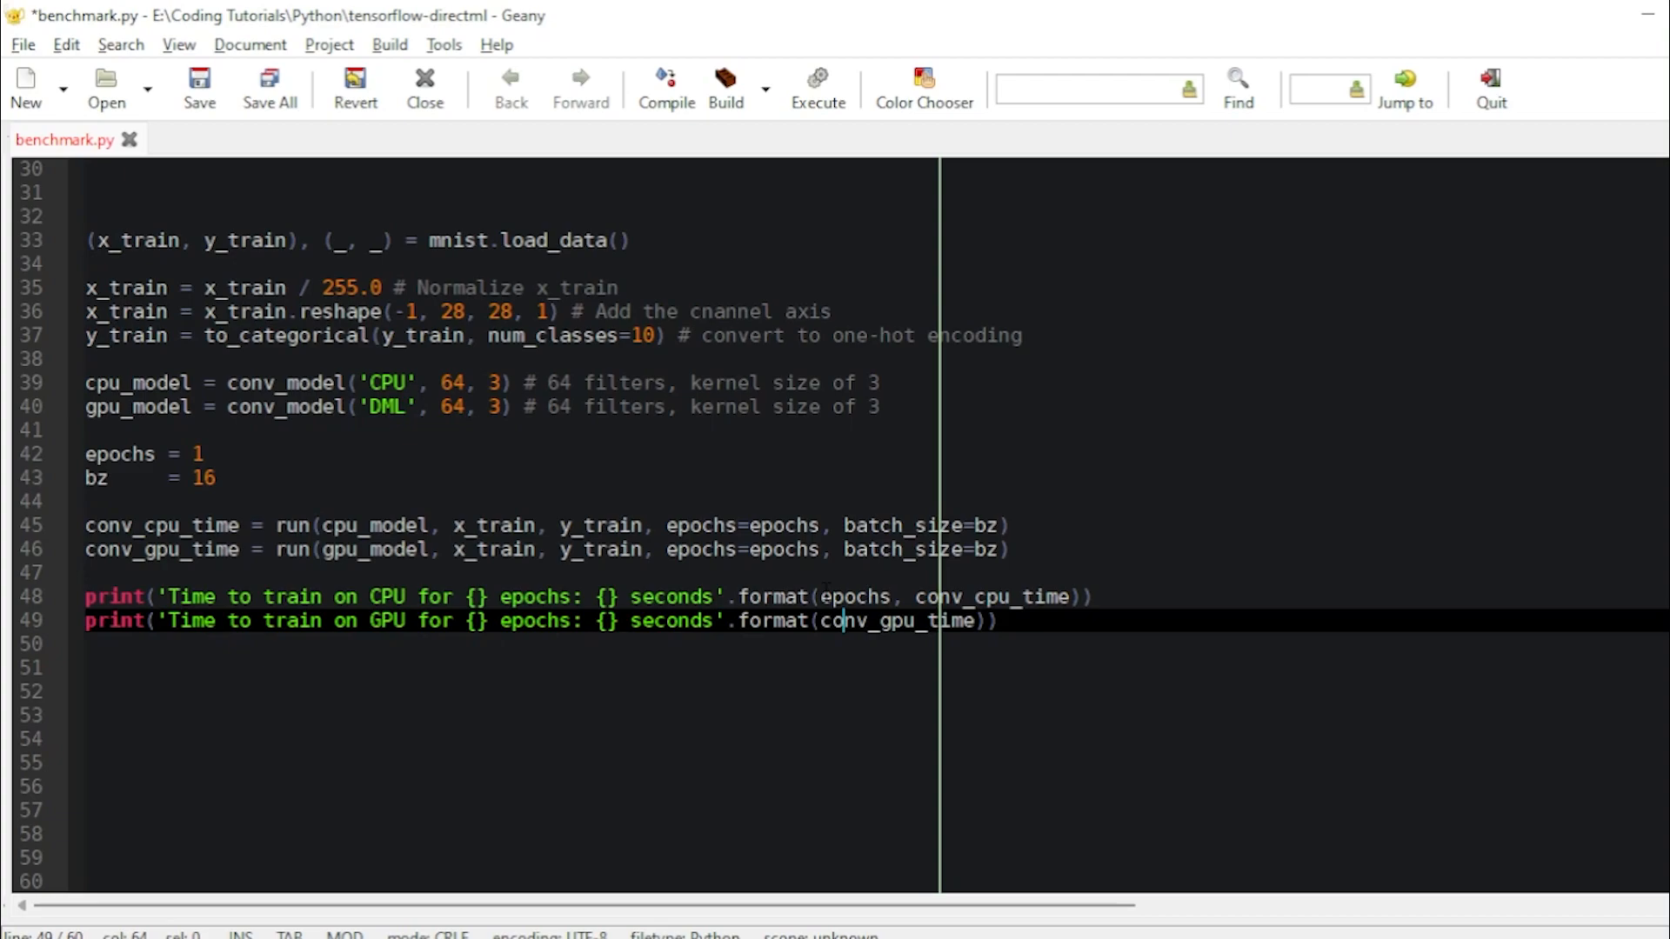
text(epochs,)
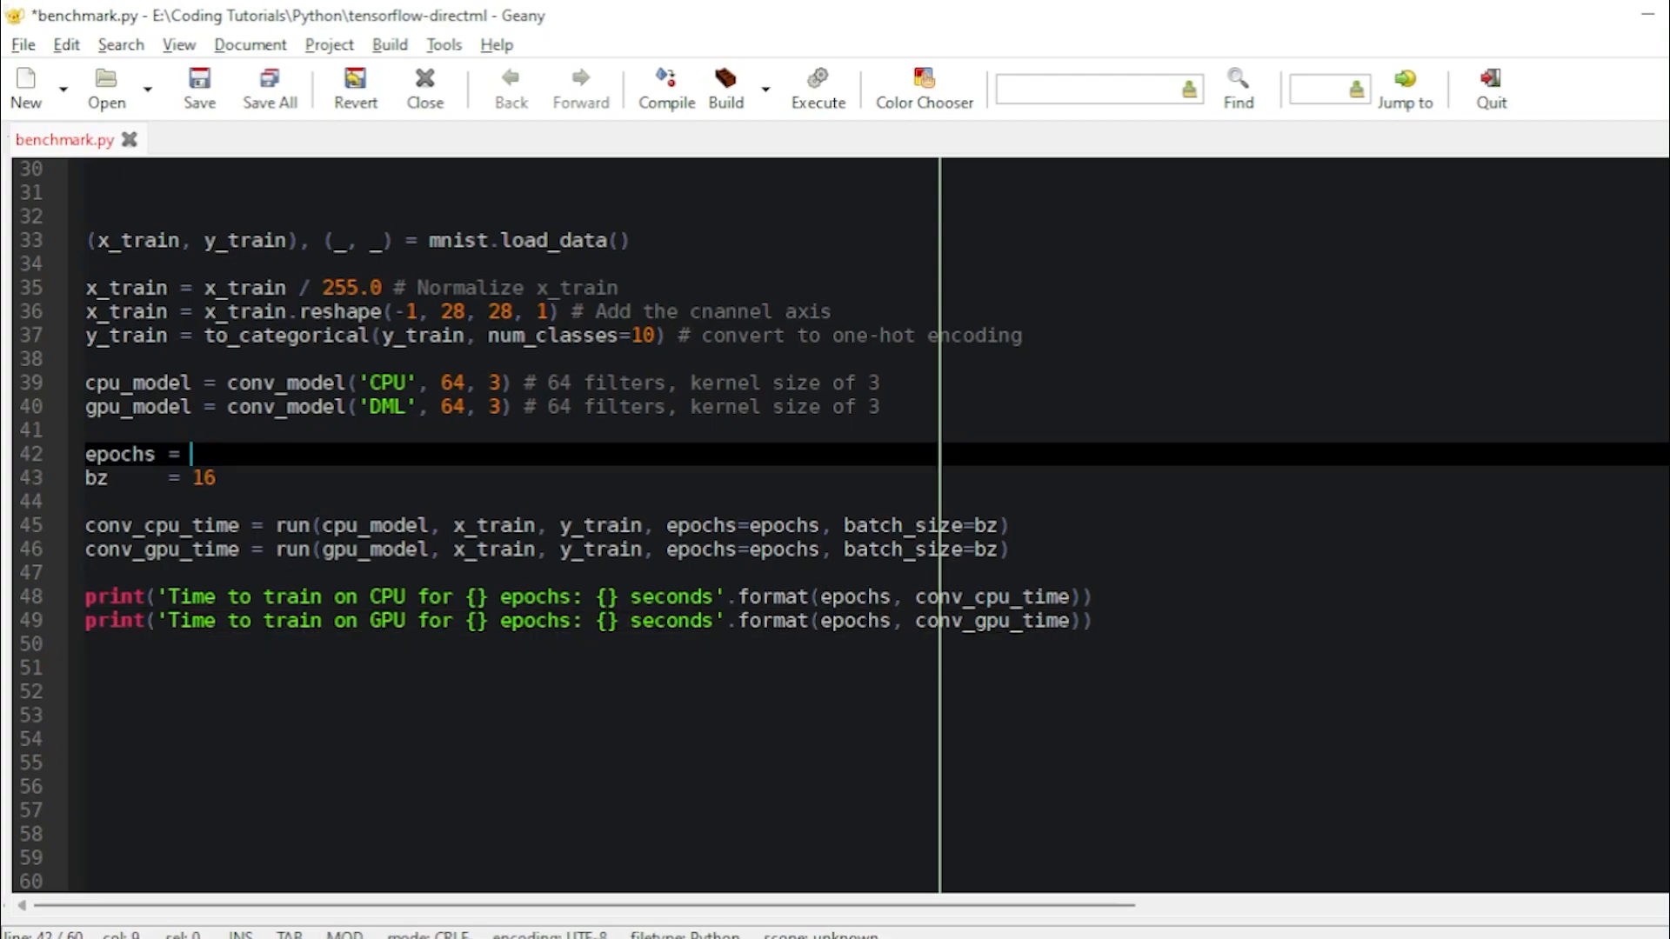
text(8)
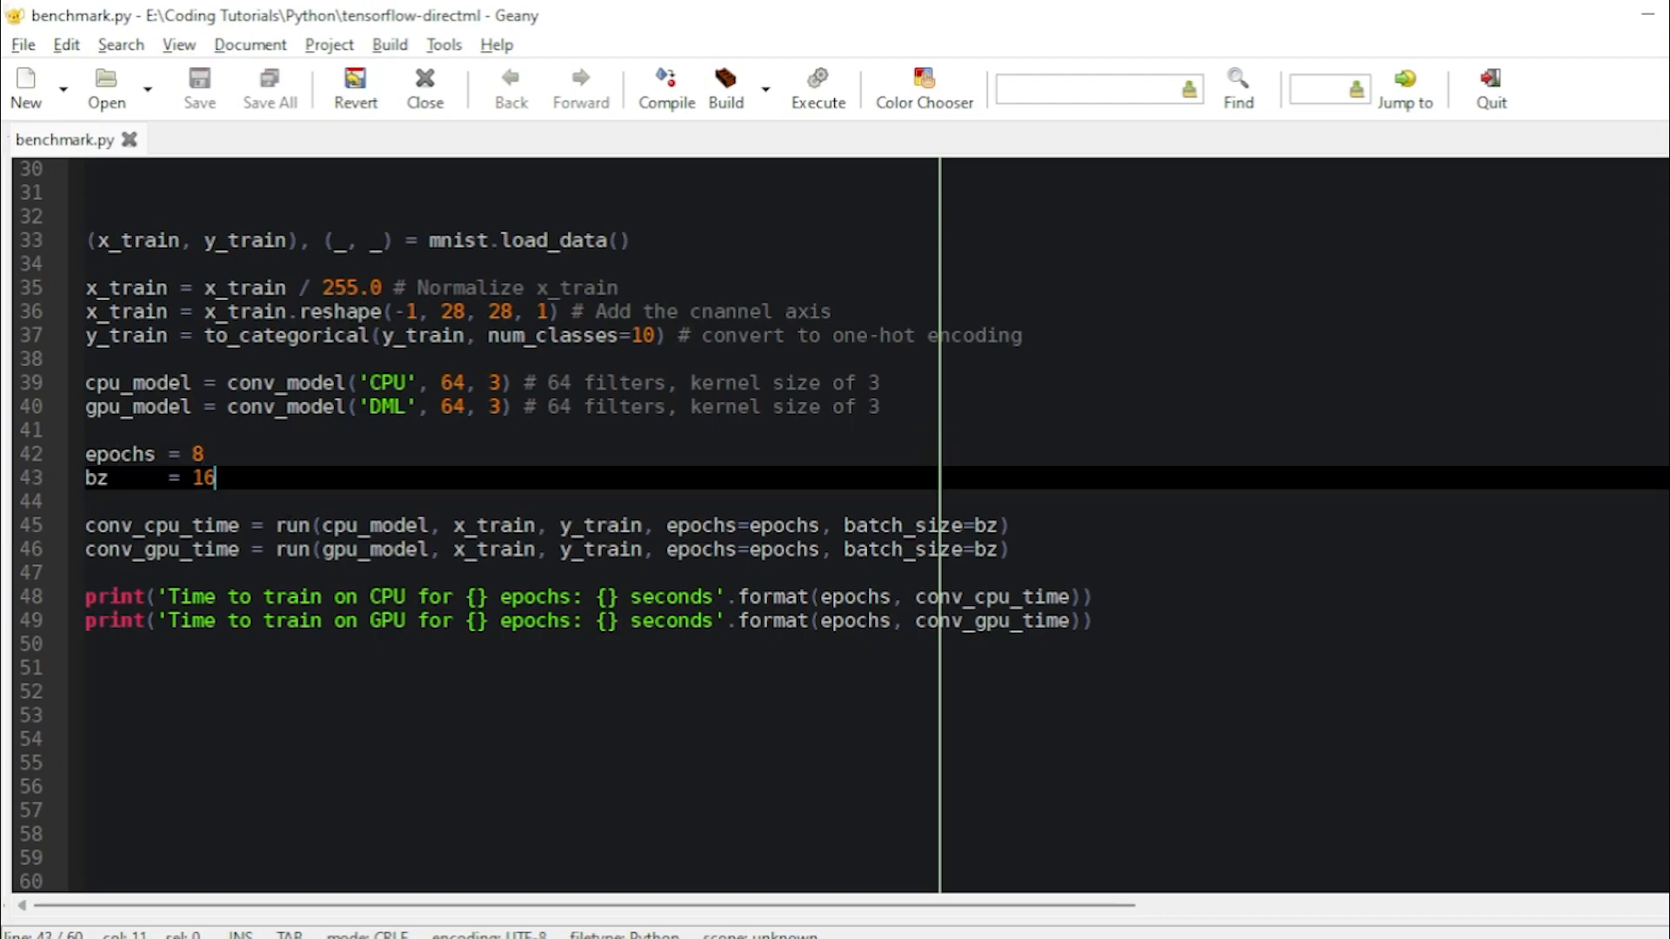
text(64)
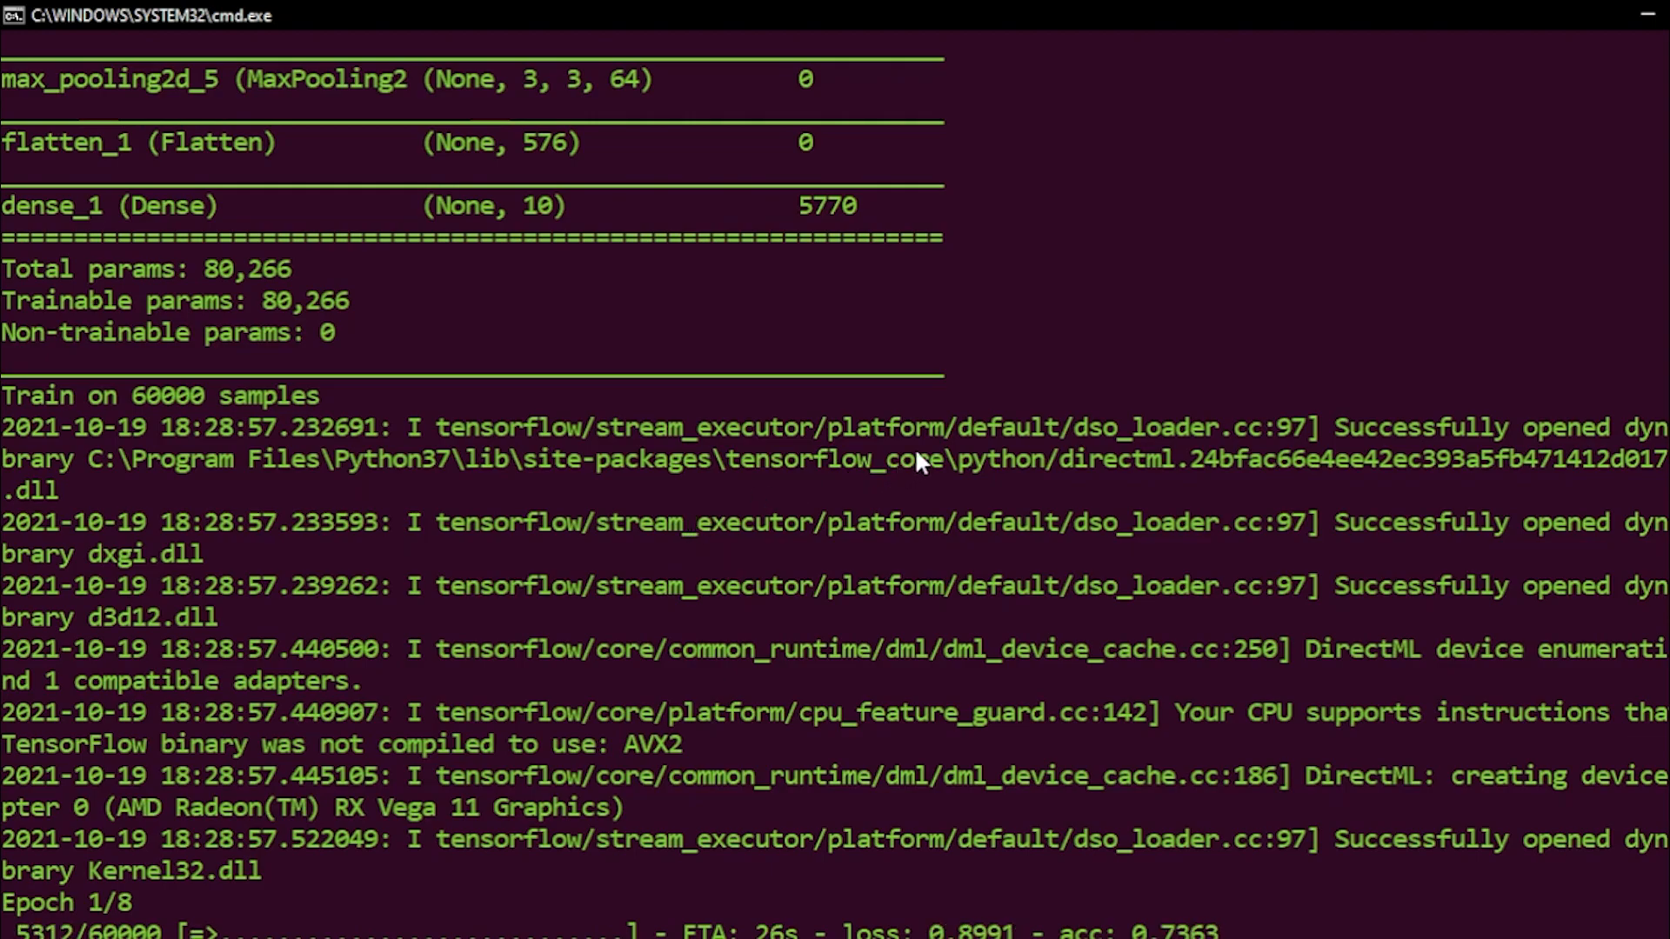
mouse_move(1215, 494)
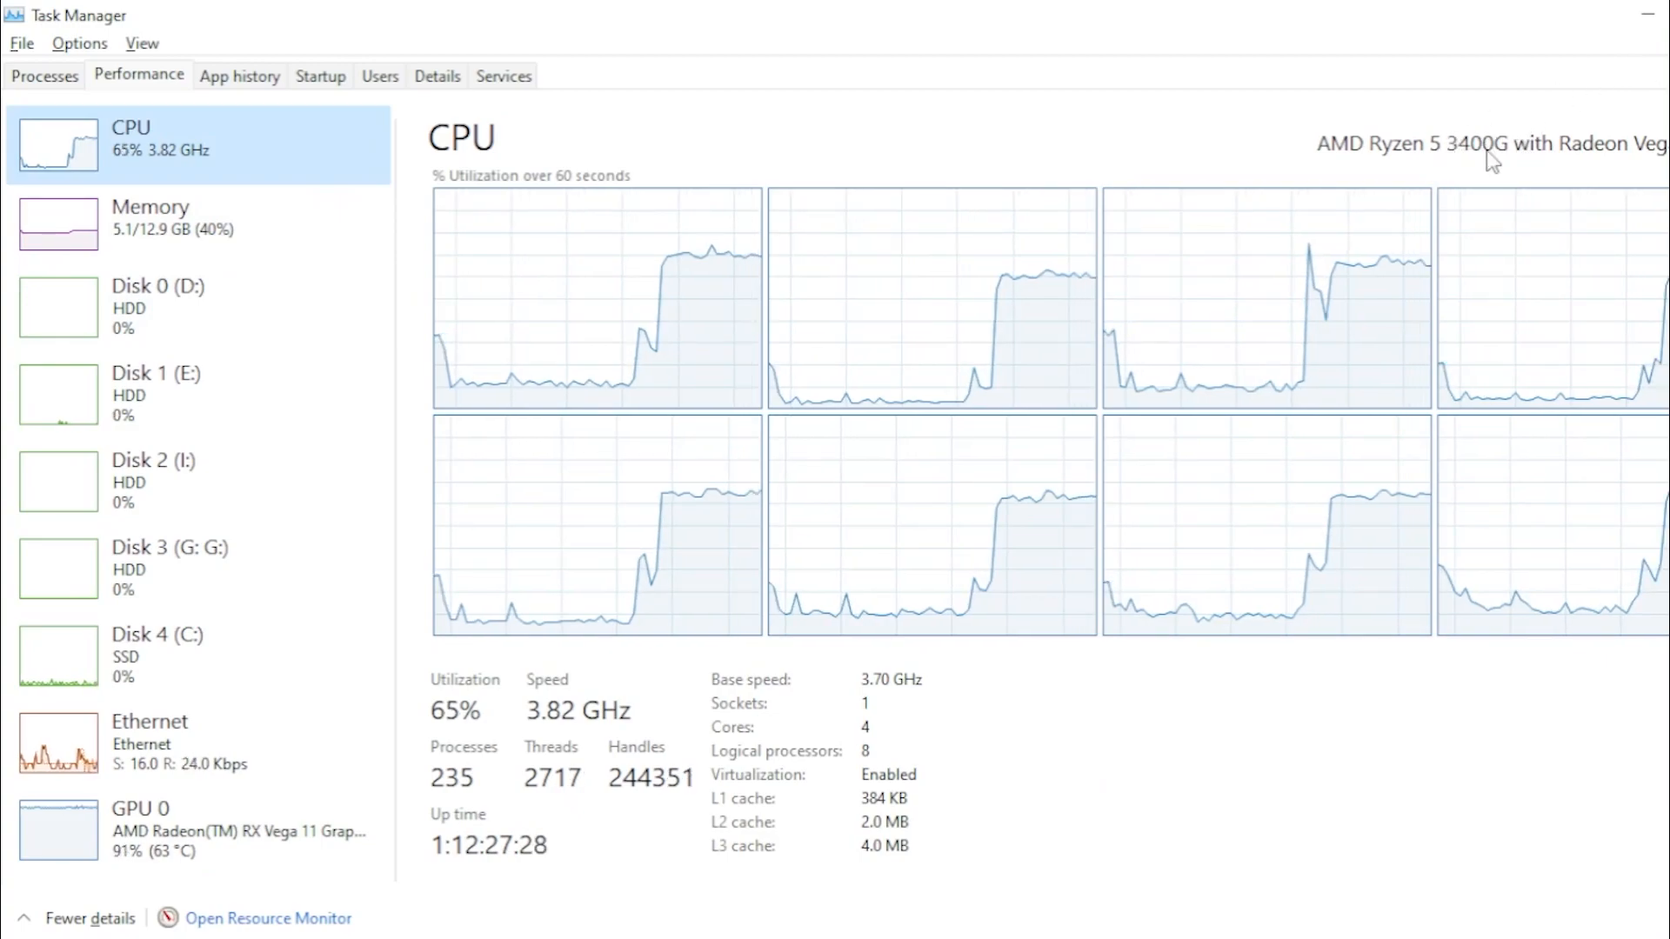
mouse_move(709, 675)
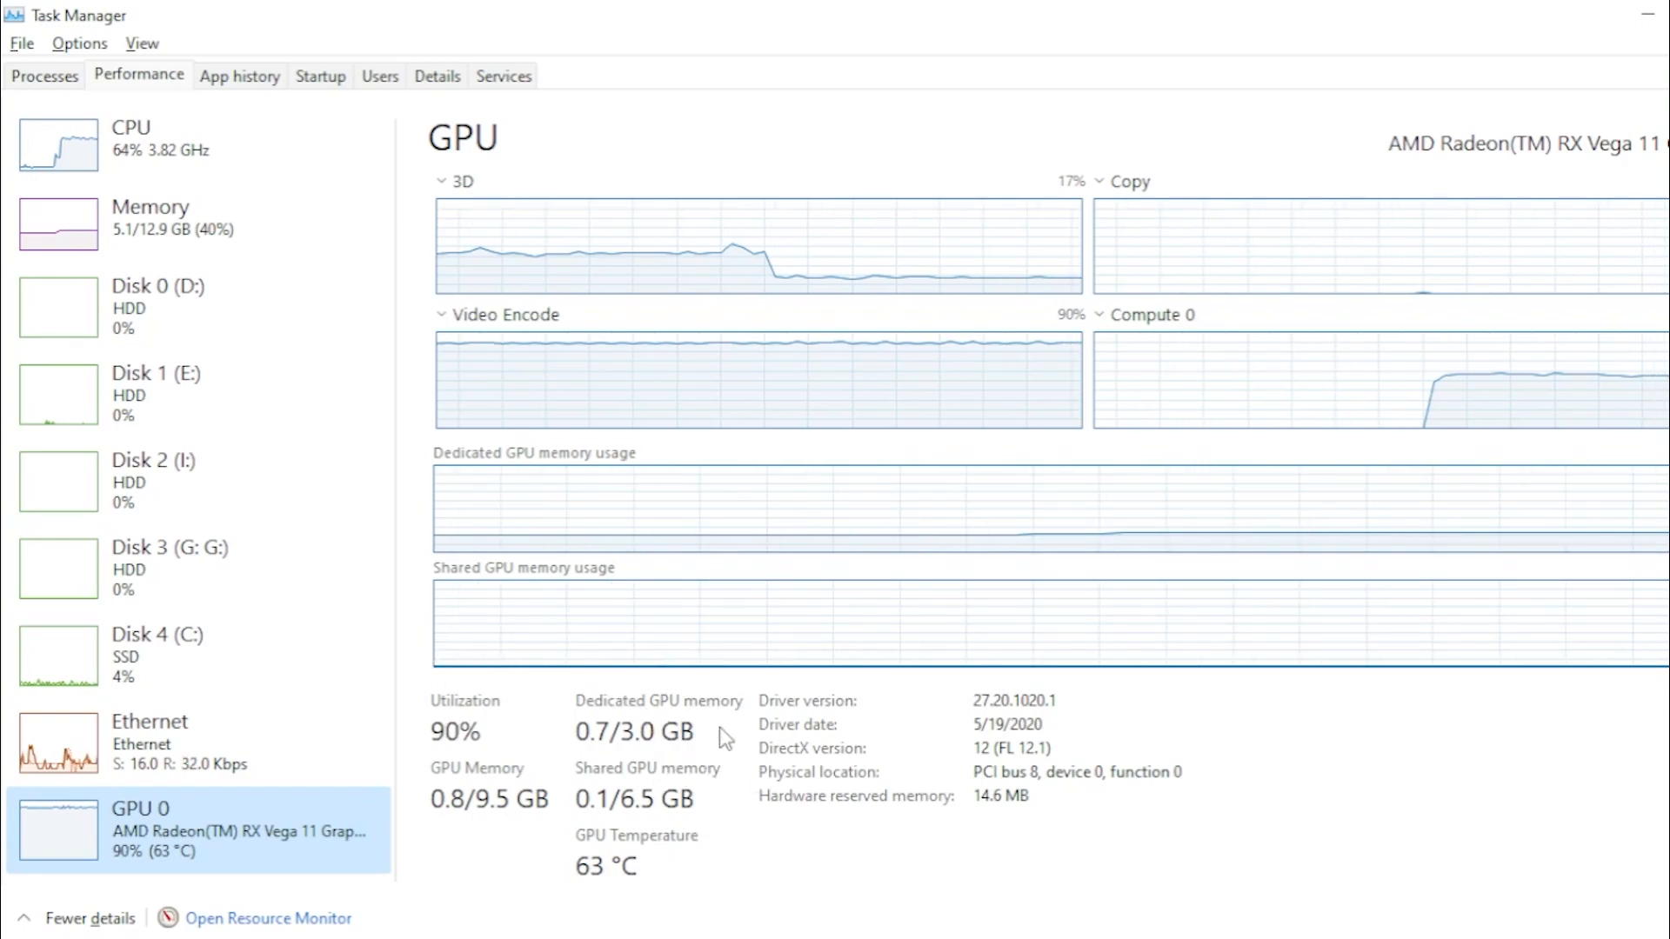
mouse_move(819, 763)
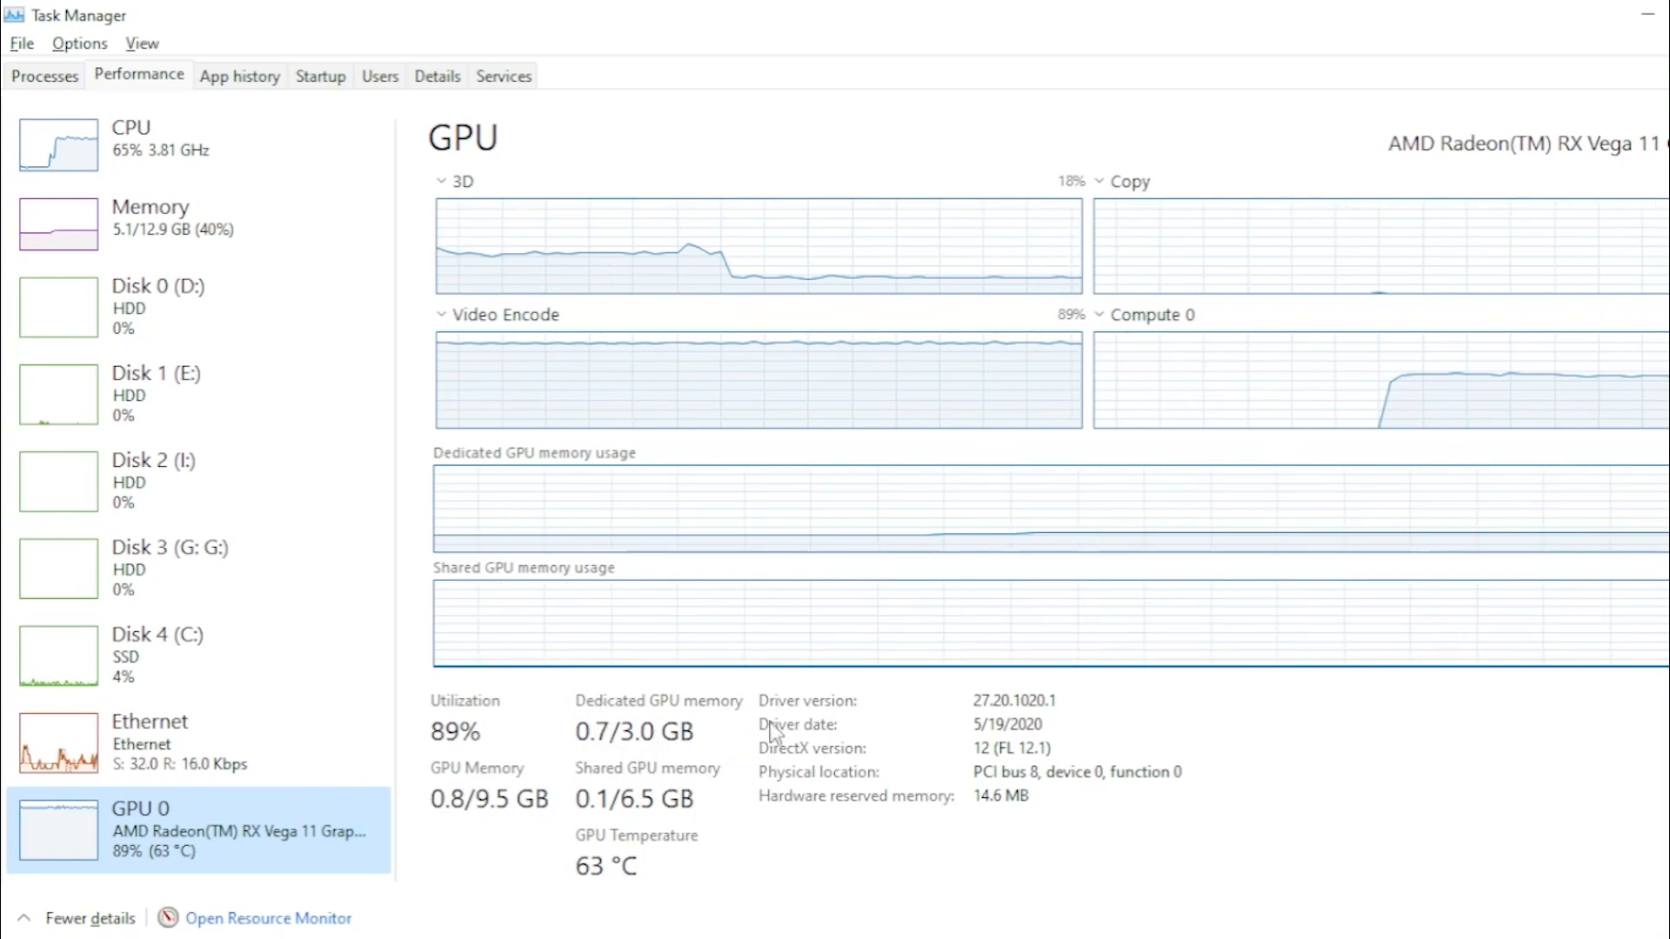
mouse_move(821, 741)
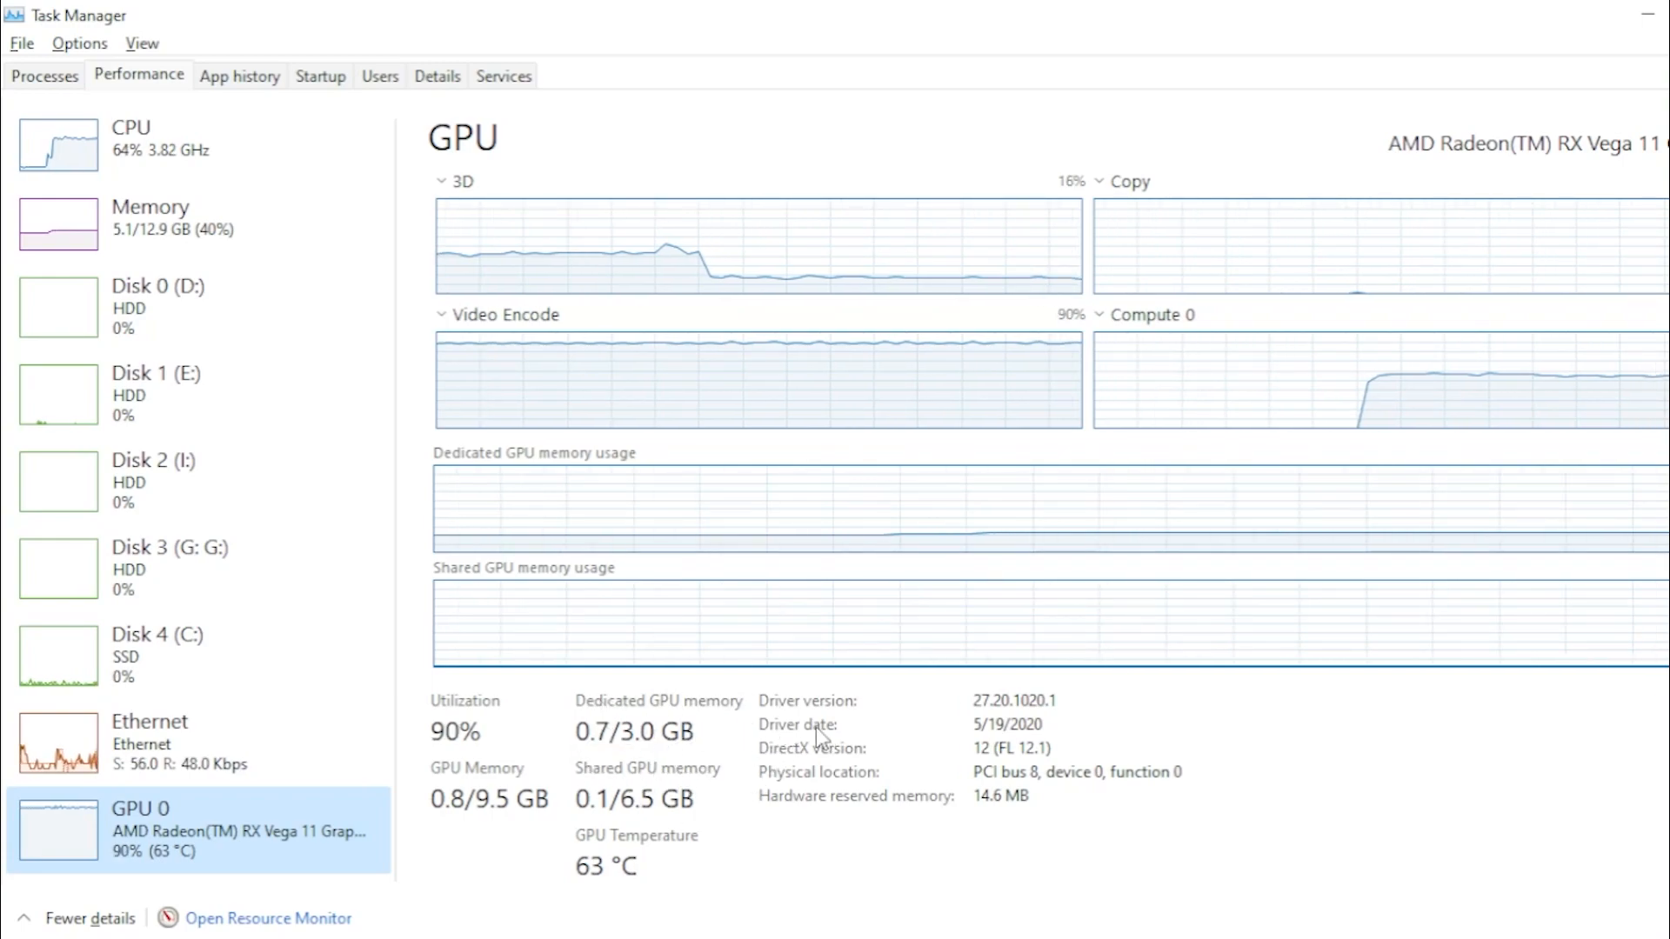
mouse_move(773, 575)
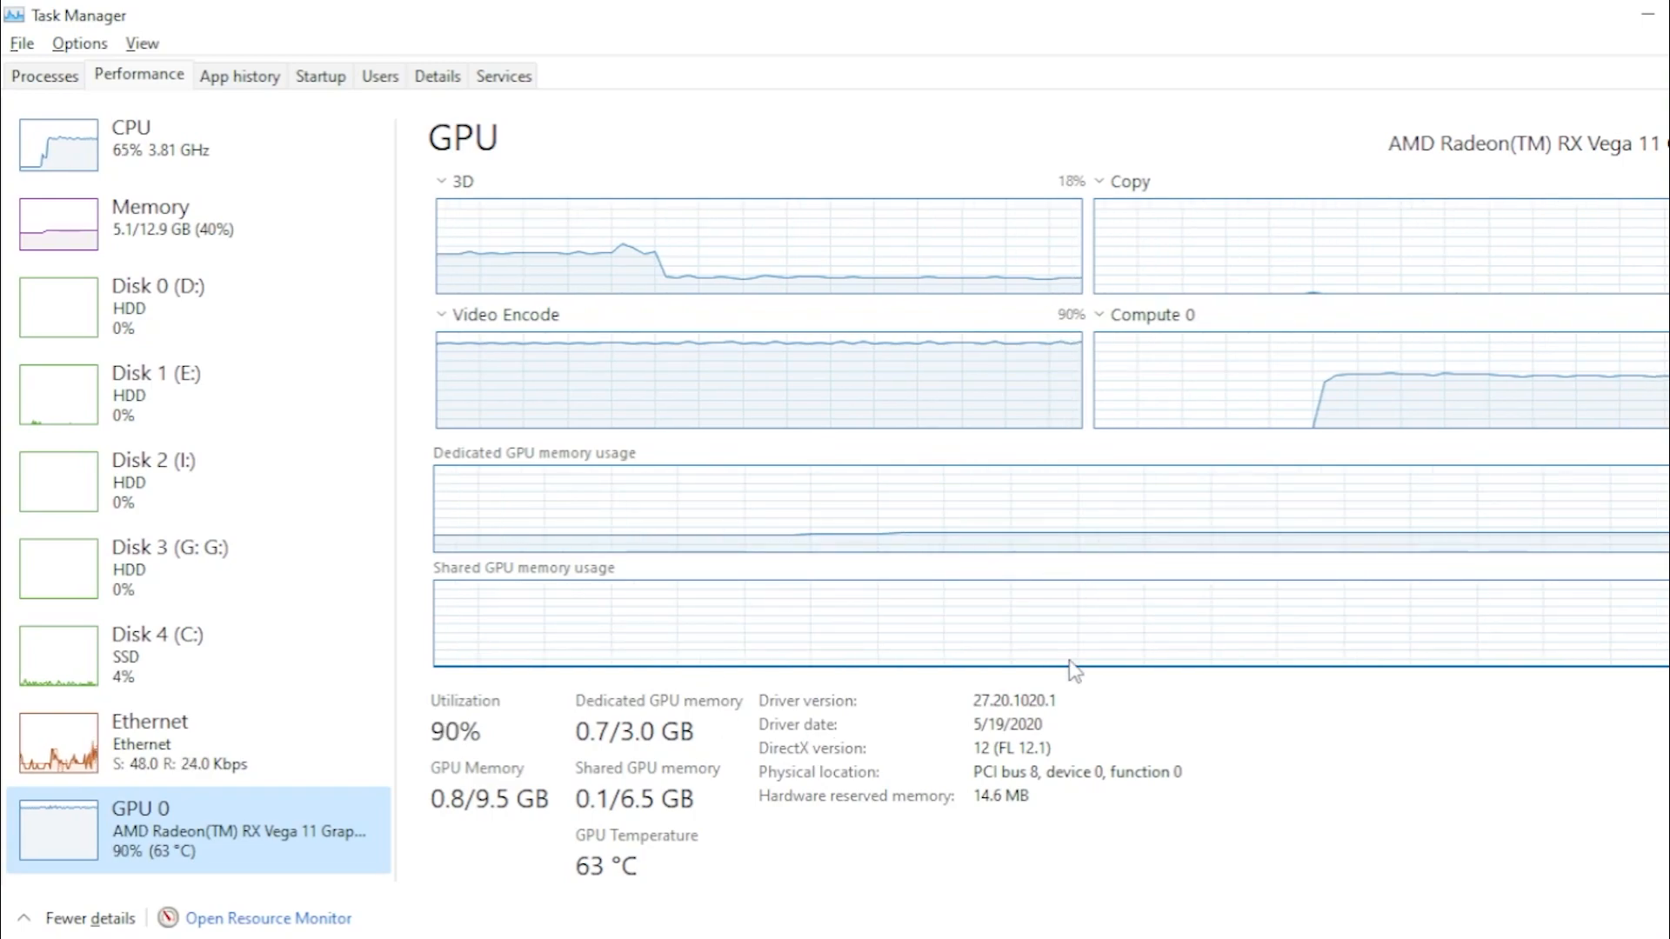
mouse_move(1183, 745)
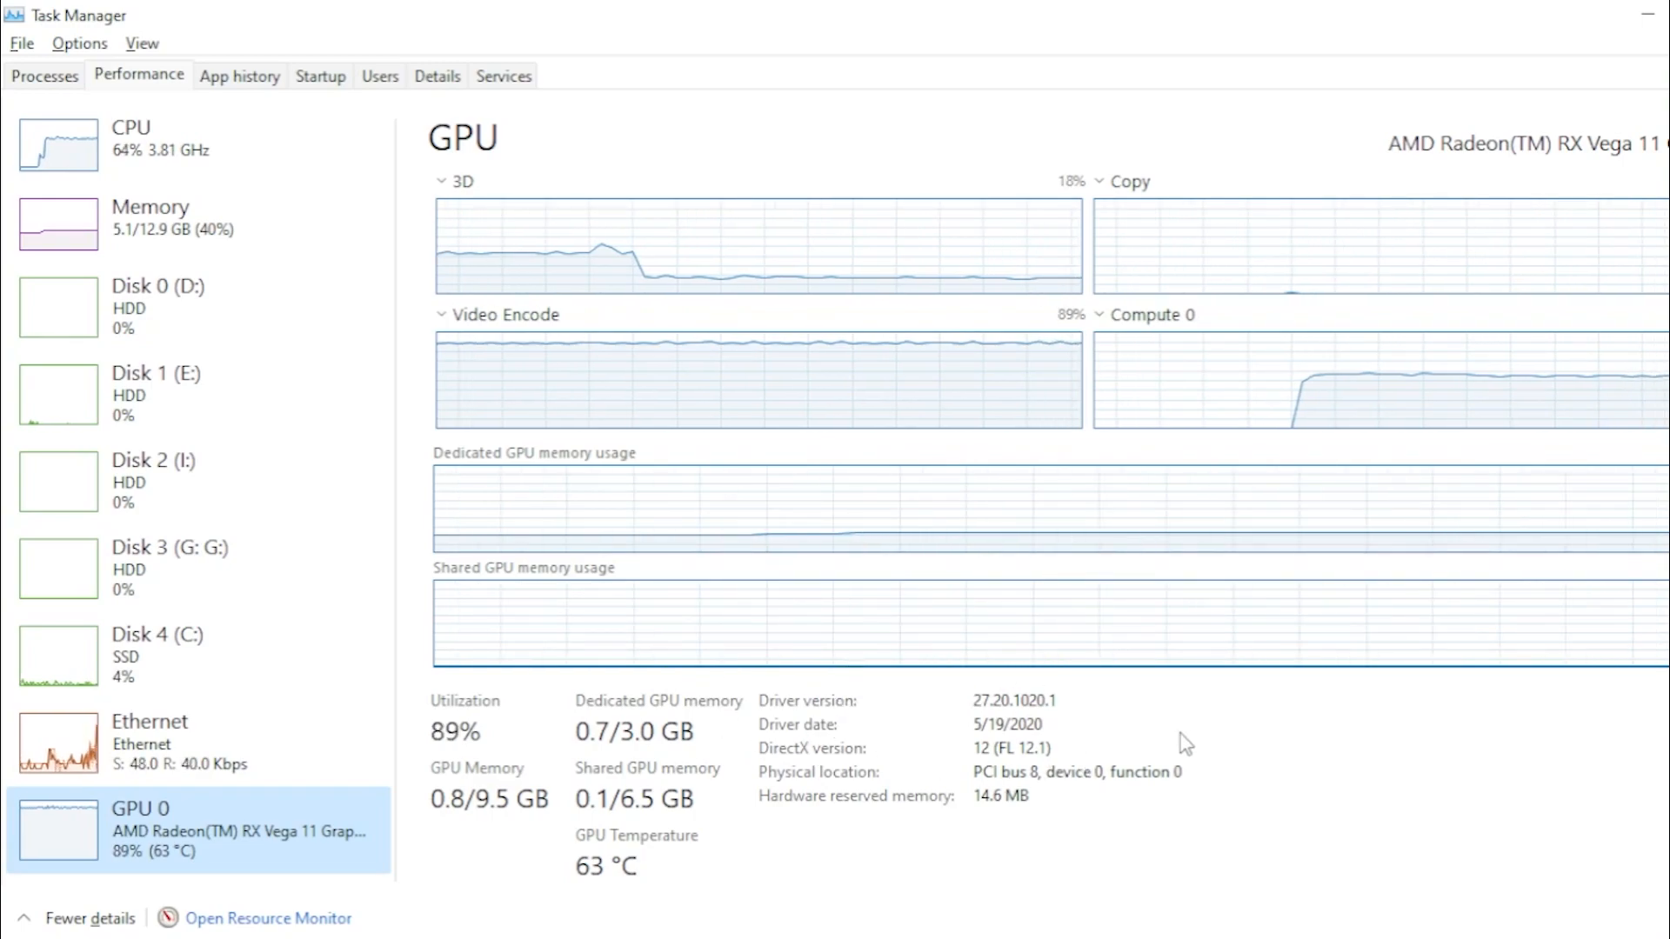
mouse_move(1084, 783)
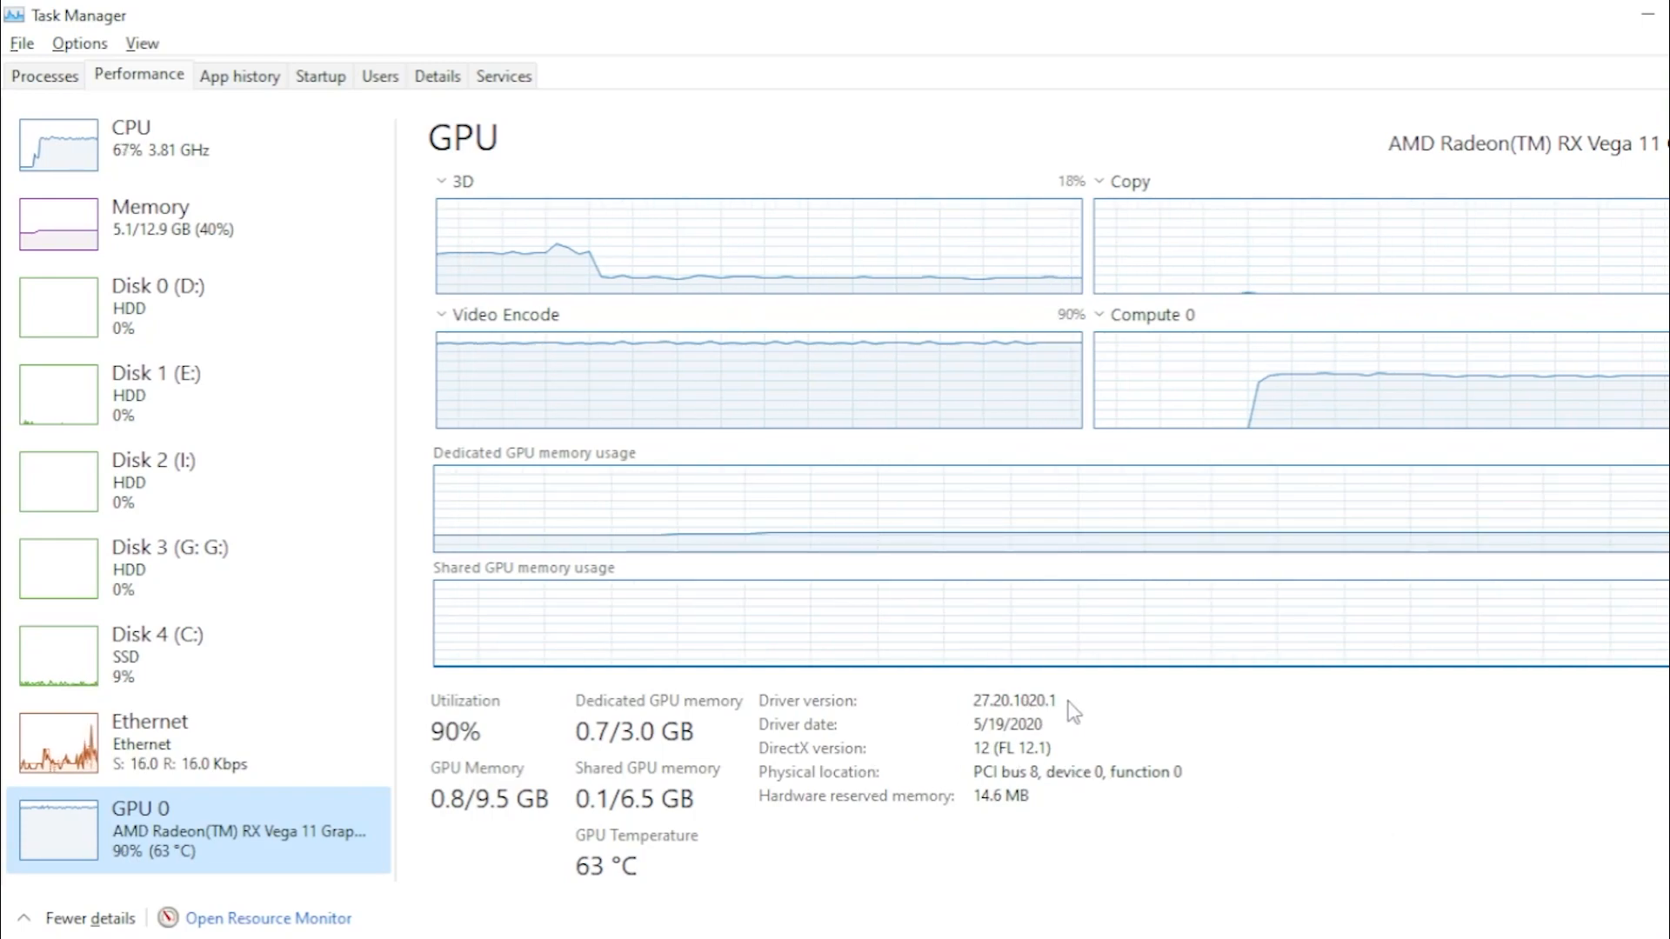
mouse_move(1120, 762)
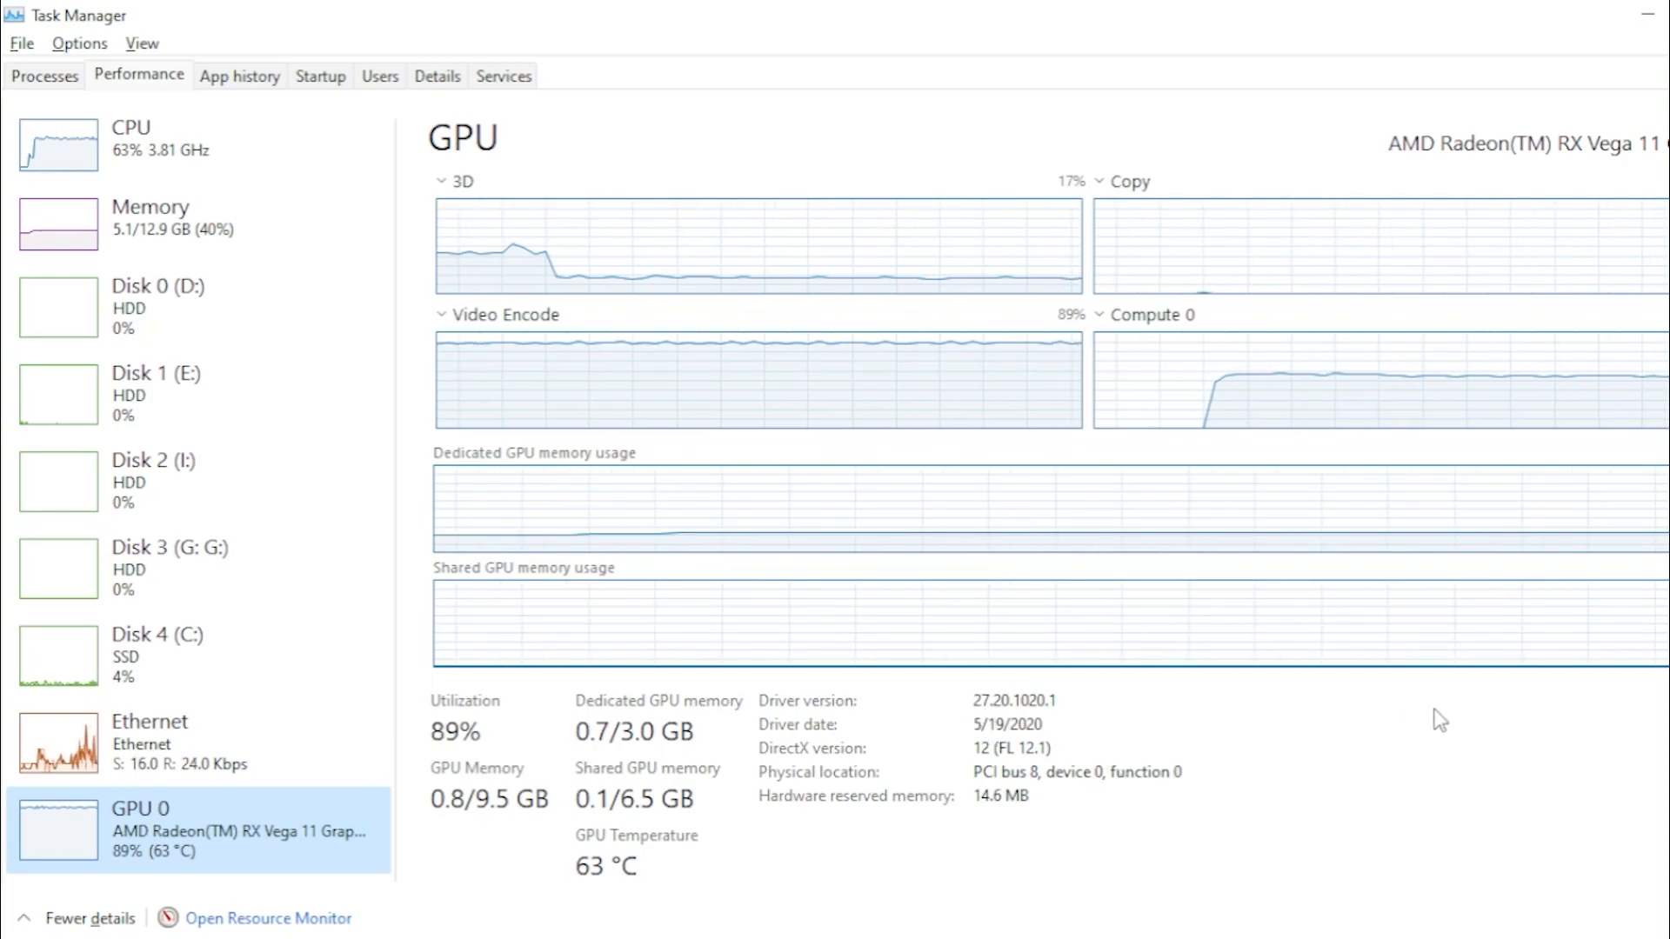
mouse_move(1430, 693)
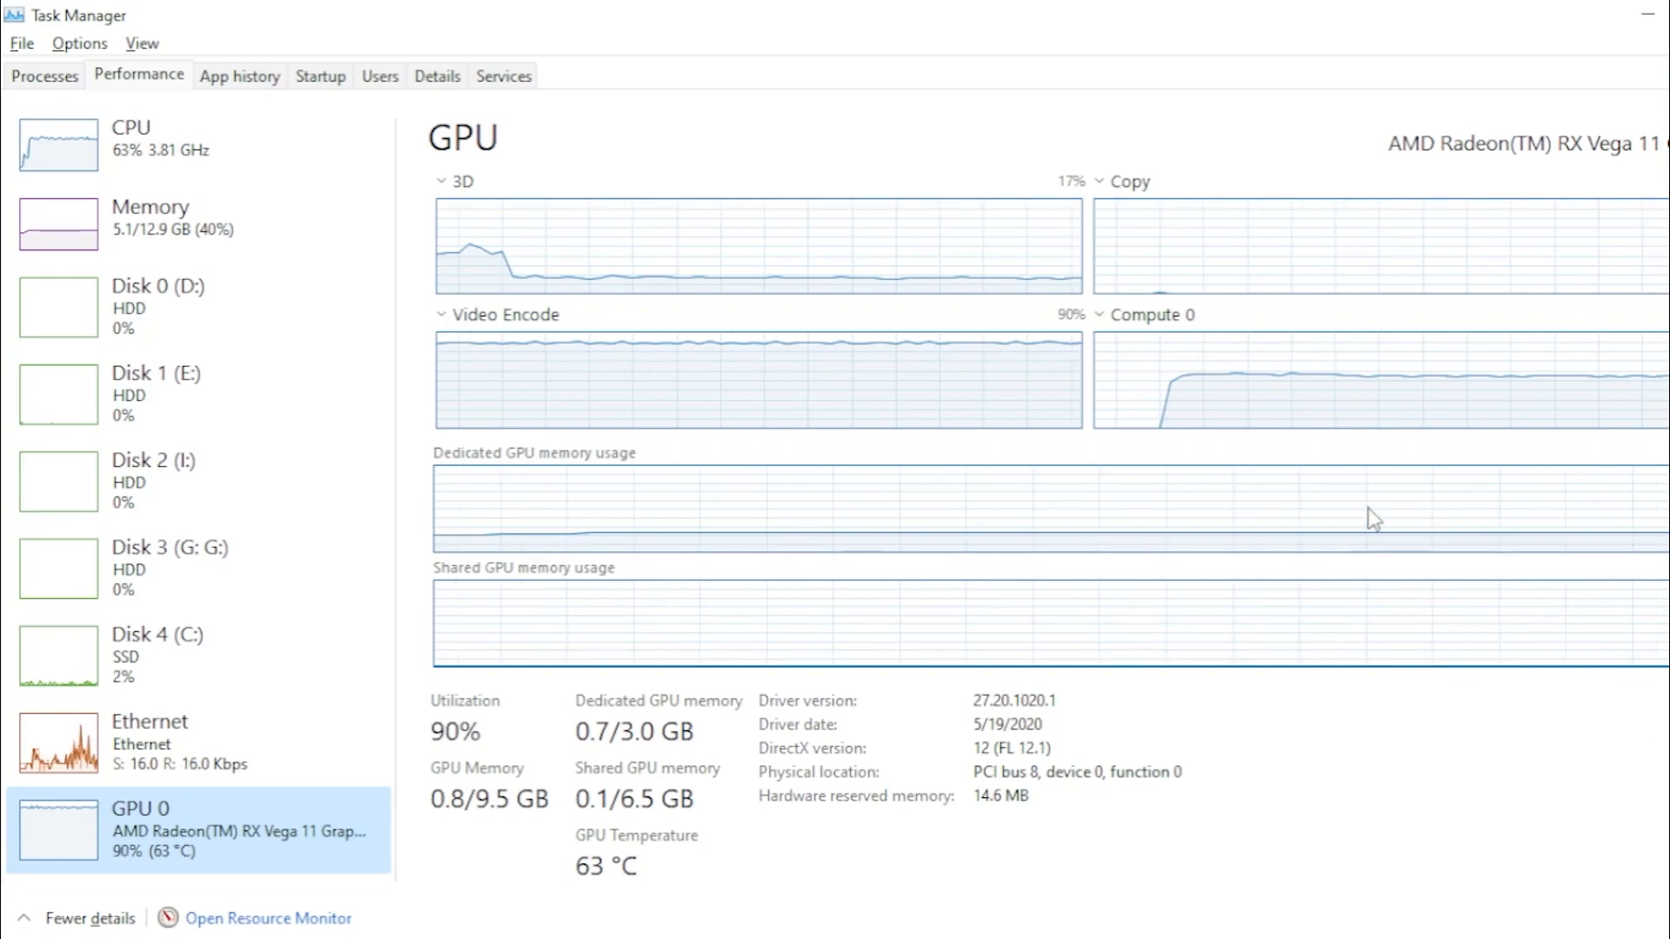
mouse_move(1385, 562)
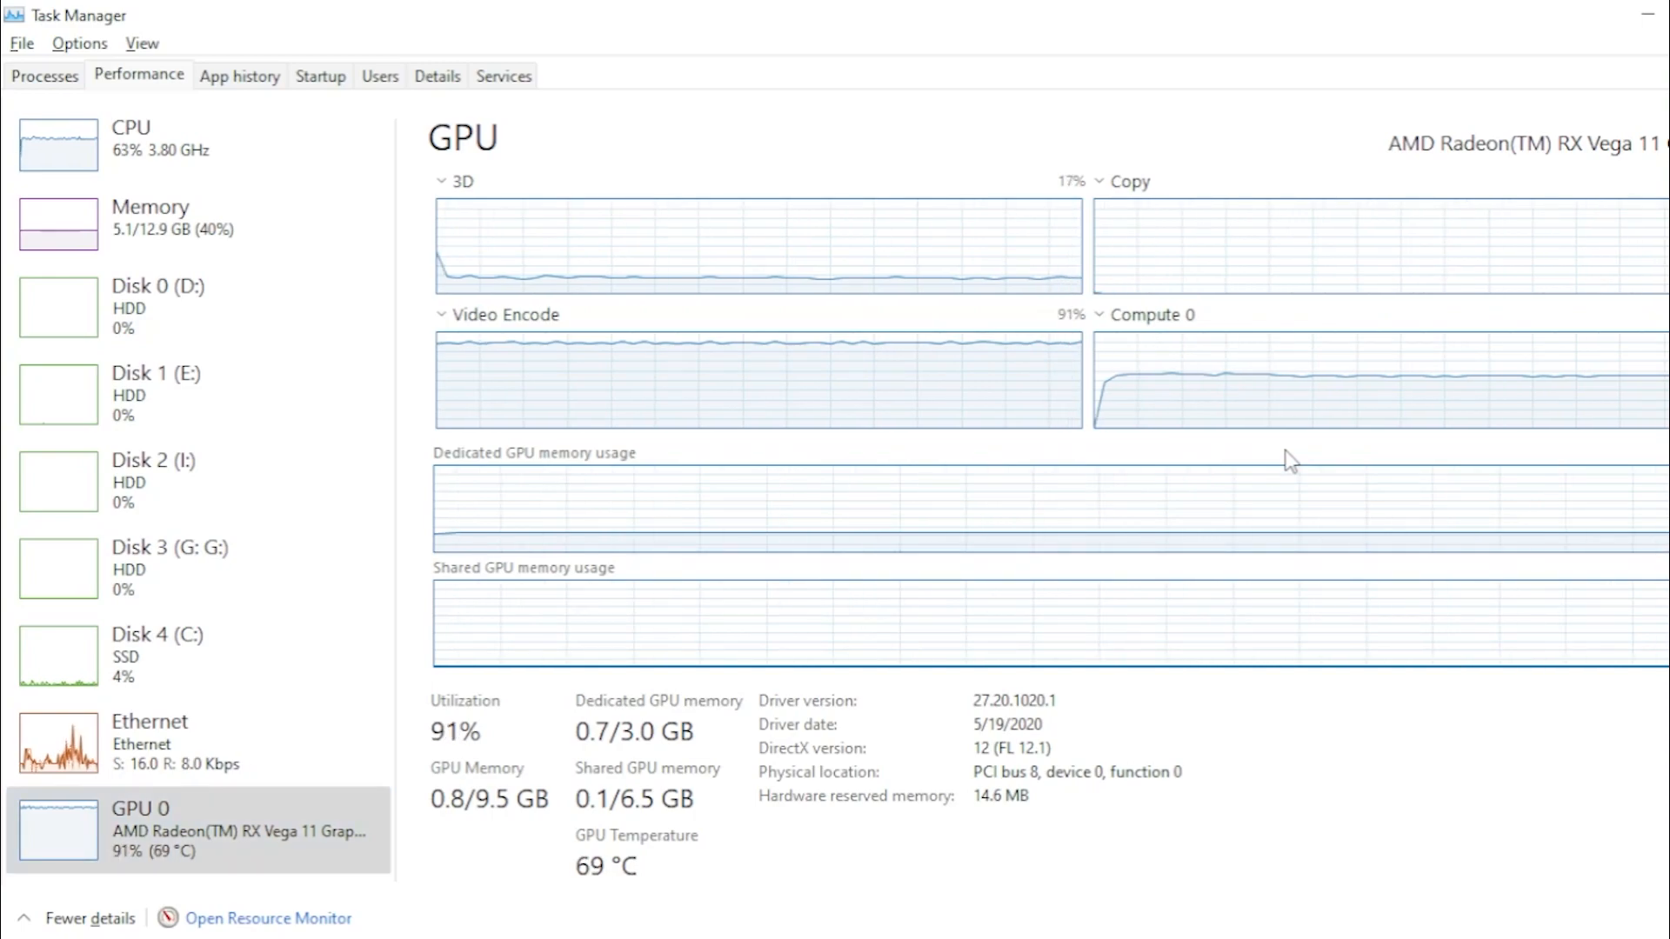
mouse_move(1333, 524)
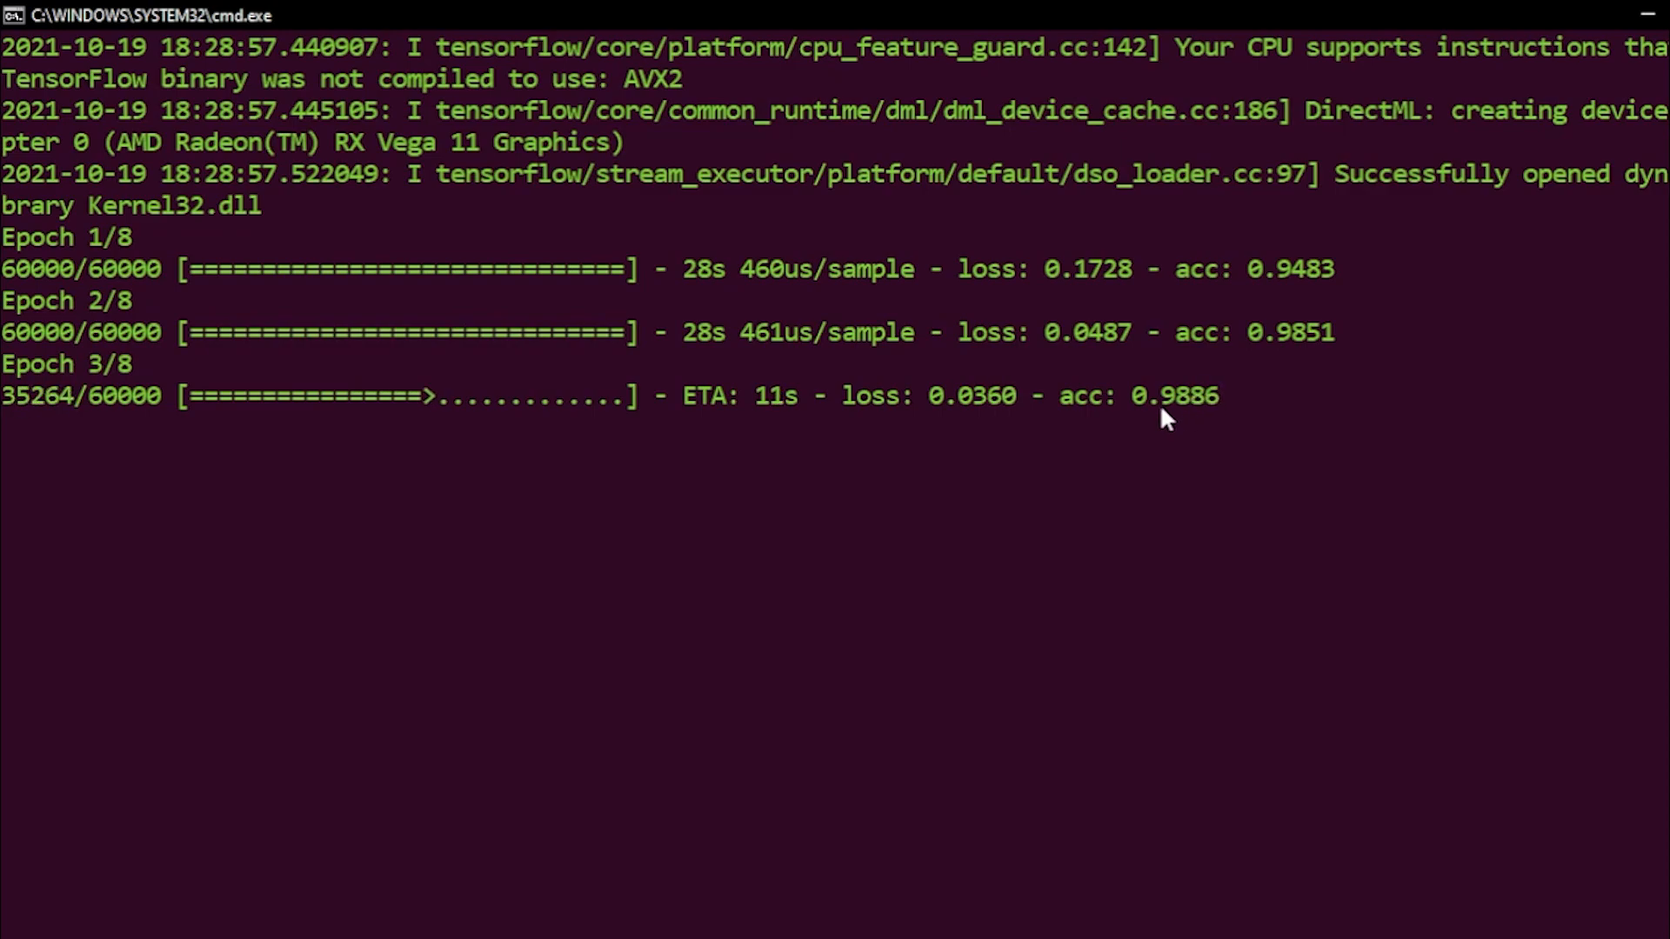
mouse_move(1273, 506)
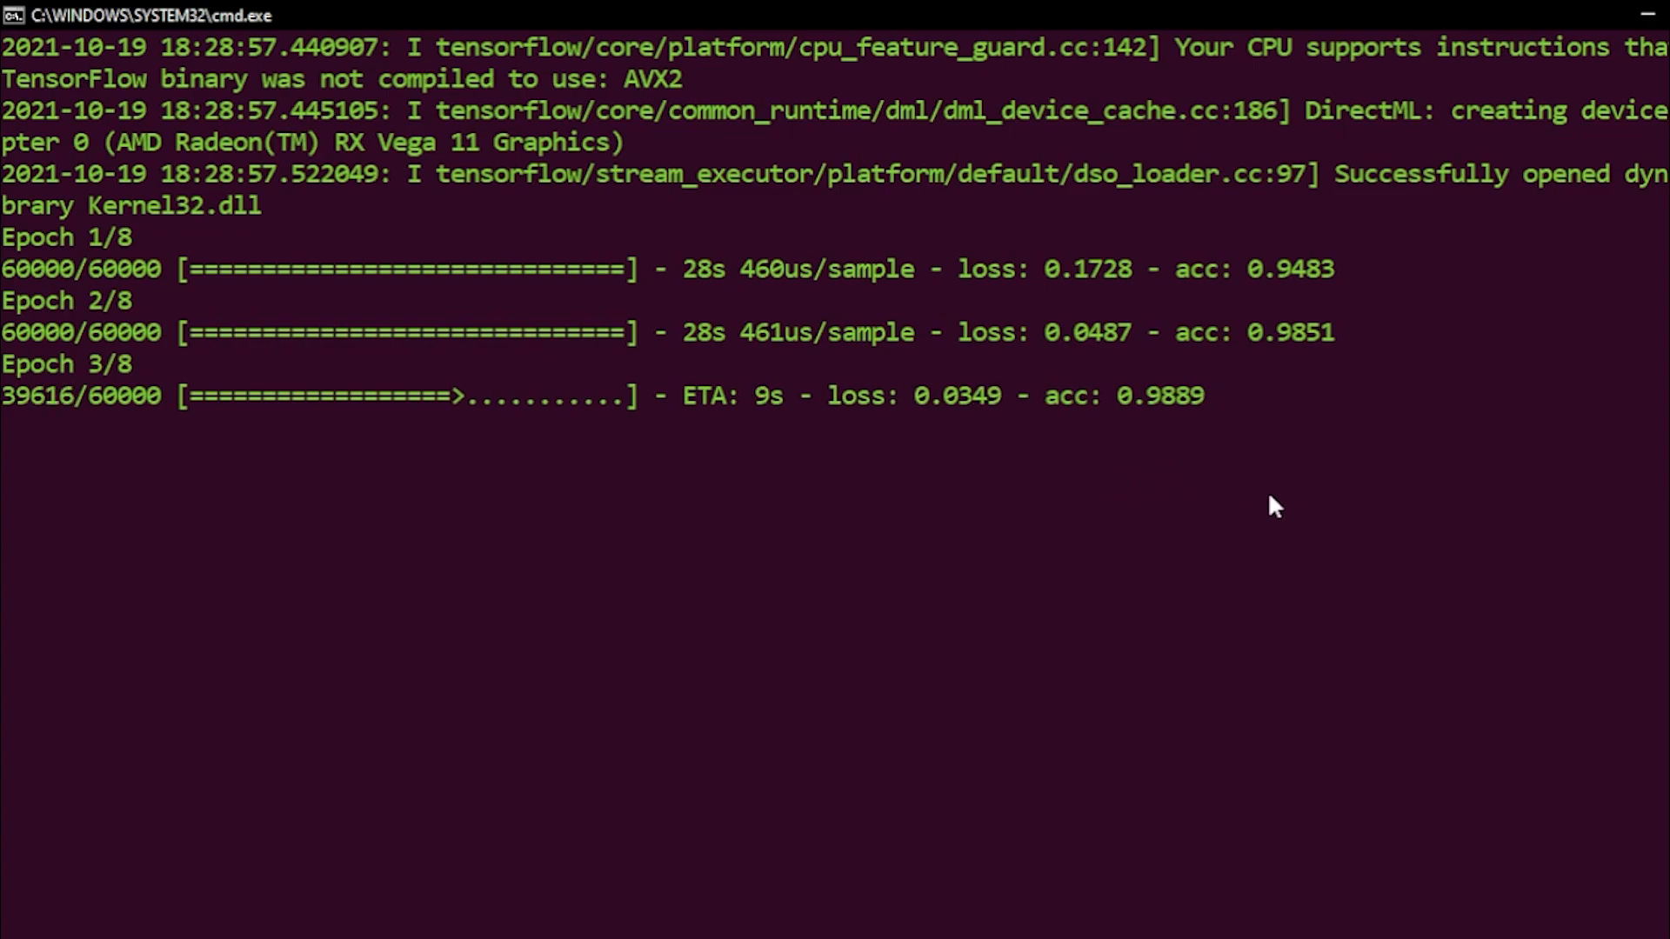
mouse_move(1152, 444)
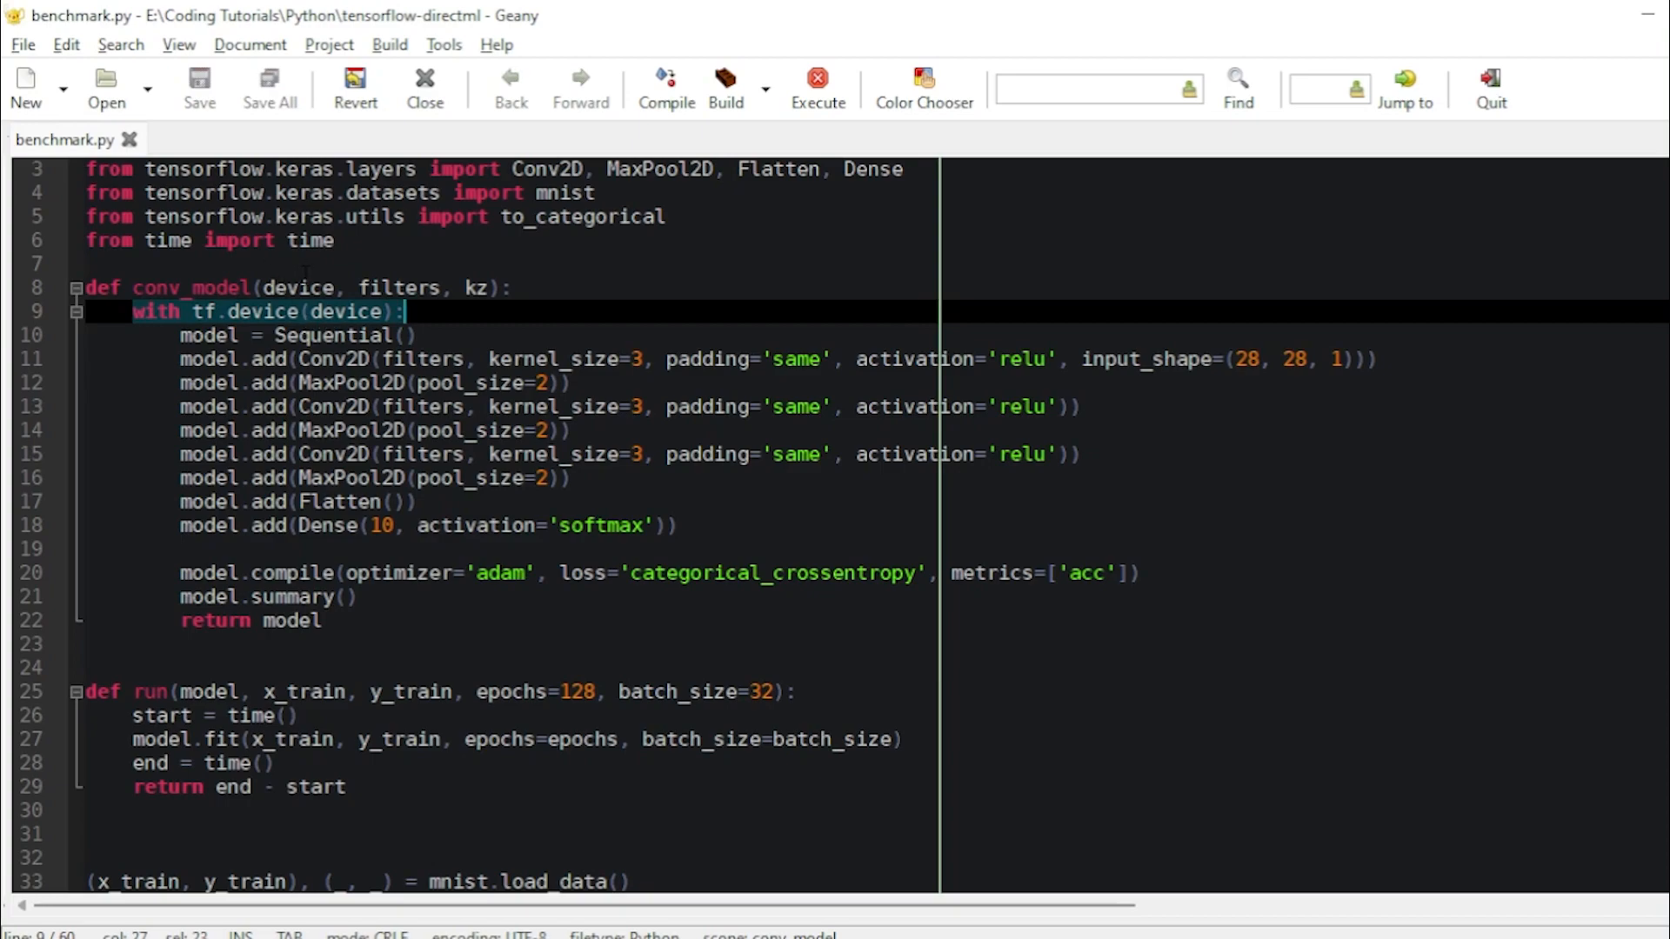
Step: Scroll through benchmark.py to review the conv_model and run functions
scroll(down, 3)
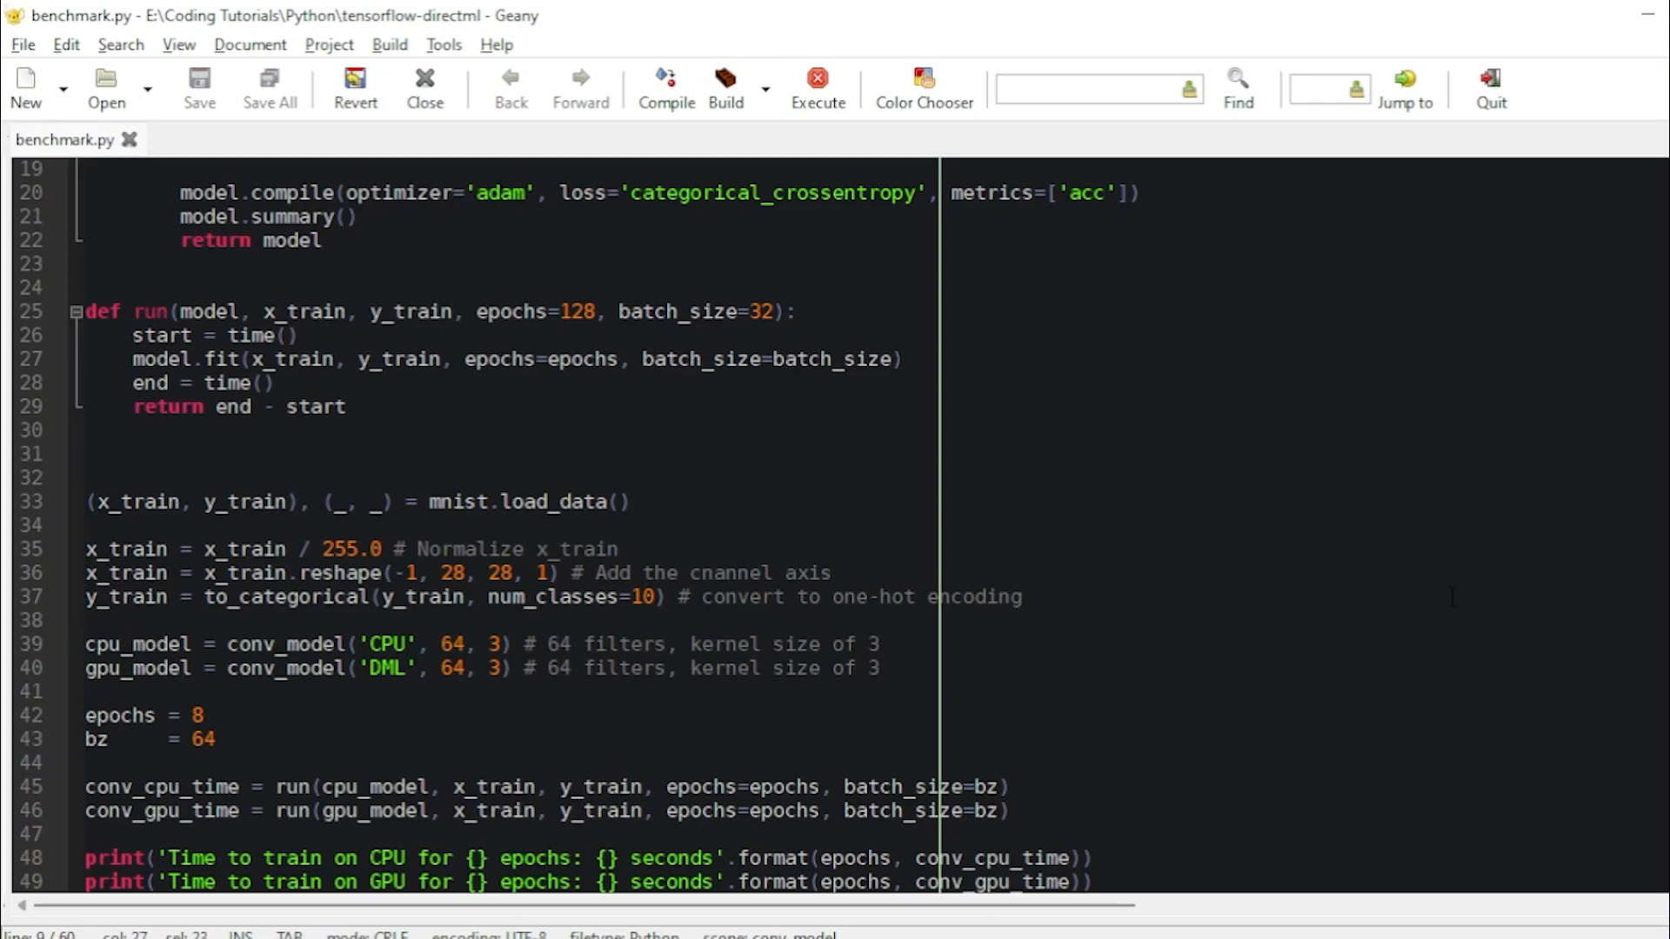
scroll(up, 3)
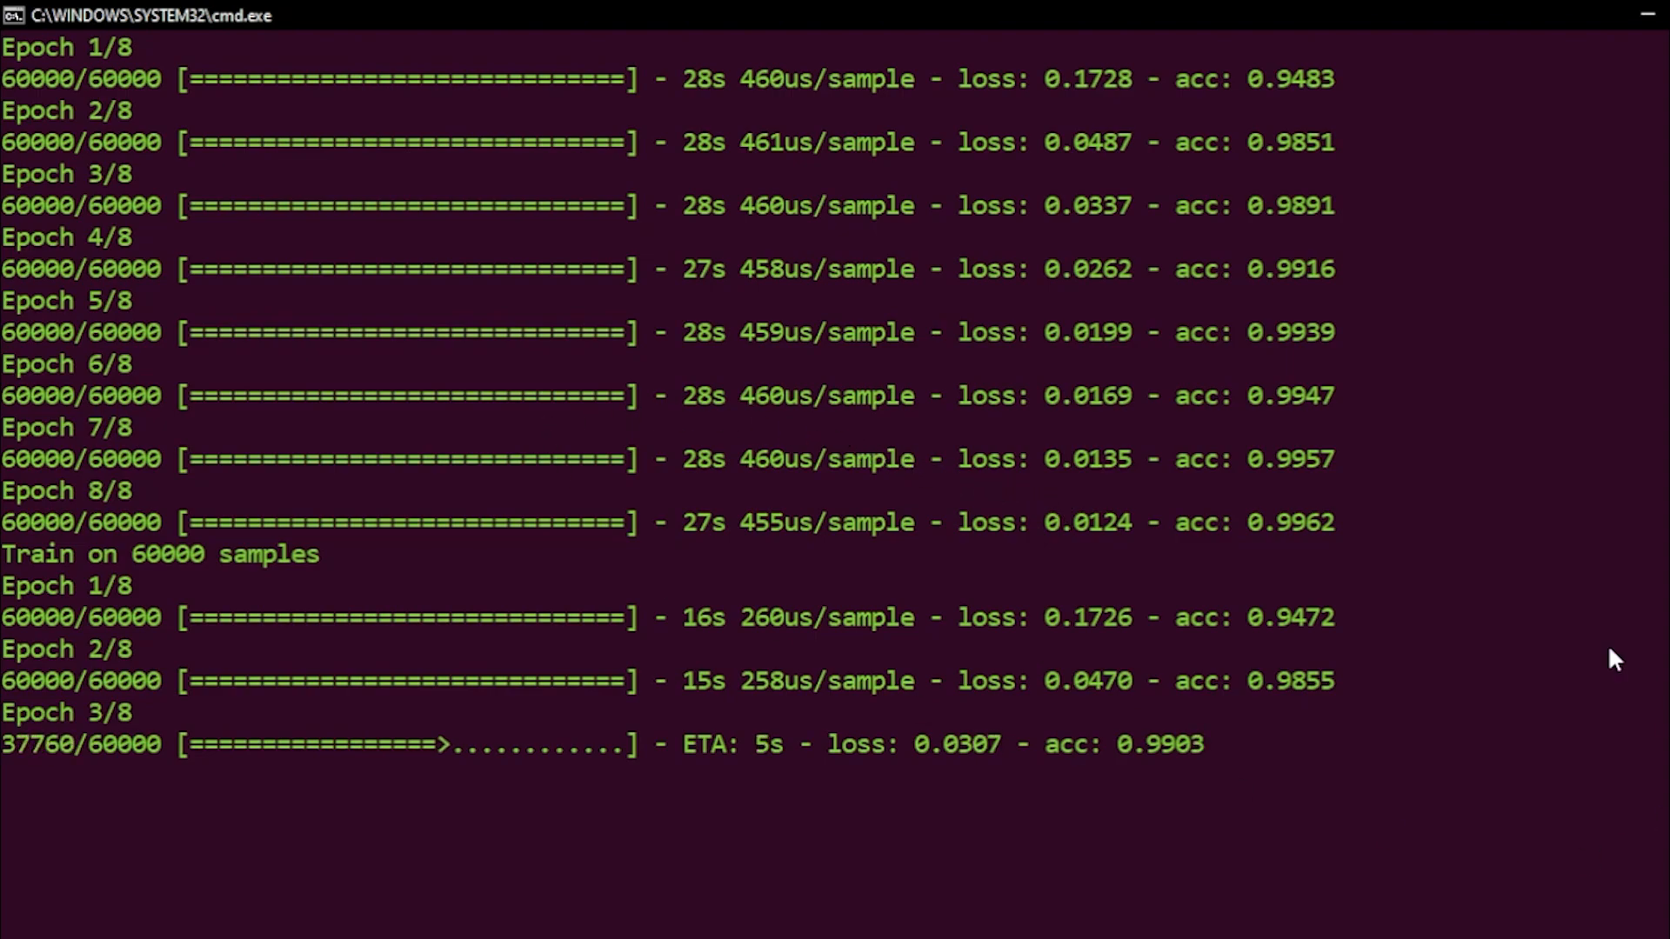
mouse_move(1382, 663)
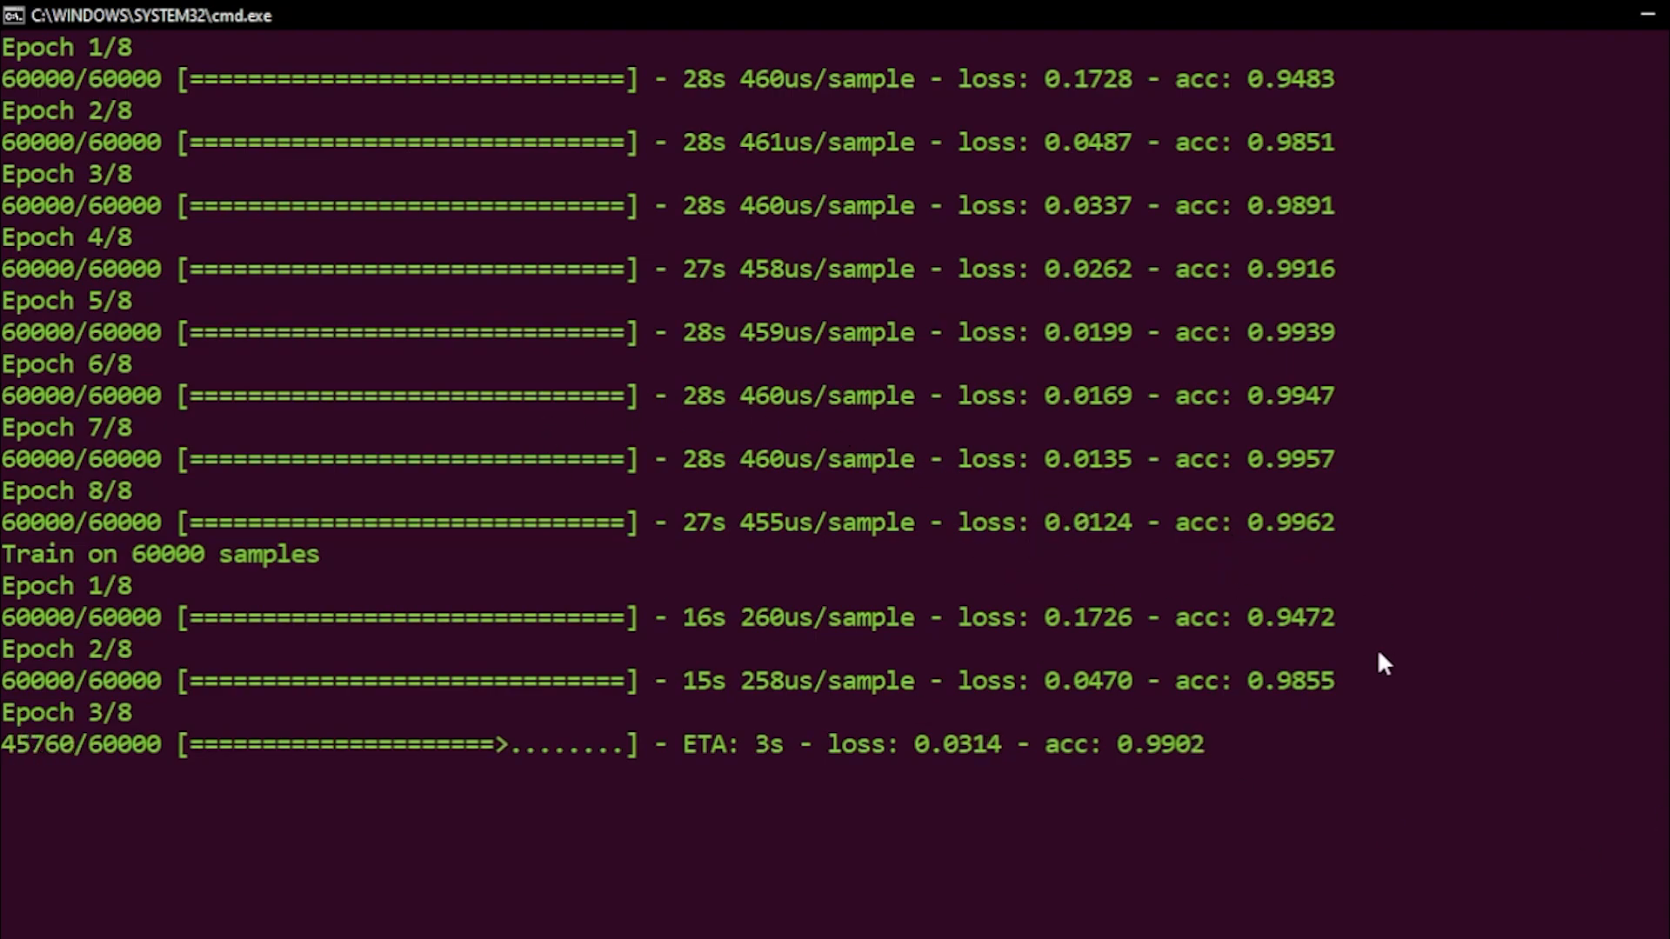
mouse_move(946, 581)
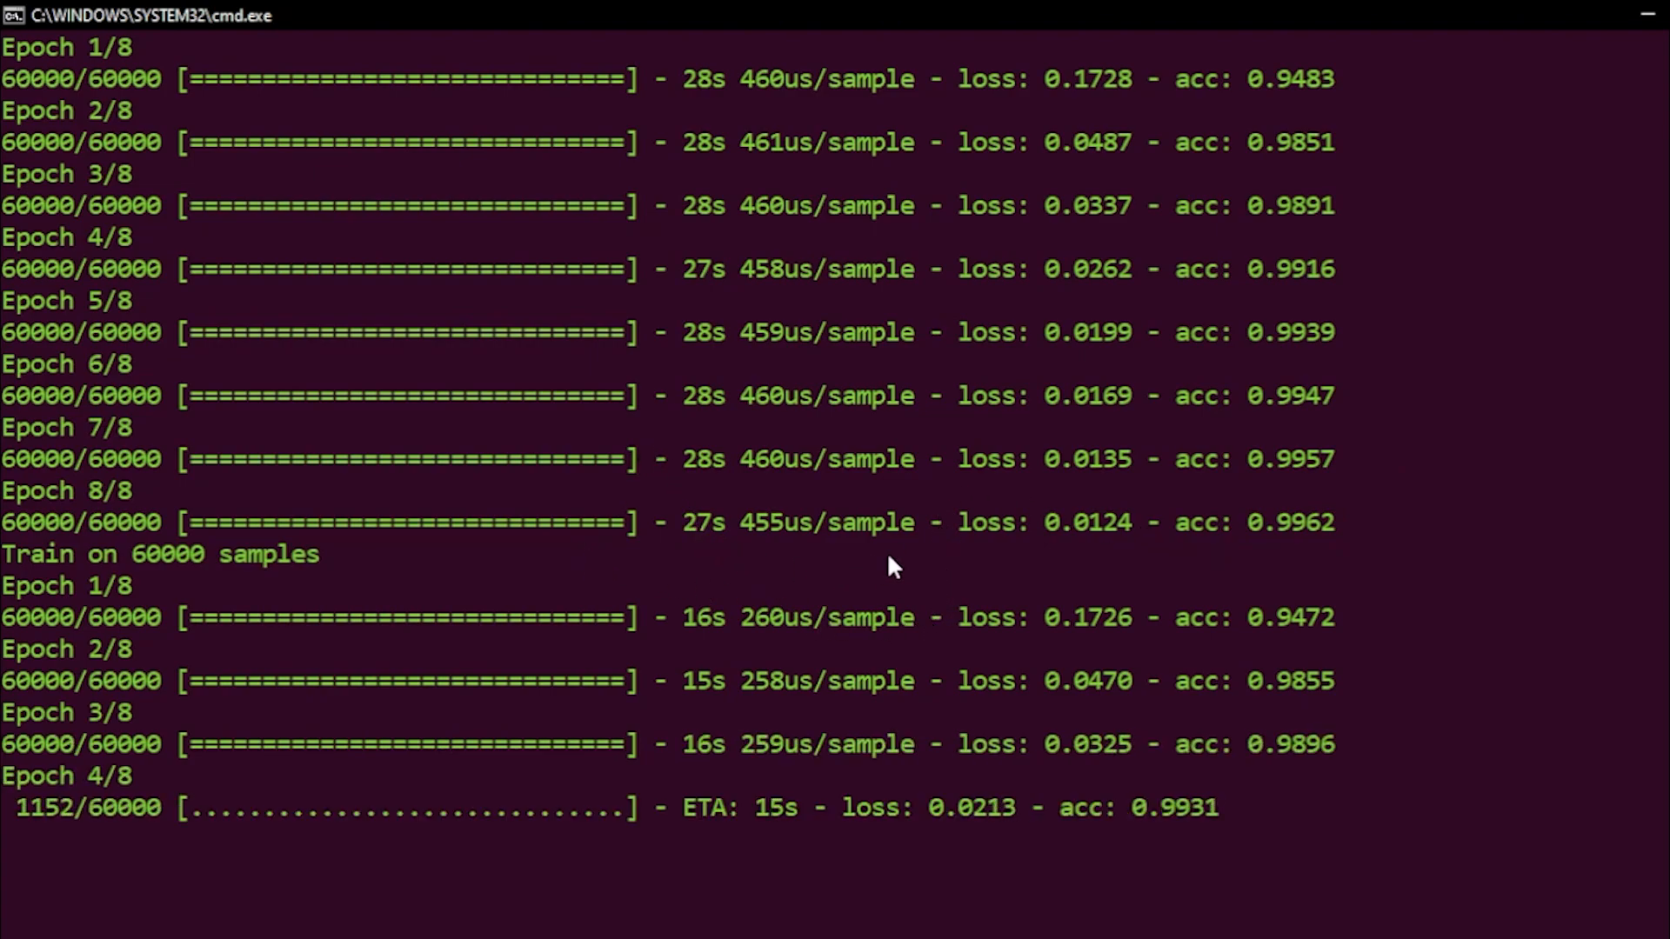
mouse_move(1170, 595)
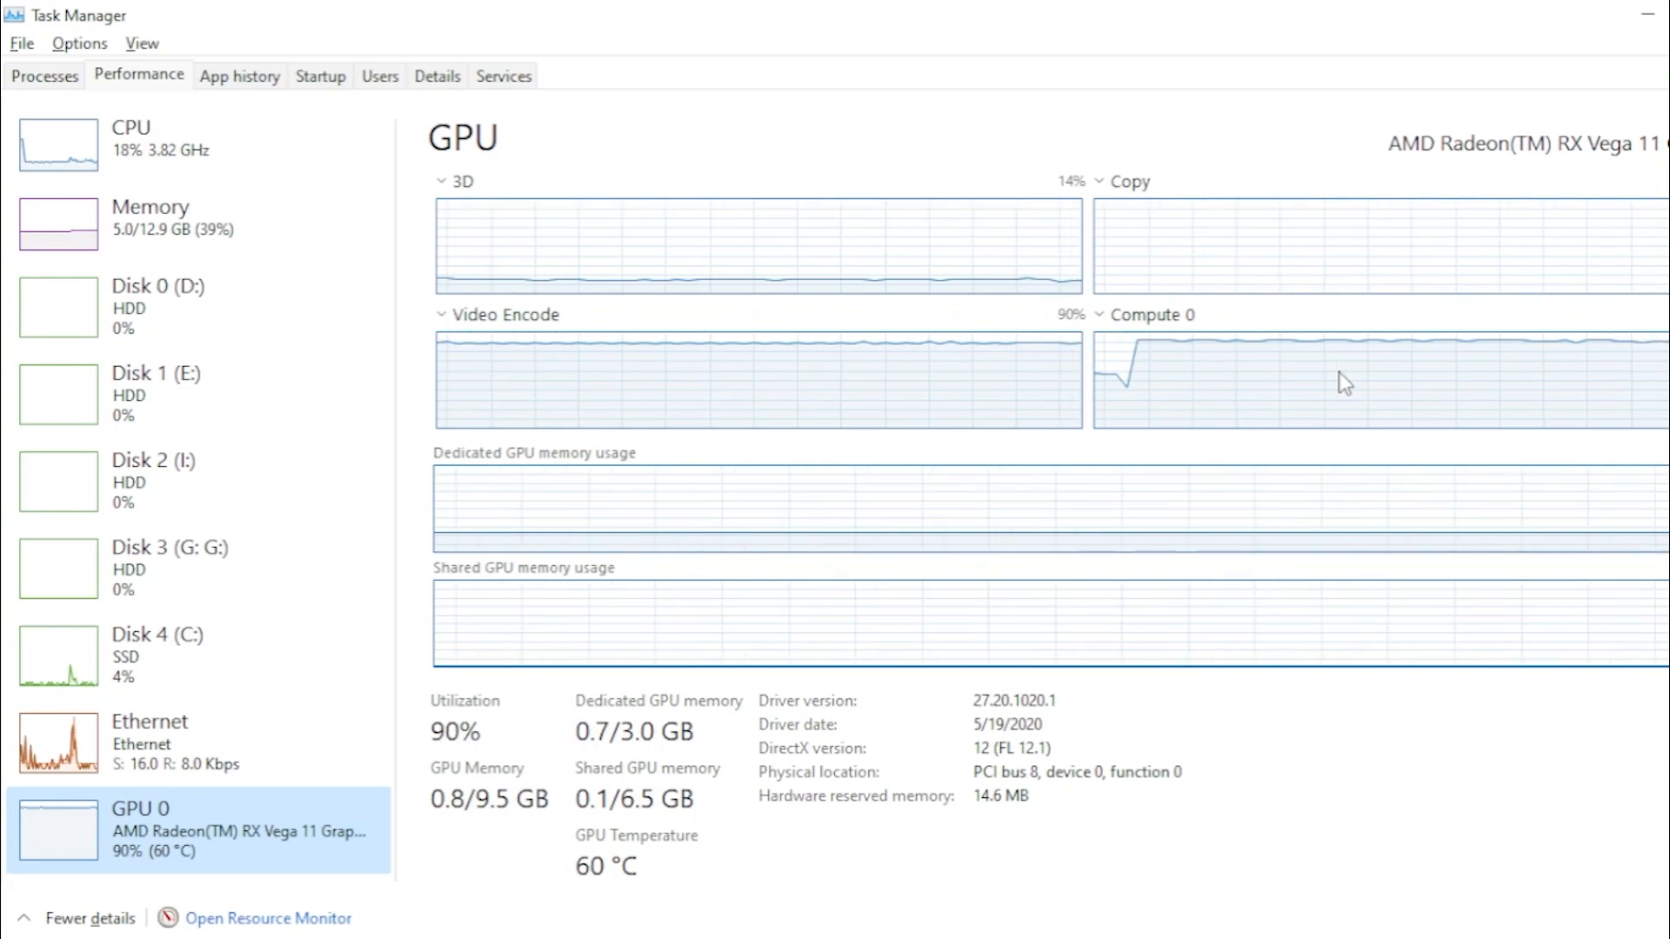
mouse_move(853, 426)
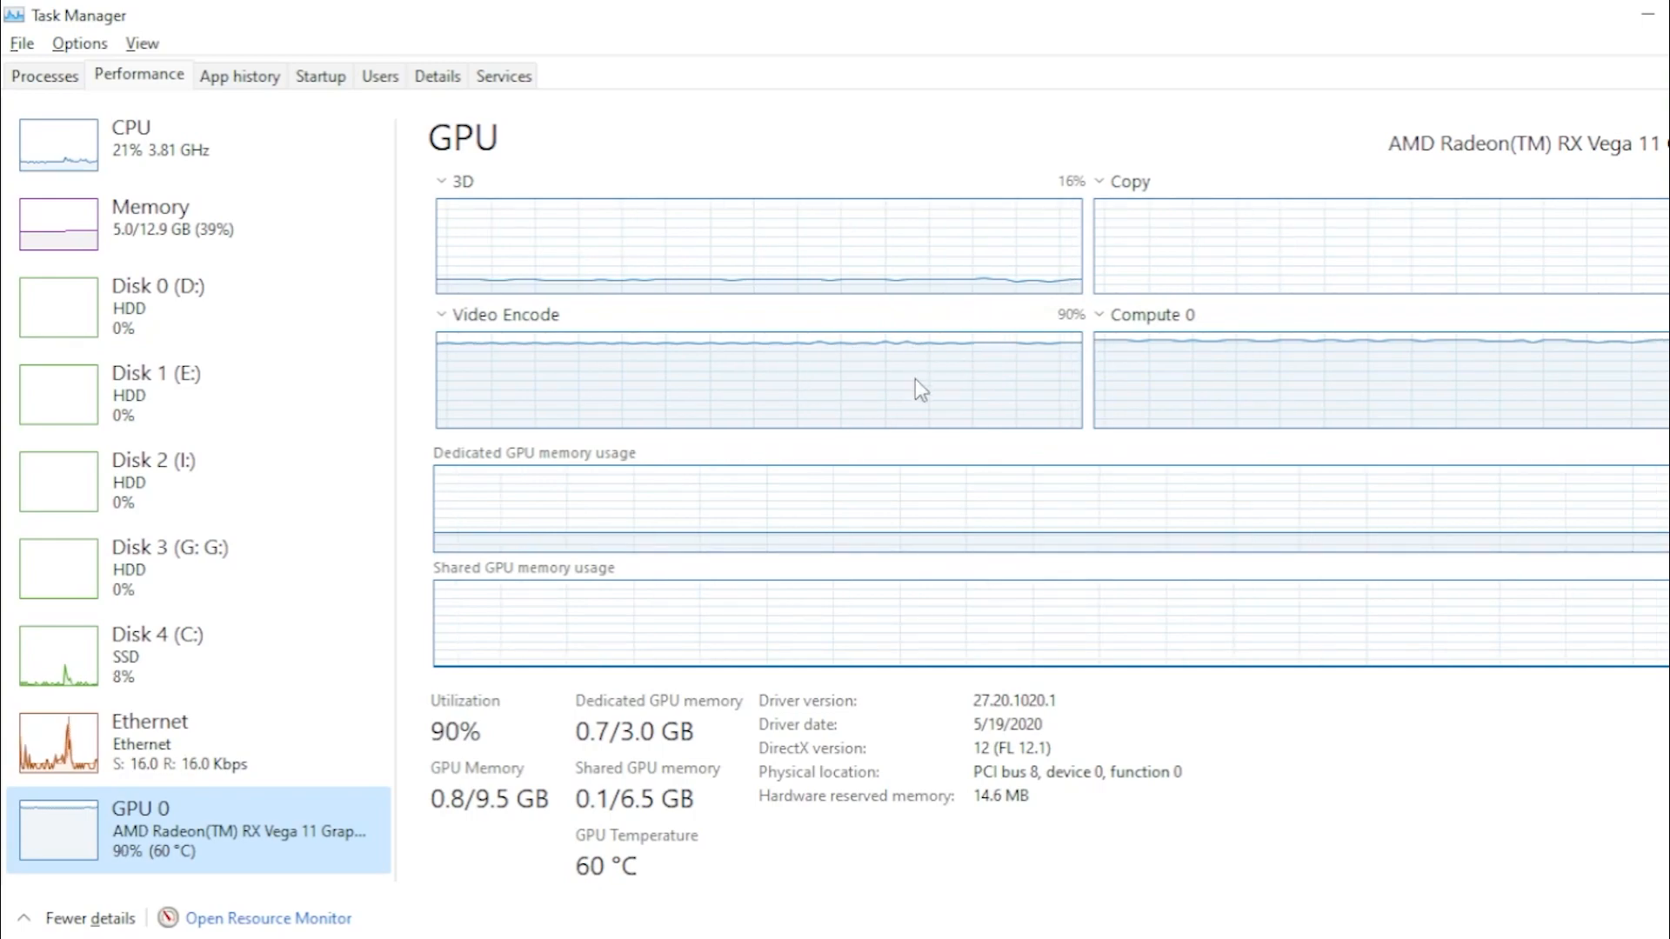
mouse_move(1067, 358)
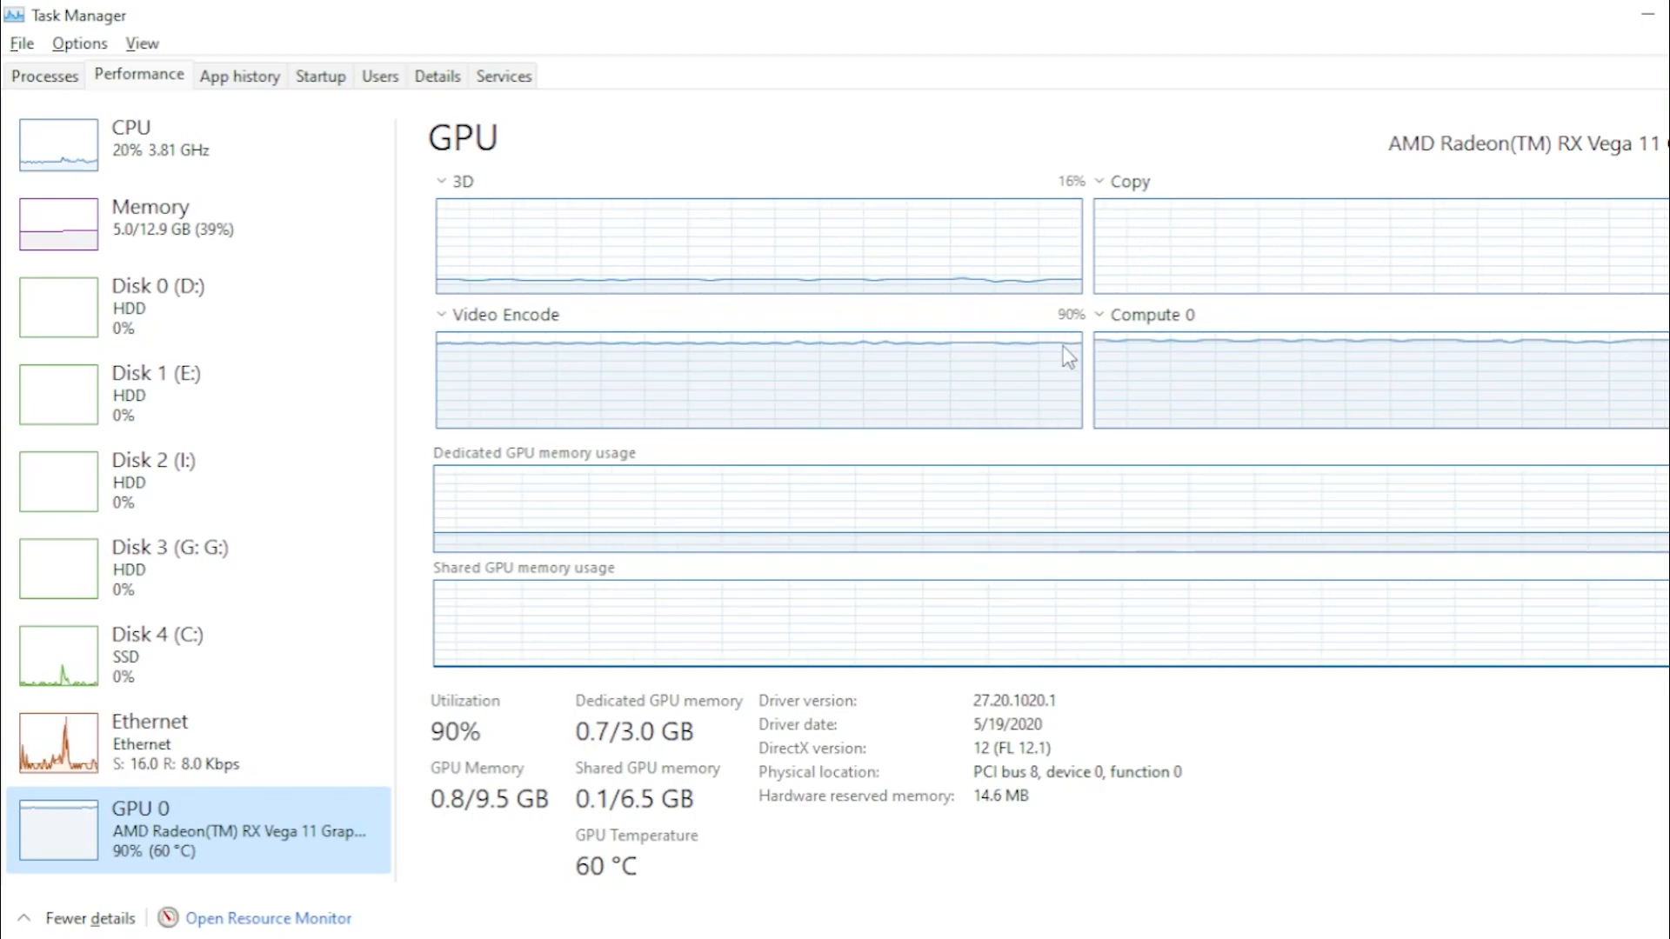
mouse_move(1237, 428)
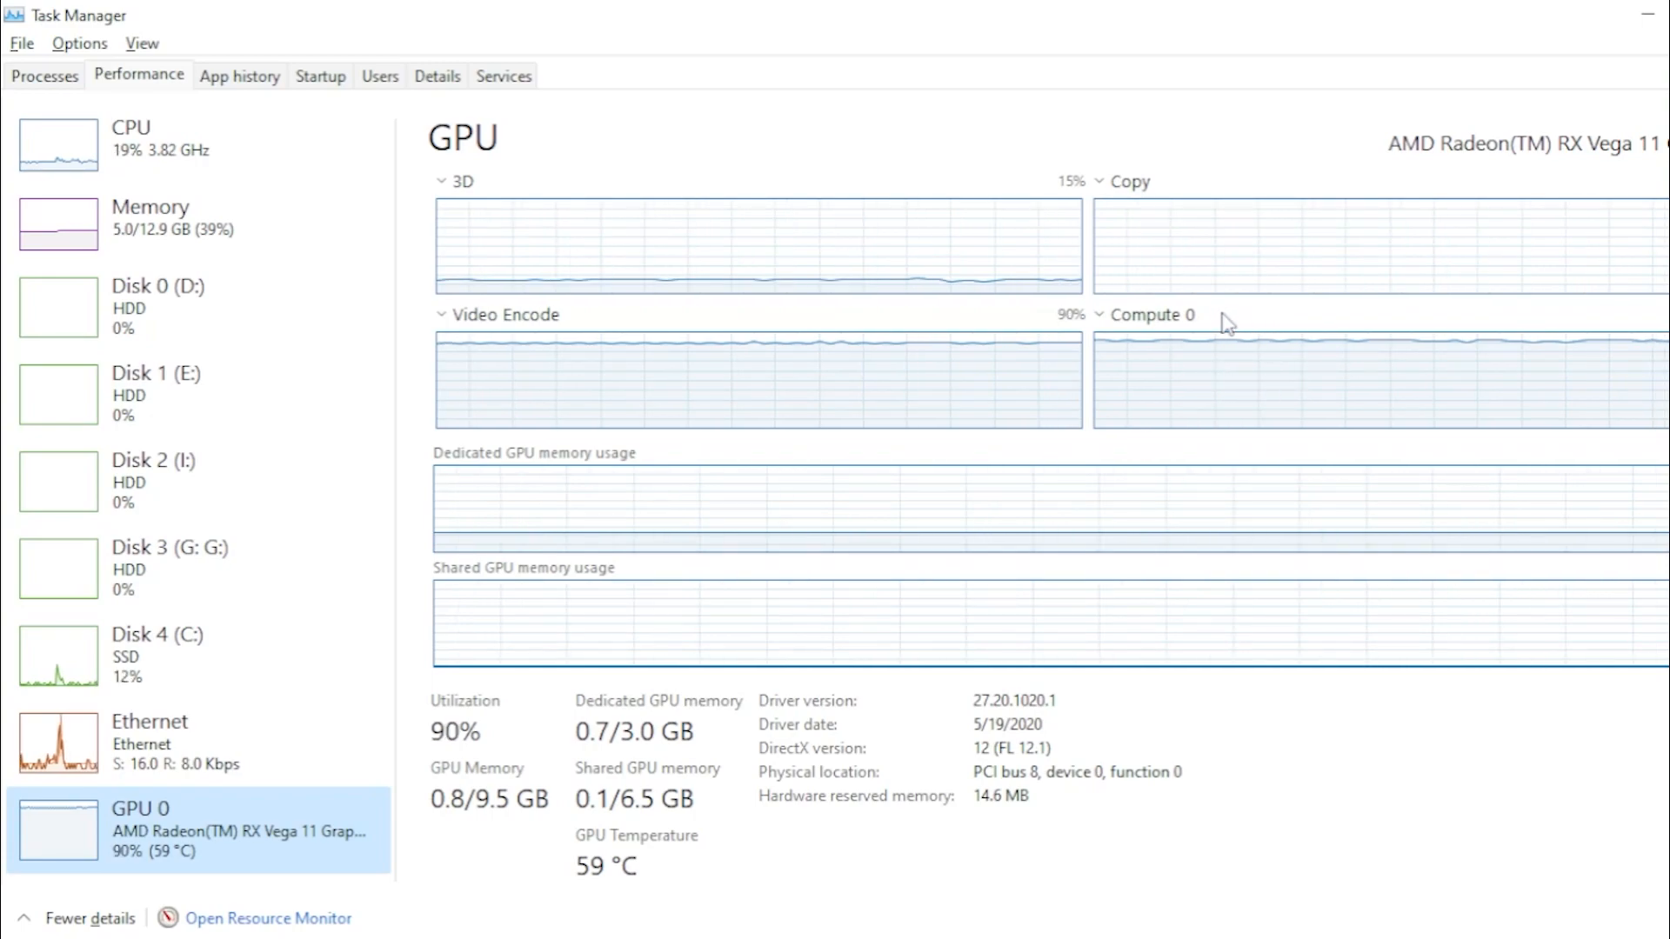
mouse_move(1287, 417)
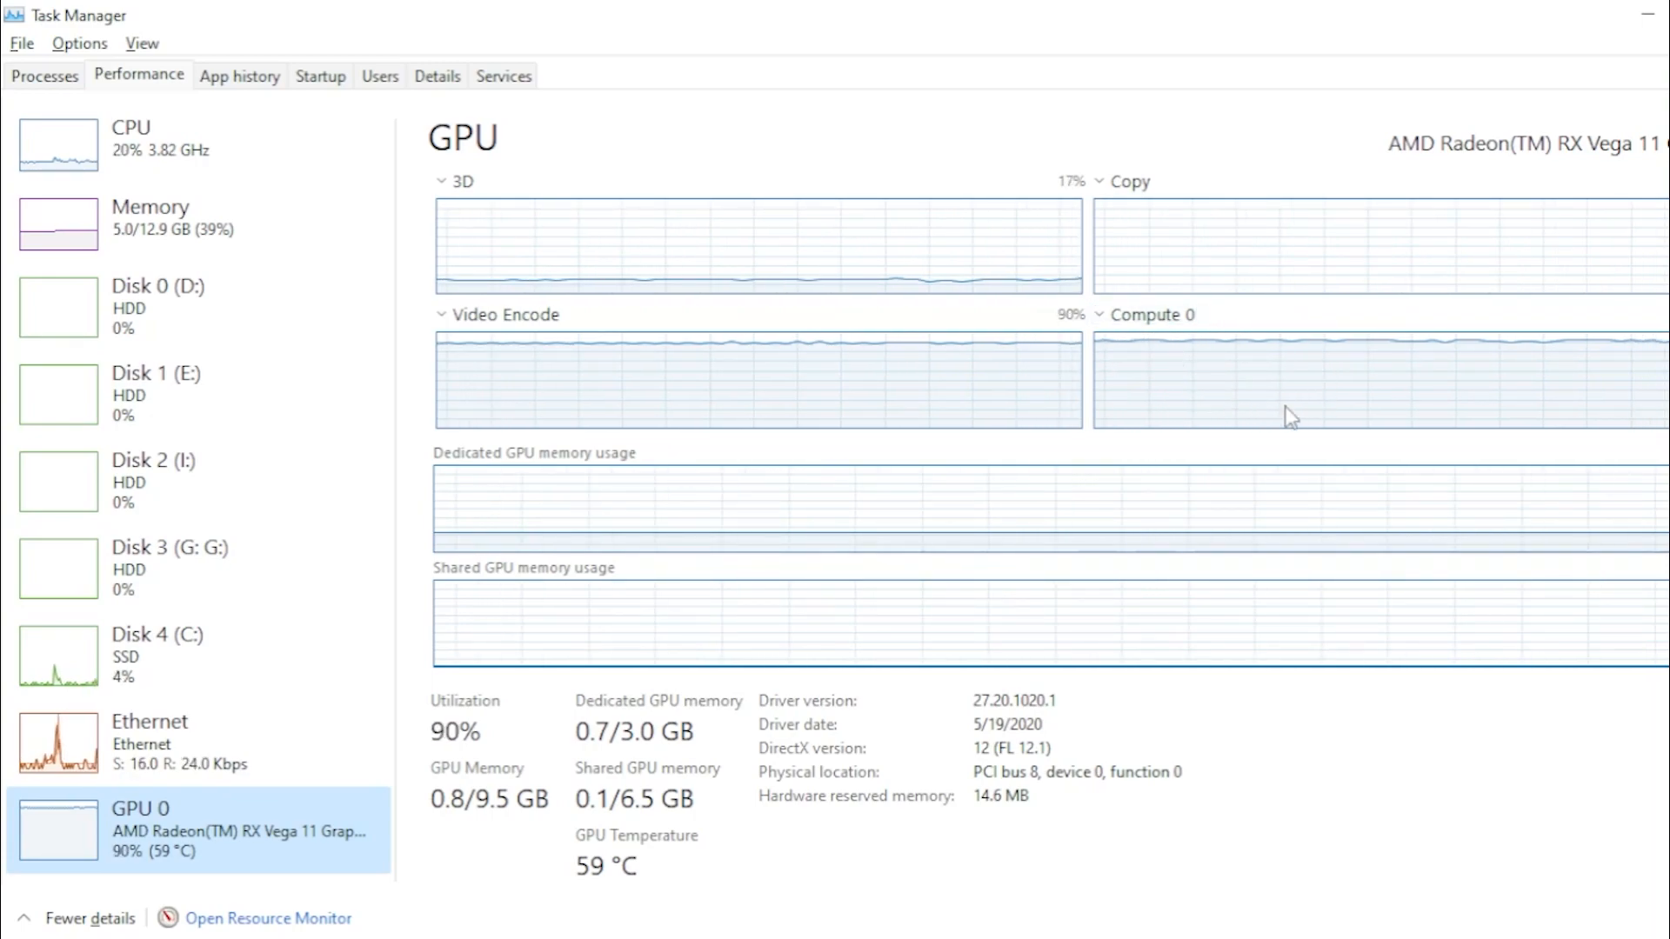
mouse_move(1409, 400)
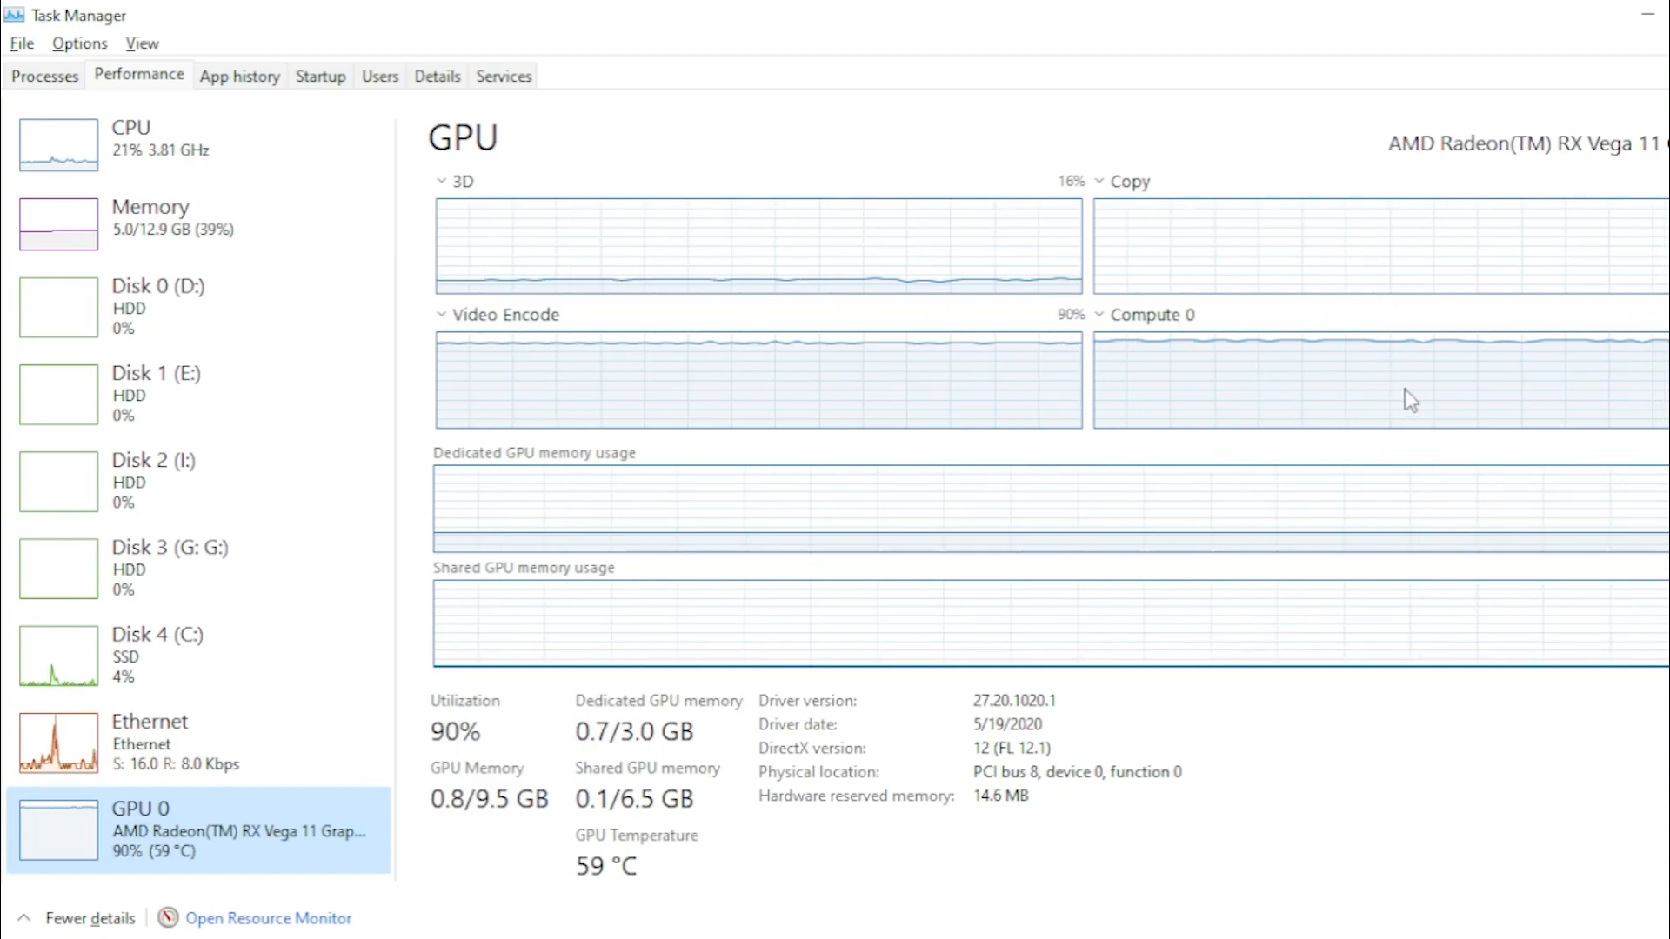
mouse_move(1044, 398)
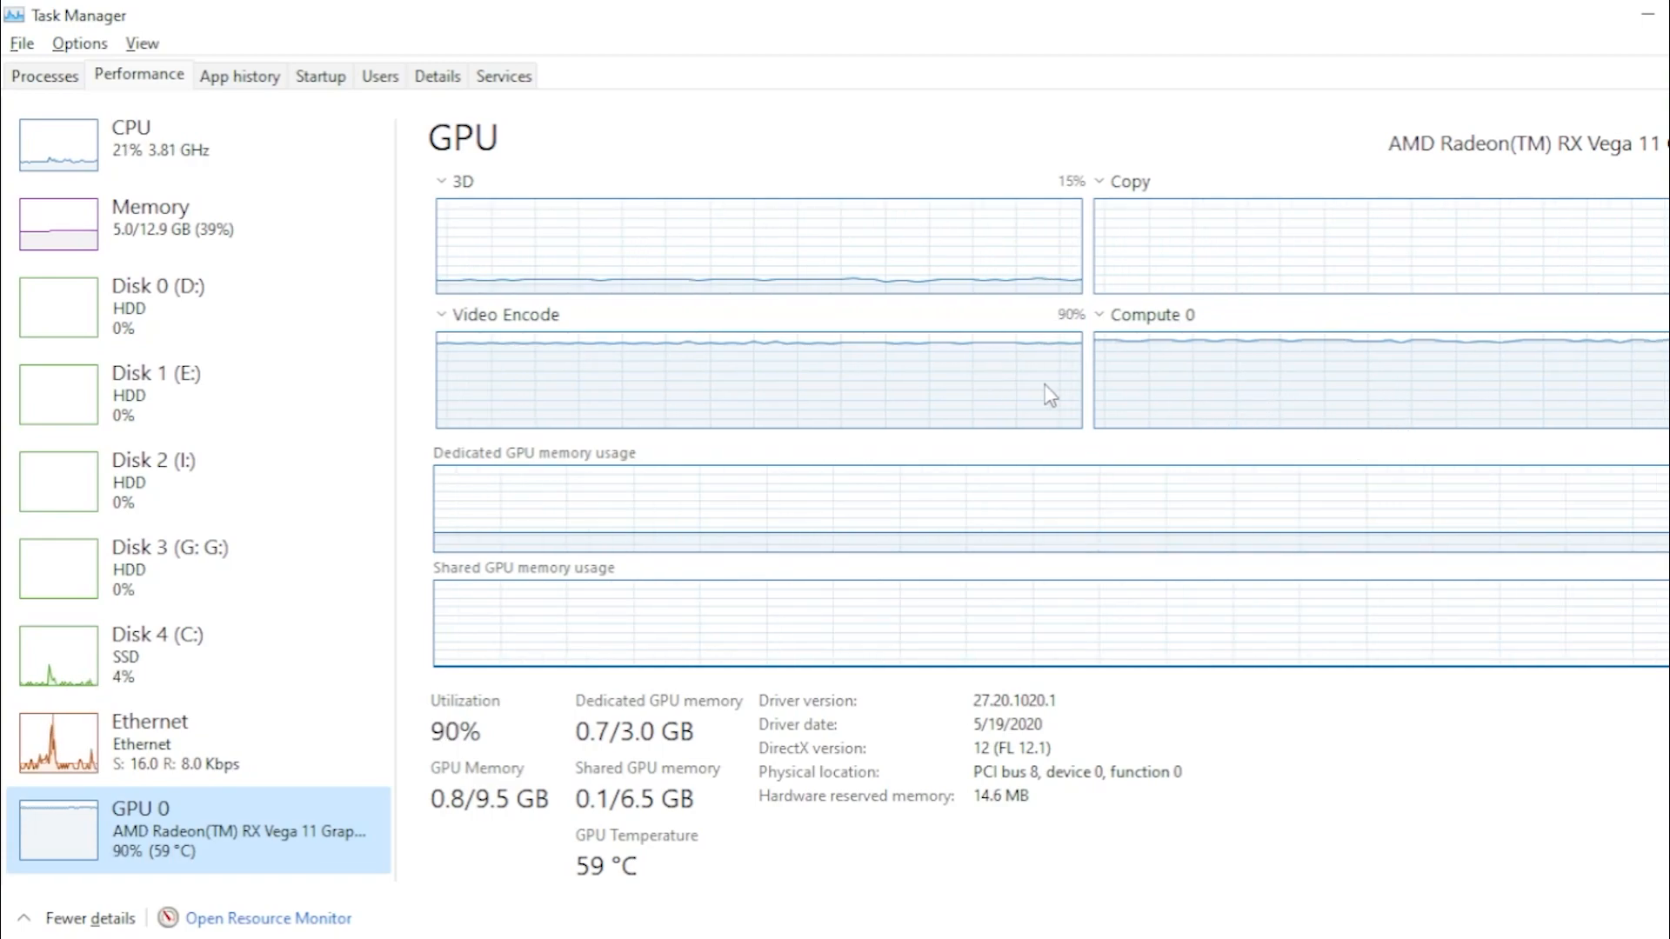
mouse_move(1475, 644)
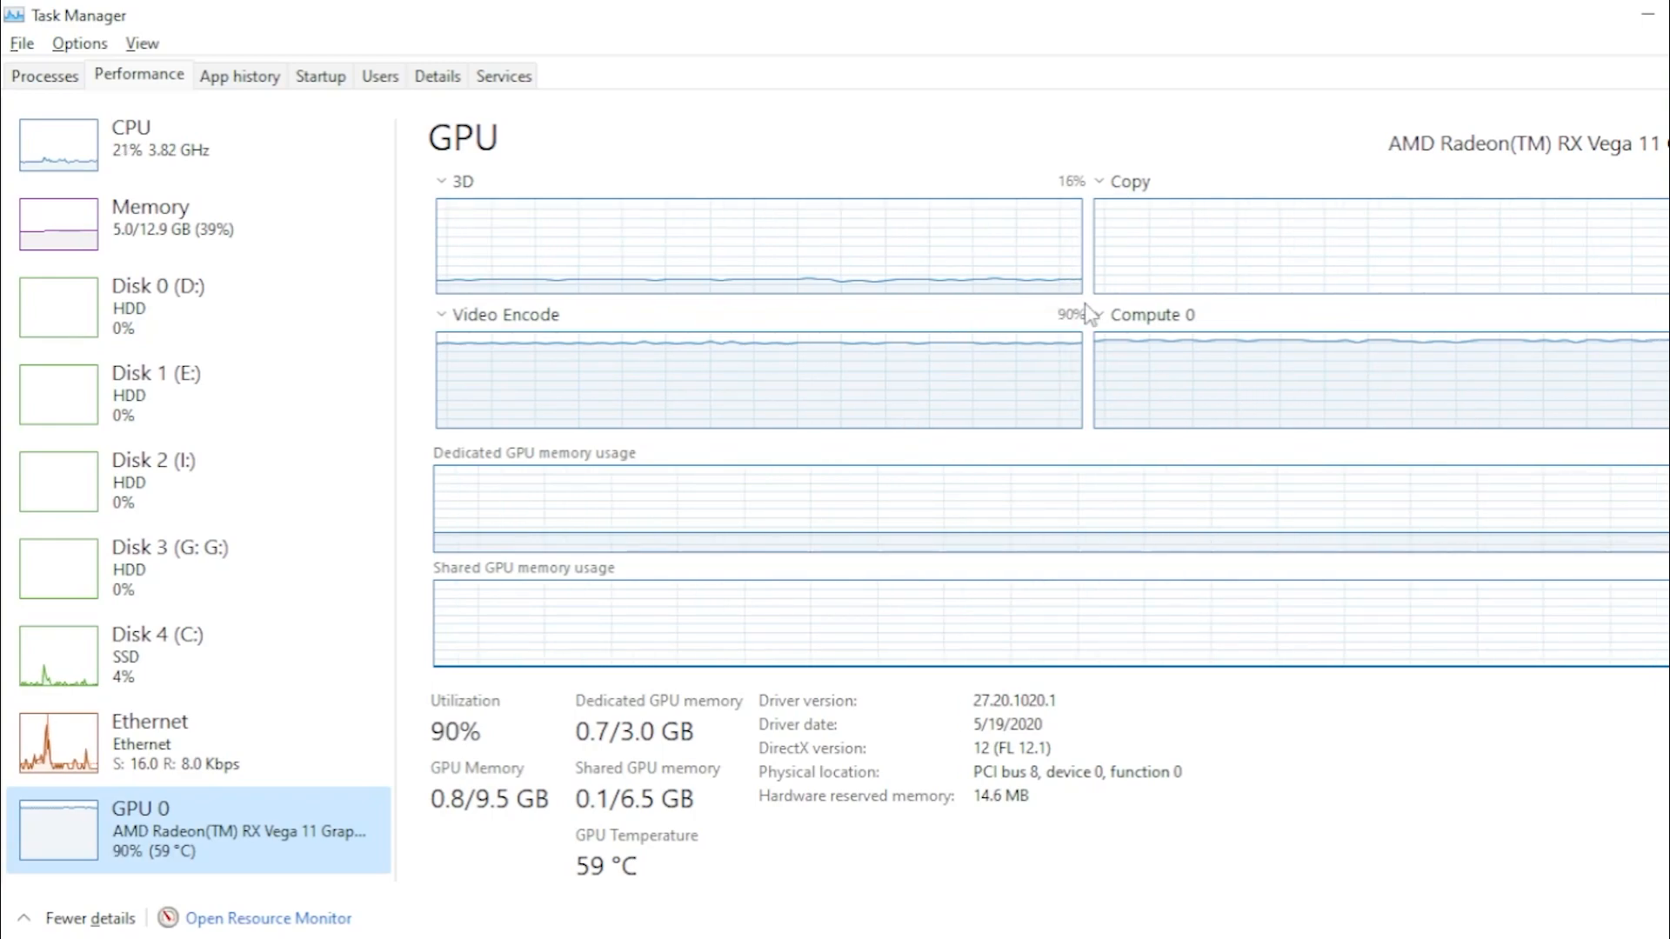
mouse_move(1357, 391)
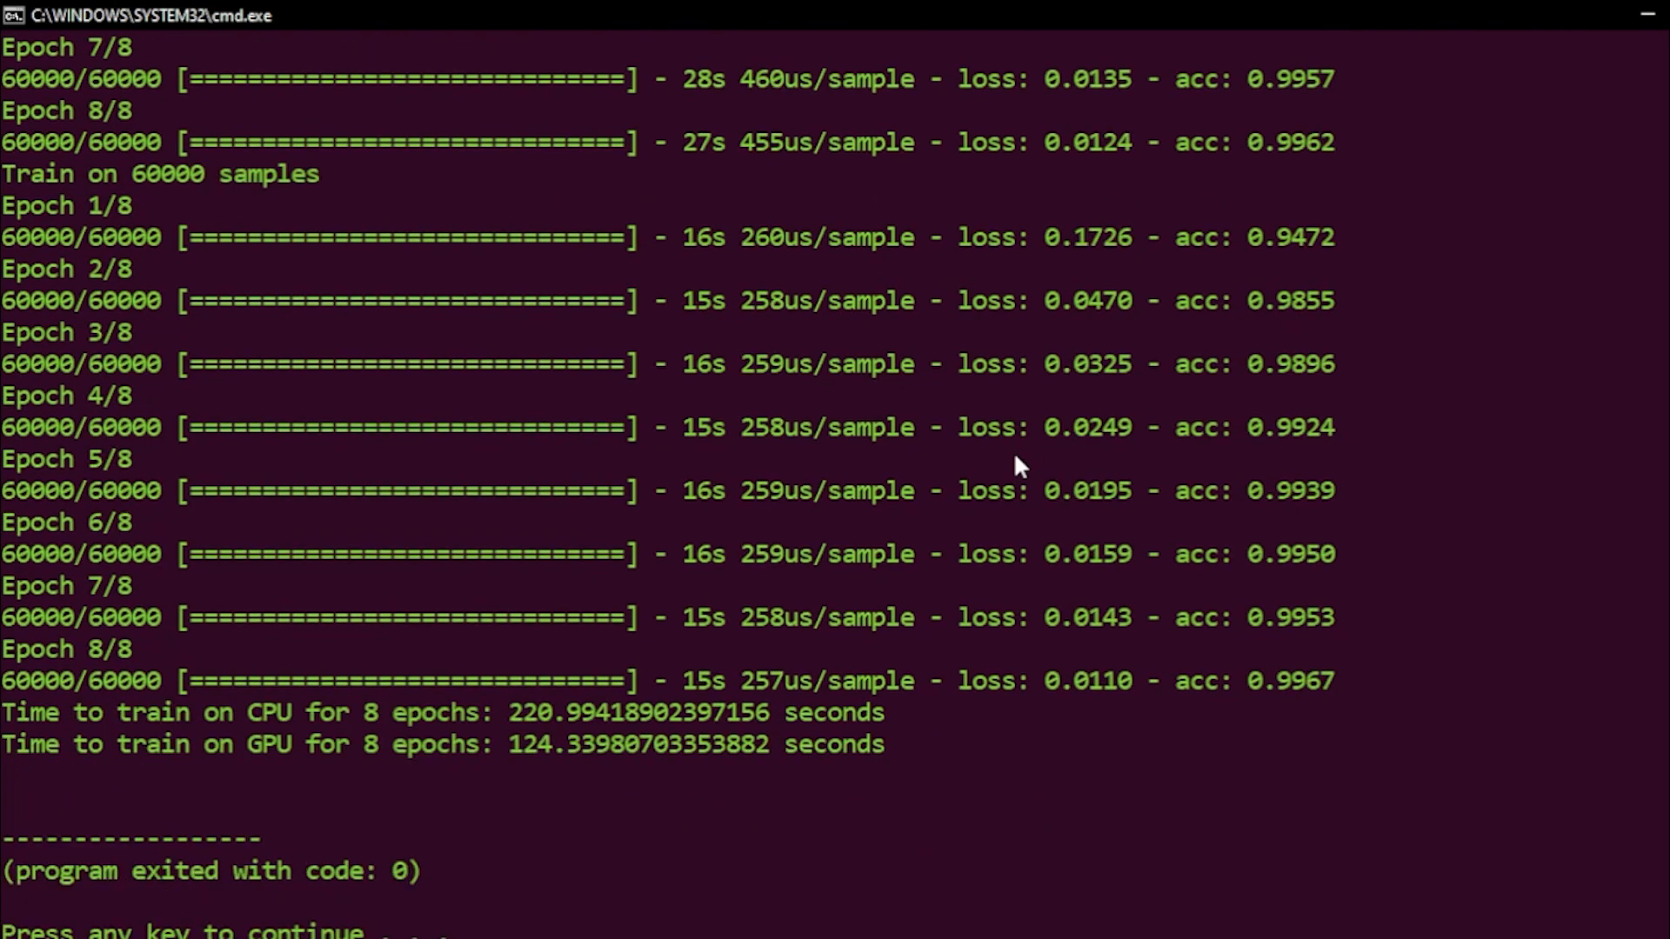
mouse_move(1047, 508)
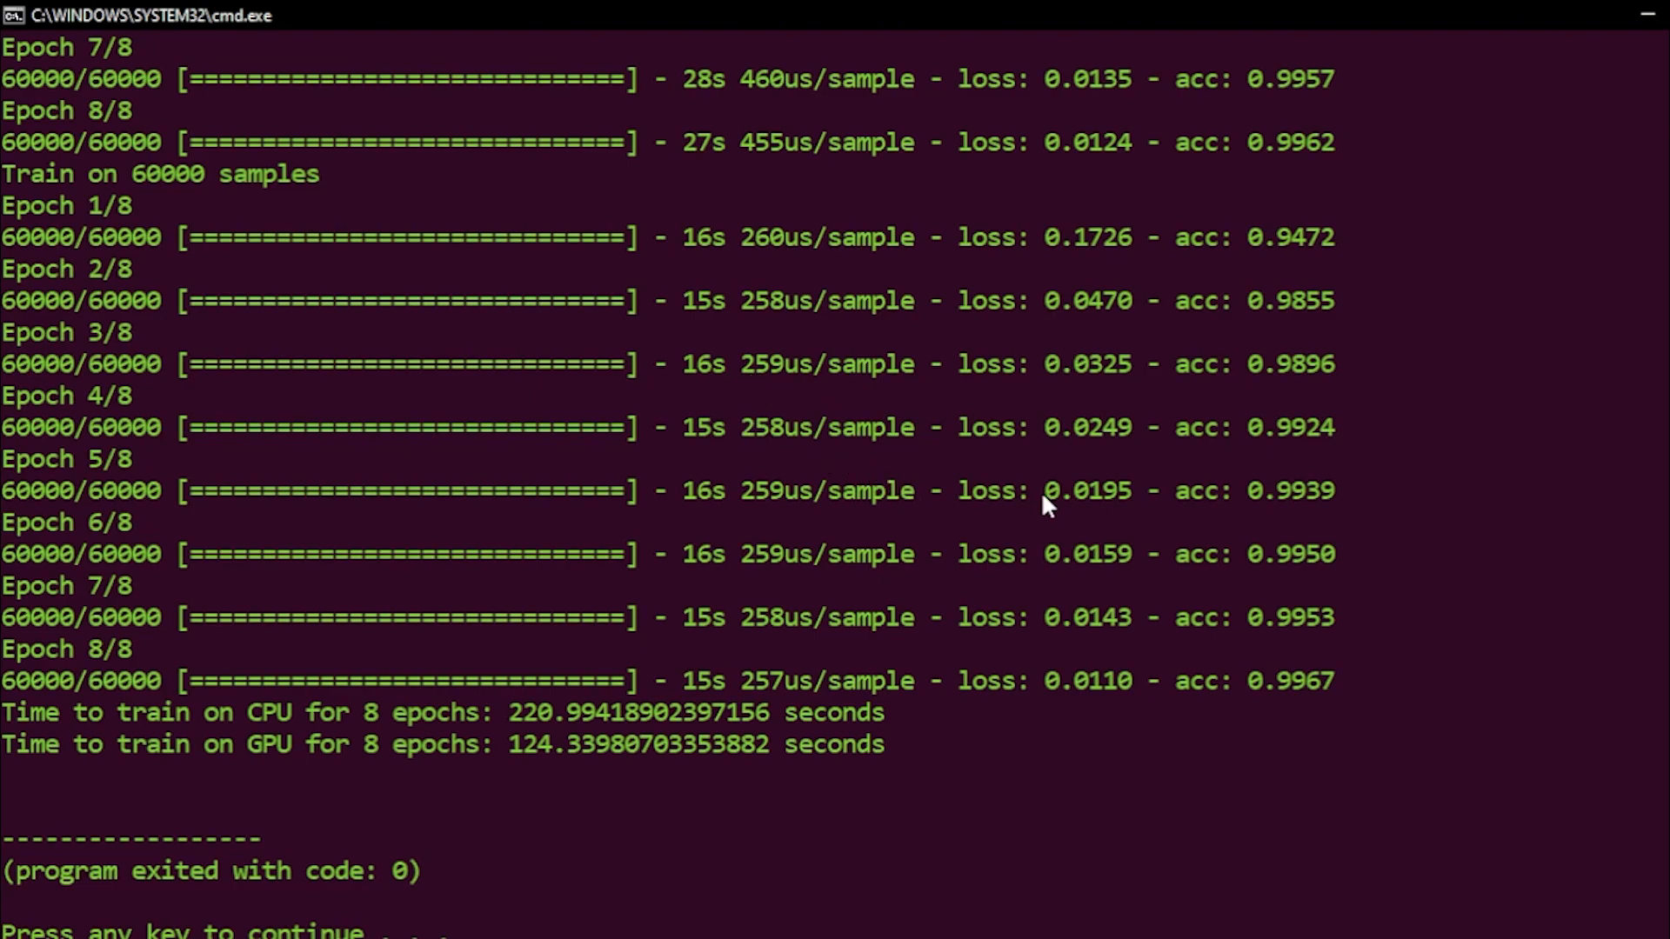
mouse_move(1039, 649)
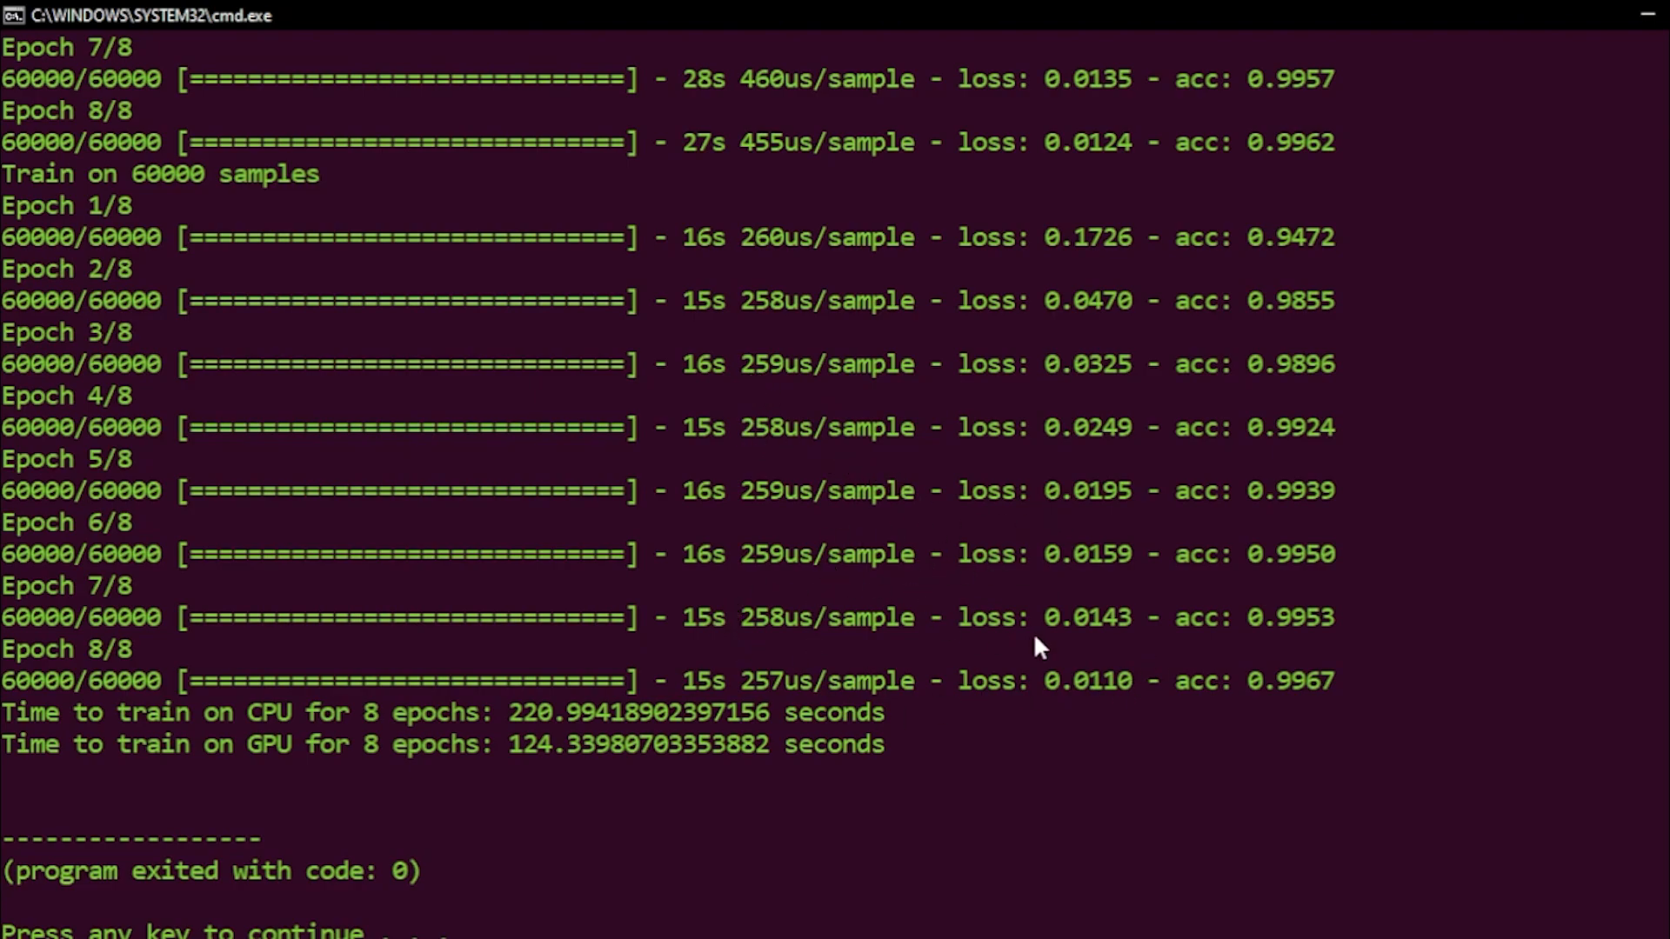
mouse_move(919, 580)
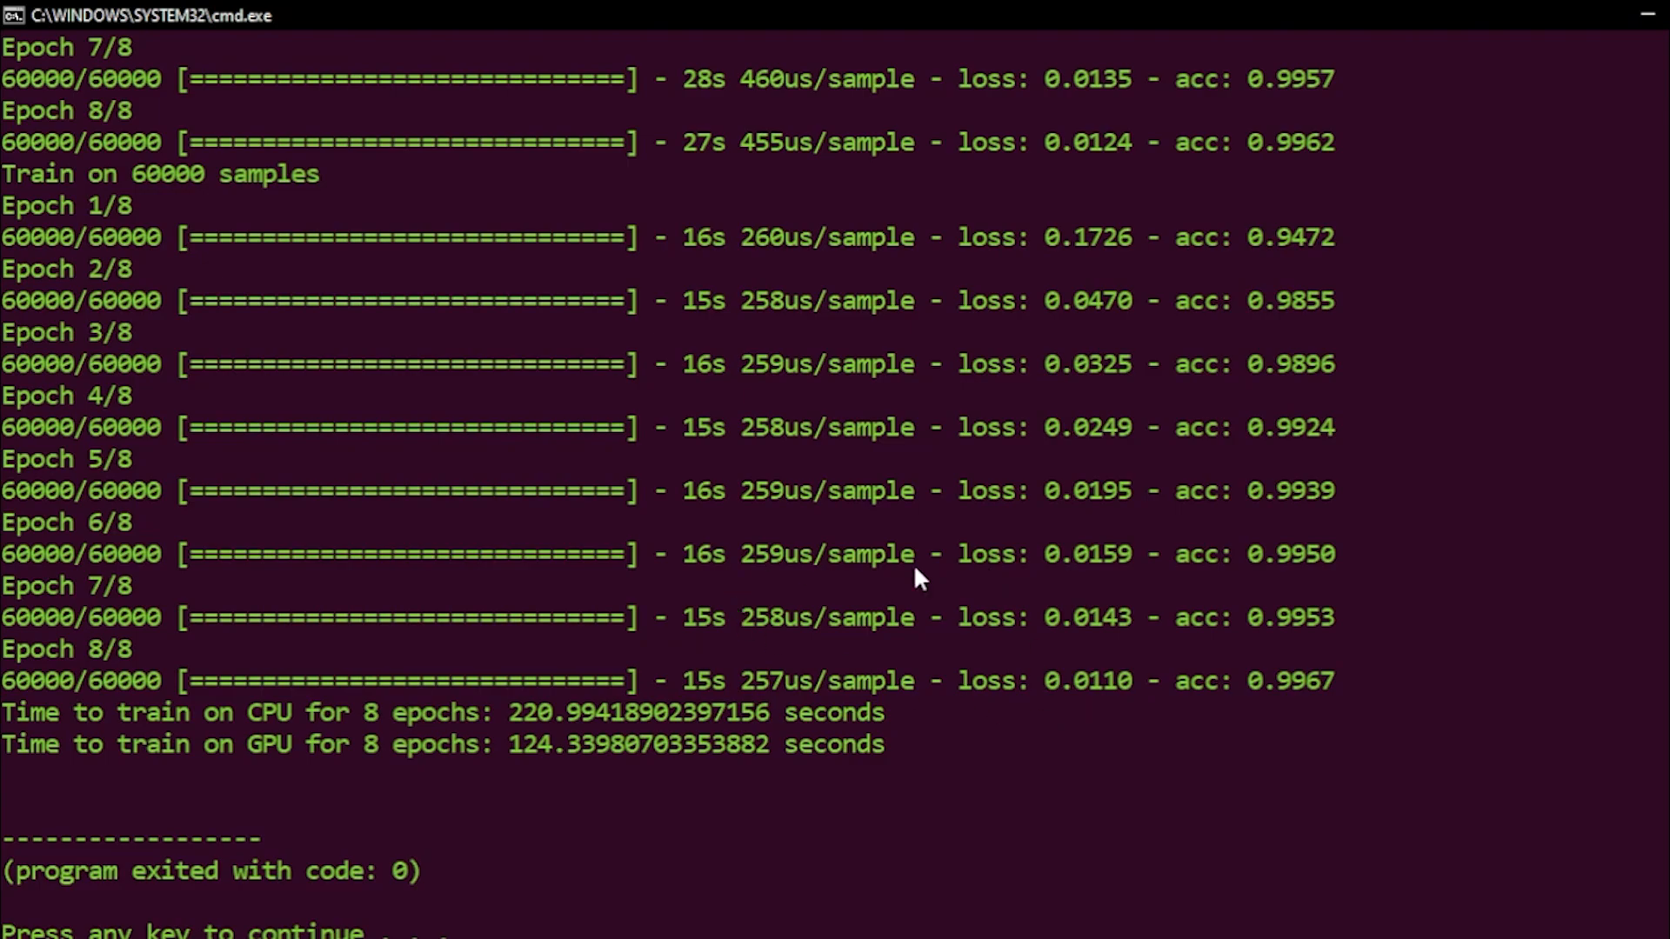
mouse_move(428, 432)
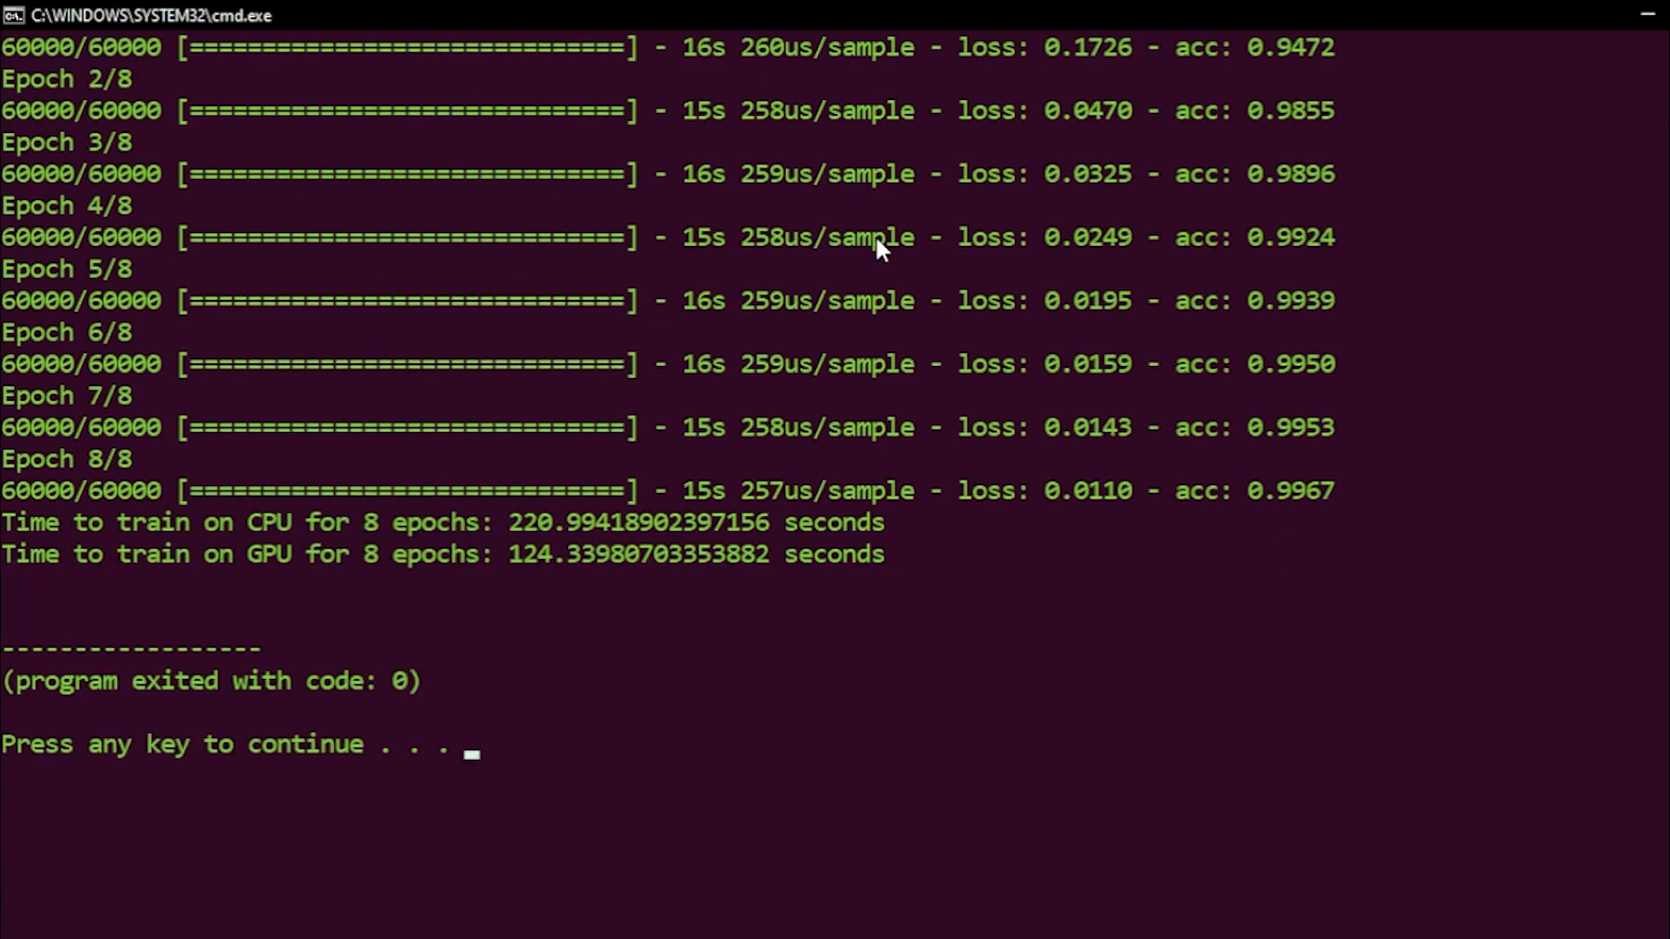
mouse_move(1267, 842)
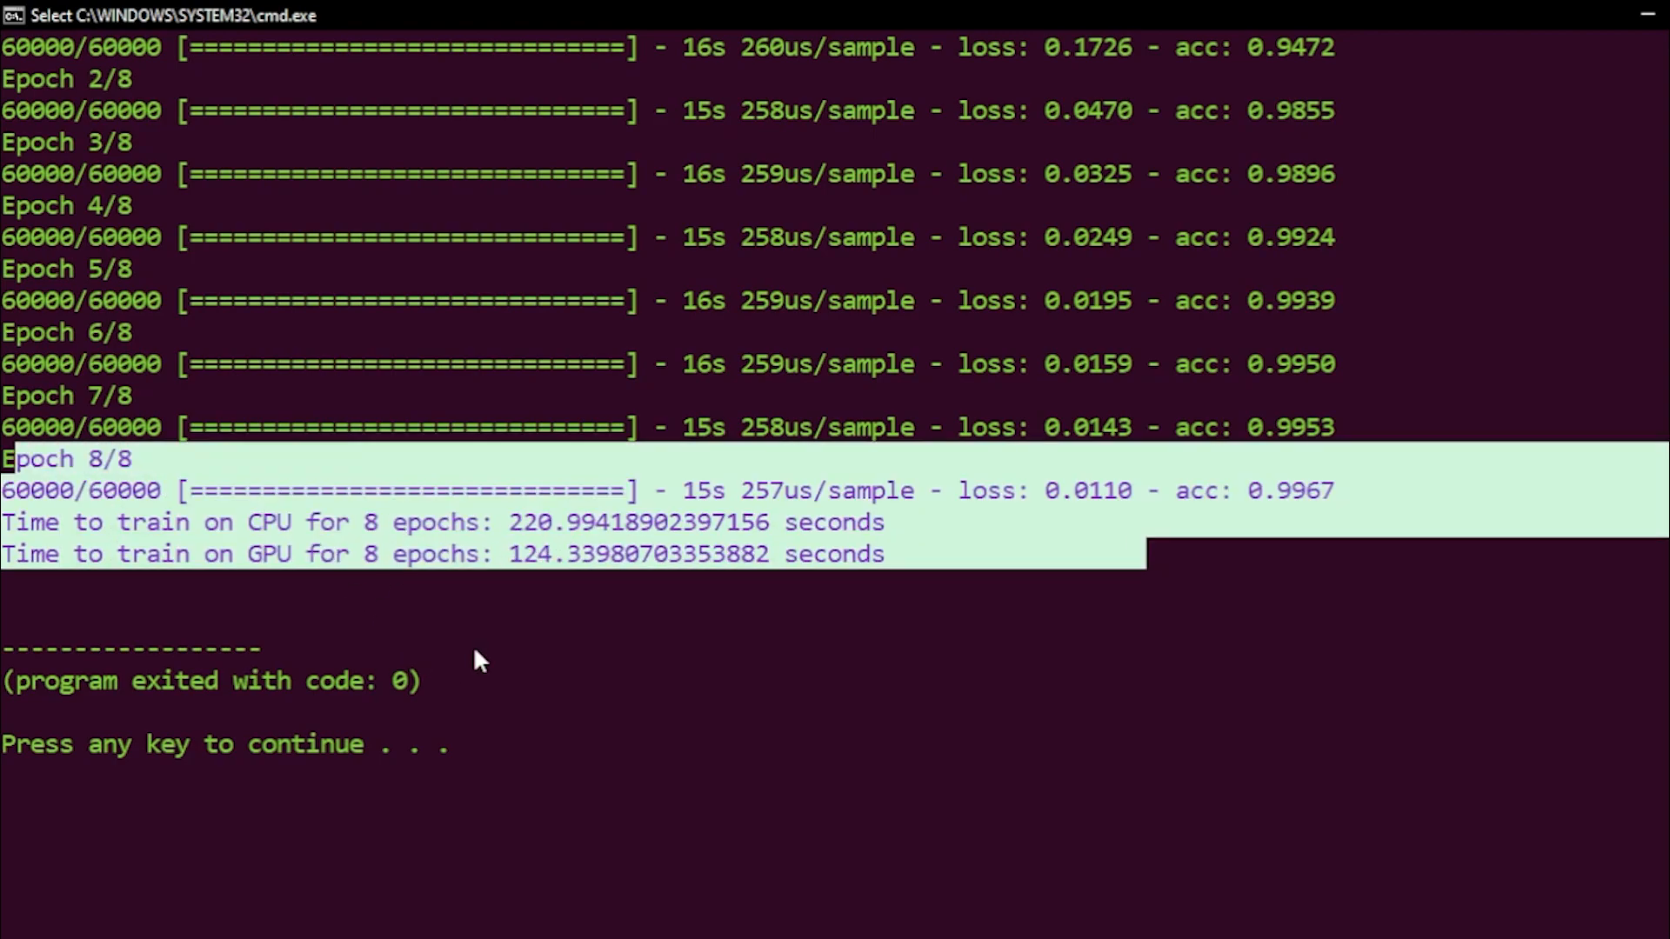
mouse_move(922, 564)
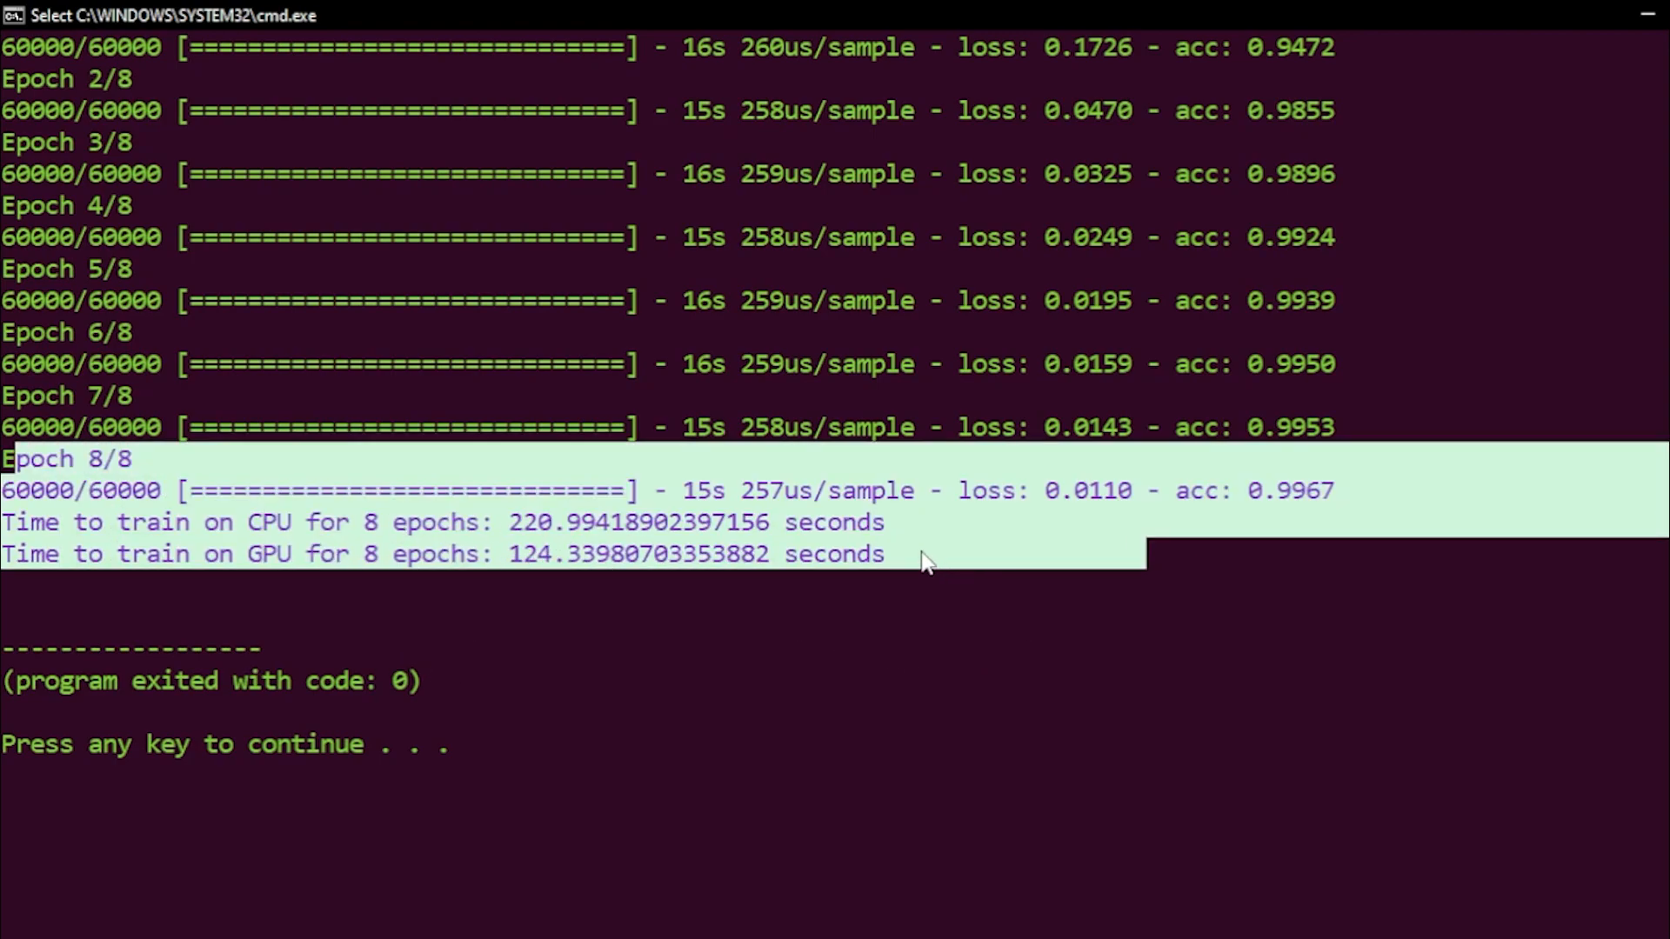